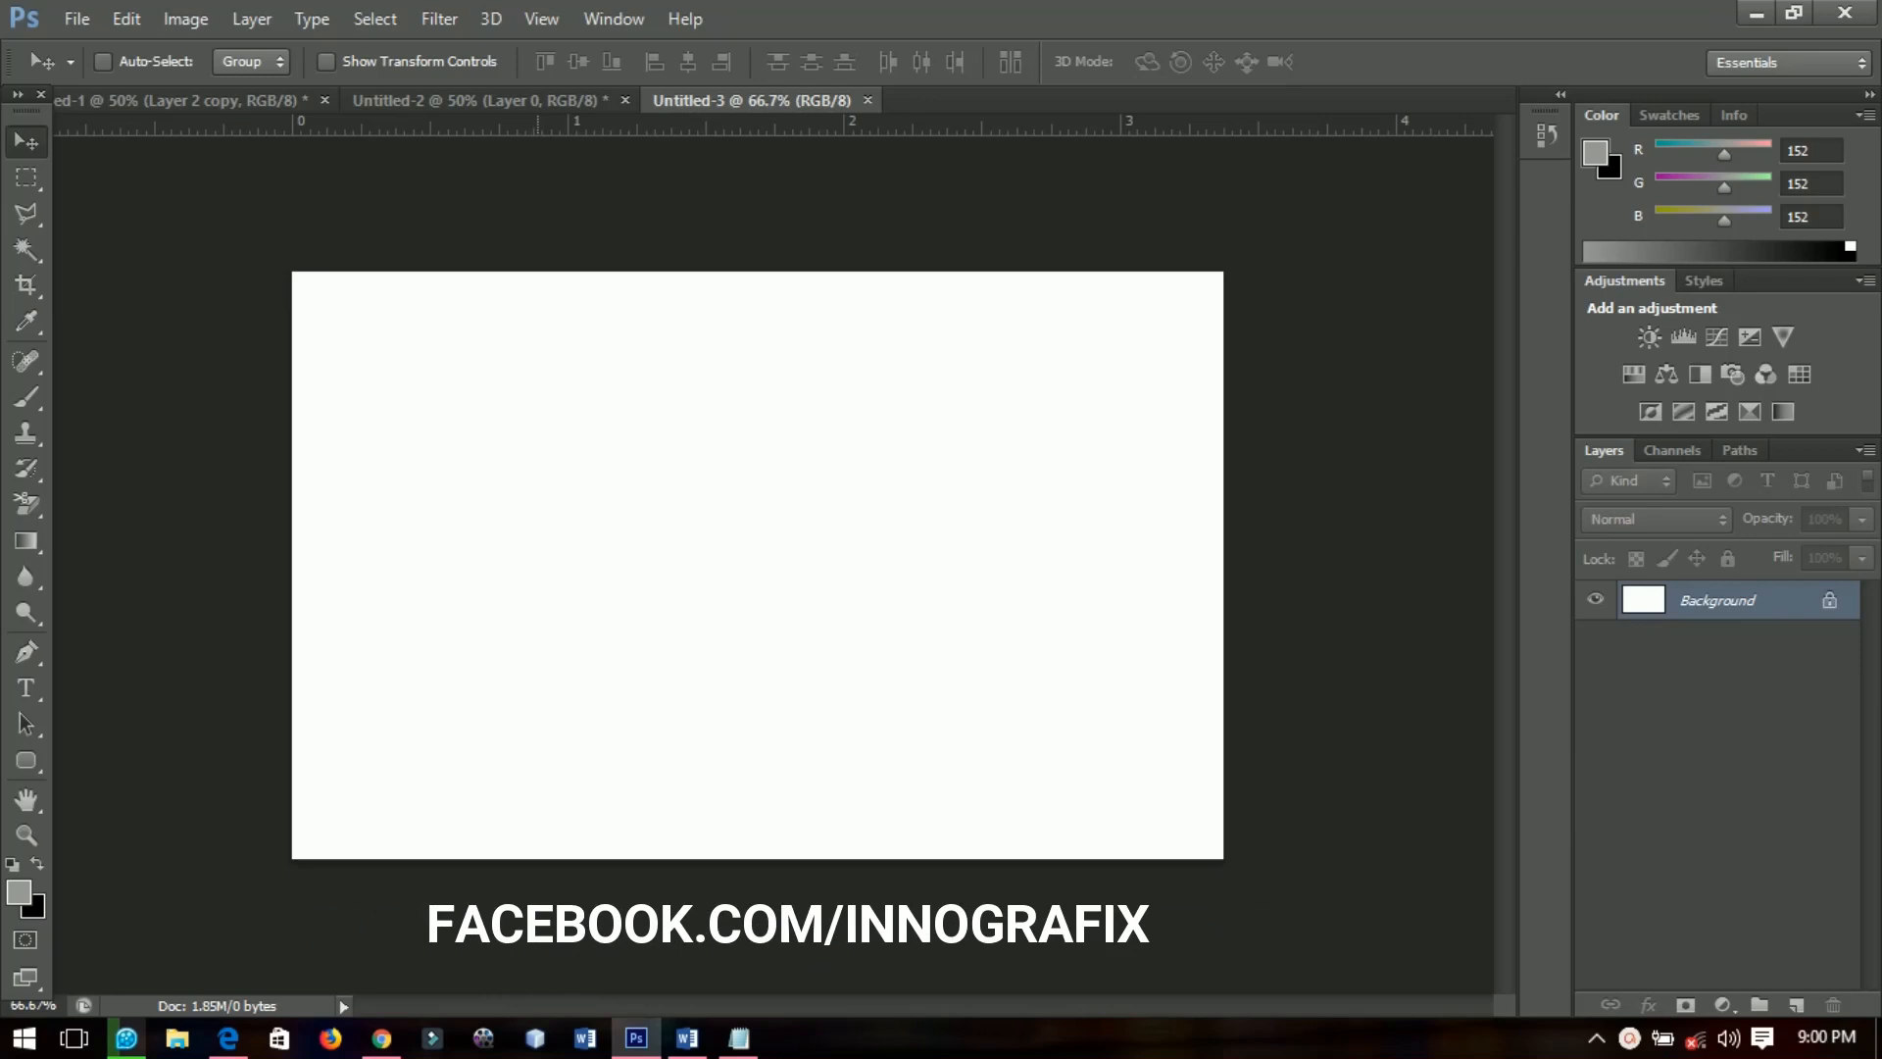
{"action": "mouse_move", "coordinate": [147, 102]}
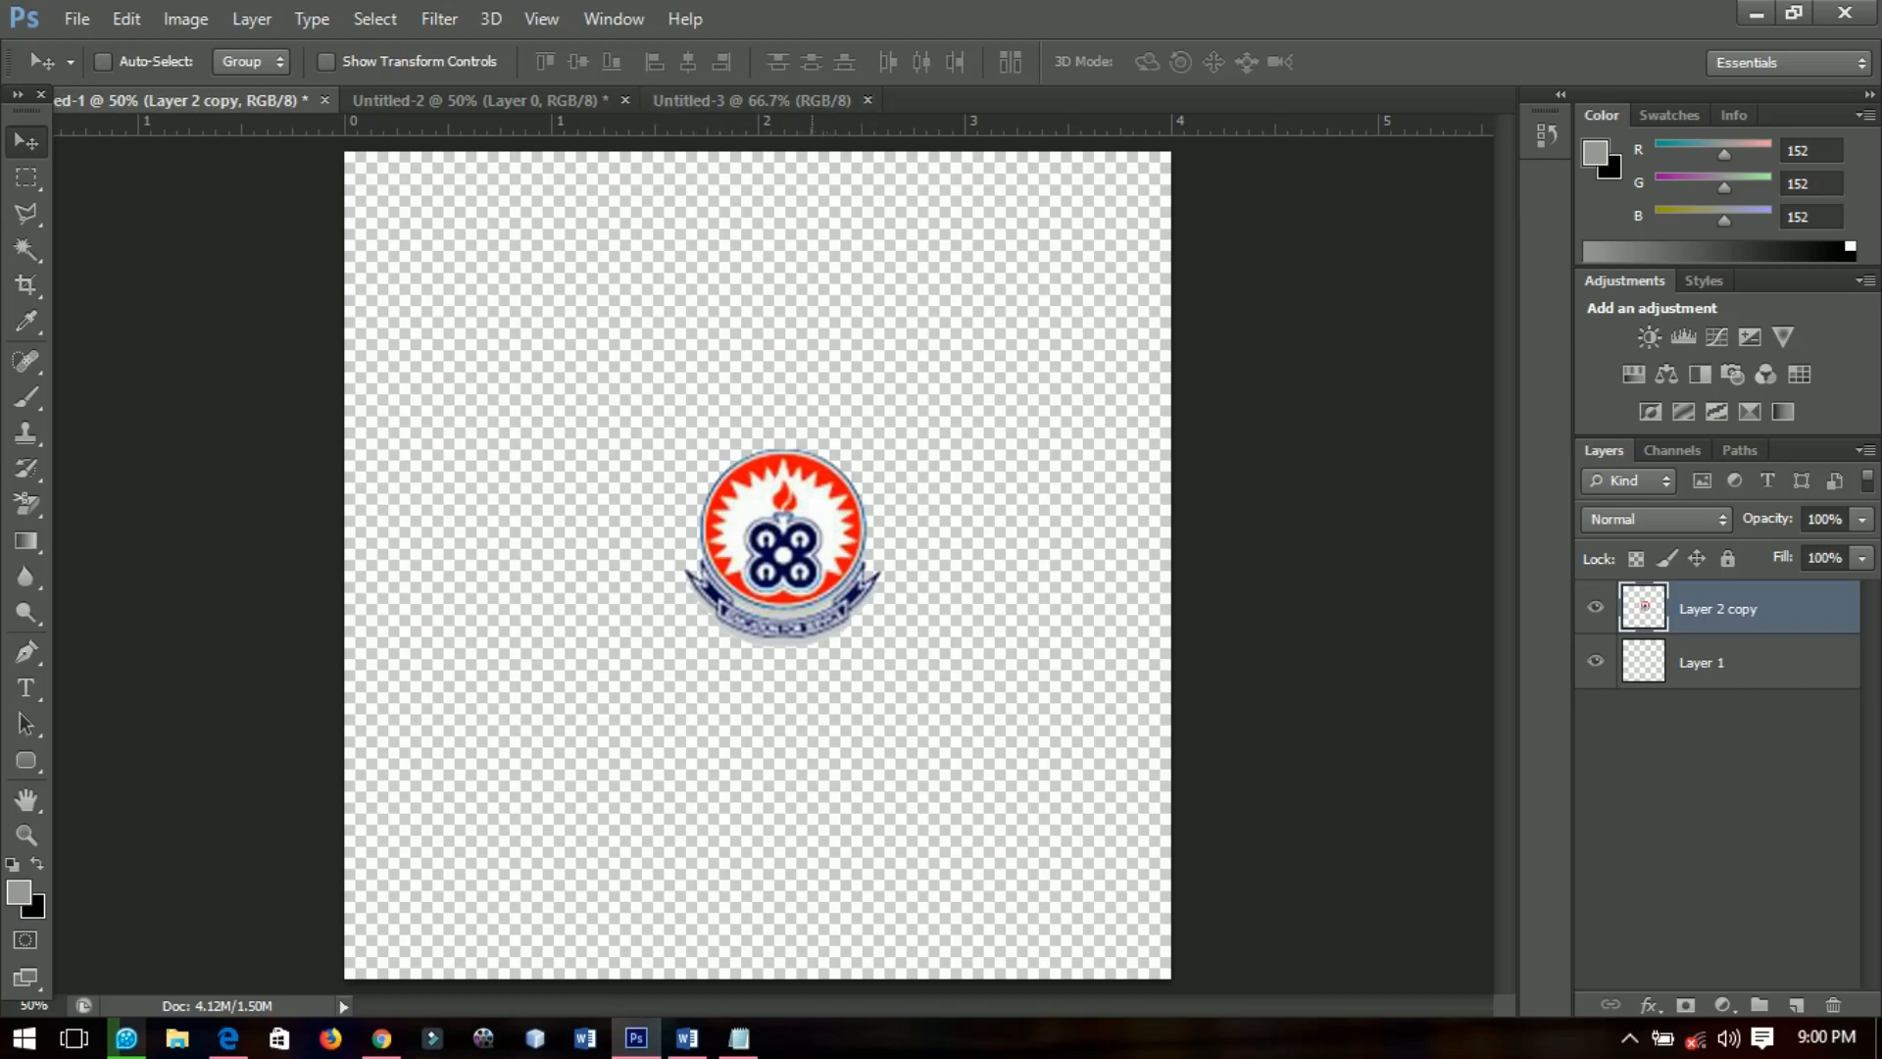
- Bring up Image Size to check the card's width, height and resolution
{"action": "left_click", "coordinate": [761, 100]}
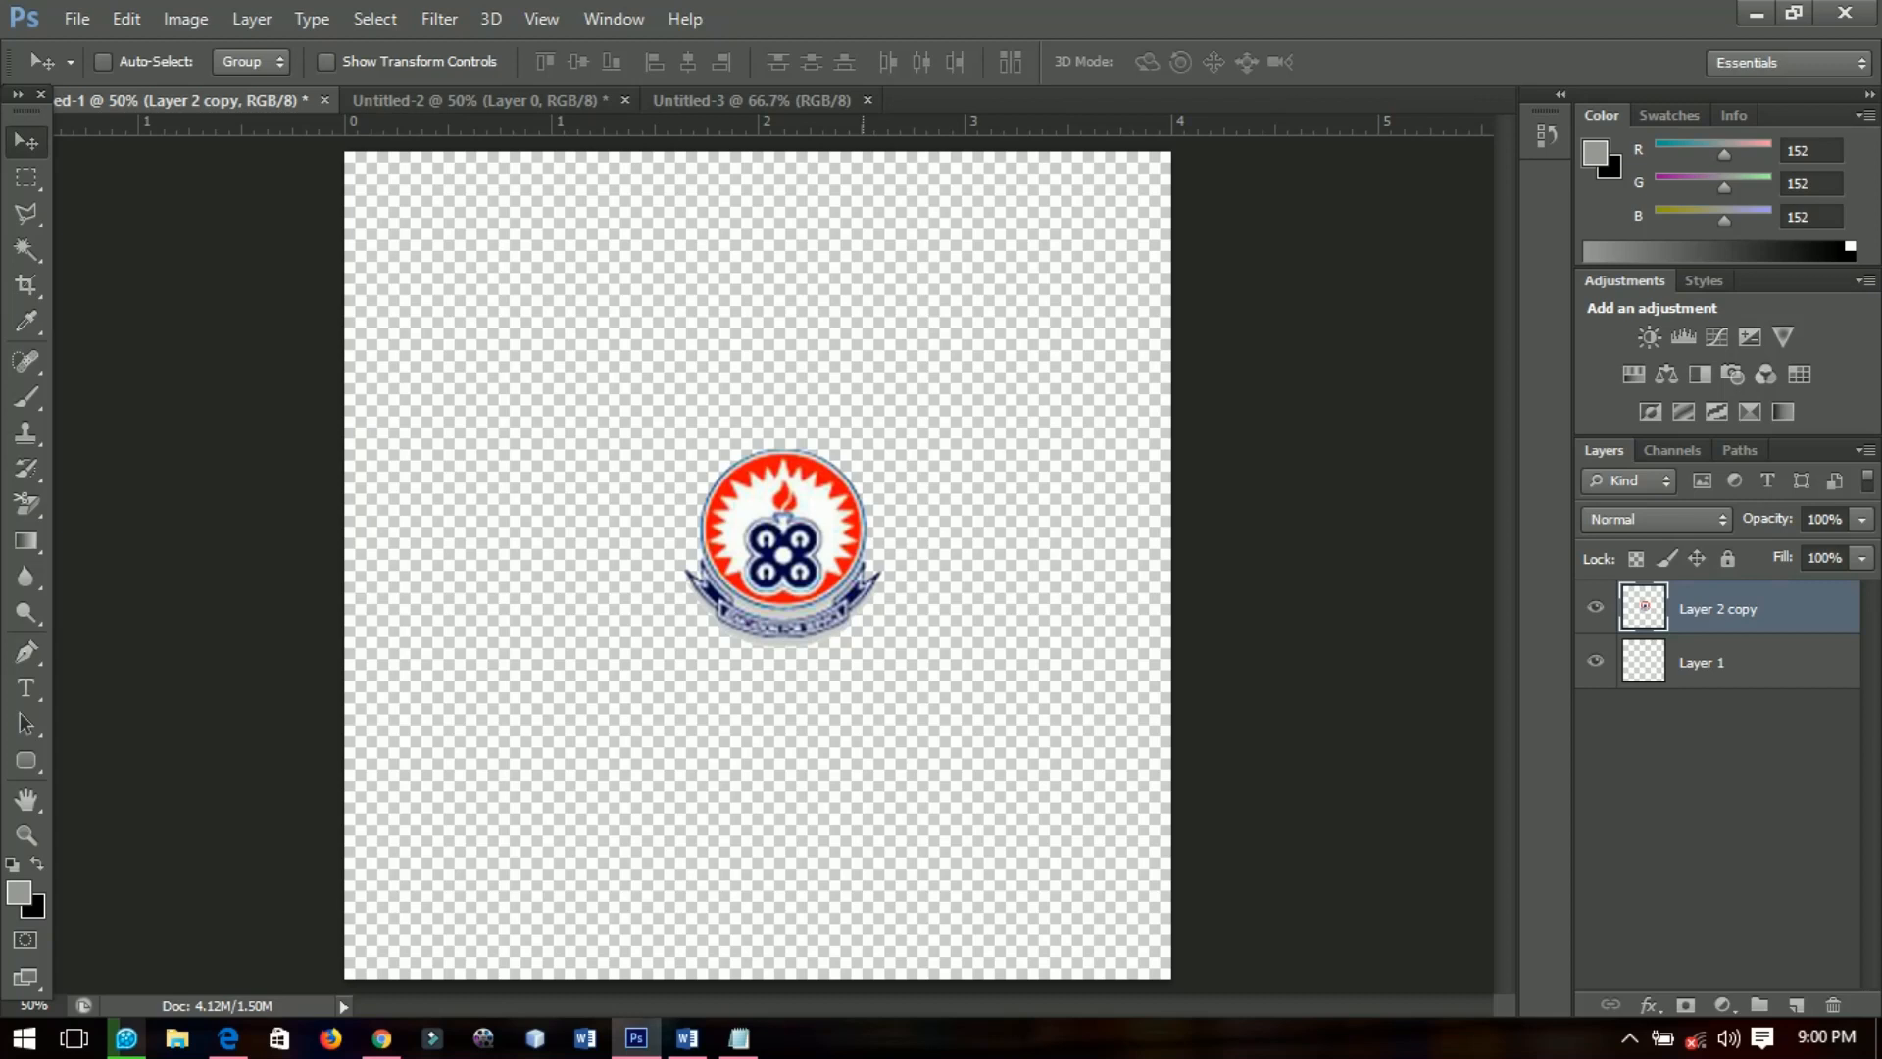
{"action": "mouse_move", "coordinate": [761, 101]}
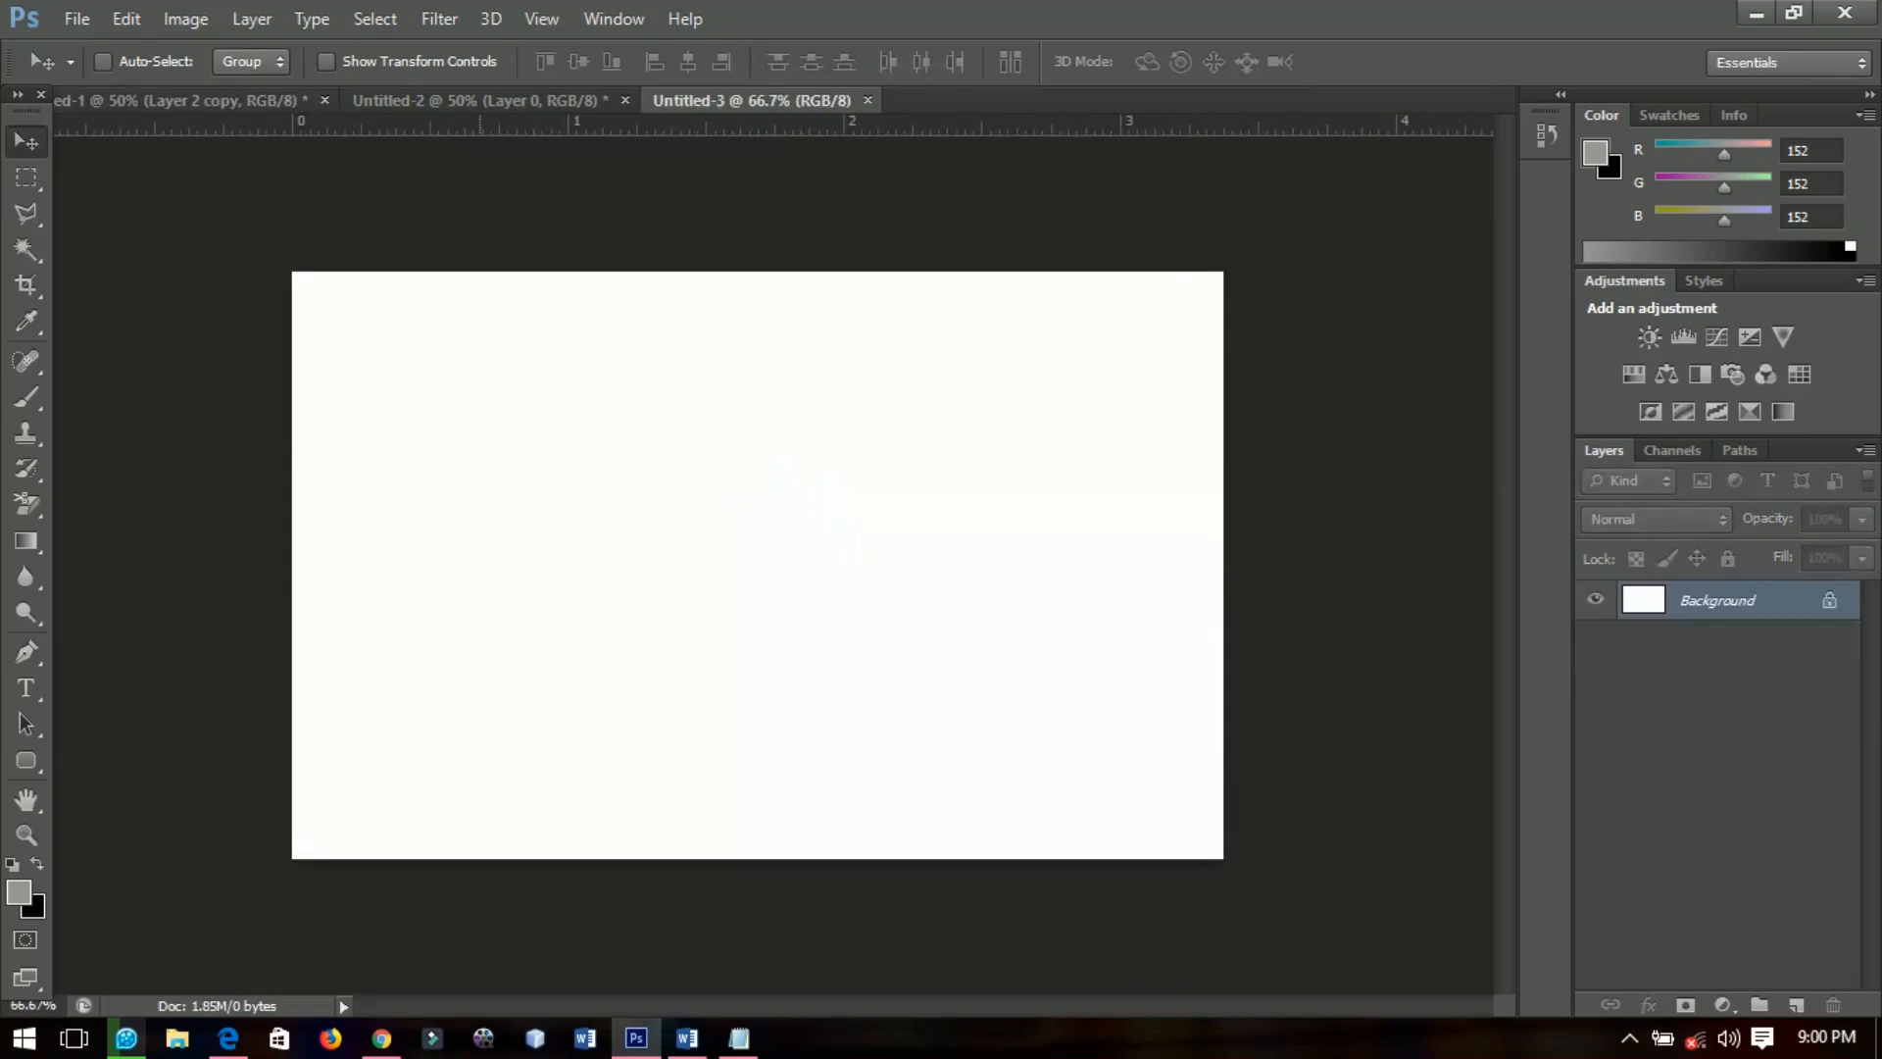
{"action": "left_click", "coordinate": [92, 20]}
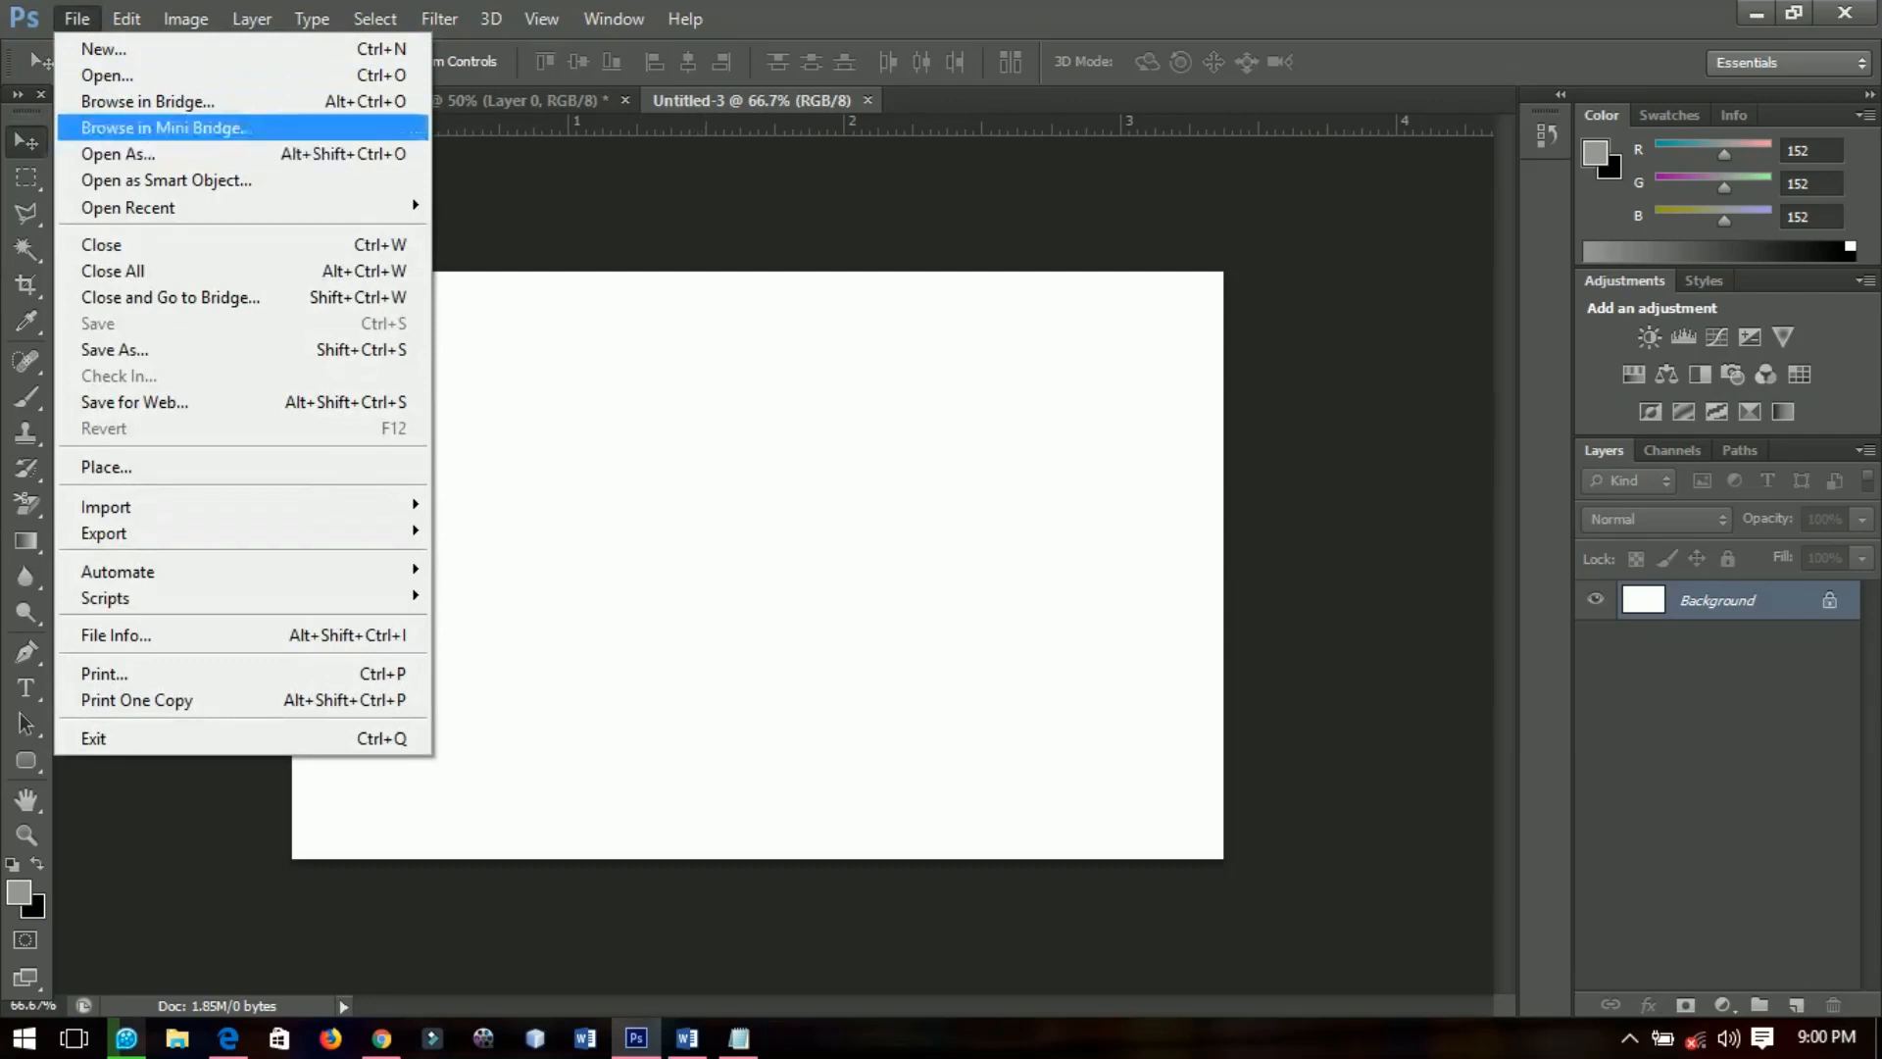
{"action": "left_click", "coordinate": [184, 17]}
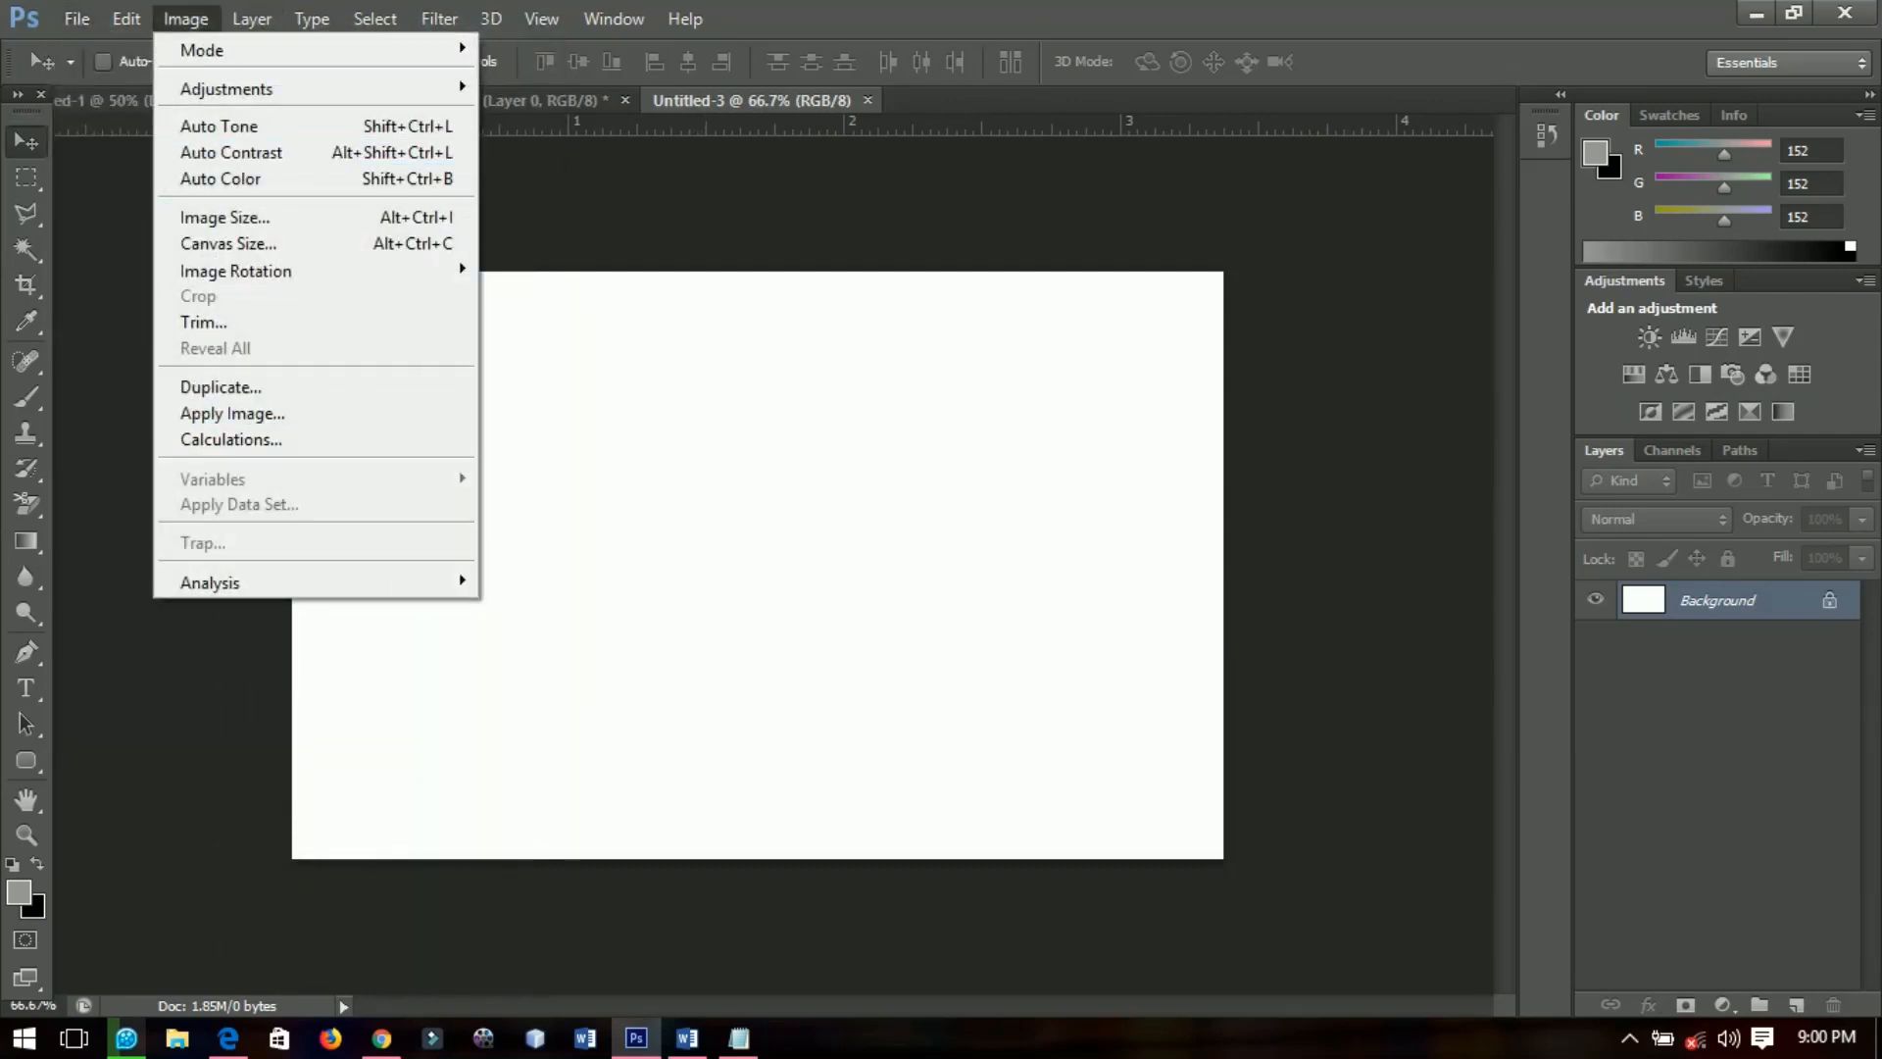
{"action": "left_click", "coordinate": [226, 217]}
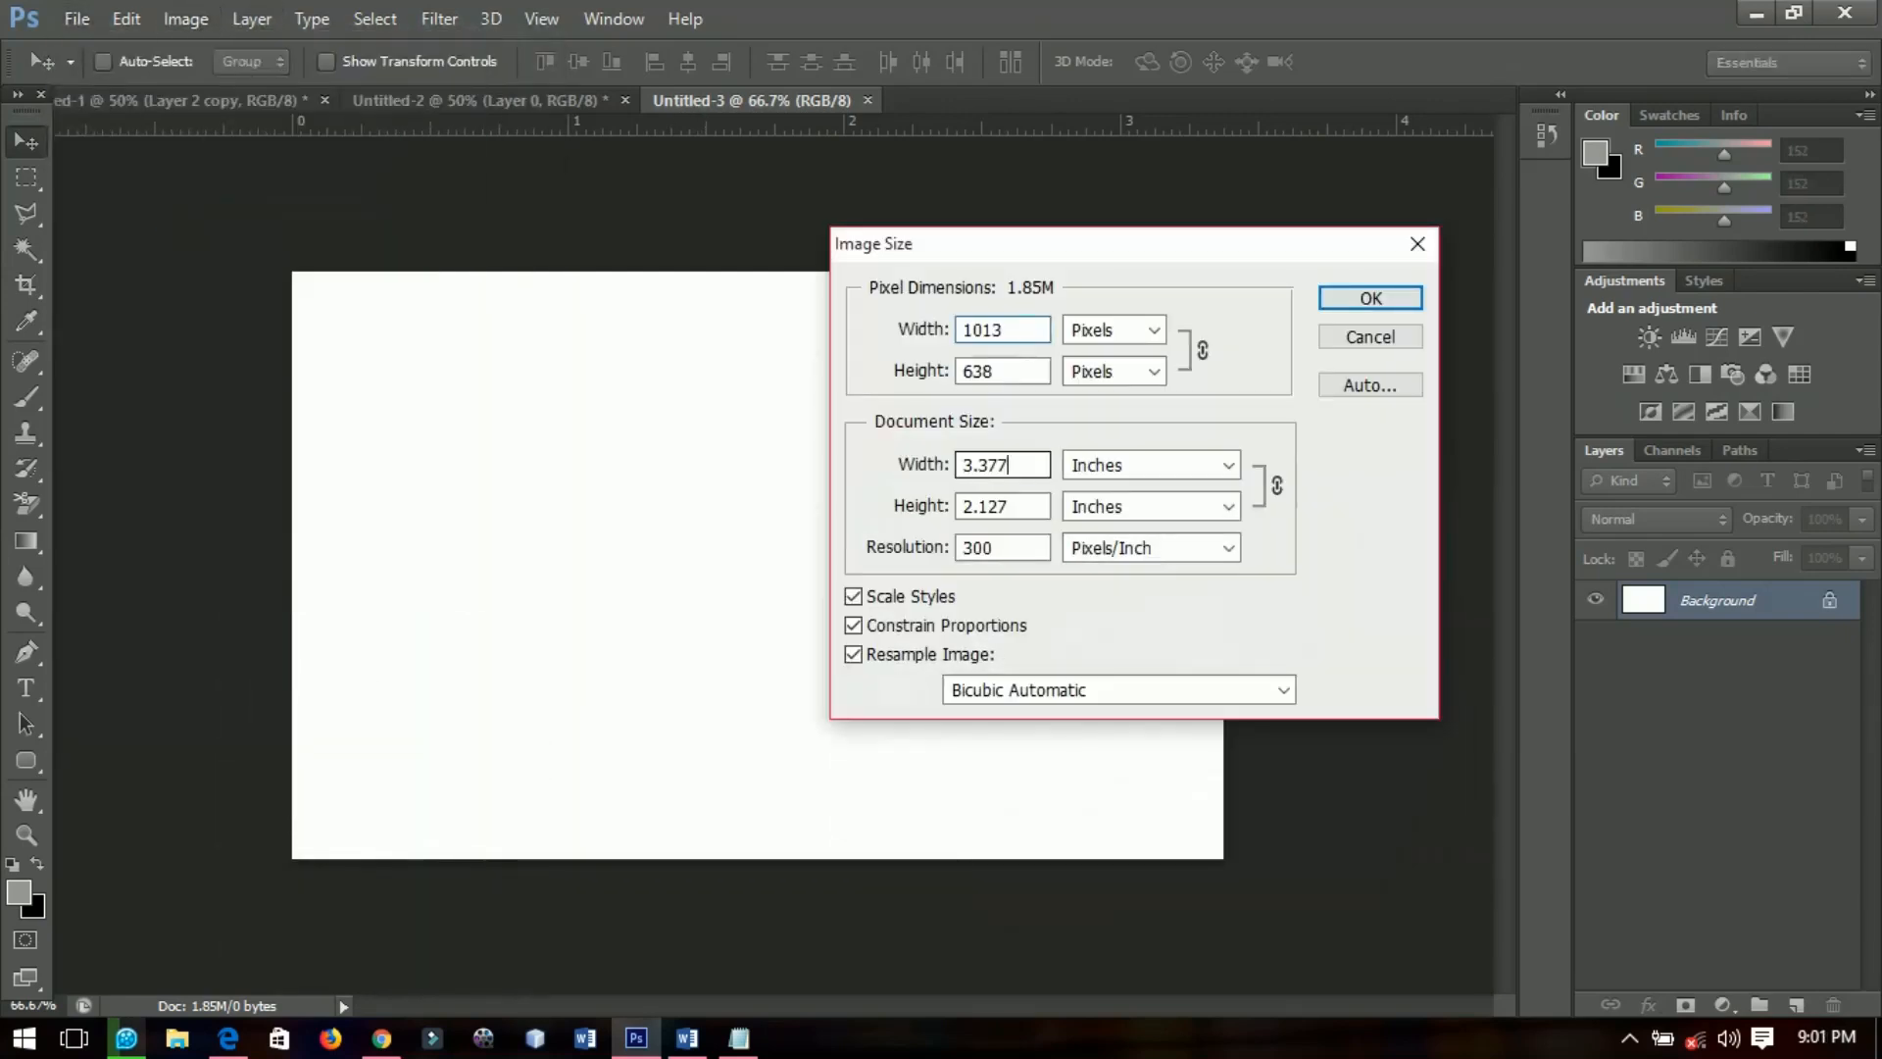
- Confirm 3.377 × 2.127 in at 300 ppi, close the dialog and show the logo document
{"action": "triple_click", "coordinate": [1000, 464]}
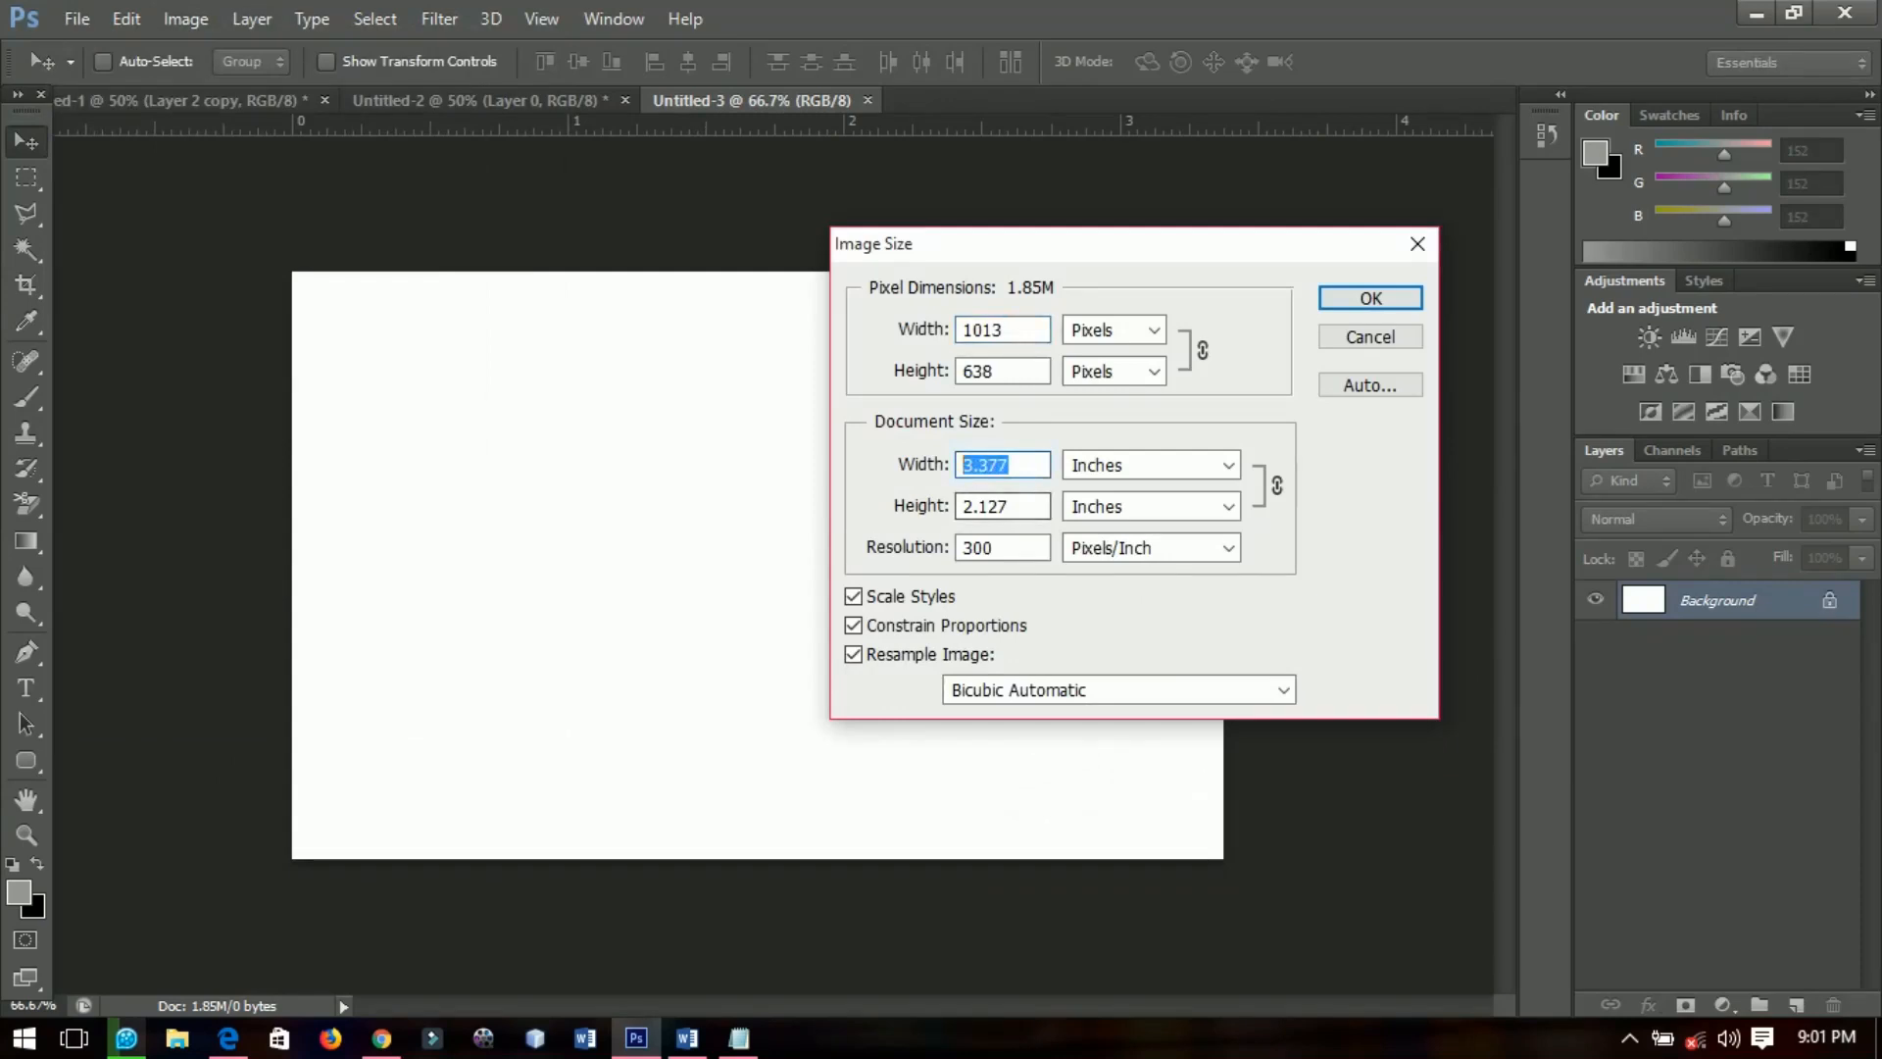
{"action": "left_click", "coordinate": [1368, 298]}
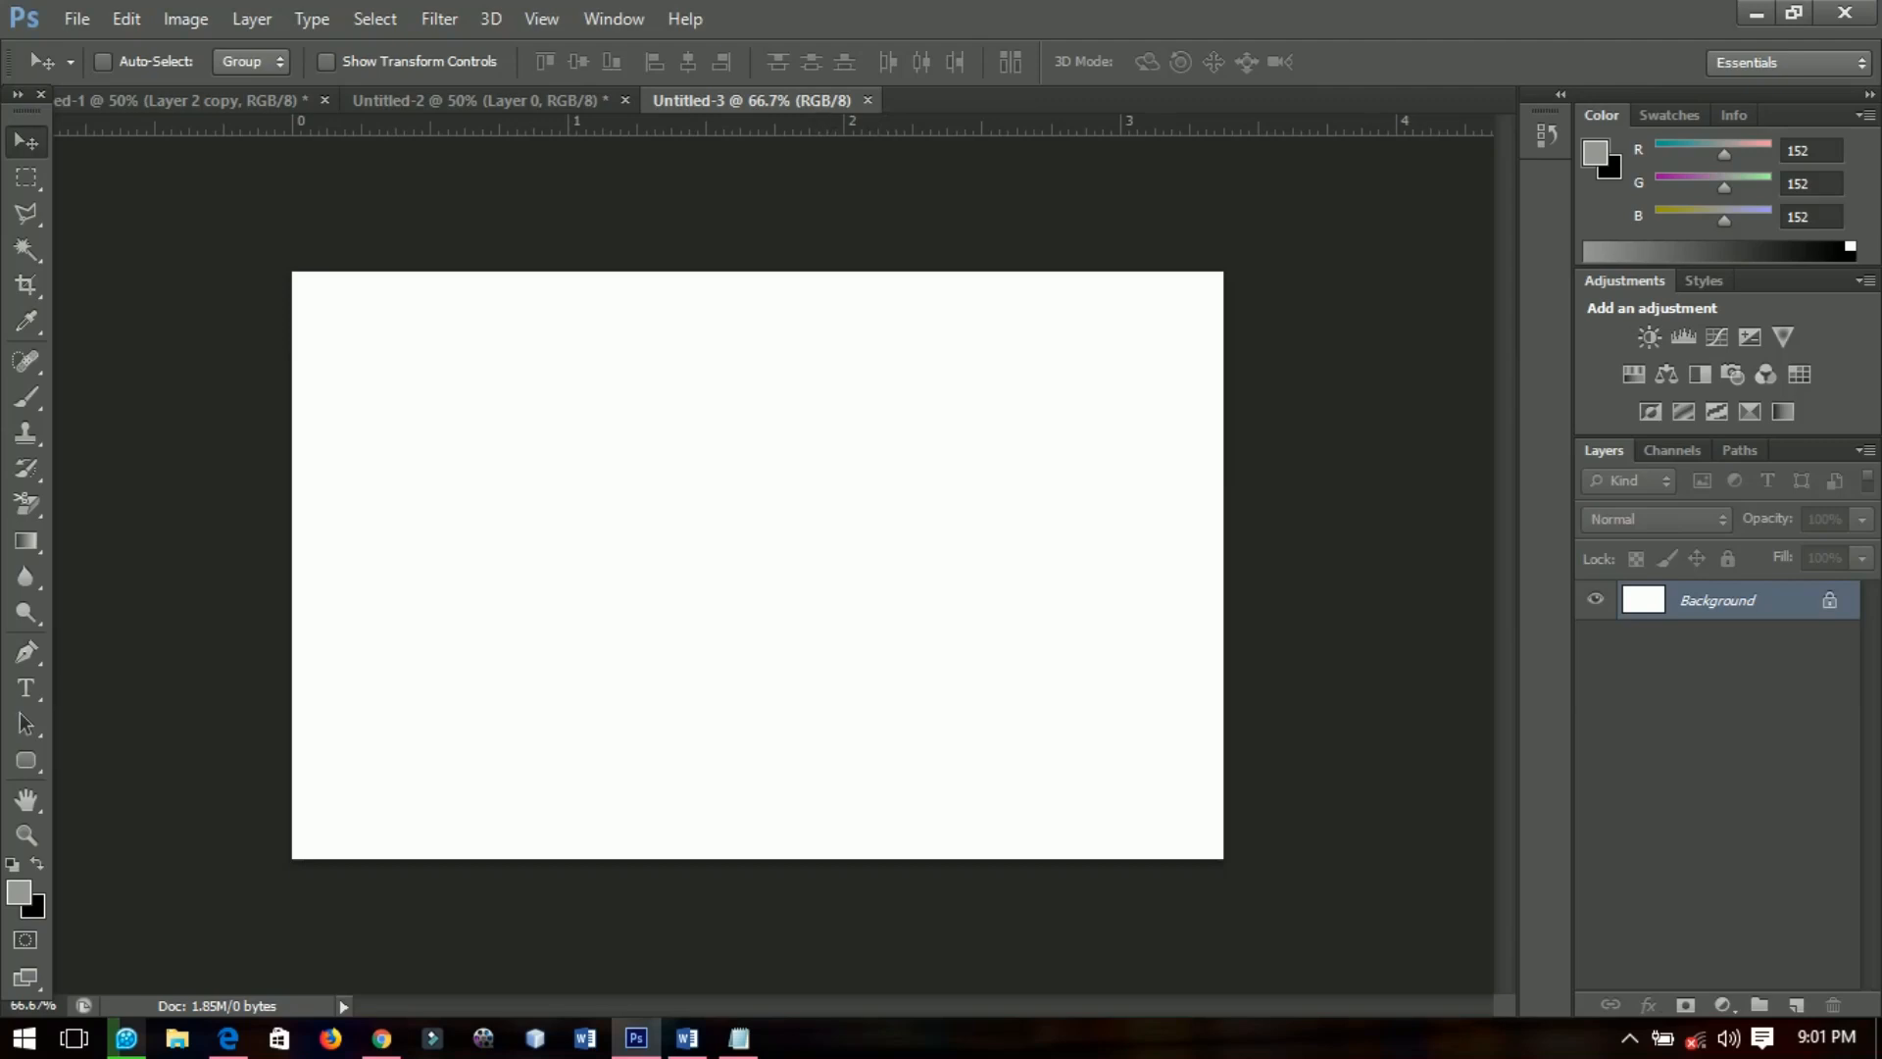
{"action": "left_click", "coordinate": [177, 102]}
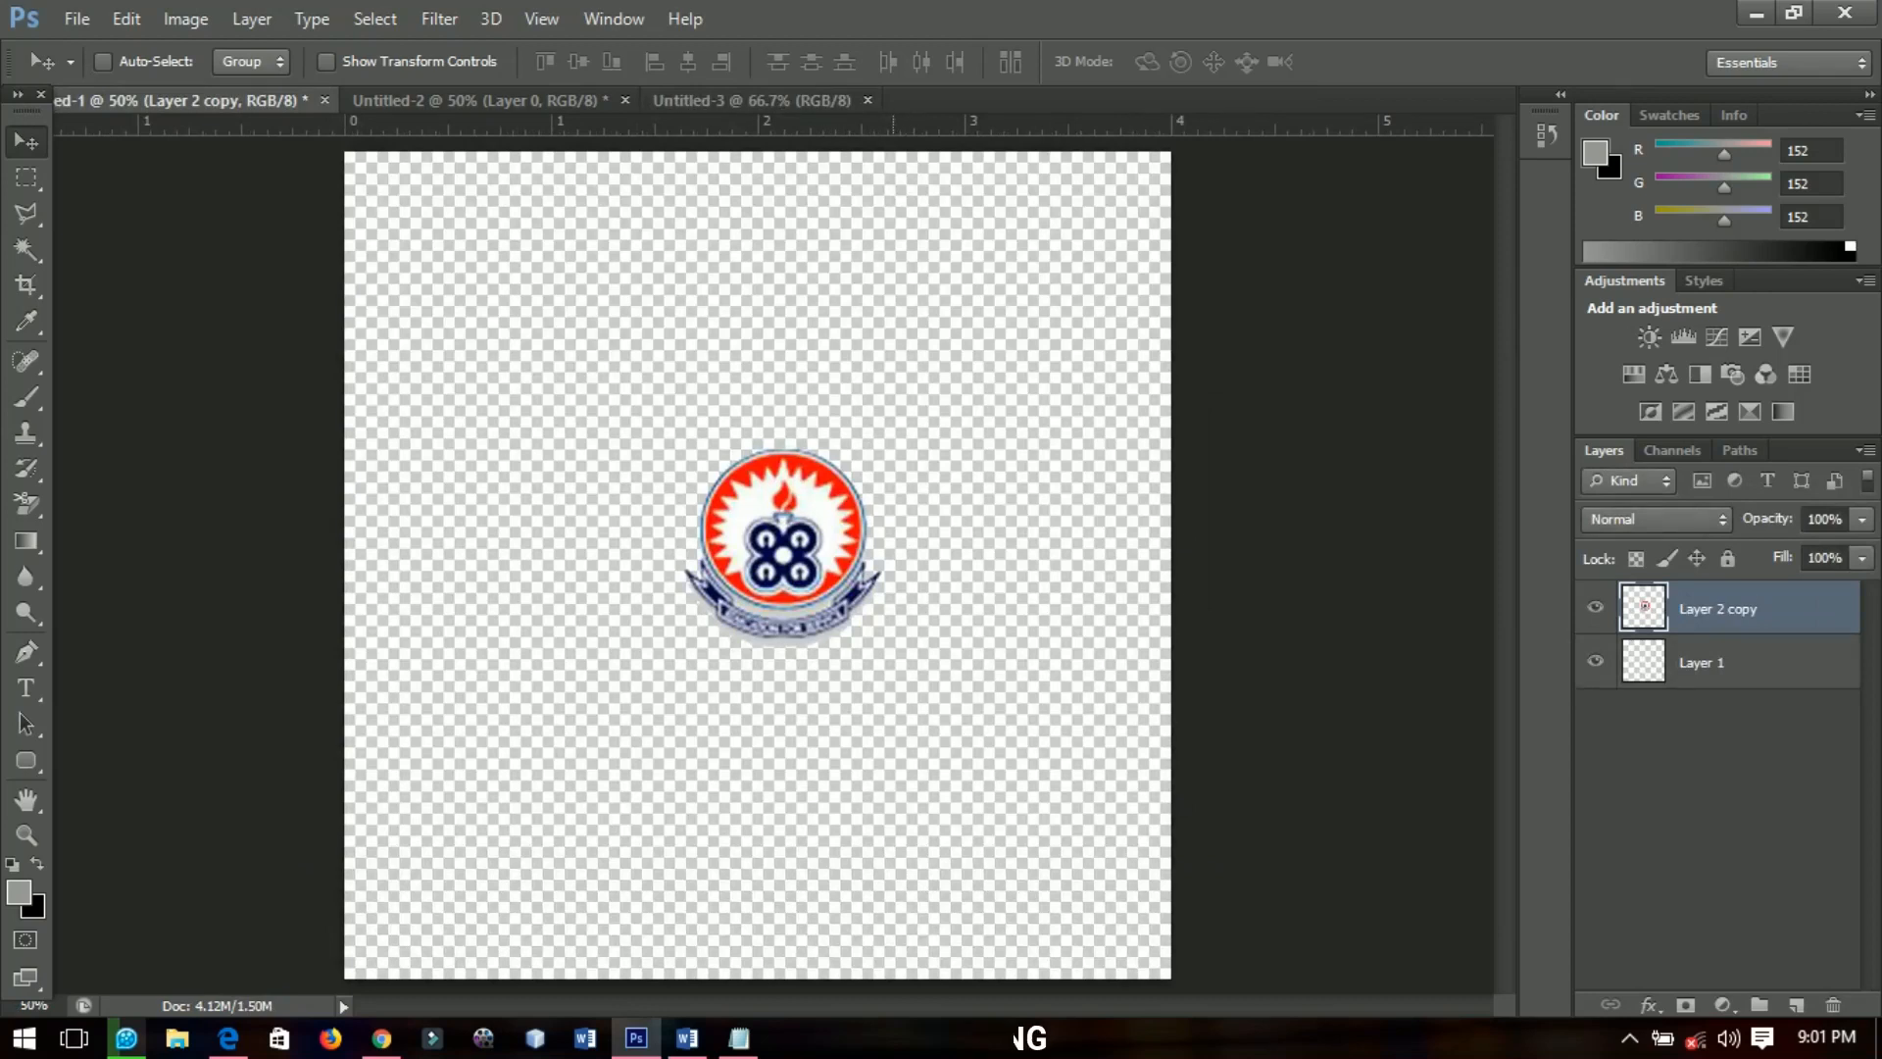
- Draw a red (f50017) rectangle bar across the top edge of the blank card
{"action": "left_click", "coordinate": [772, 98]}
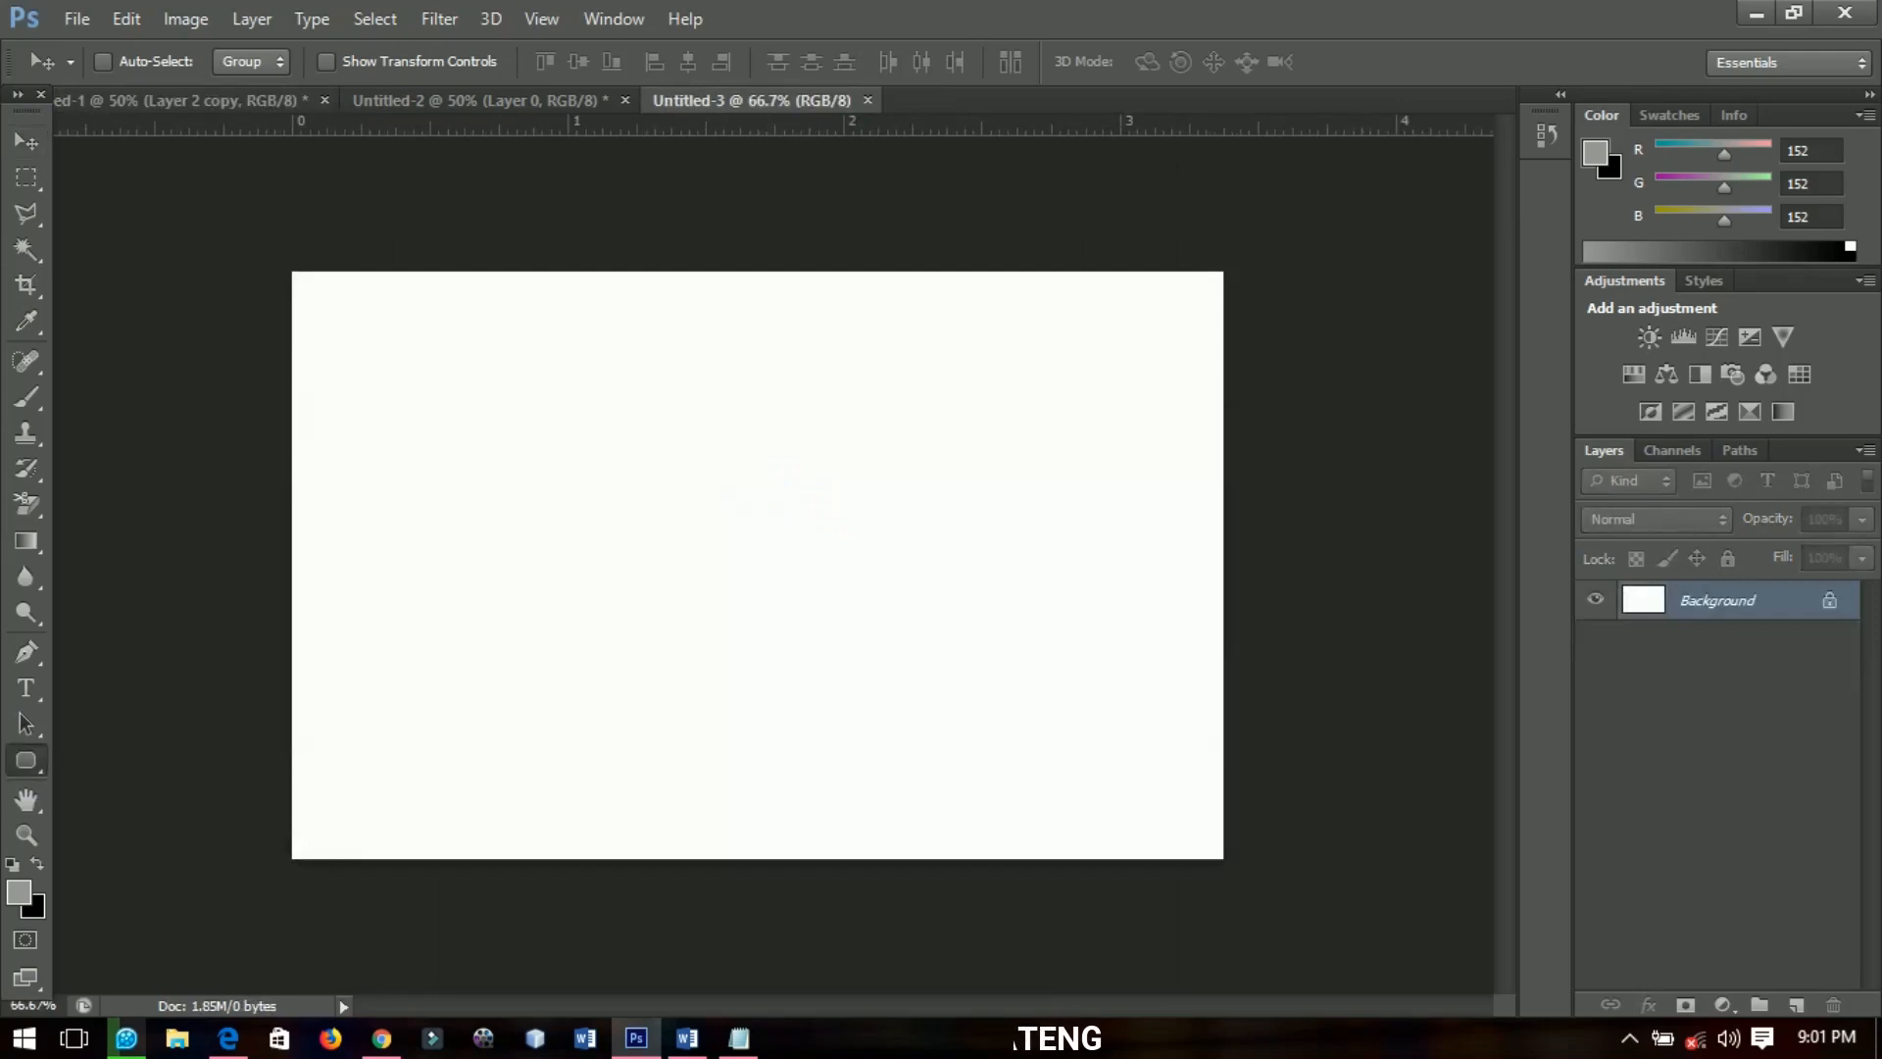
{"action": "left_click", "coordinate": [23, 760]}
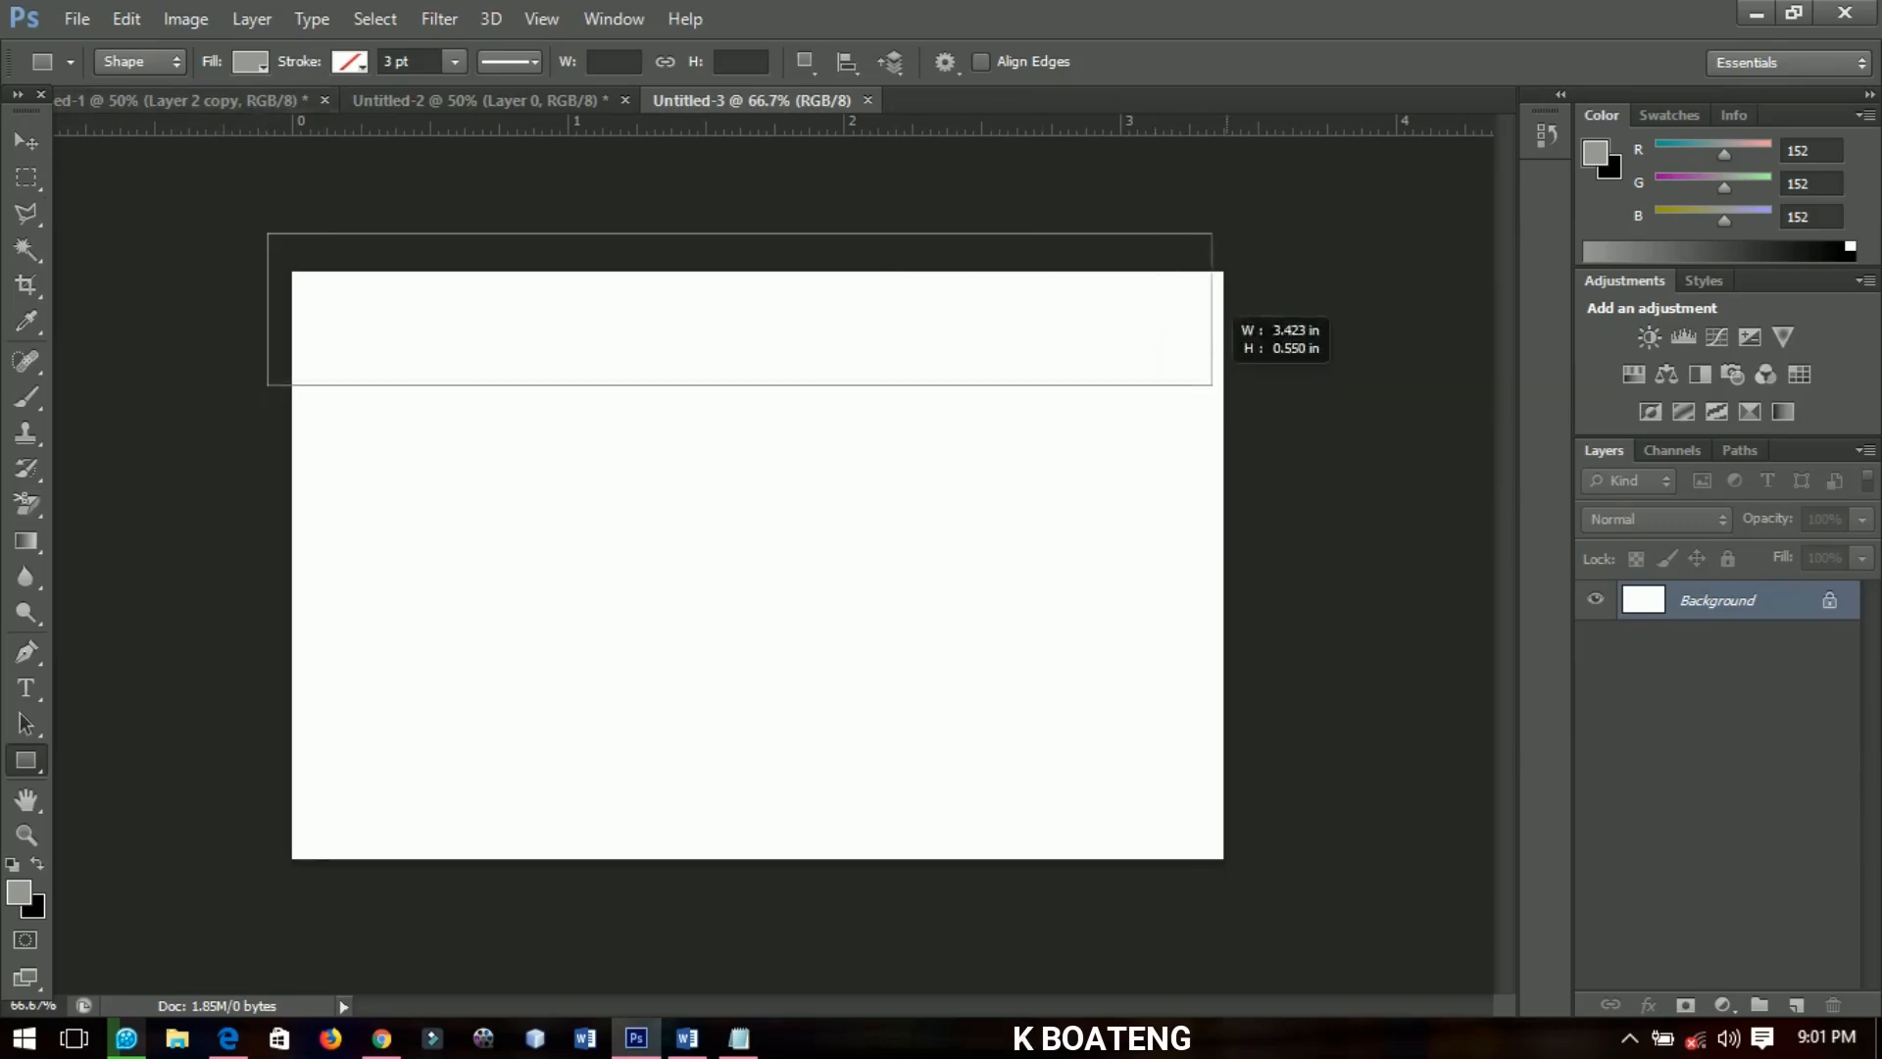
{"action": "left_click_drag", "start_coordinate": [291, 279], "coordinate": [1221, 373]}
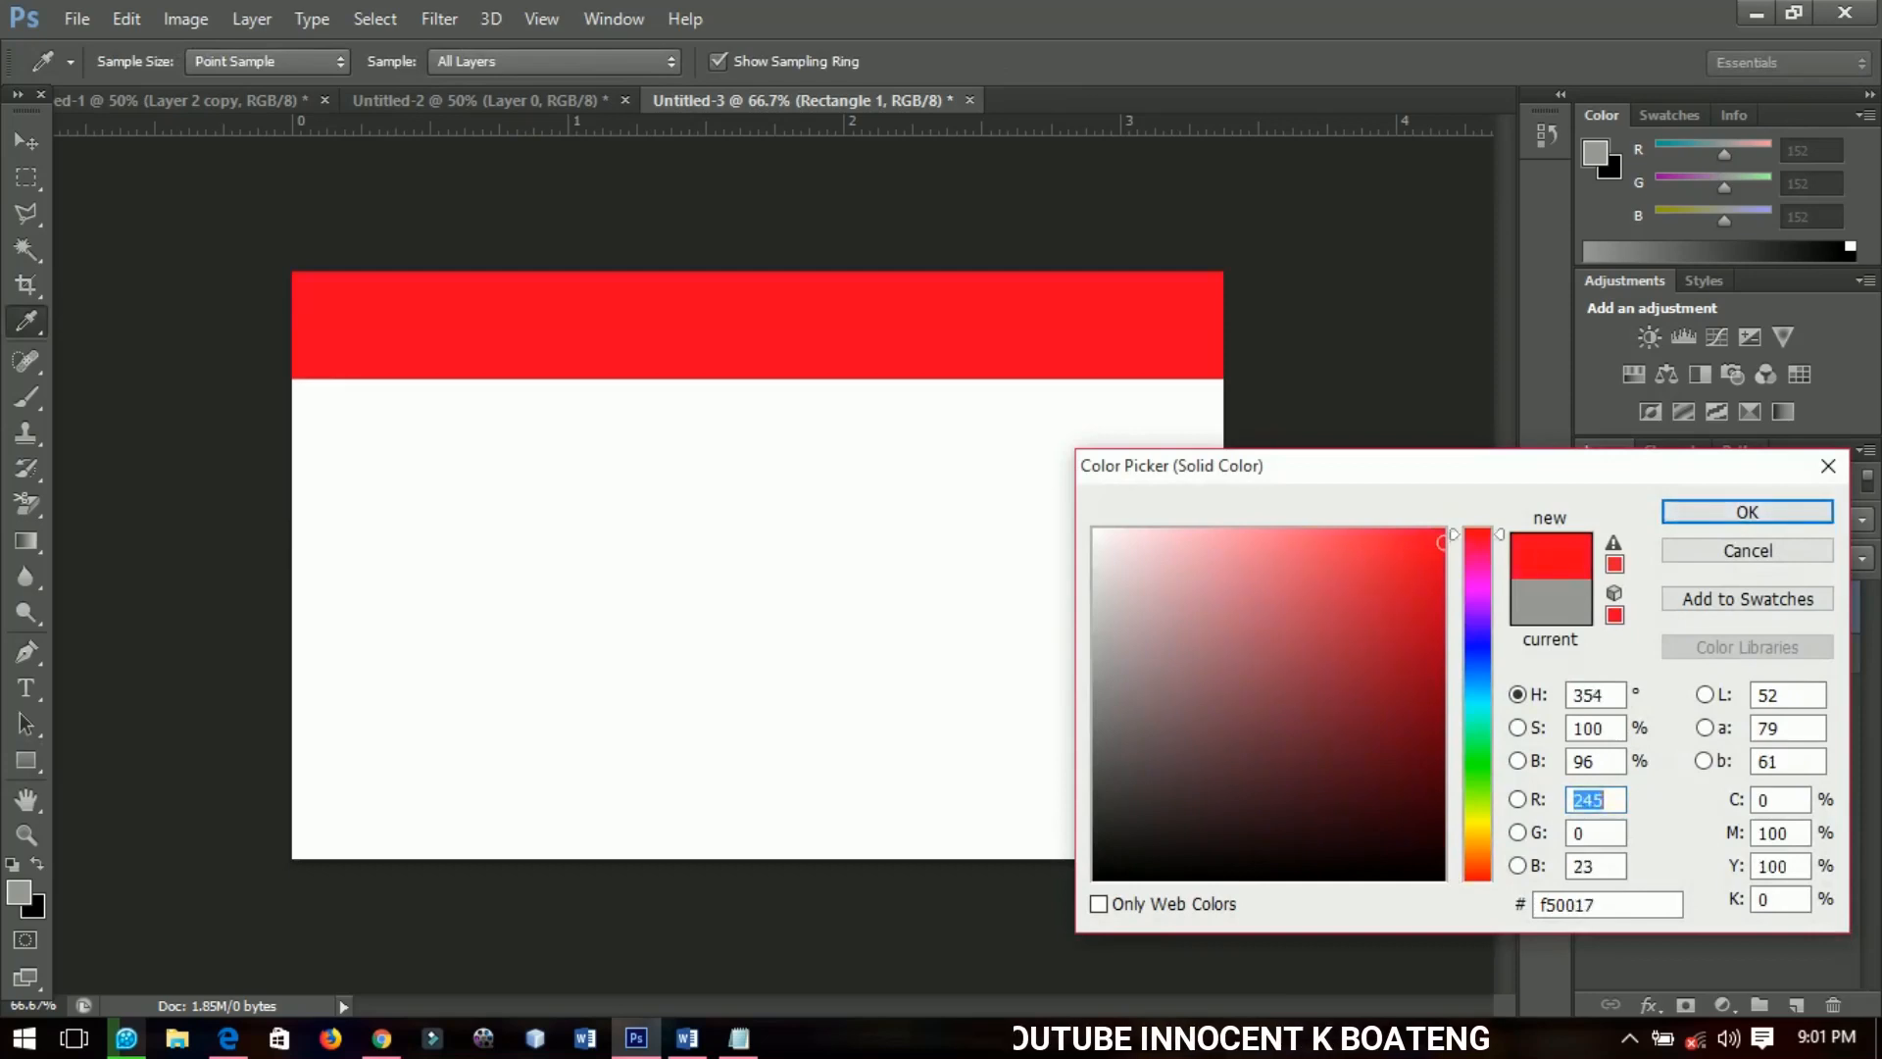
{"action": "left_click", "coordinate": [1747, 512]}
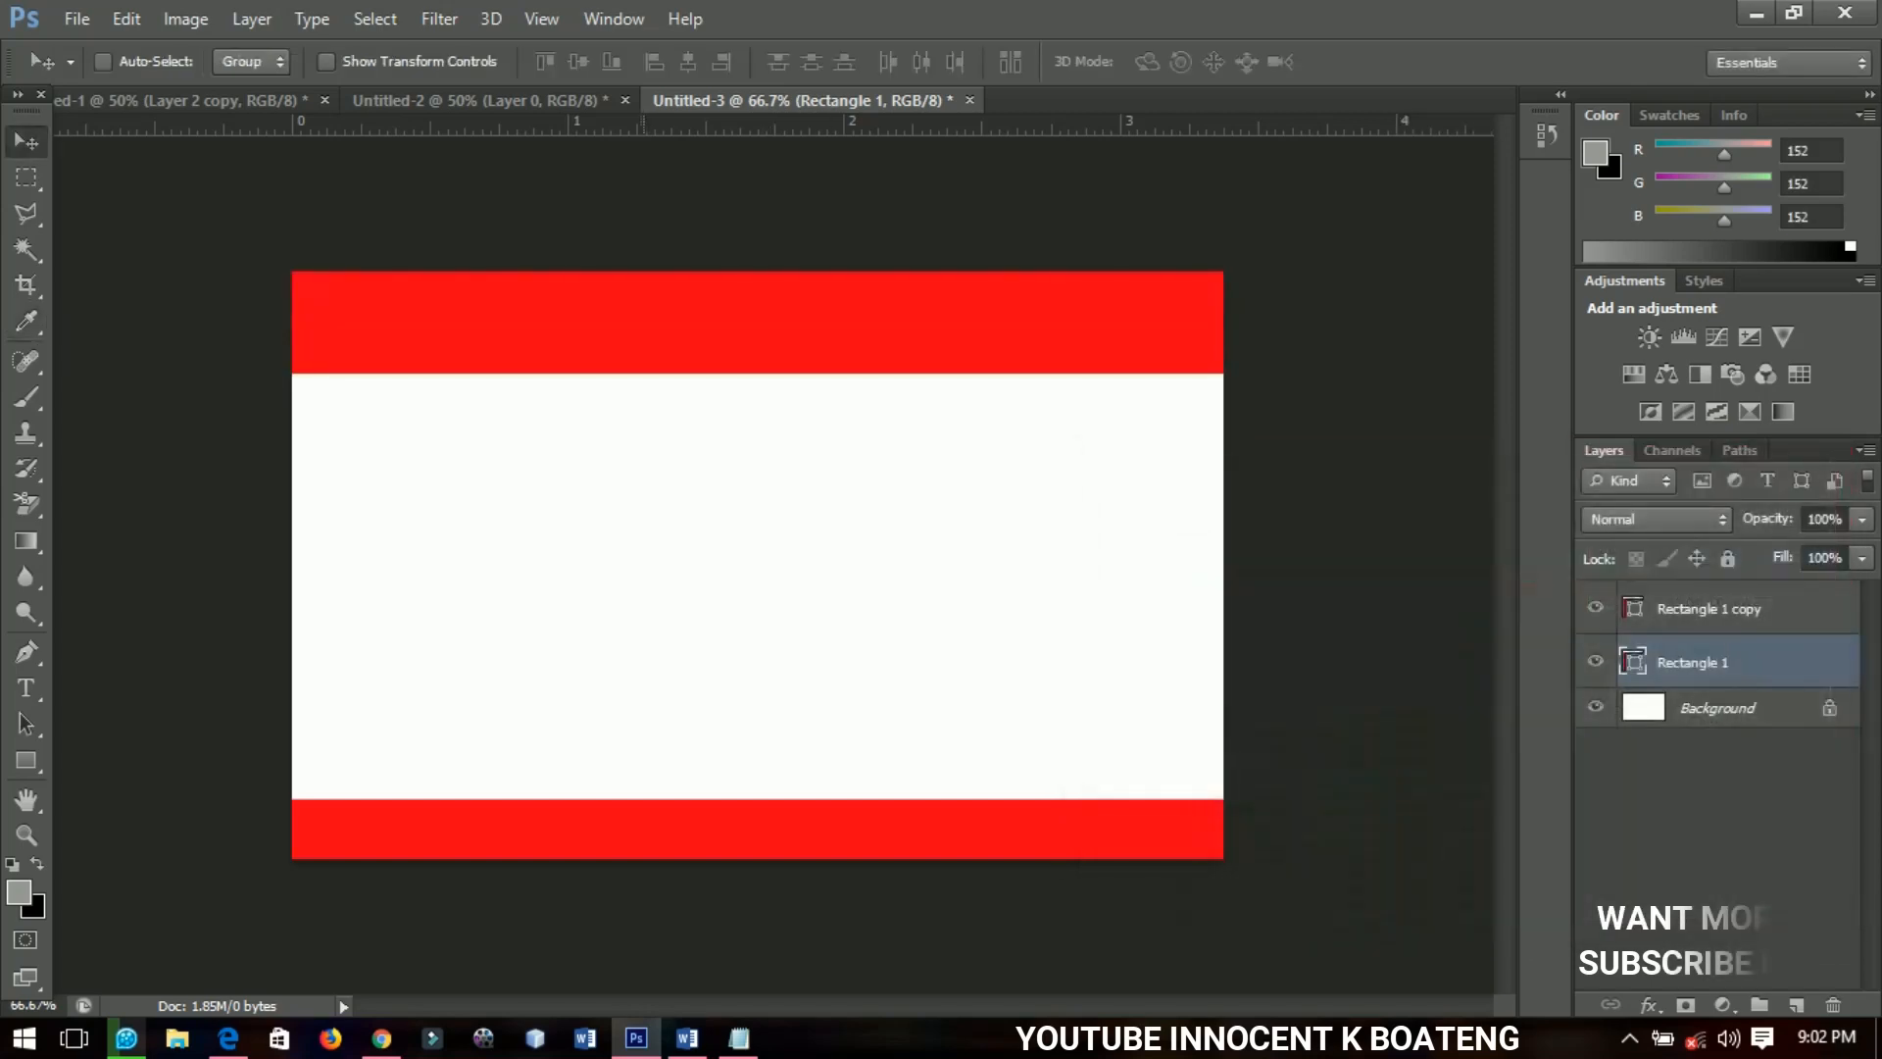
{"action": "left_click", "coordinate": [1710, 608]}
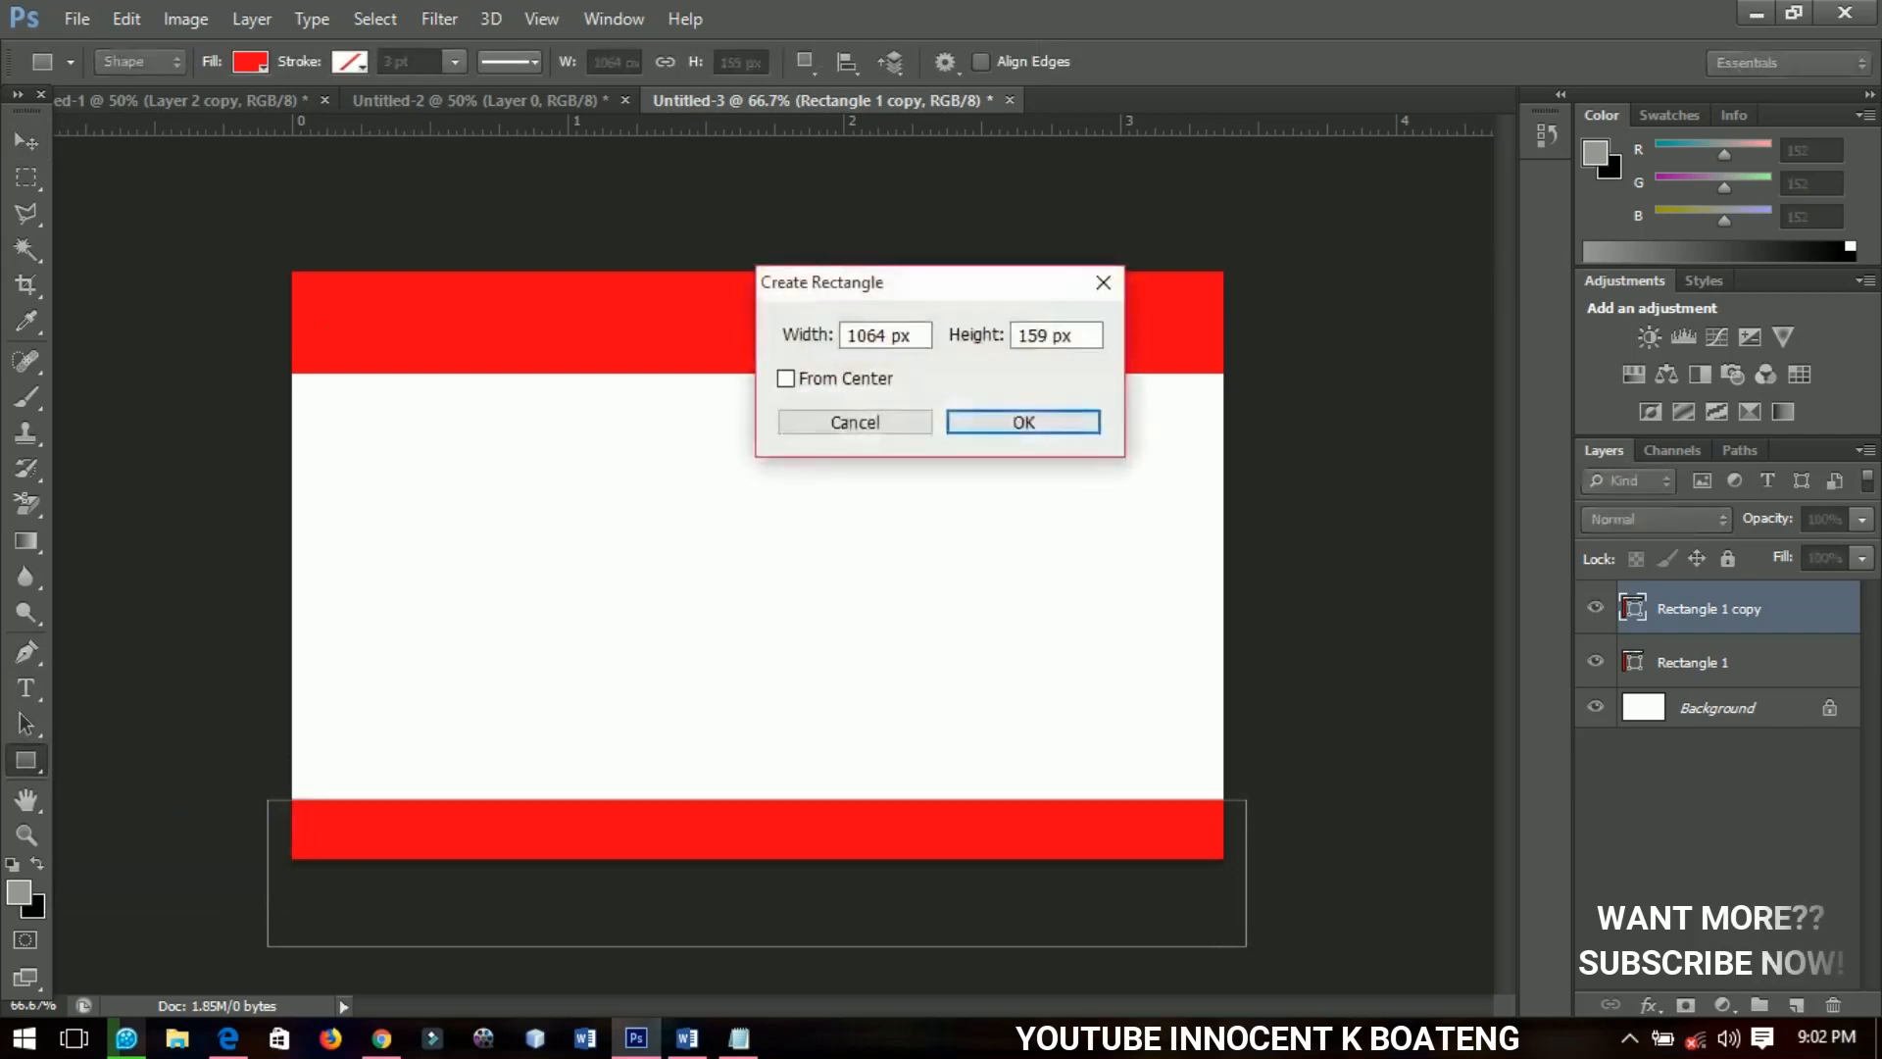
{"action": "left_click", "coordinate": [1024, 422]}
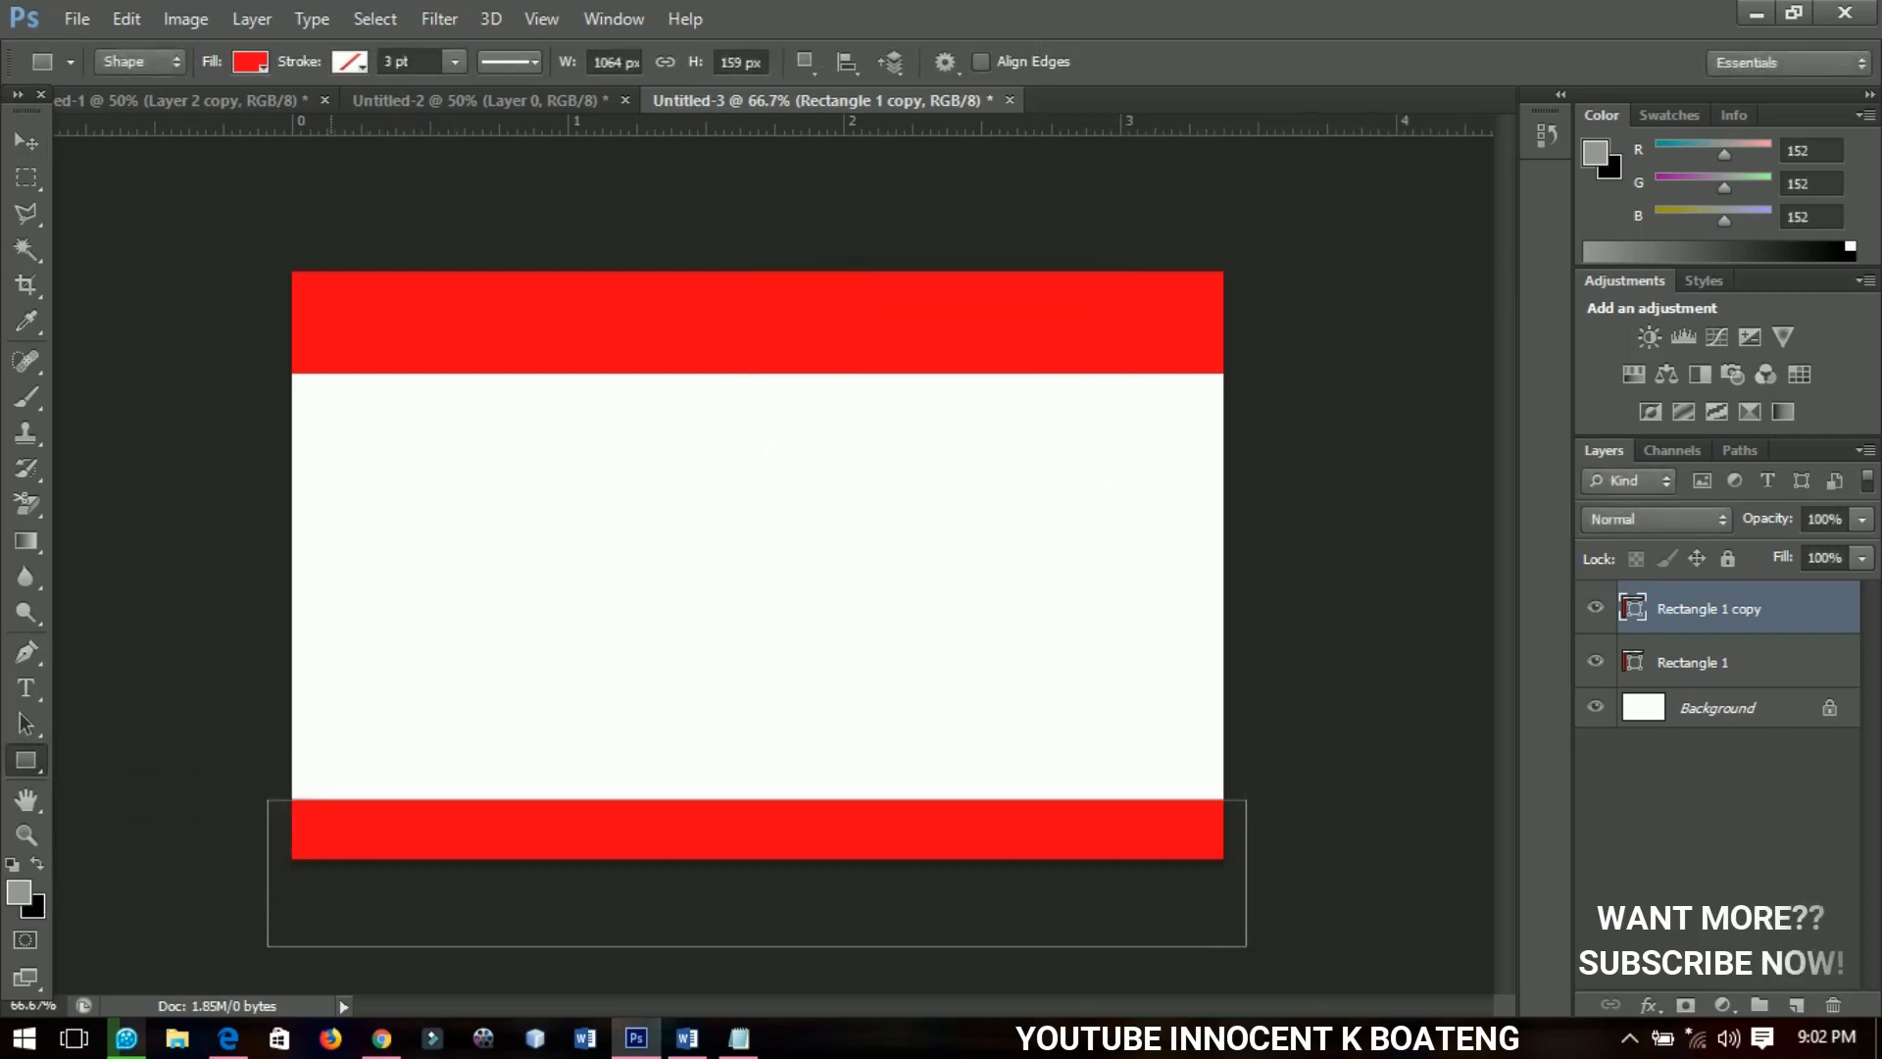
{"action": "left_click_drag", "start_coordinate": [333, 327], "coordinate": [549, 588]}
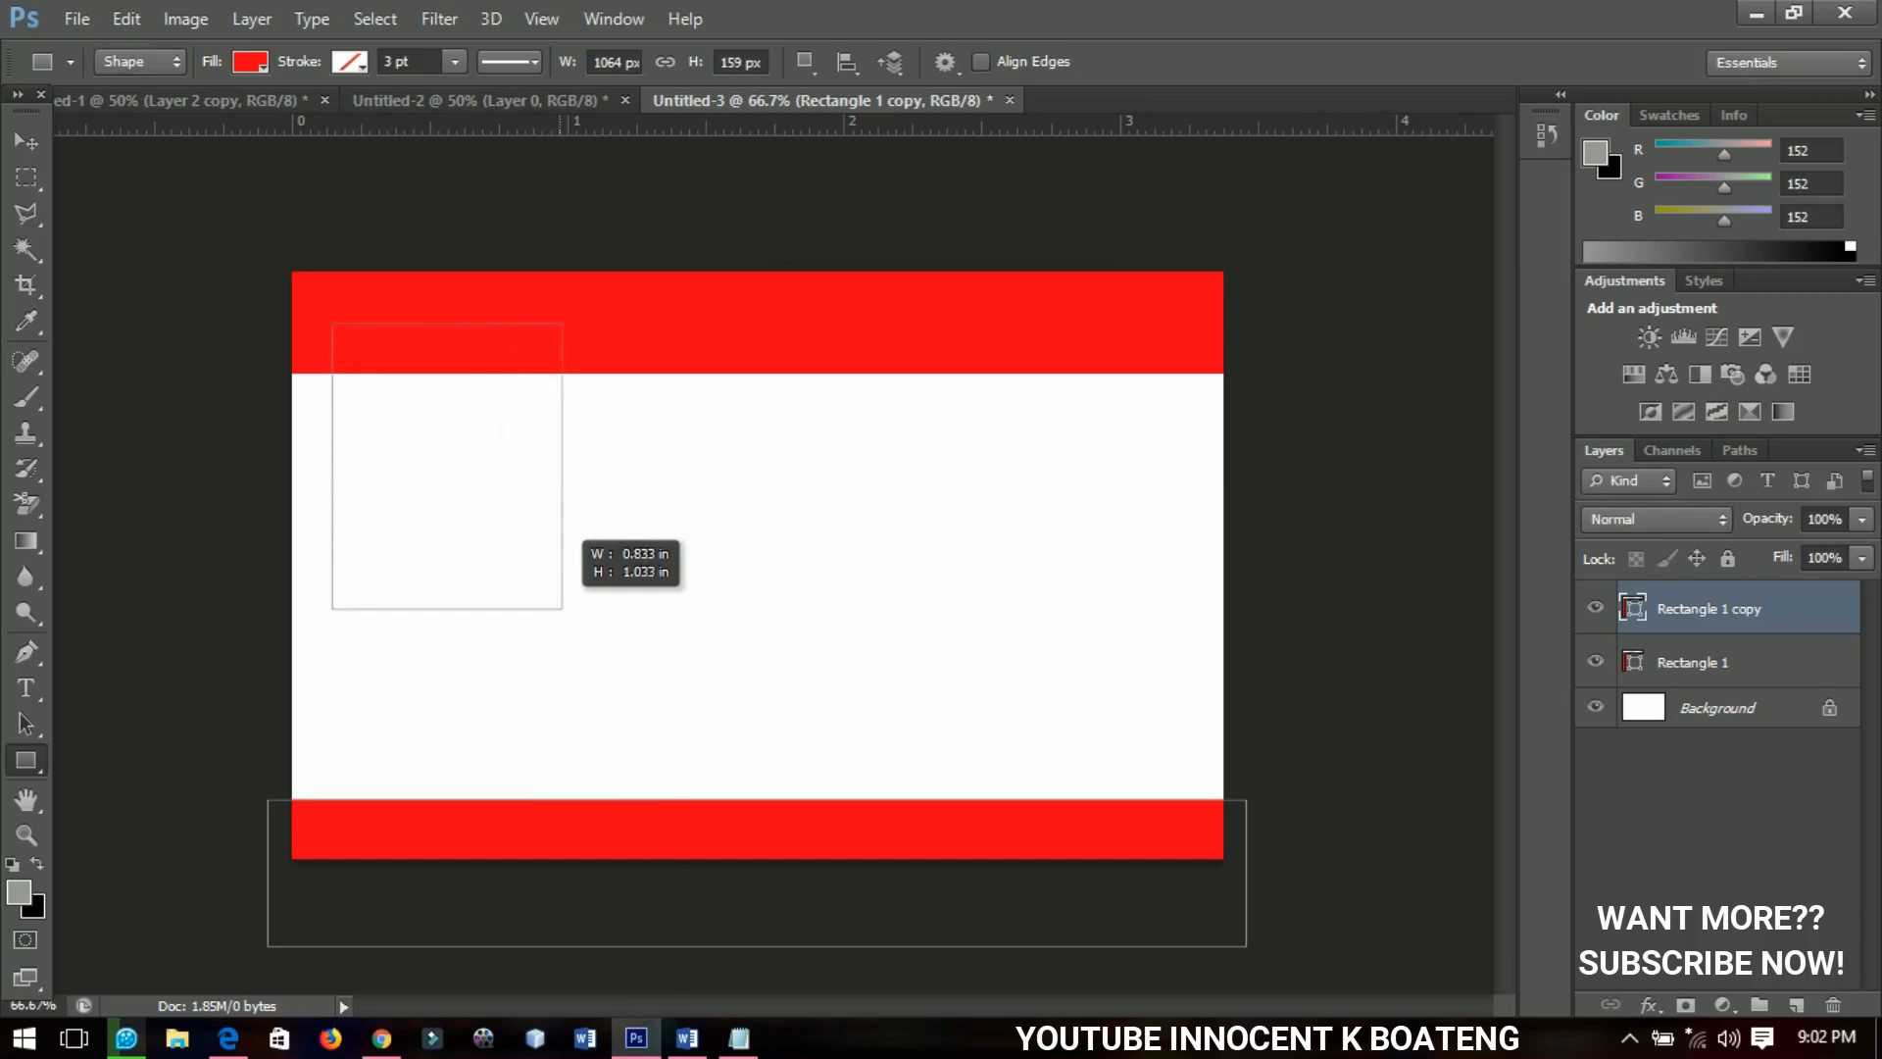
- Draw a tall white-filled photo placeholder box at the card's upper left
{"action": "left_click_drag", "start_coordinate": [334, 333], "coordinate": [558, 609]}
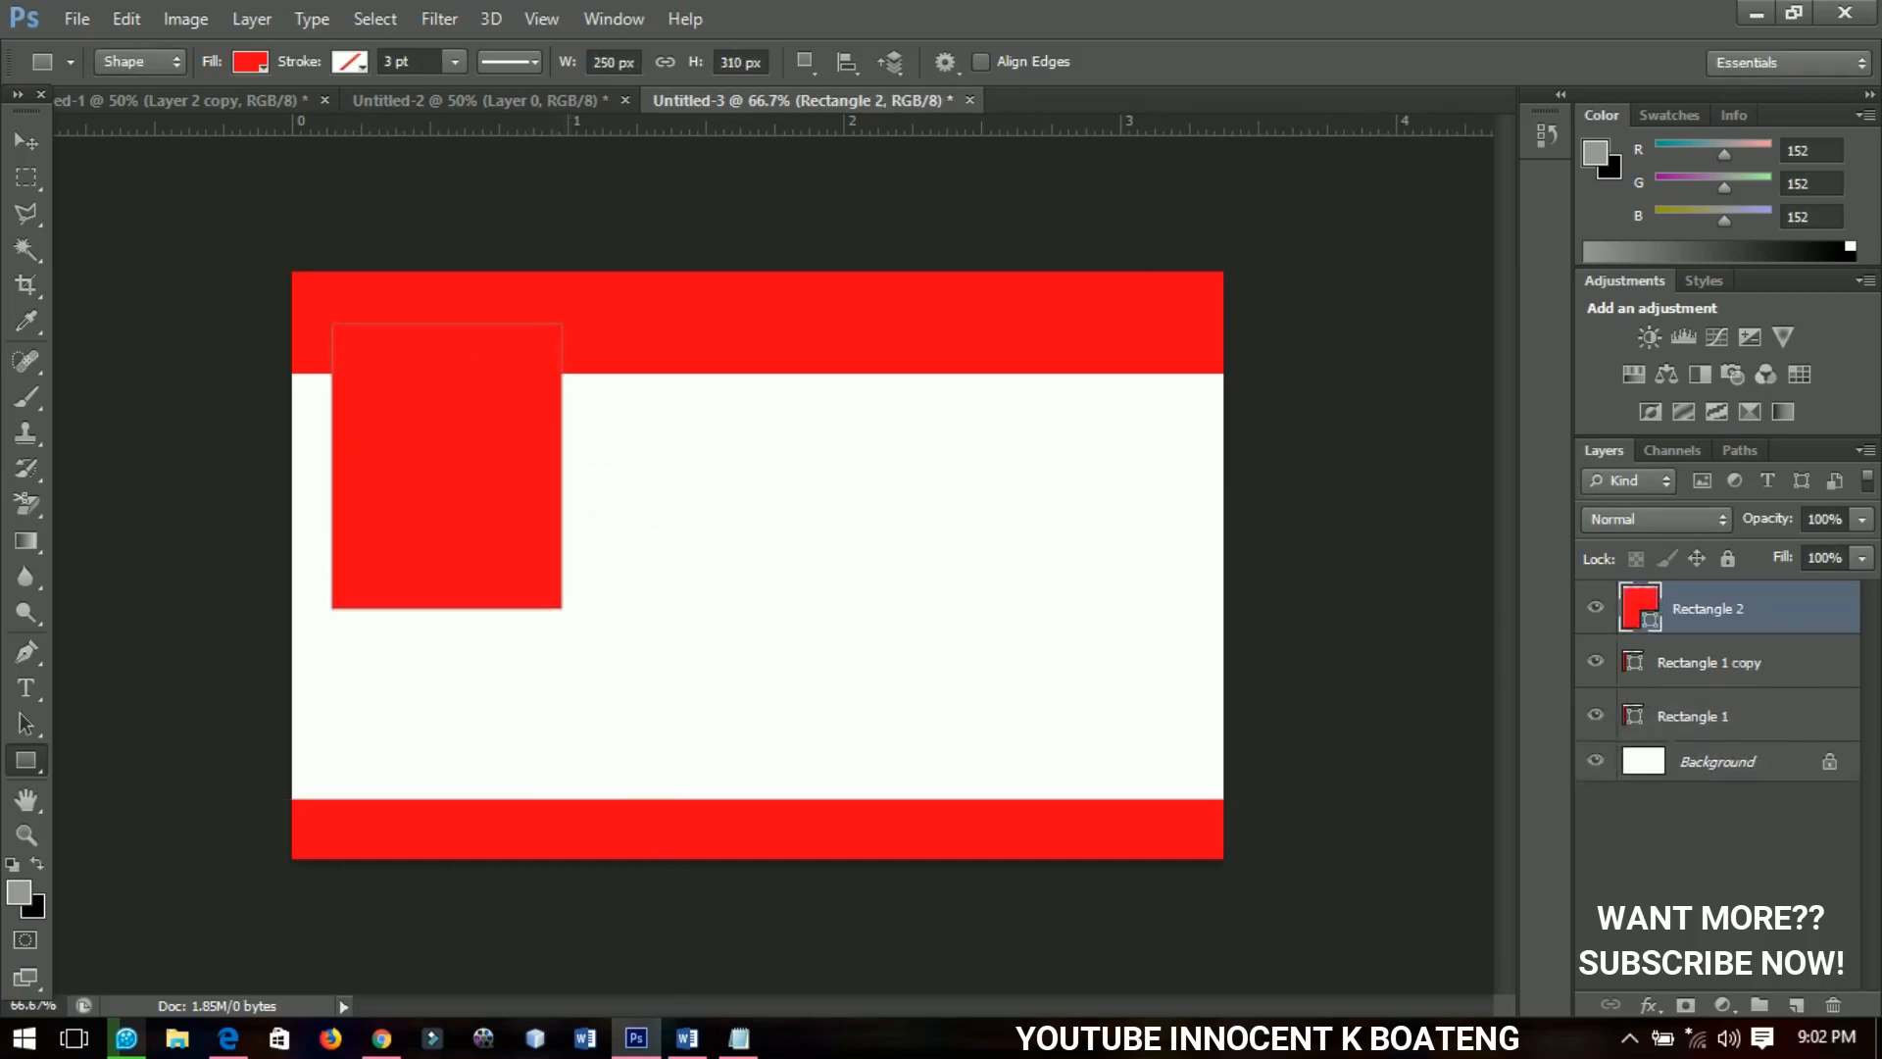
{"action": "left_click", "coordinate": [247, 61]}
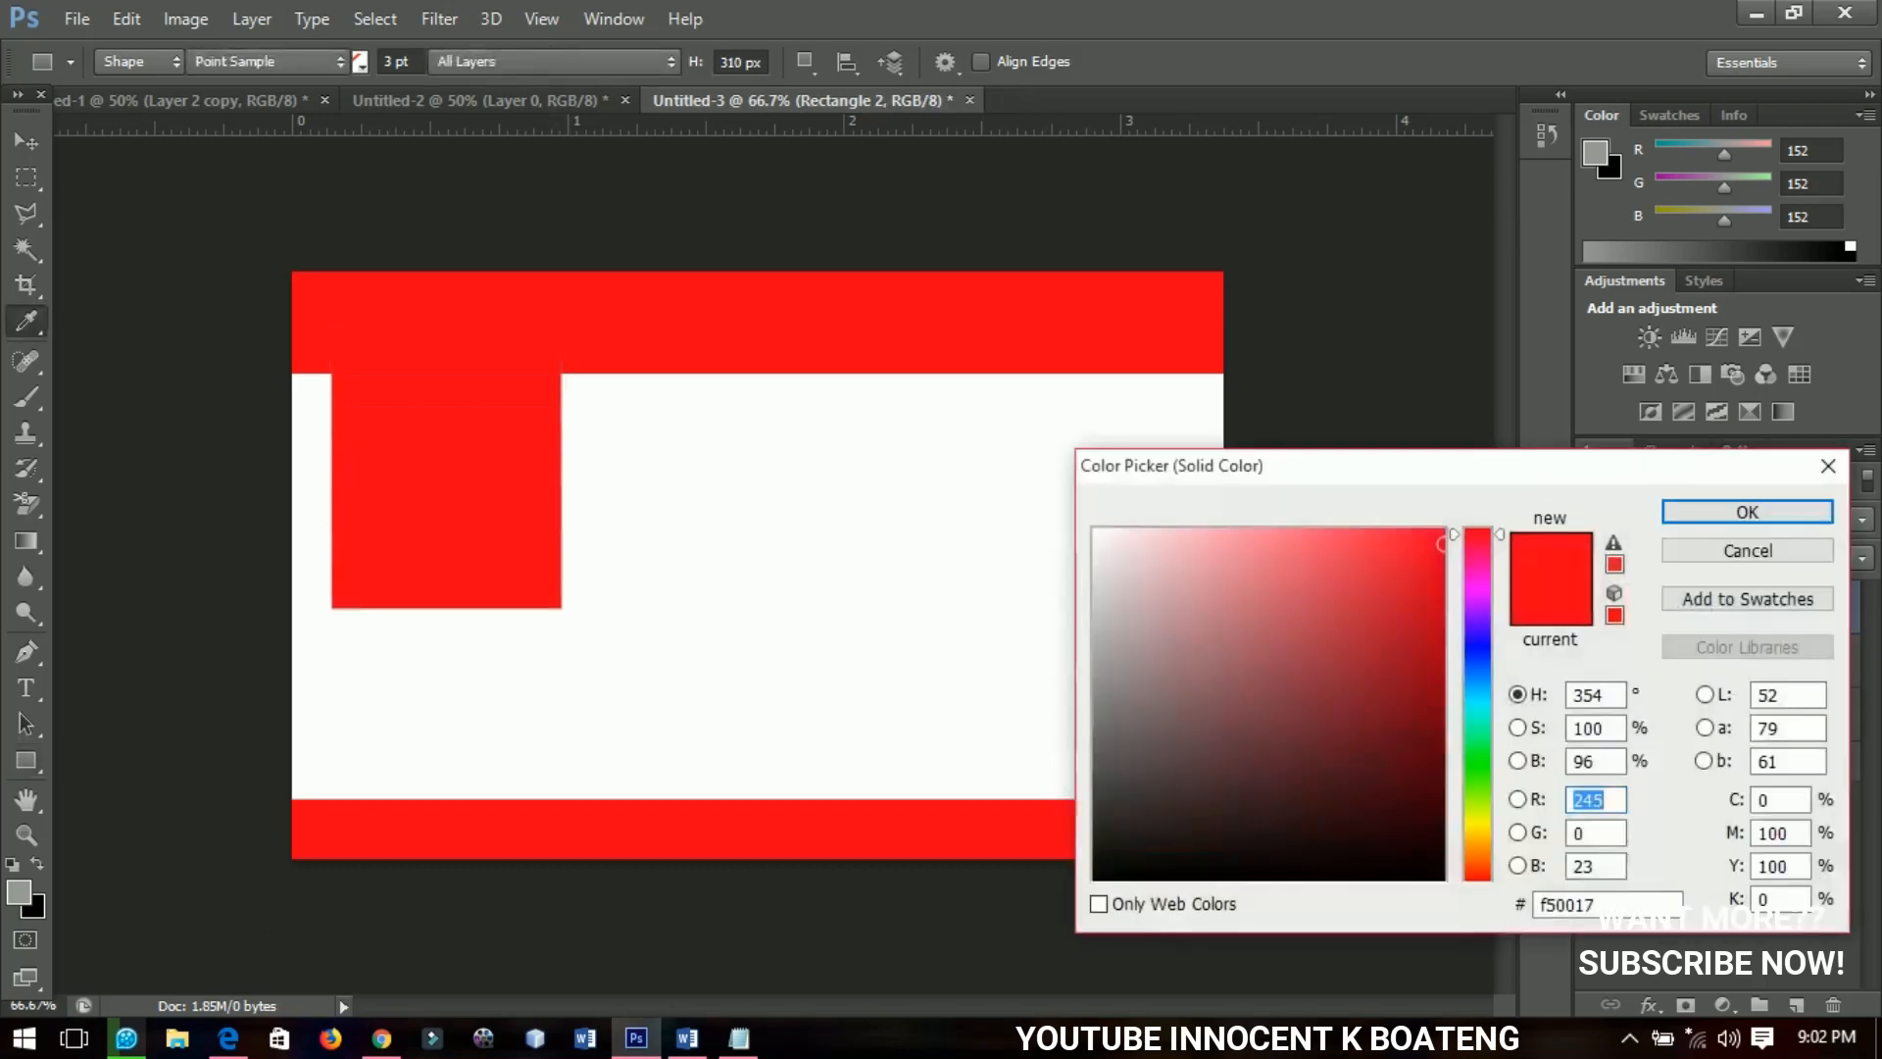
{"action": "left_click", "coordinate": [1747, 512]}
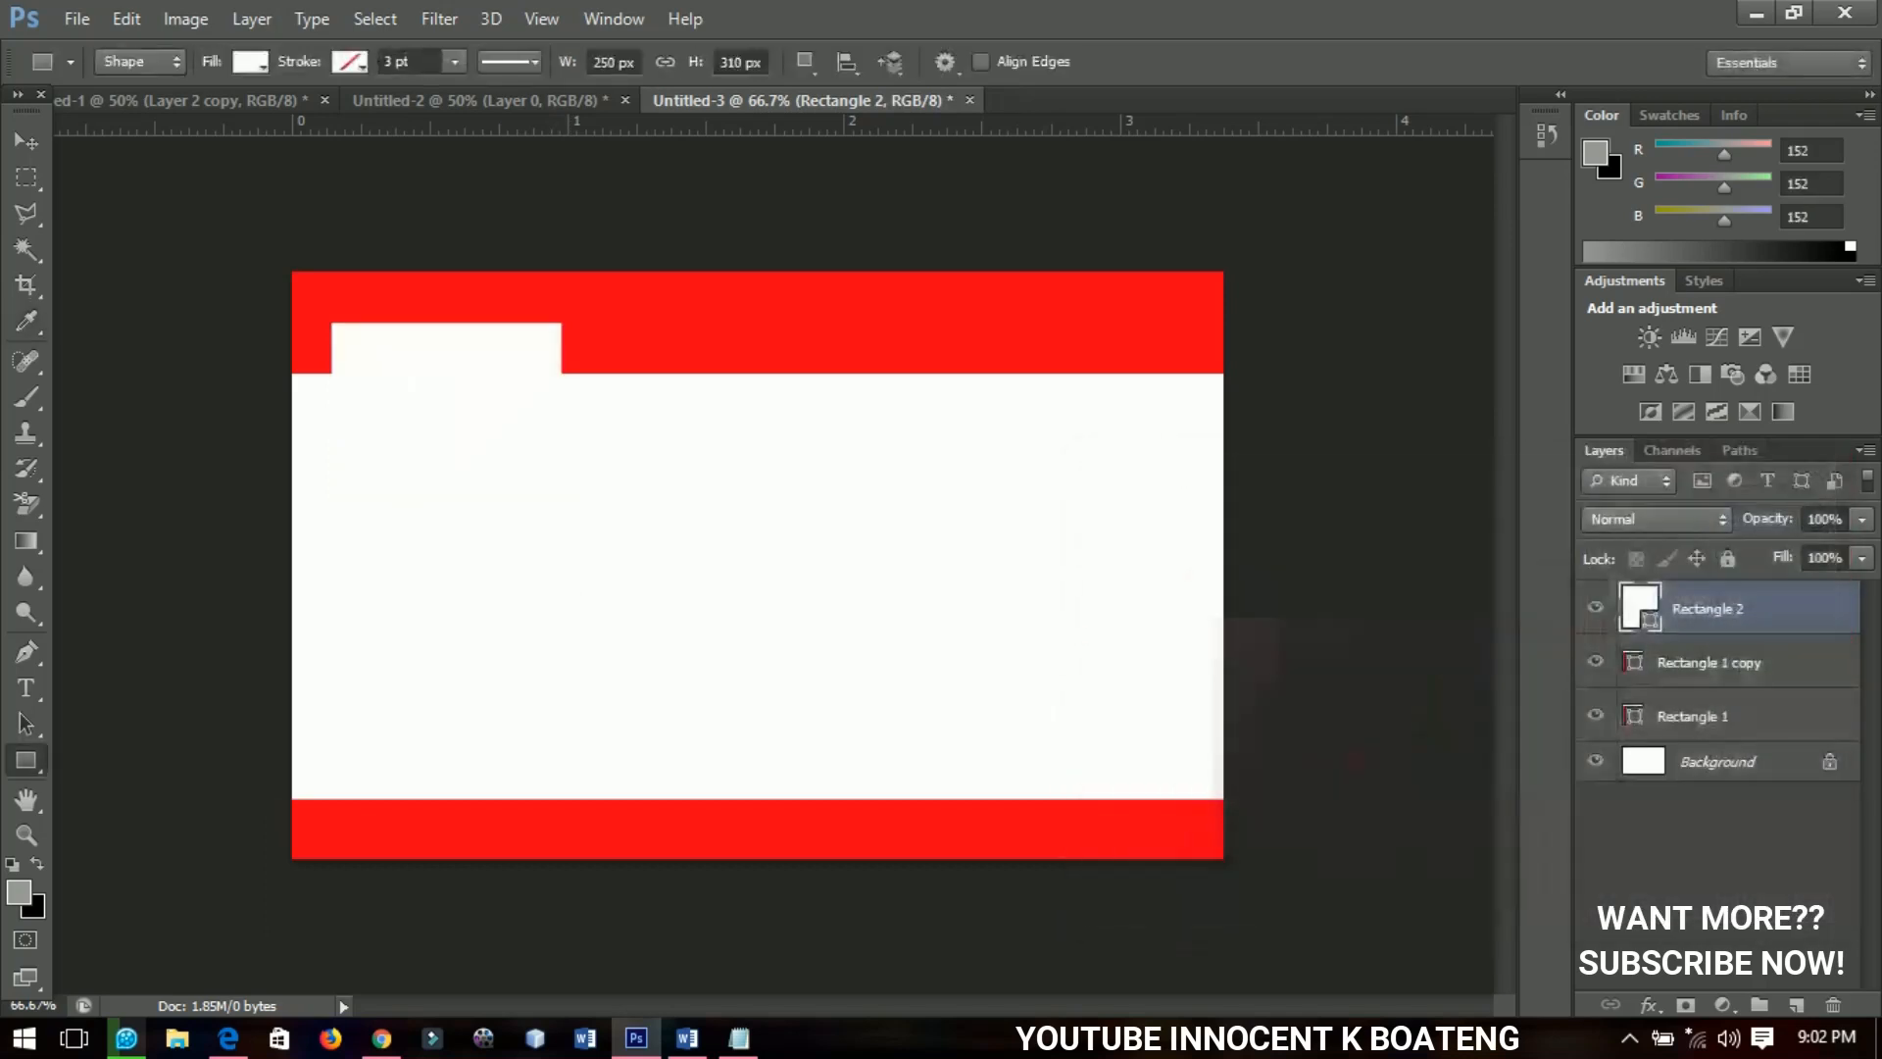
{"action": "left_click", "coordinate": [24, 143]}
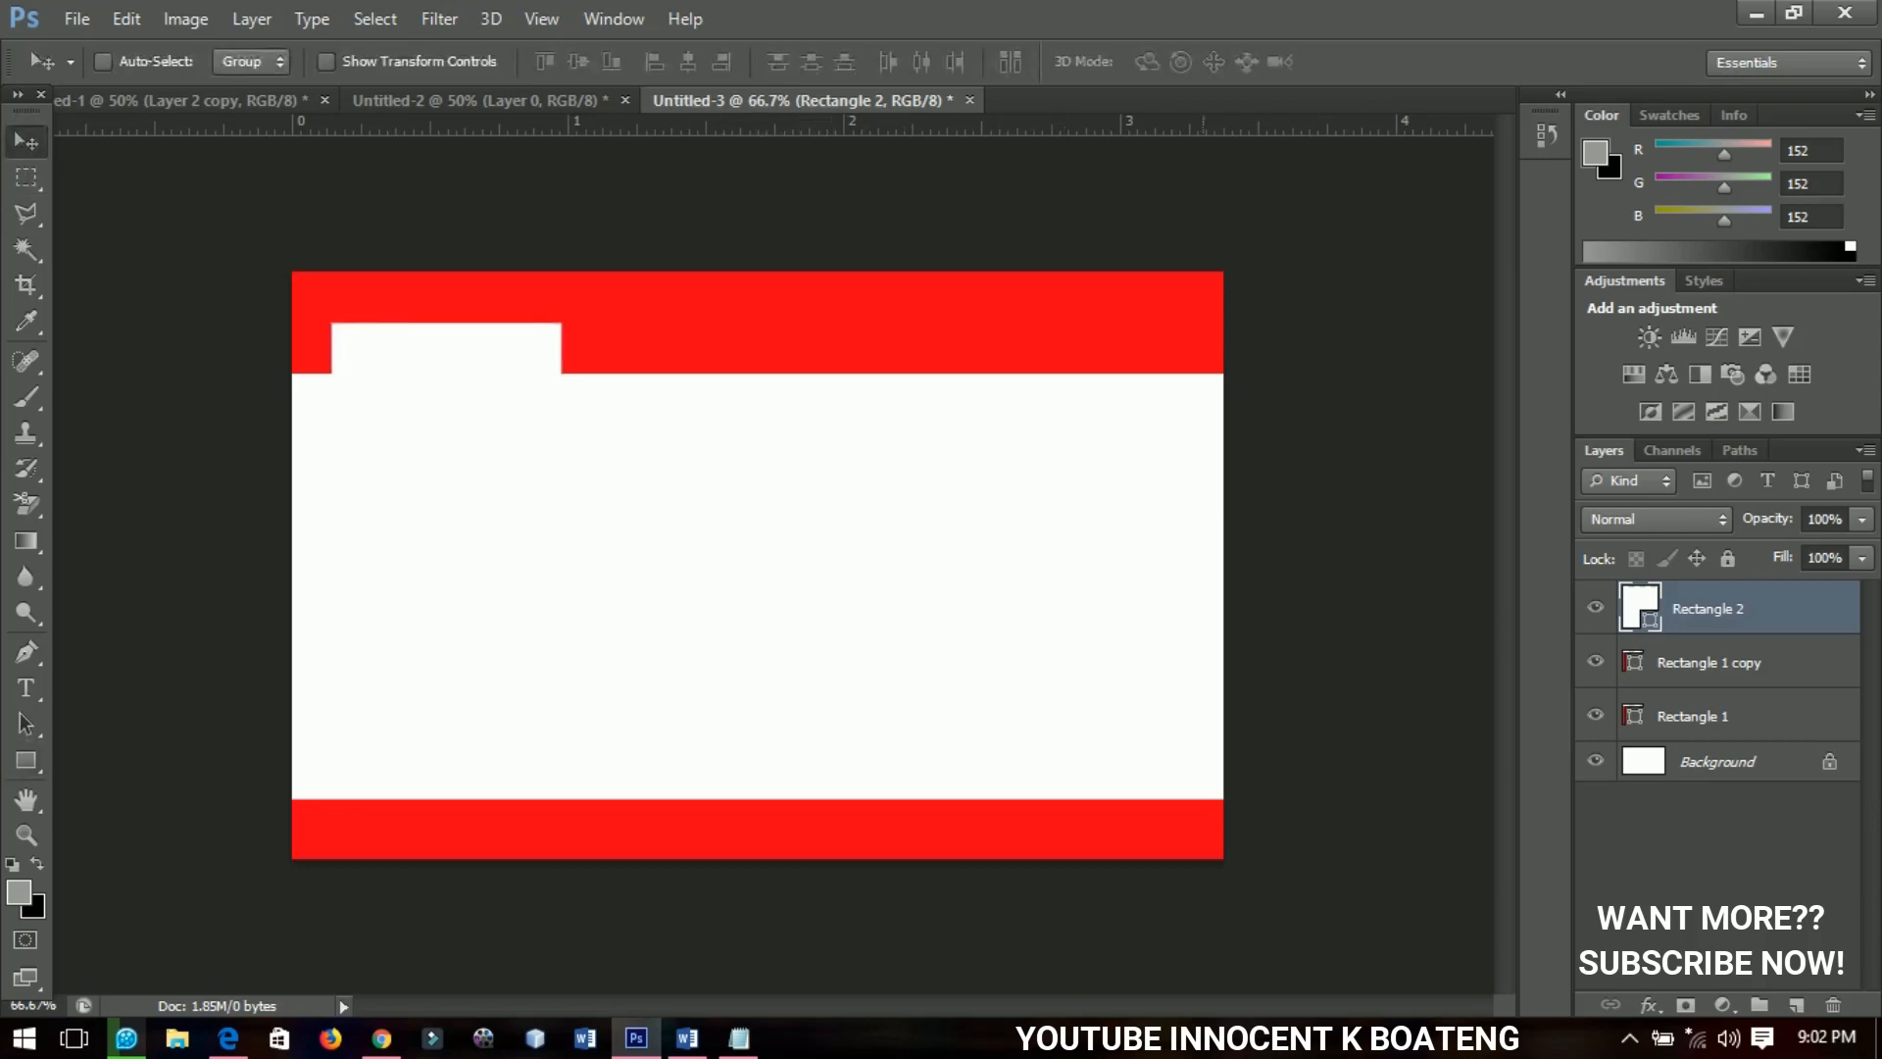
{"action": "left_click", "coordinate": [26, 690]}
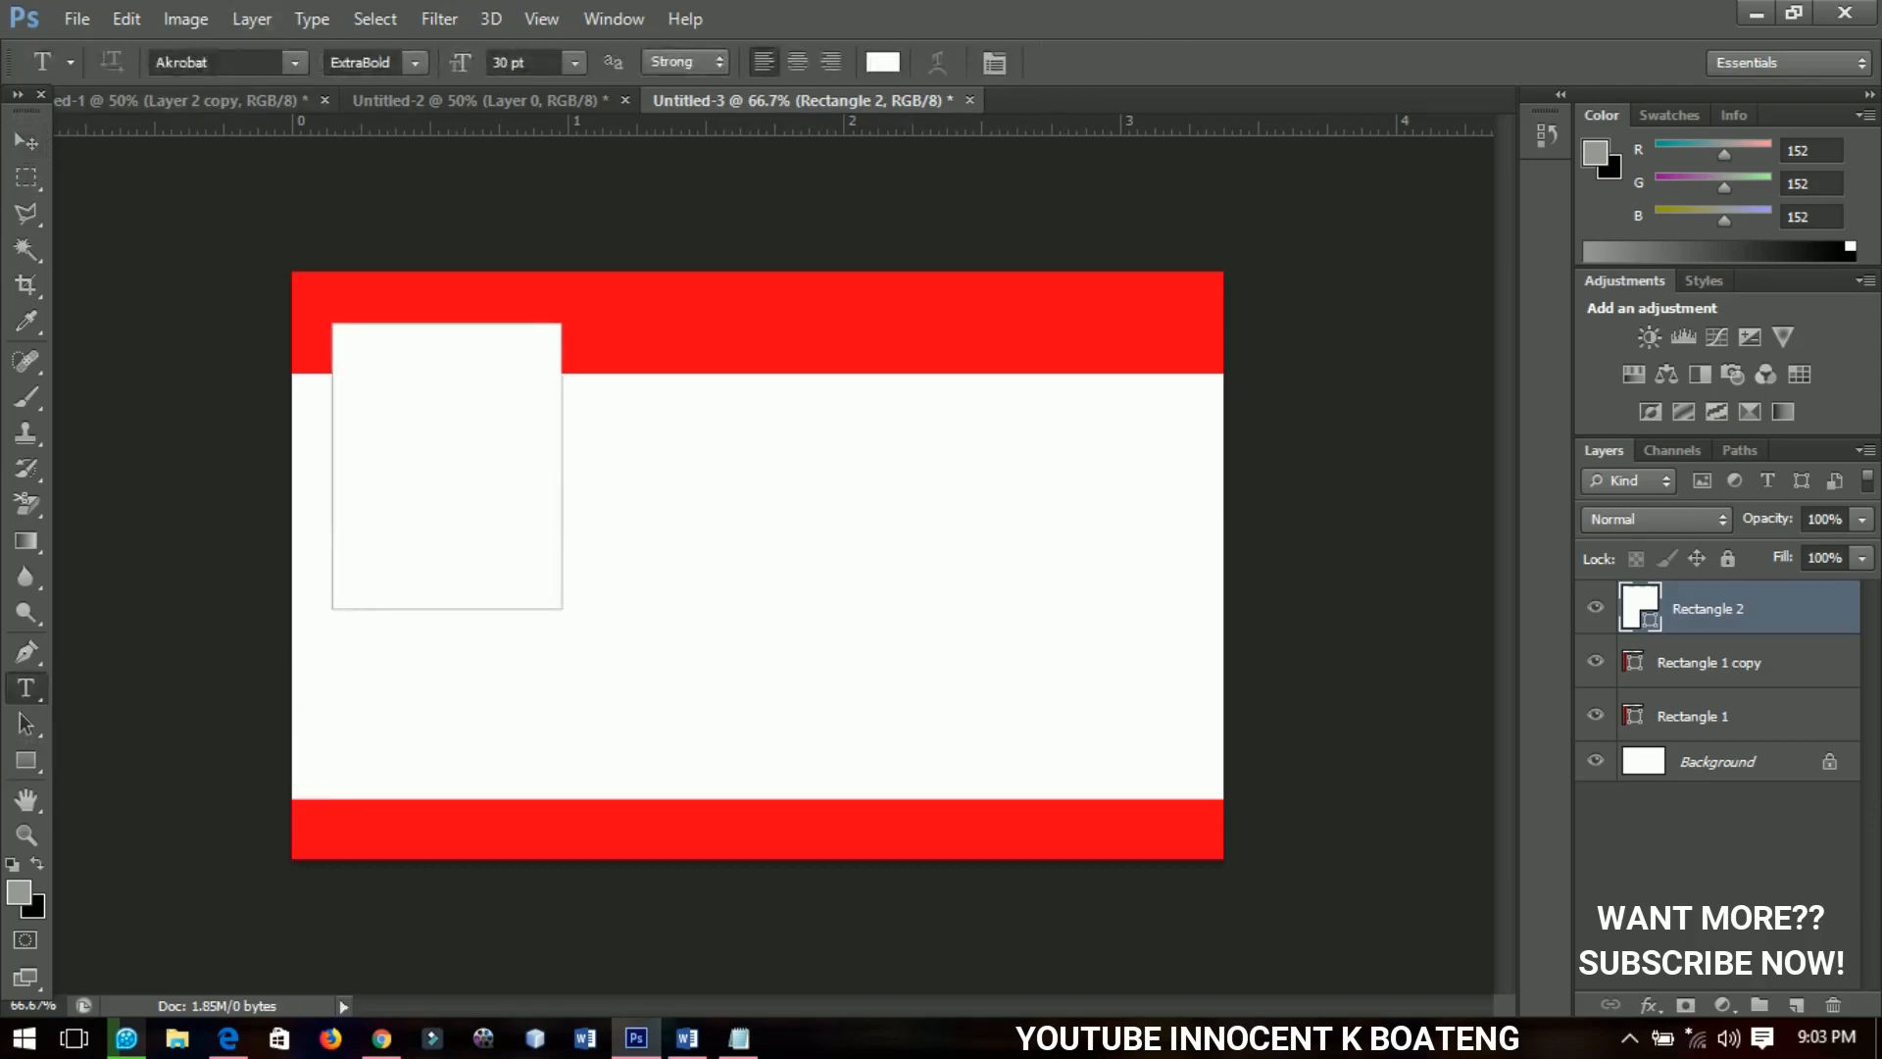
- Start a Bold 18 pt text line on the top red bar
{"action": "left_click", "coordinate": [415, 63]}
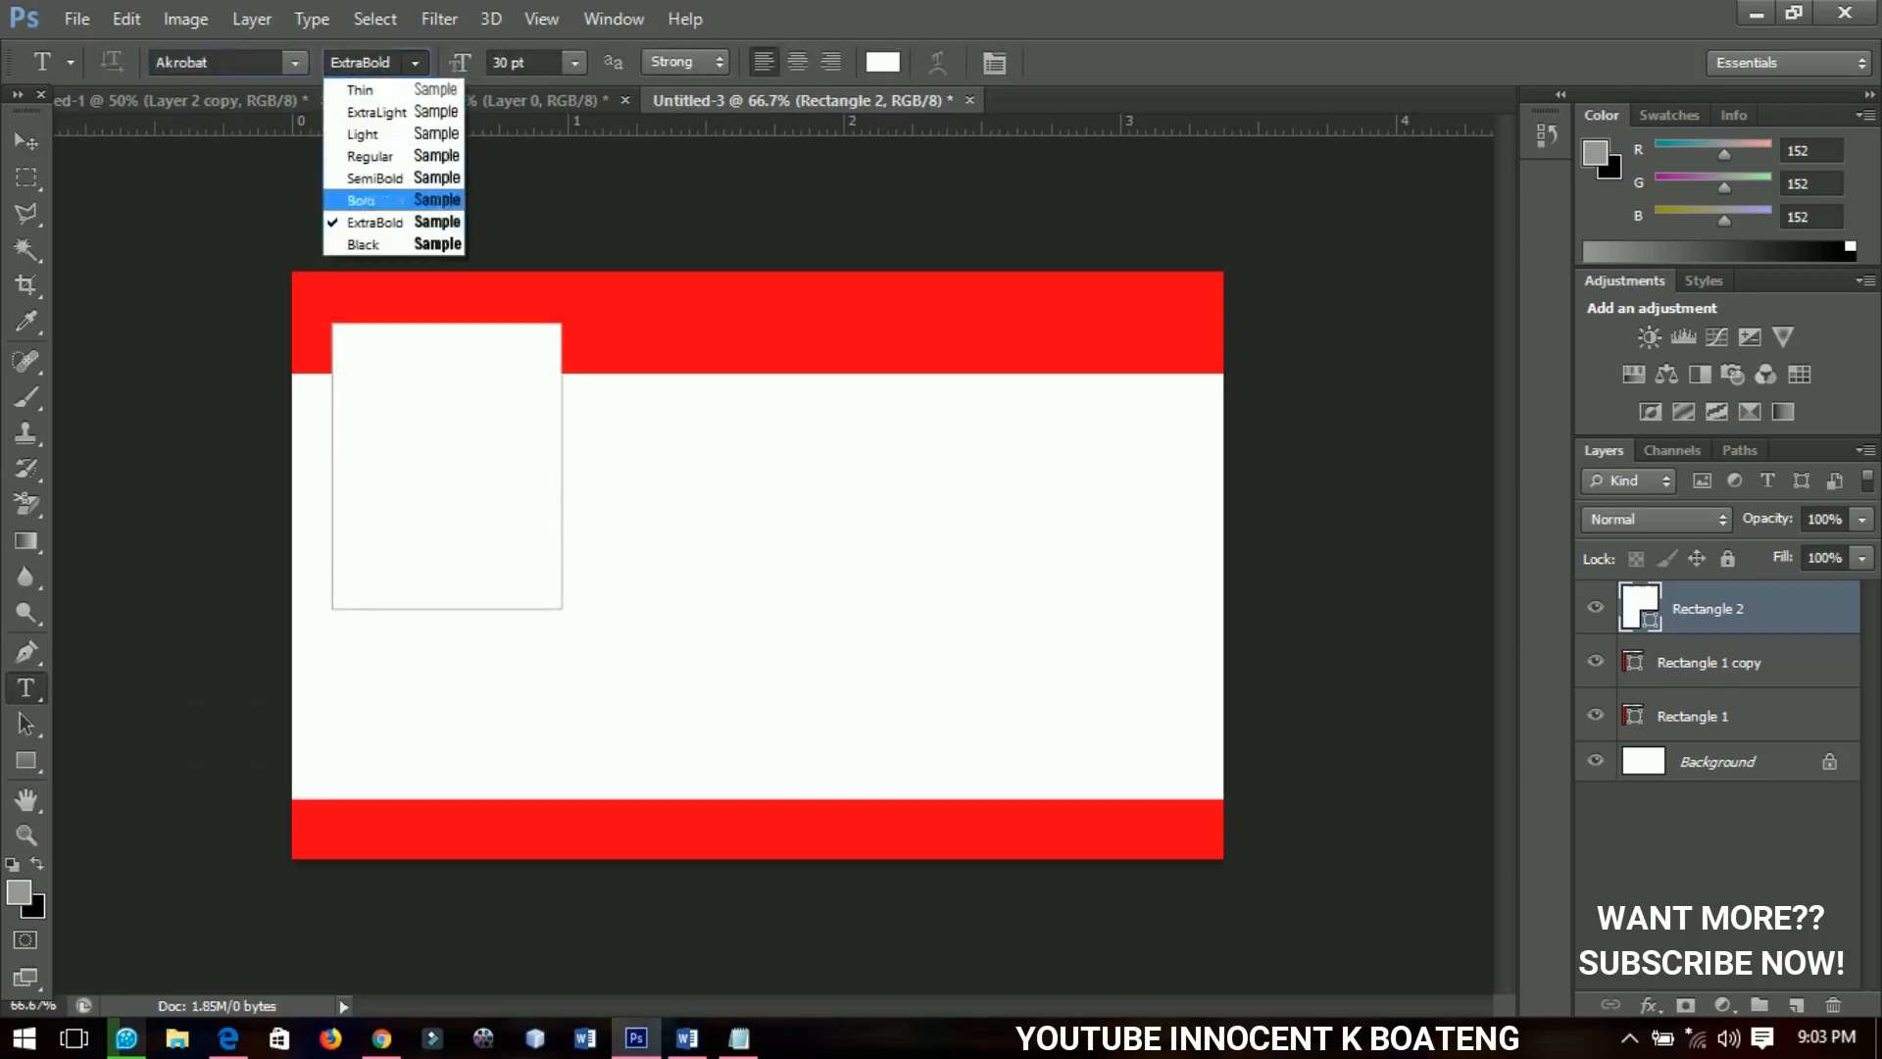
{"action": "left_click", "coordinate": [361, 200]}
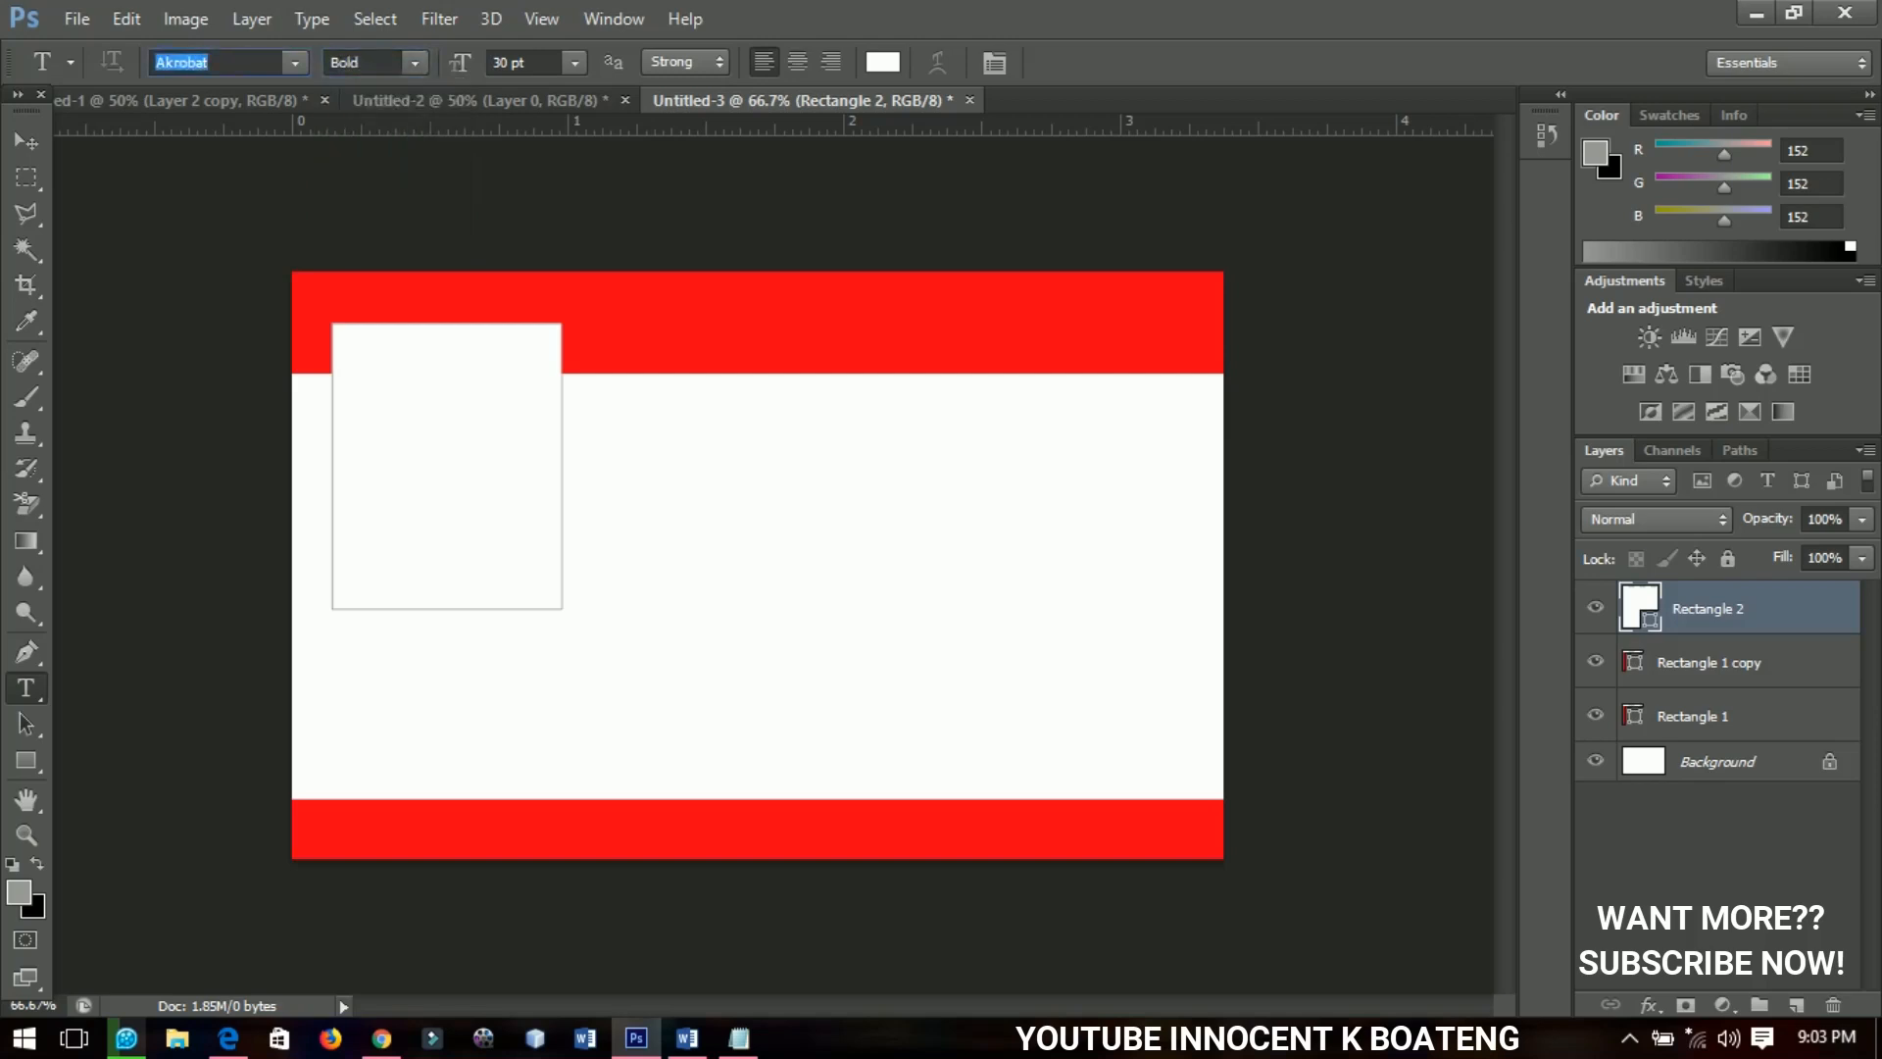
{"action": "left_click", "coordinate": [757, 333]}
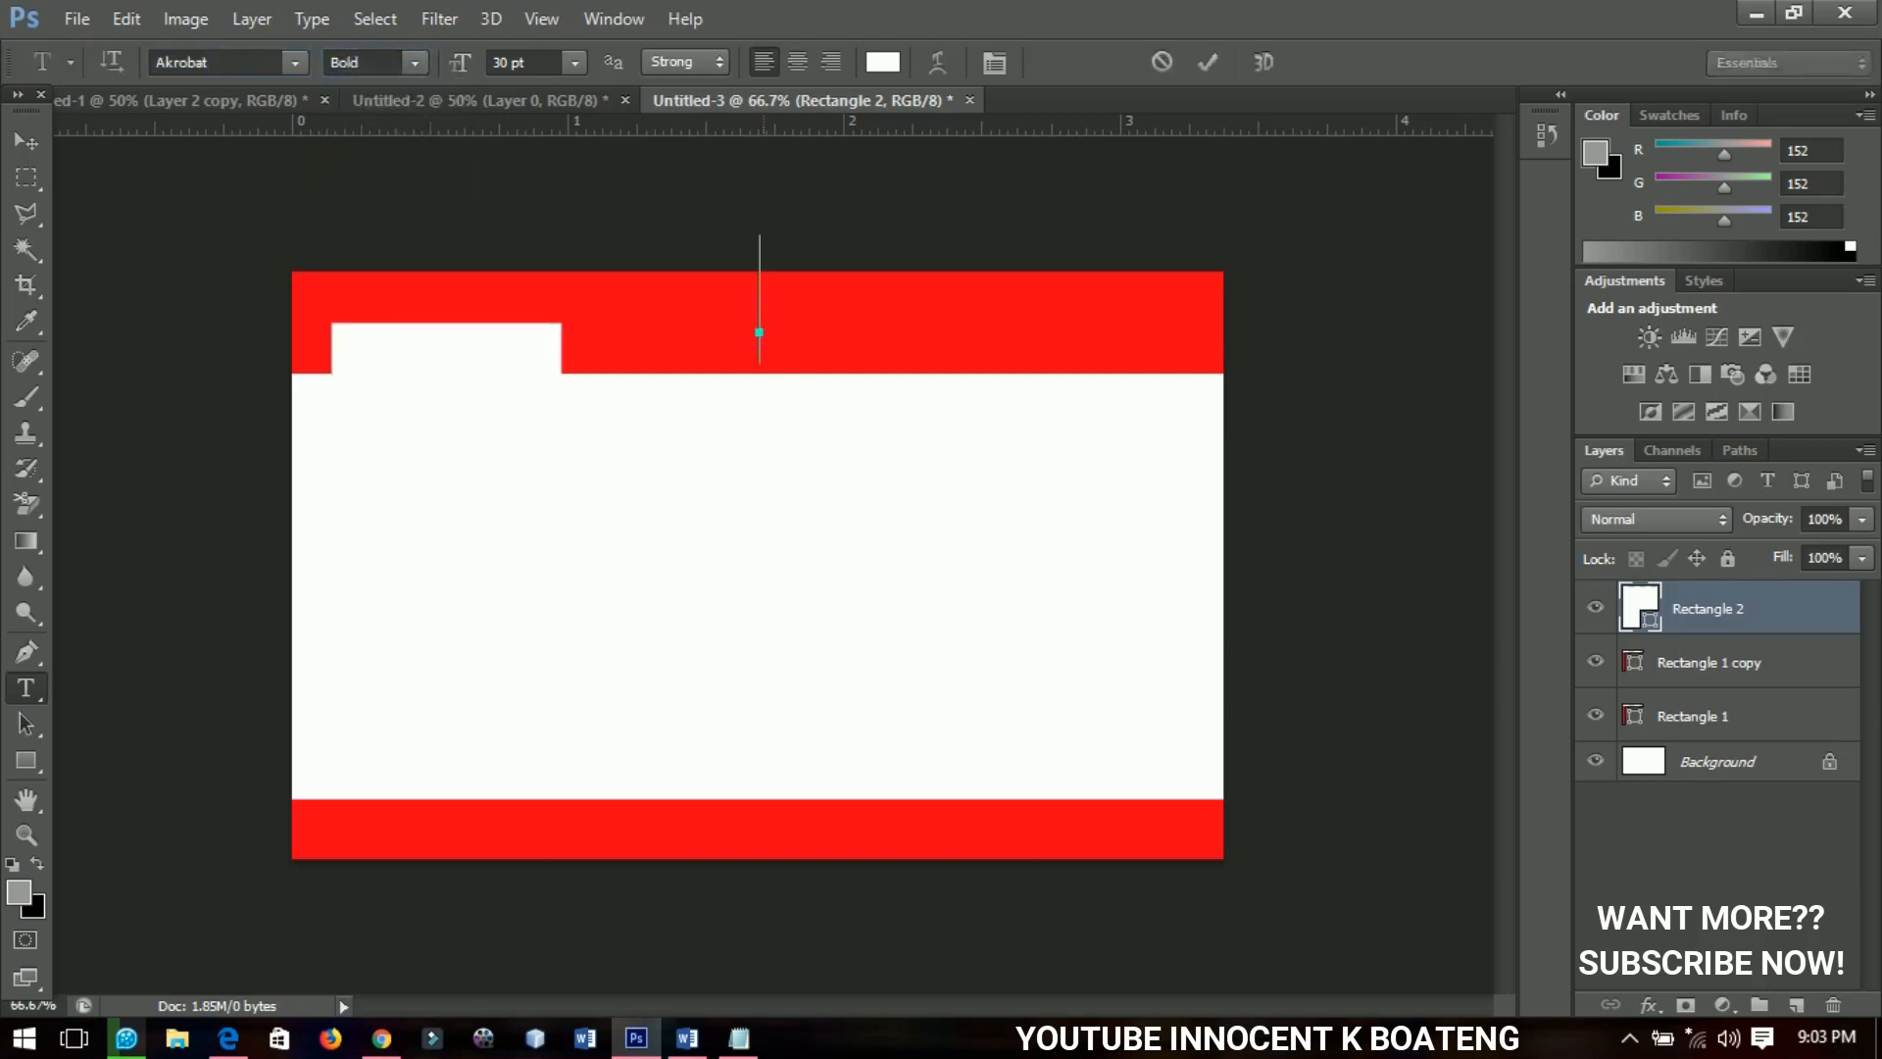
{"action": "left_click", "coordinate": [580, 61]}
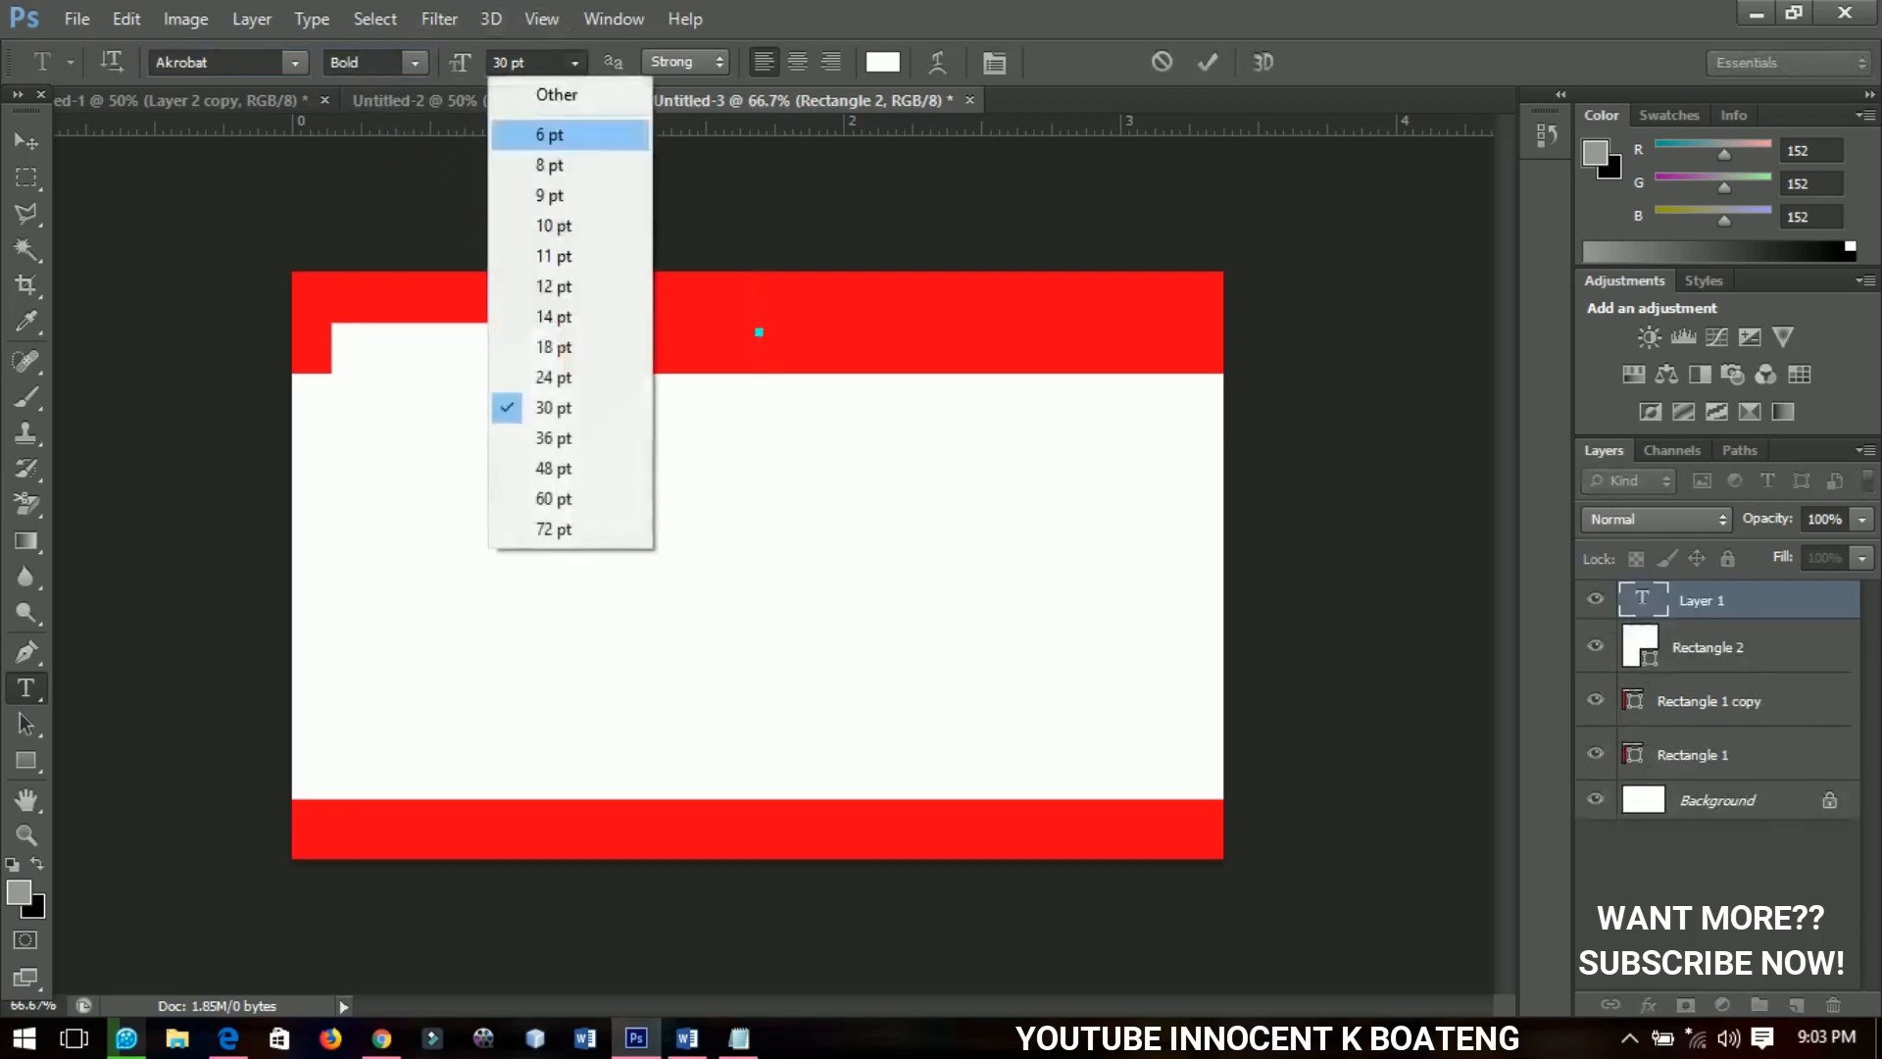
{"action": "left_click", "coordinate": [553, 347]}
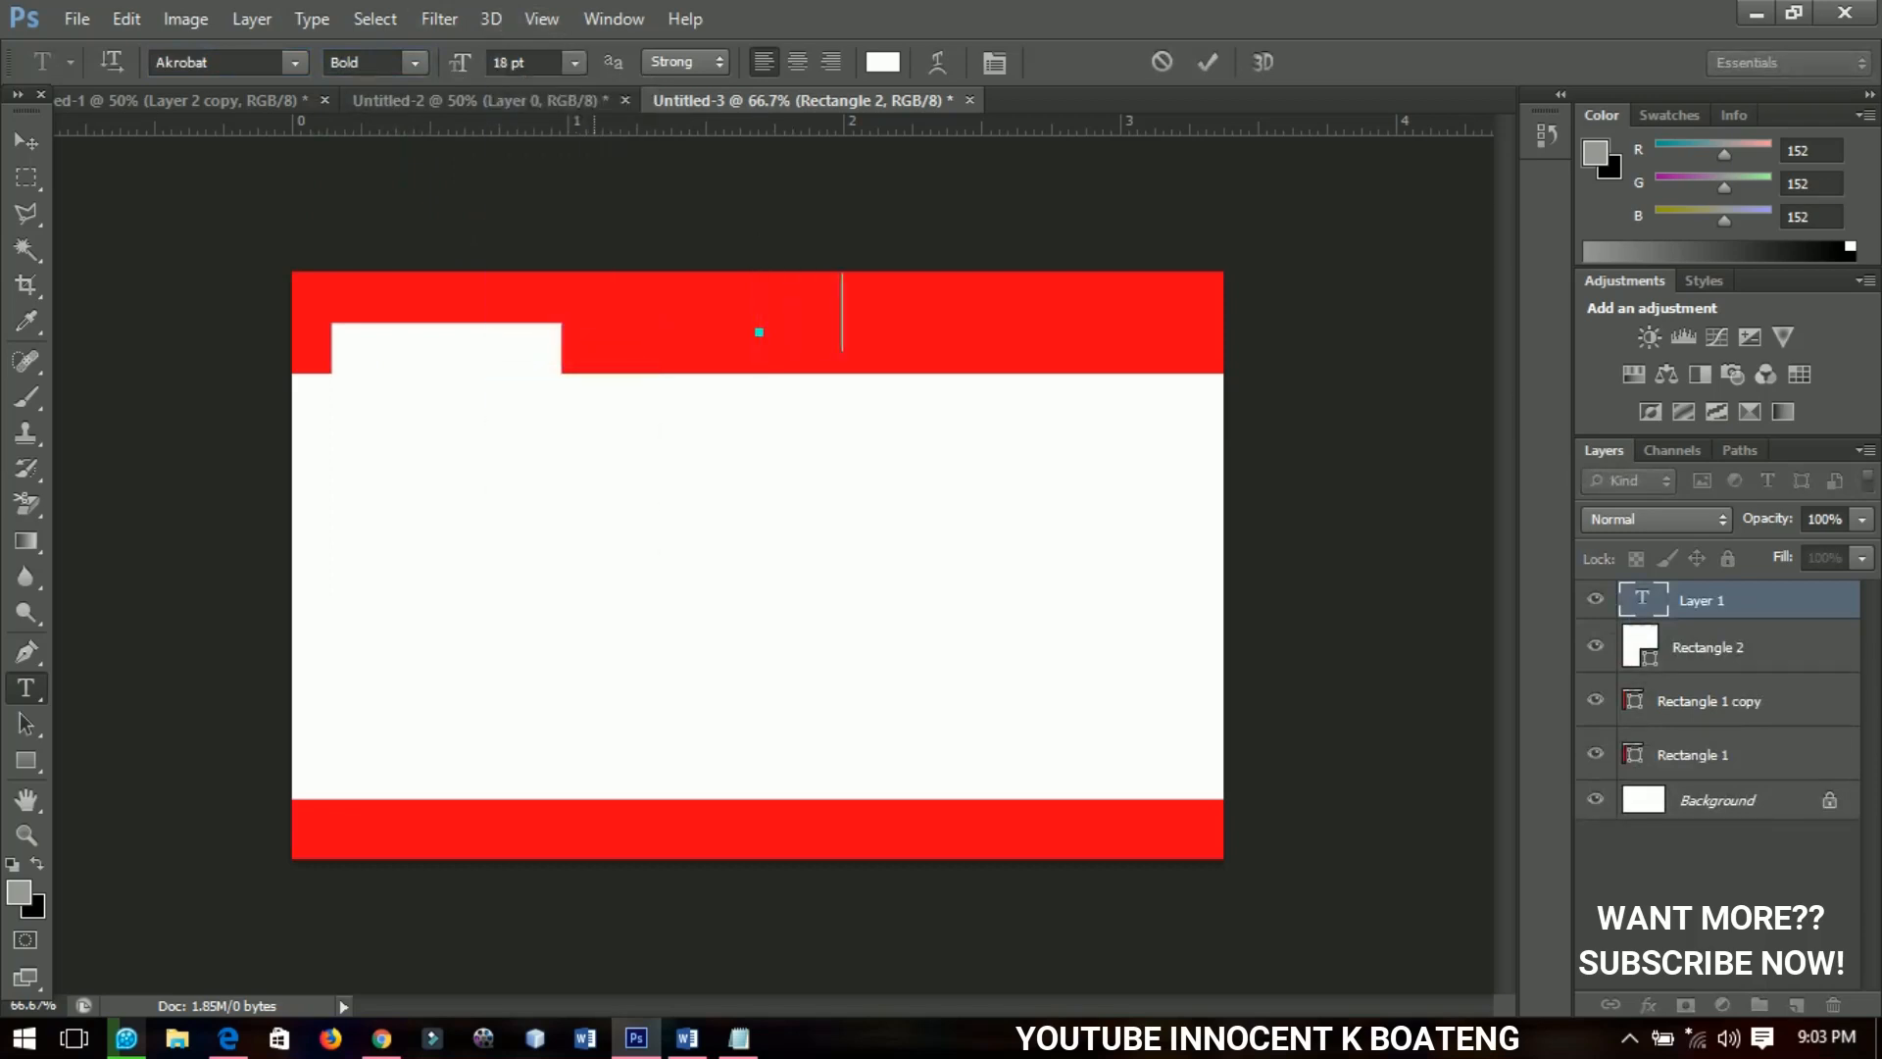
- Enter the heading UNIVERSITY OF EDUCATION, WINNEBA and commit it
{"action": "type", "text": "UNIVERSITY OF EDUC"}
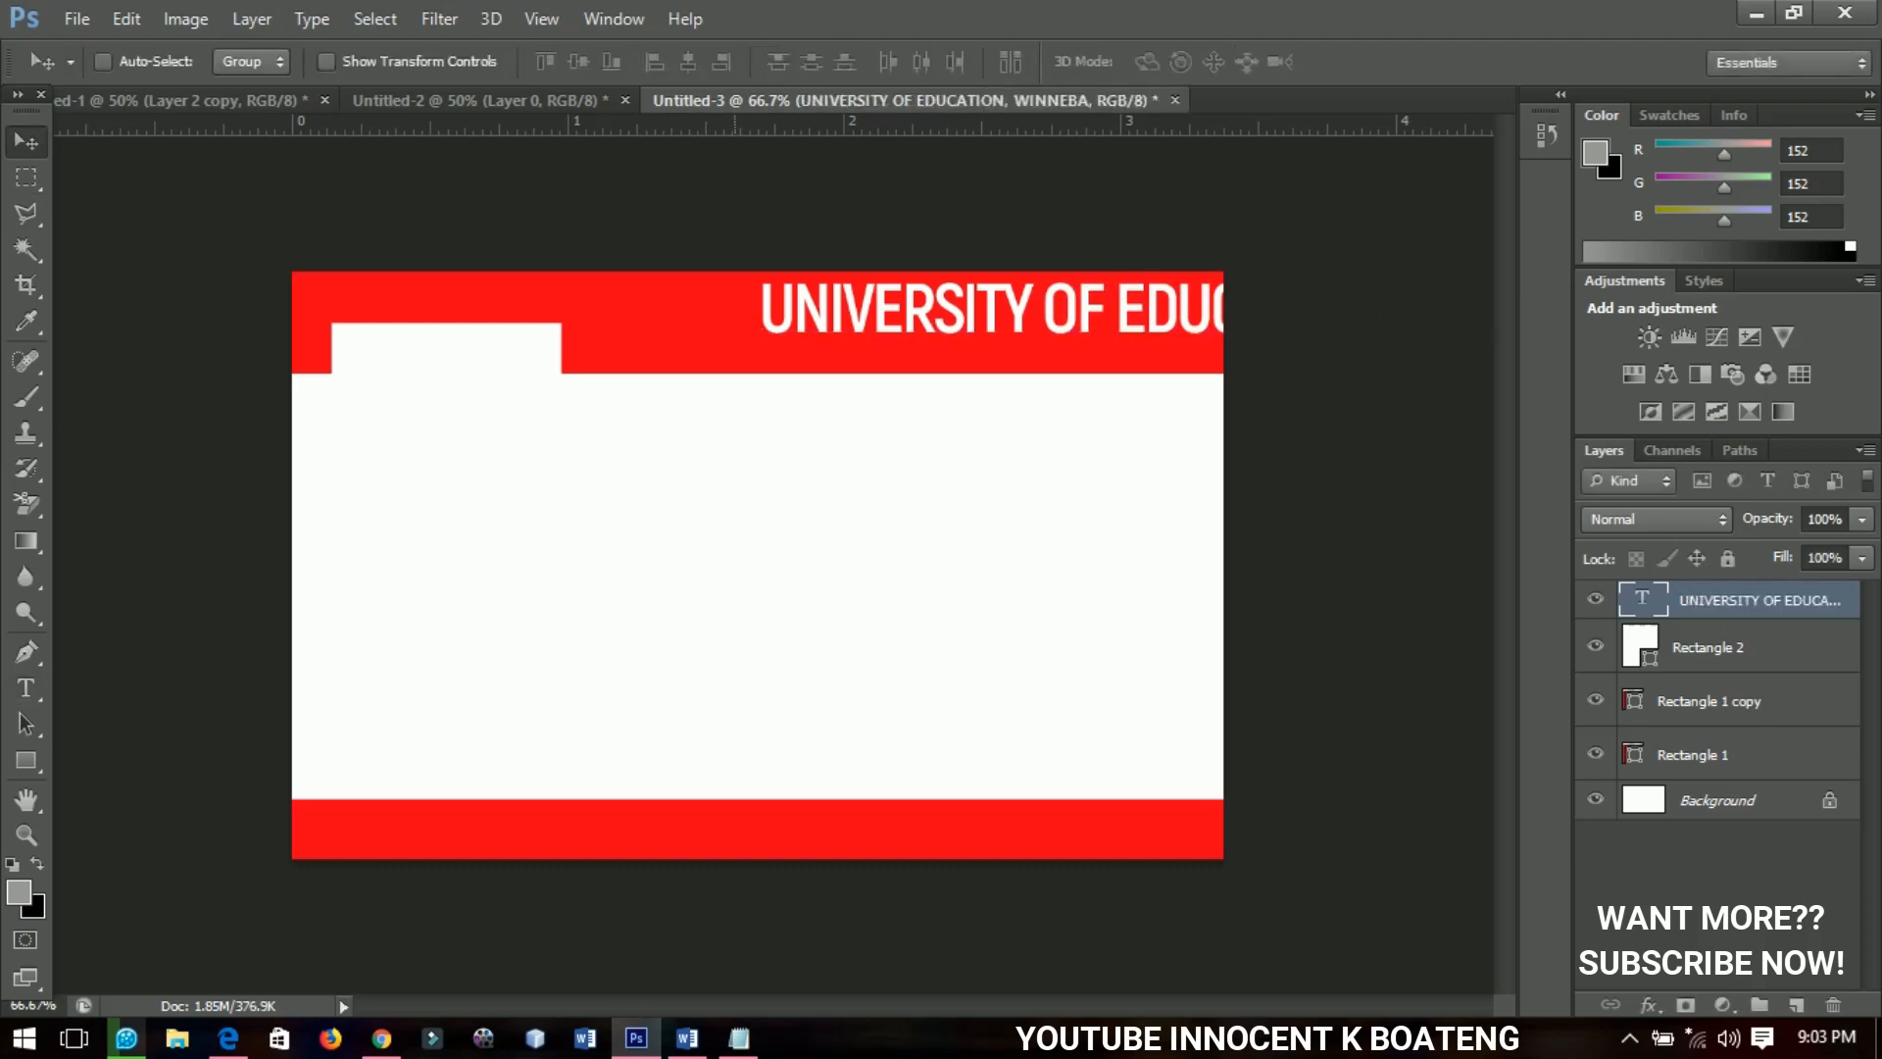
{"action": "key", "text": "Ctrl+t"}
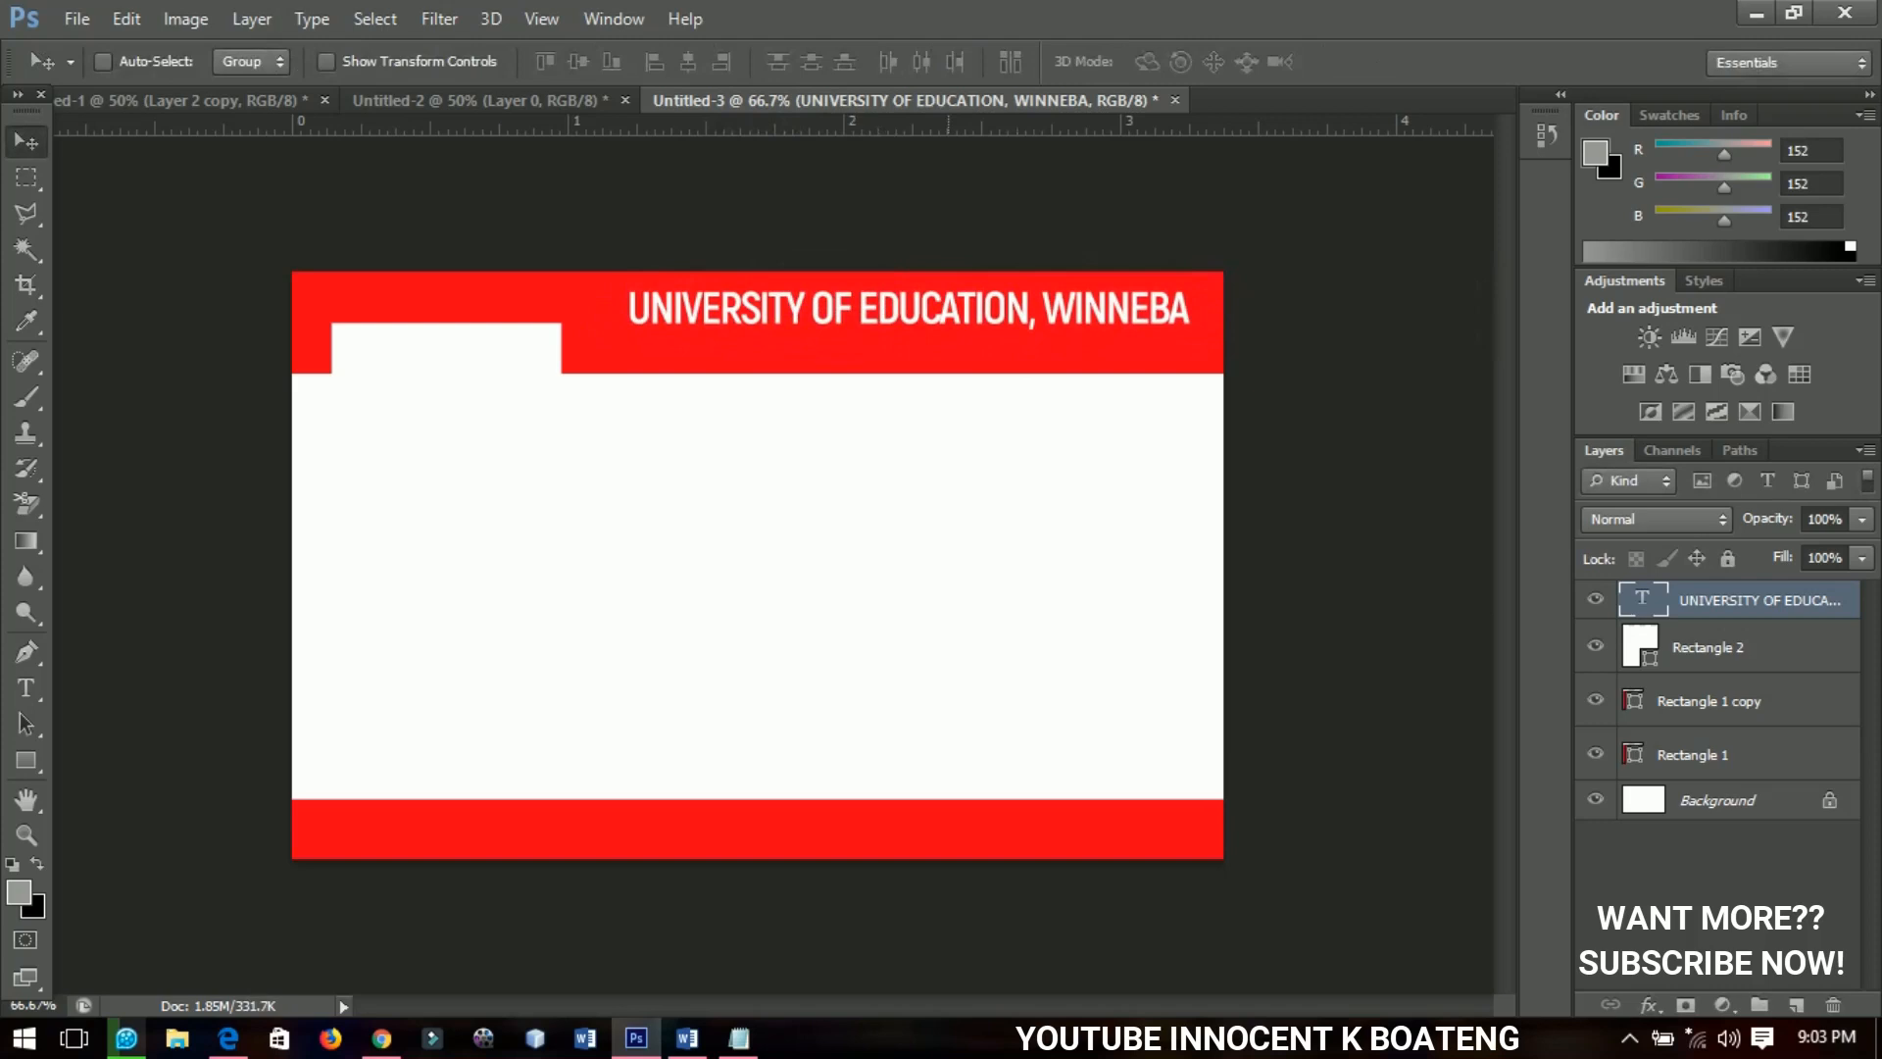
- Right-align the heading and add a second line KUMASI CAMPUS with adjusted leading
{"action": "double_click", "coordinate": [941, 310]}
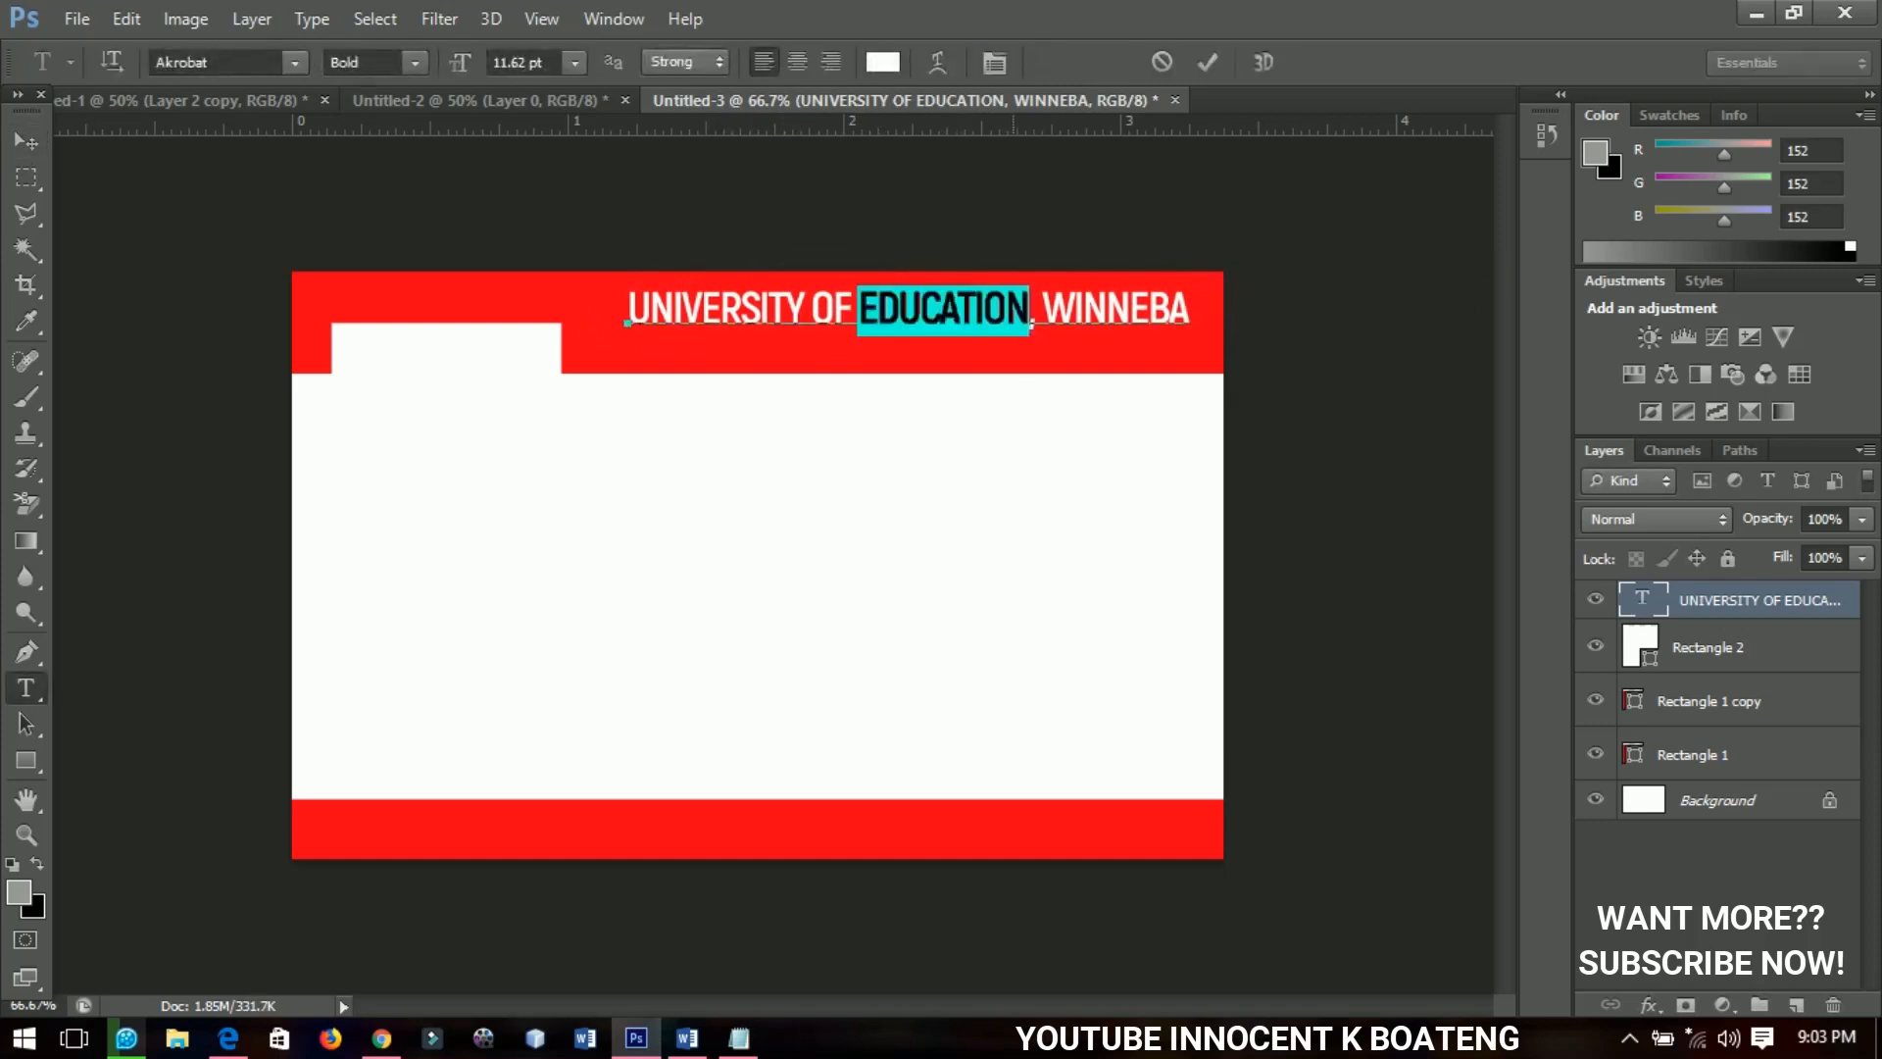
{"action": "key", "text": "ctrl+a"}
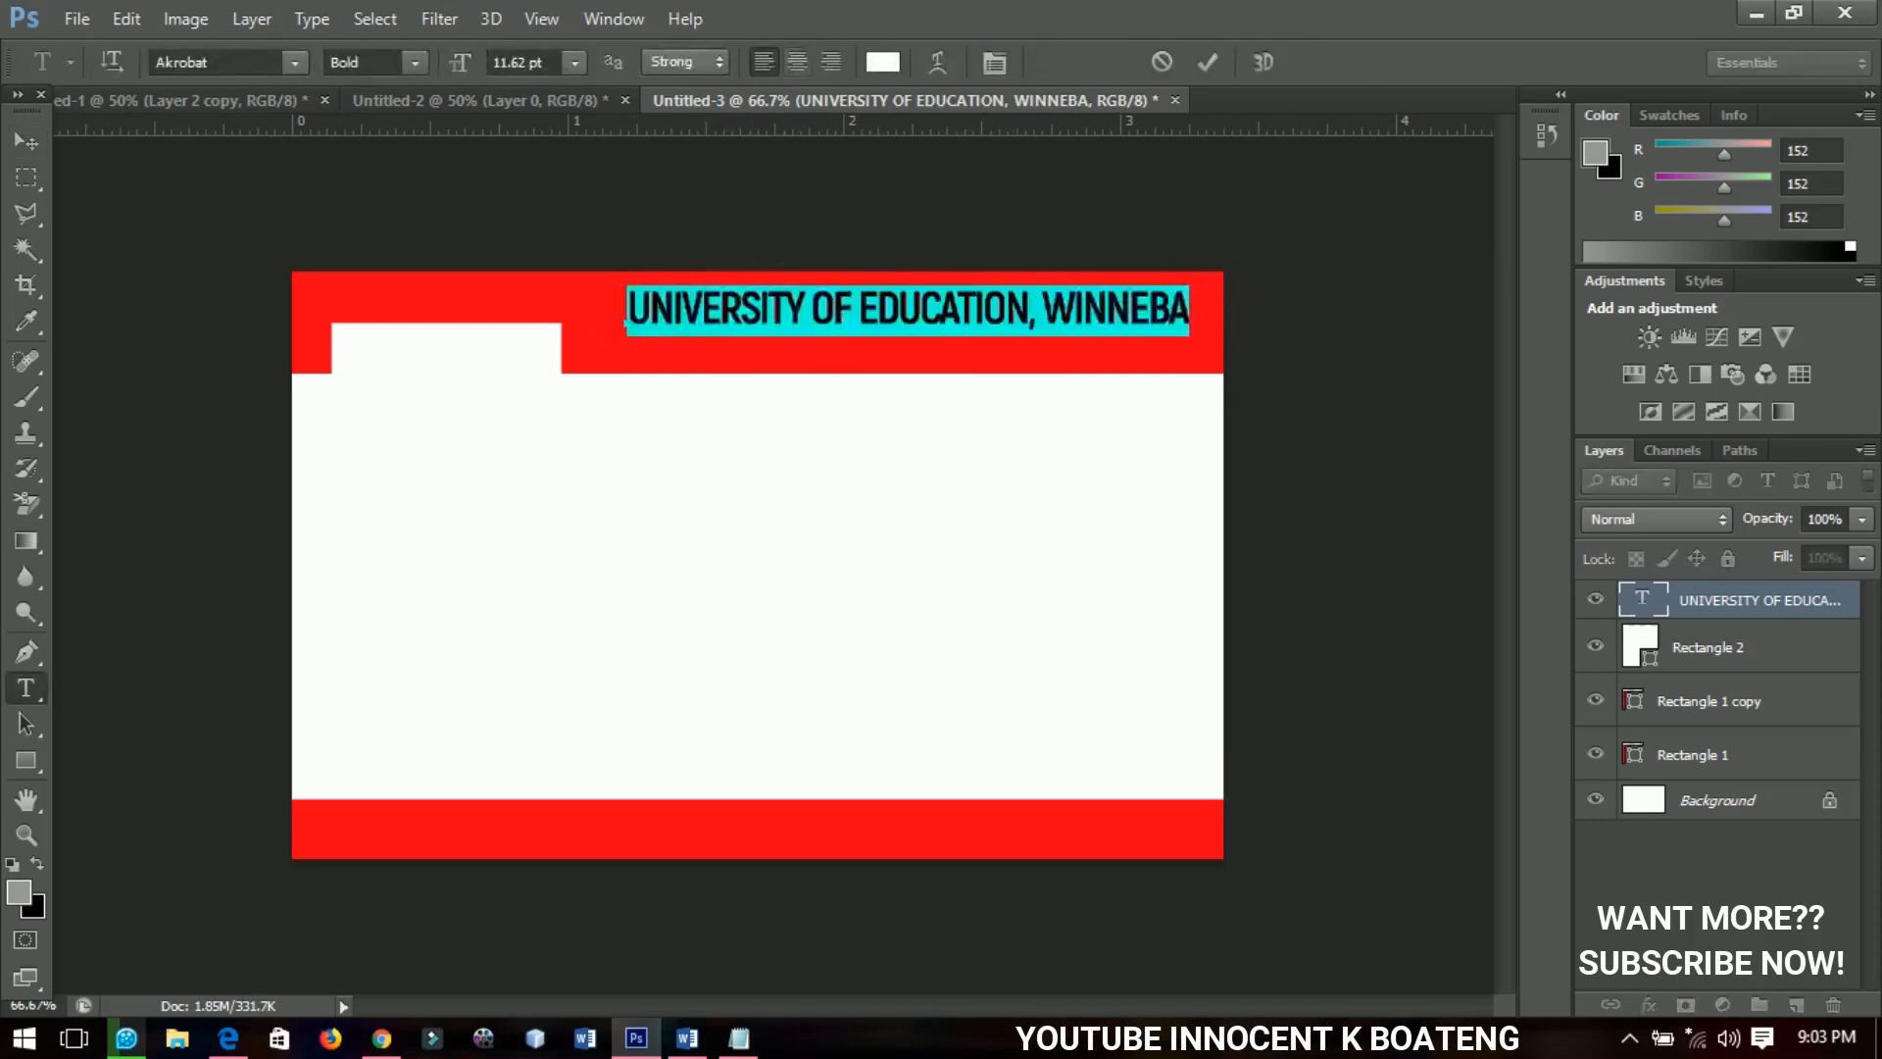
{"action": "mouse_move", "coordinate": [831, 61]}
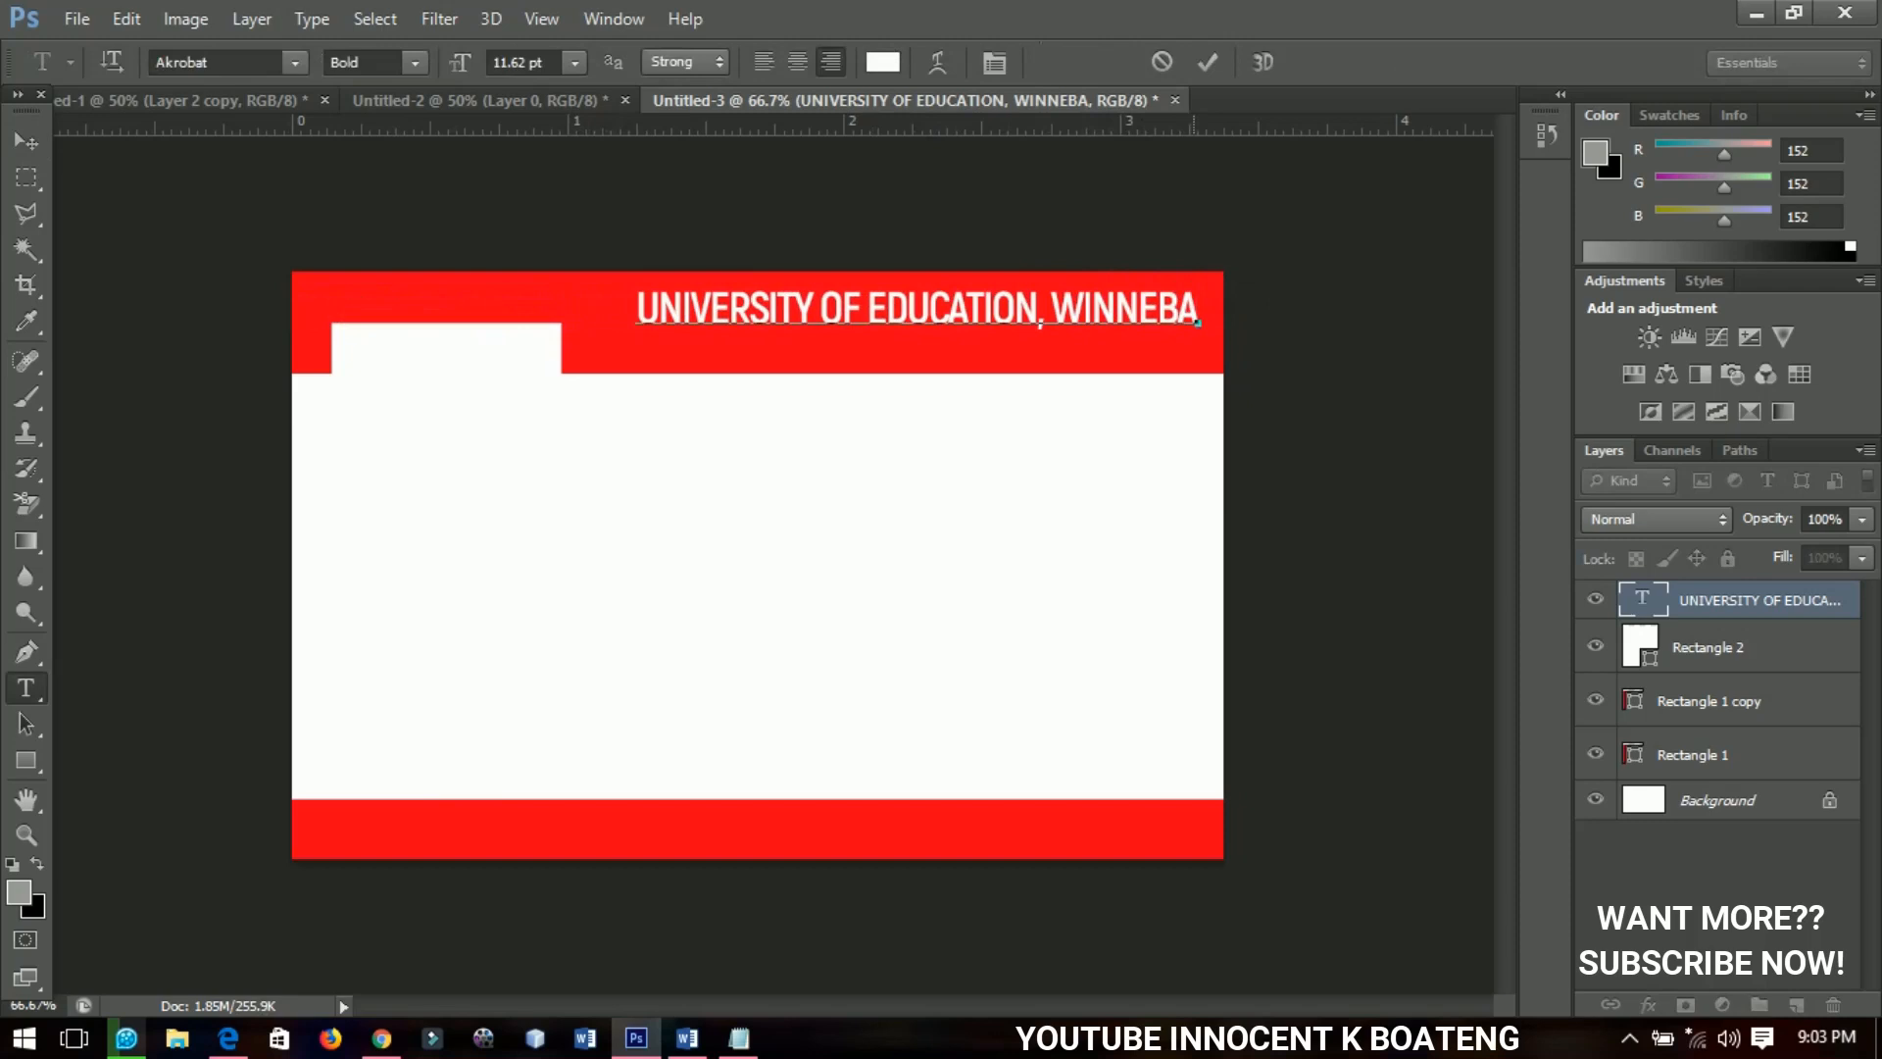
{"action": "left_click", "coordinate": [1198, 422]}
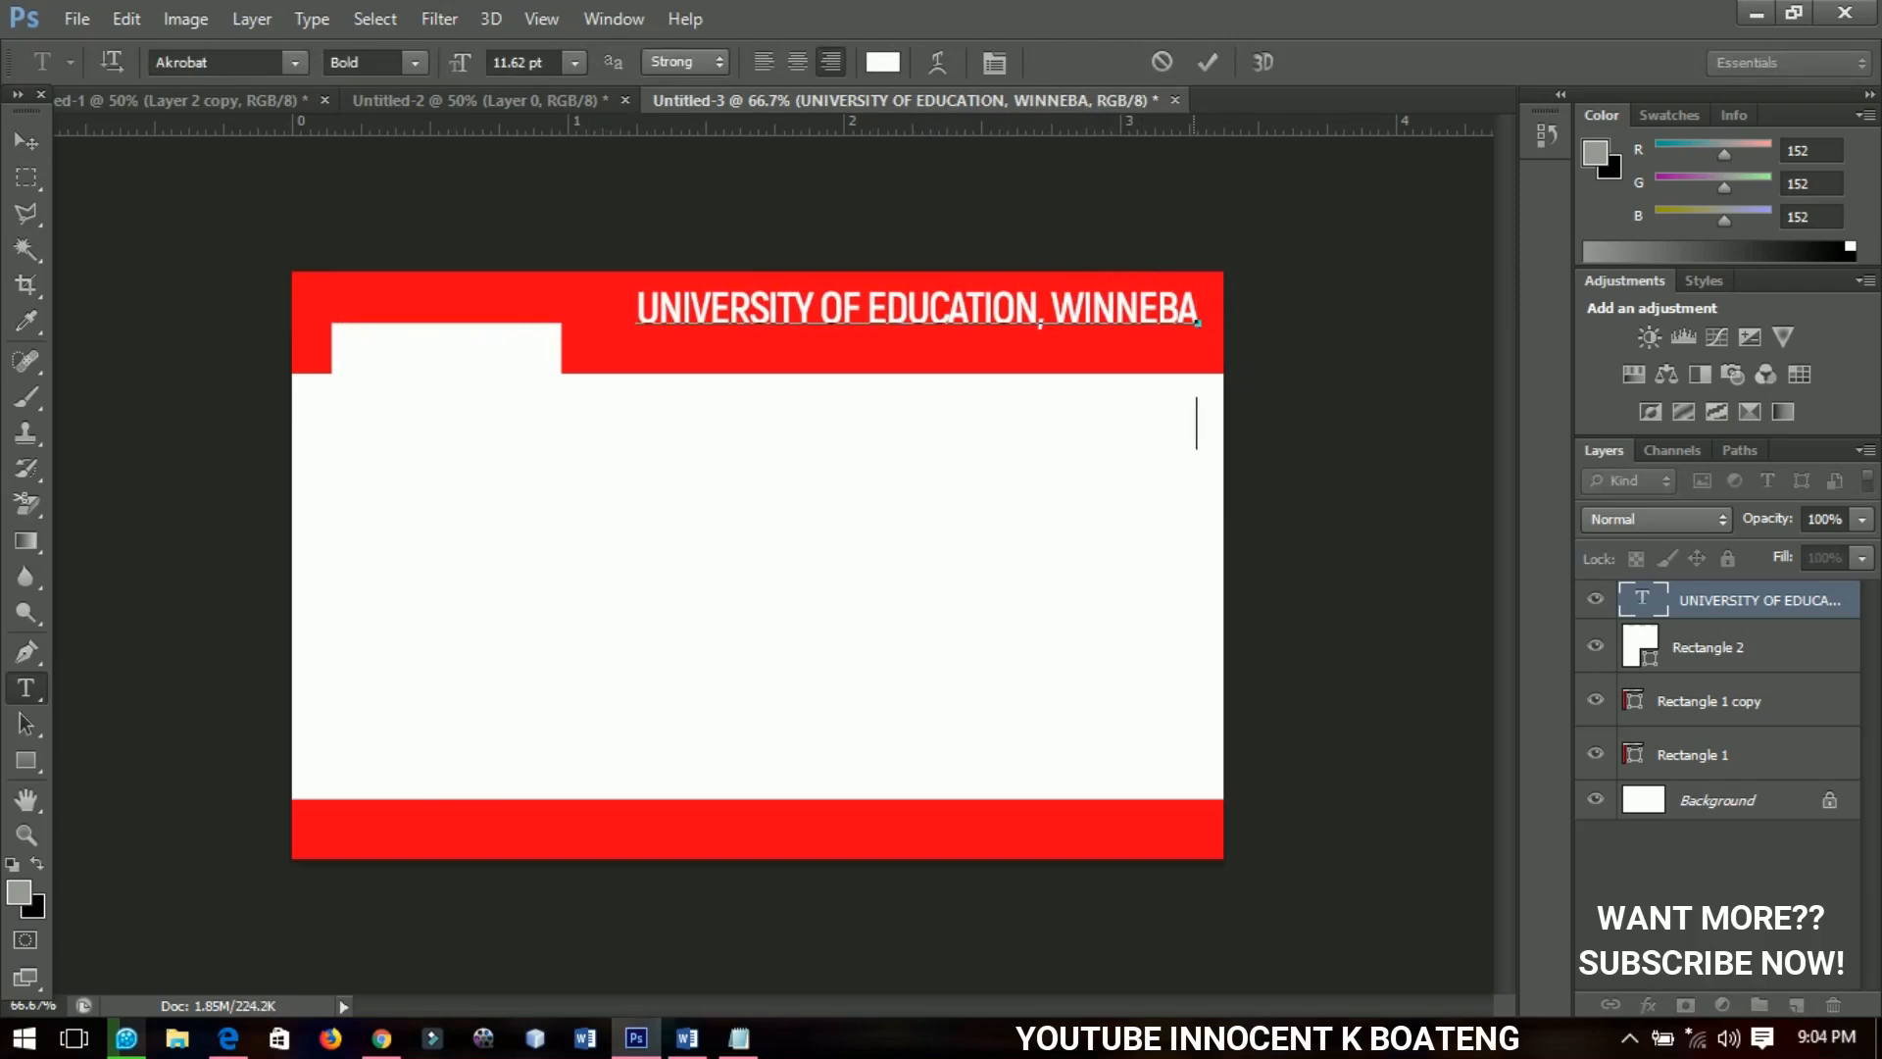
{"action": "left_click_drag", "start_coordinate": [943, 435], "coordinate": [1196, 435]}
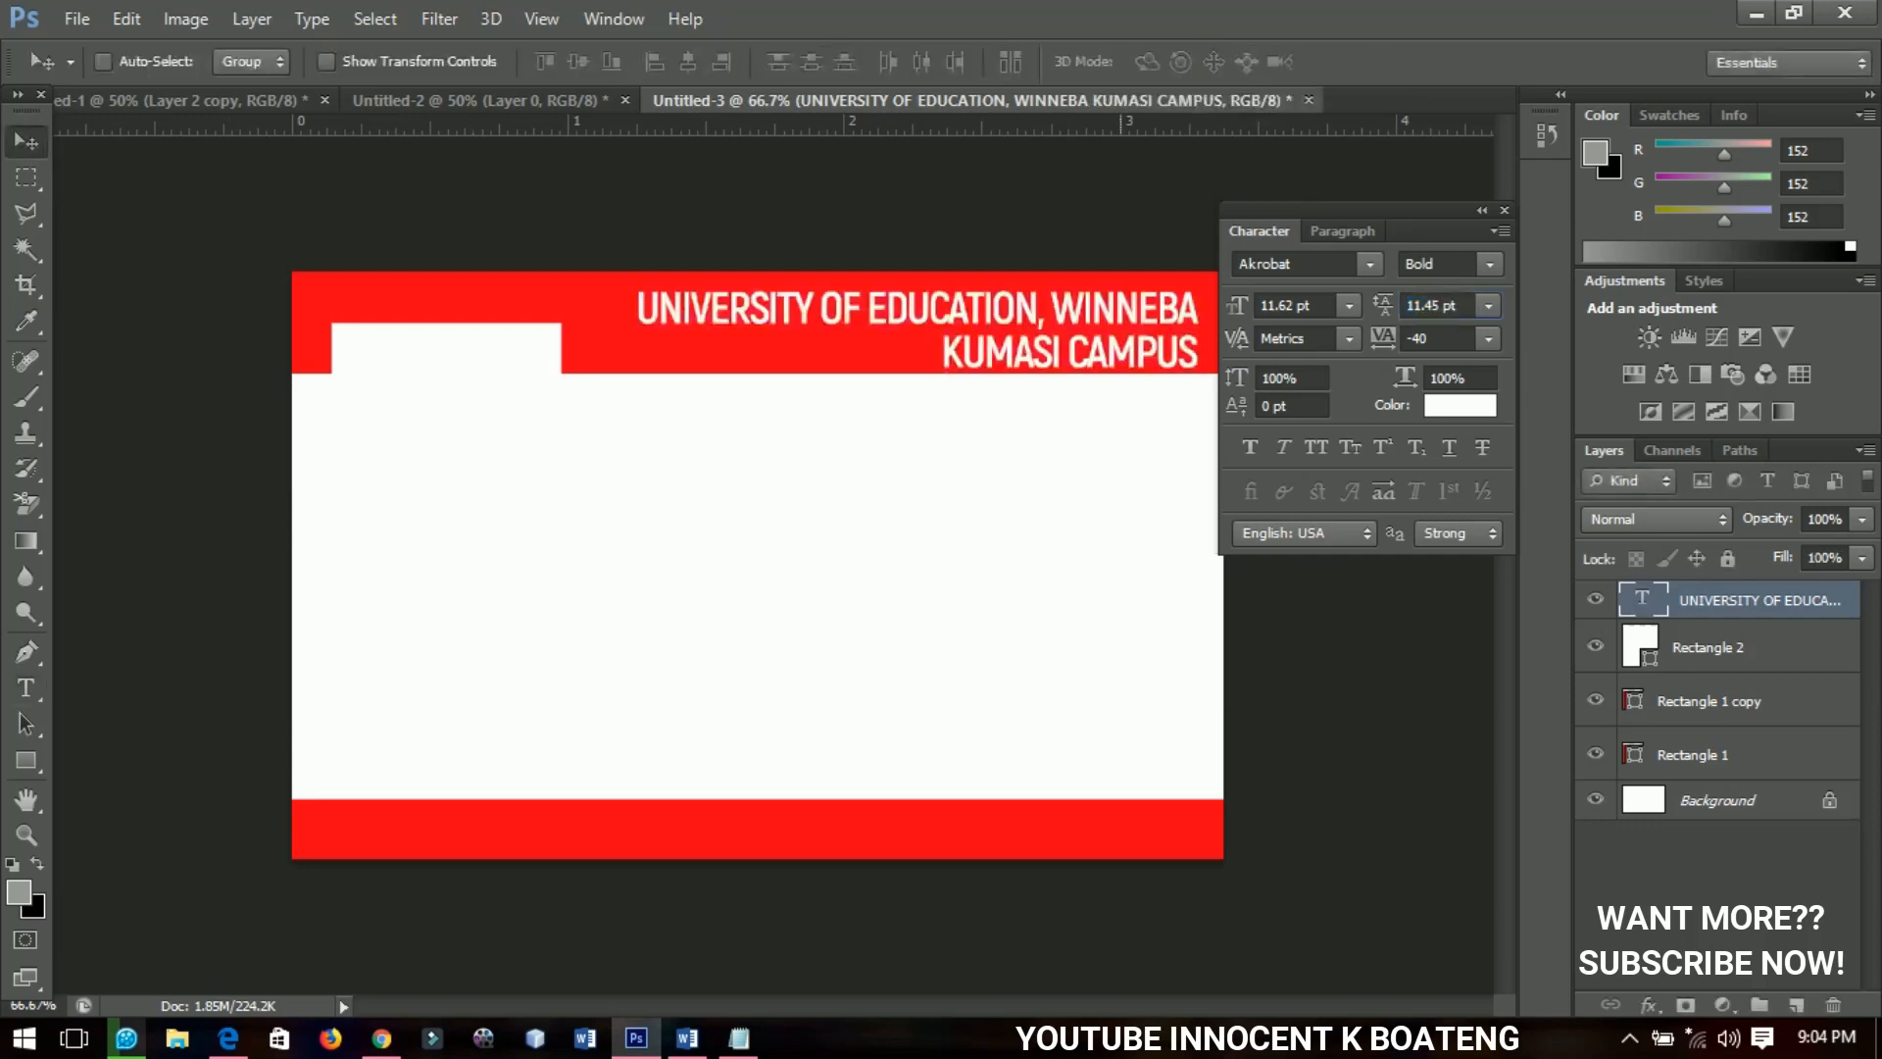
{"action": "left_click", "coordinate": [1506, 210]}
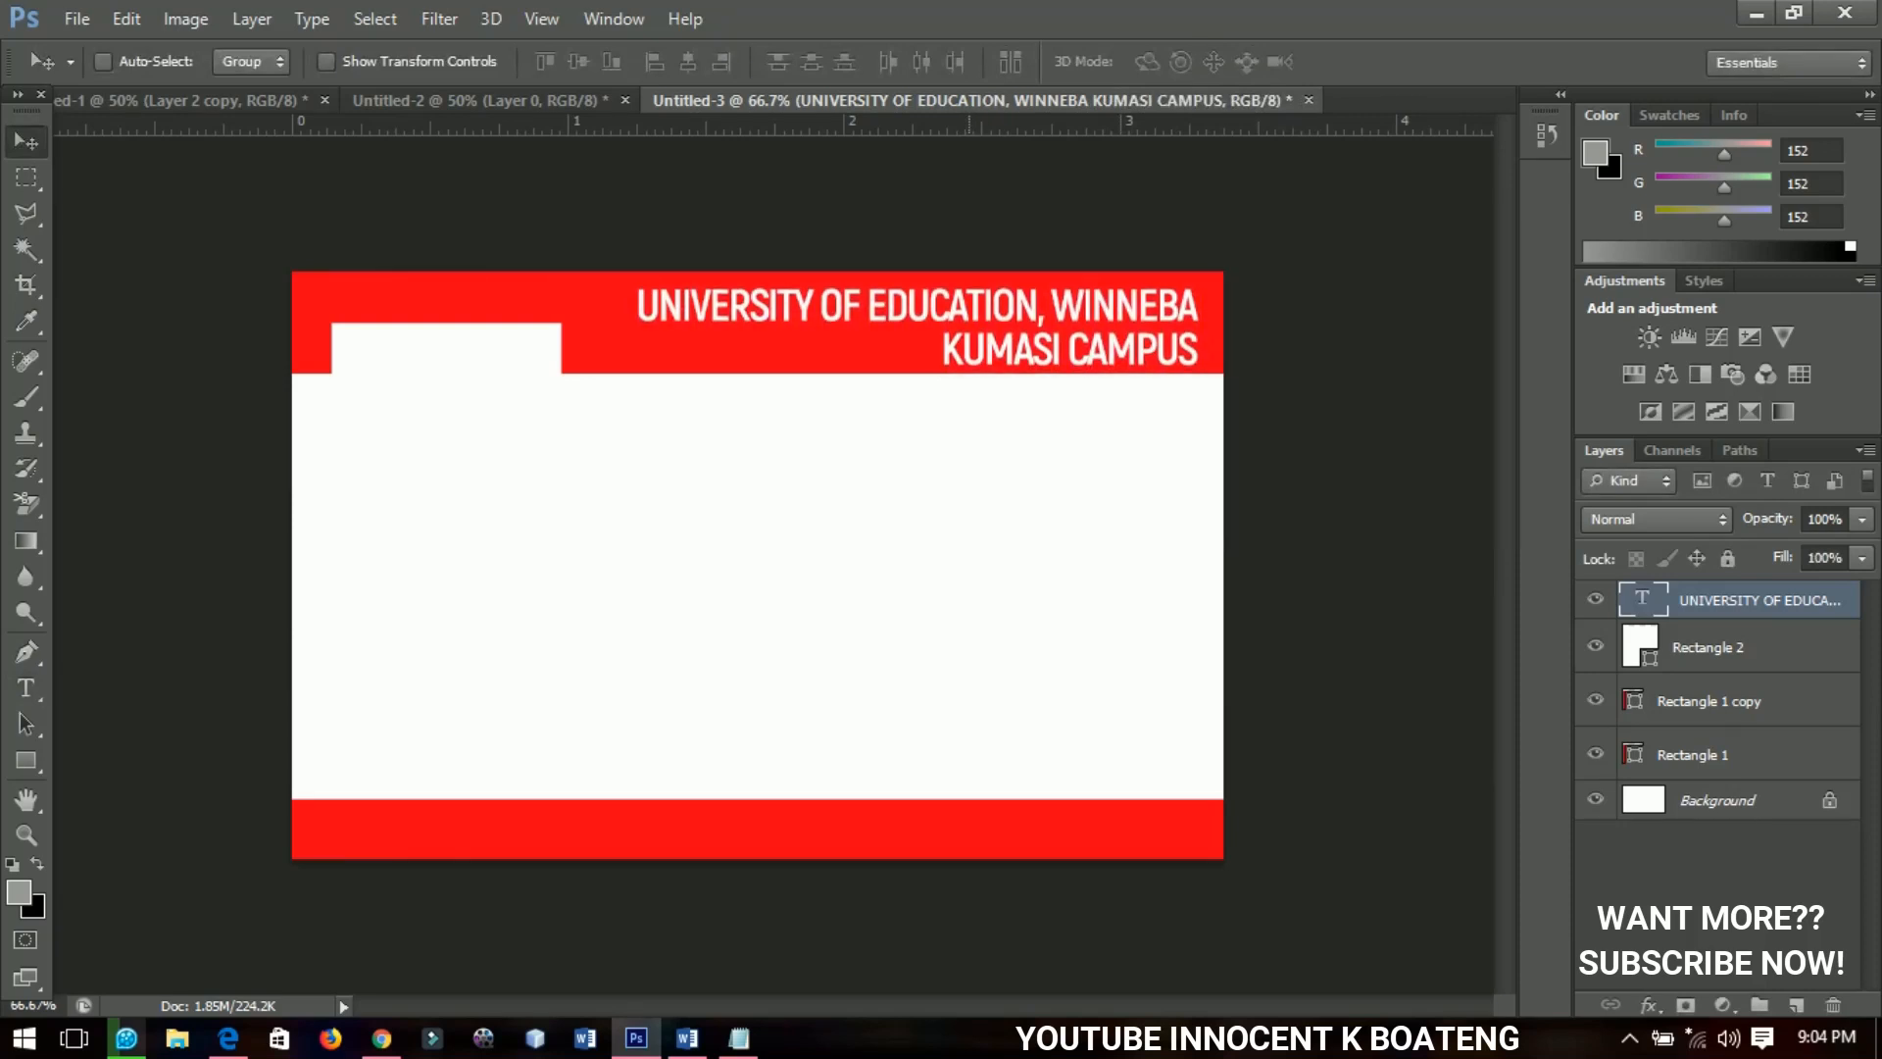
- Set the KUMASI CAMPUS line to a lighter font weight than the university name
{"action": "left_click", "coordinate": [23, 688]}
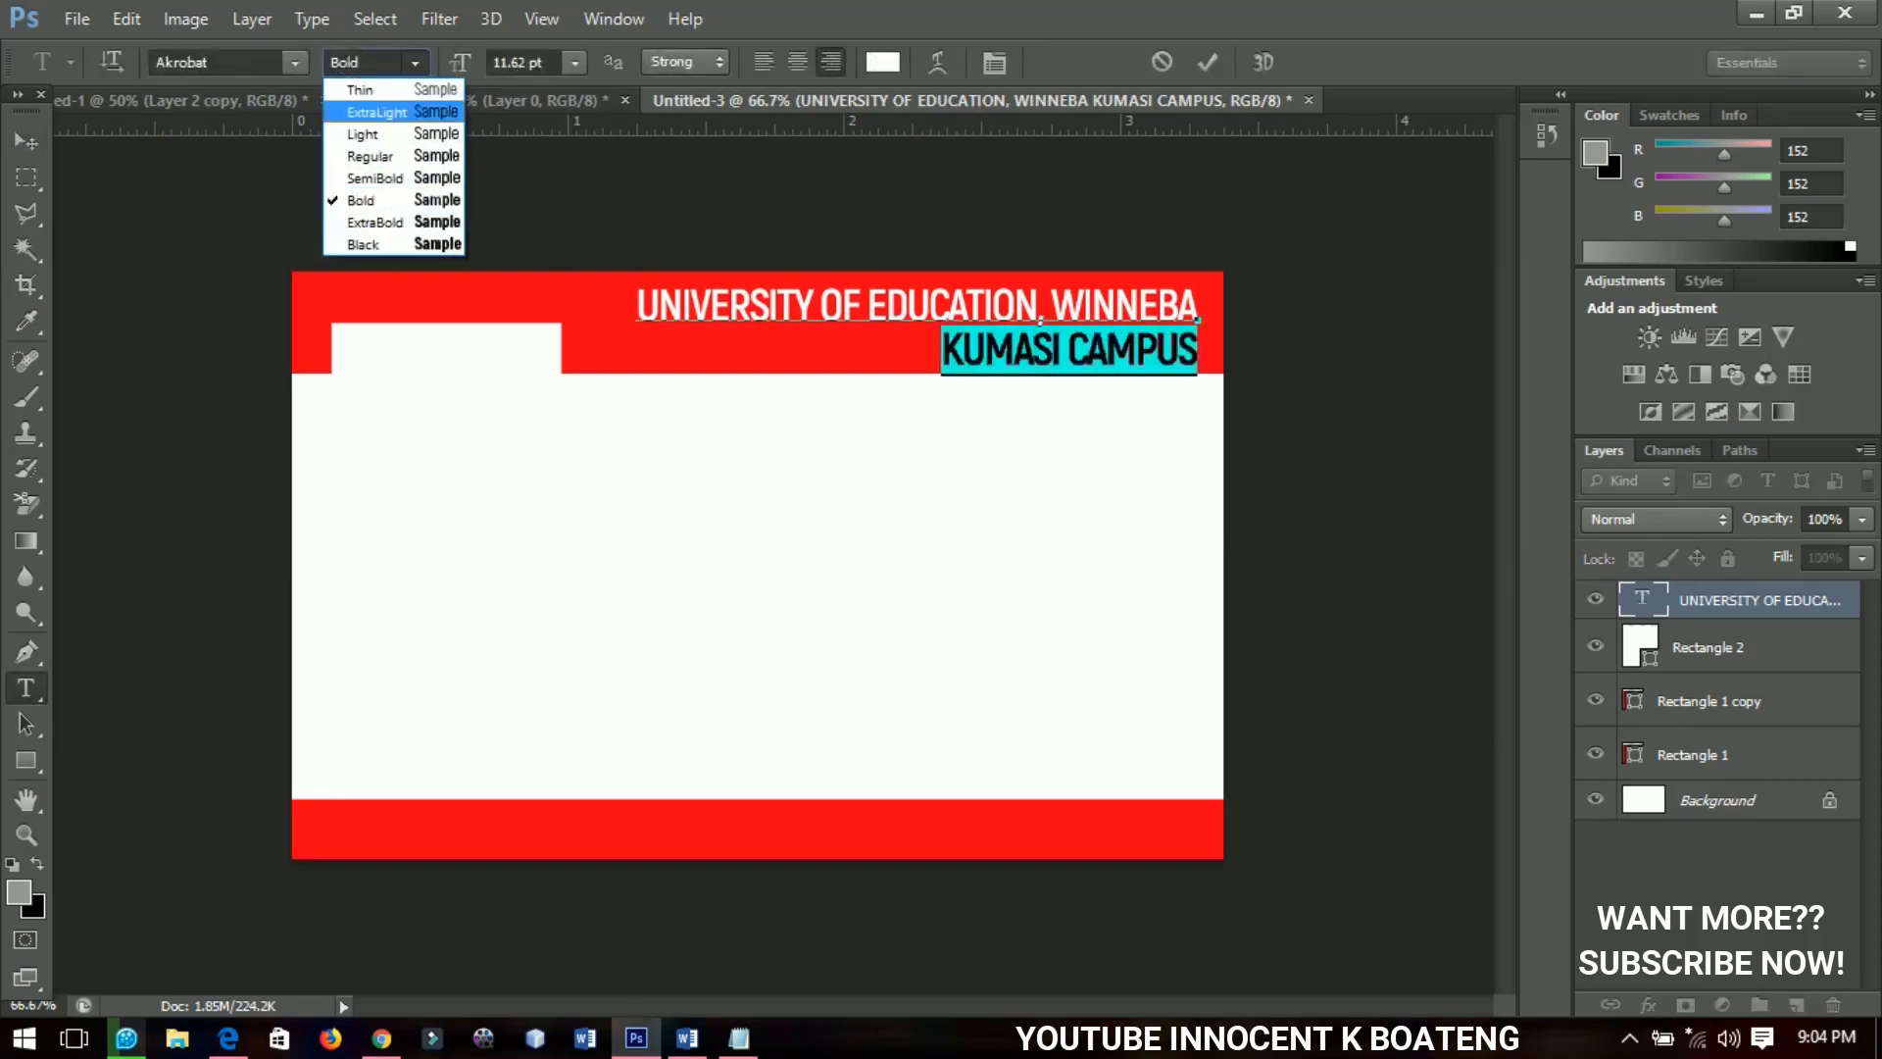
{"action": "mouse_move", "coordinate": [376, 176]}
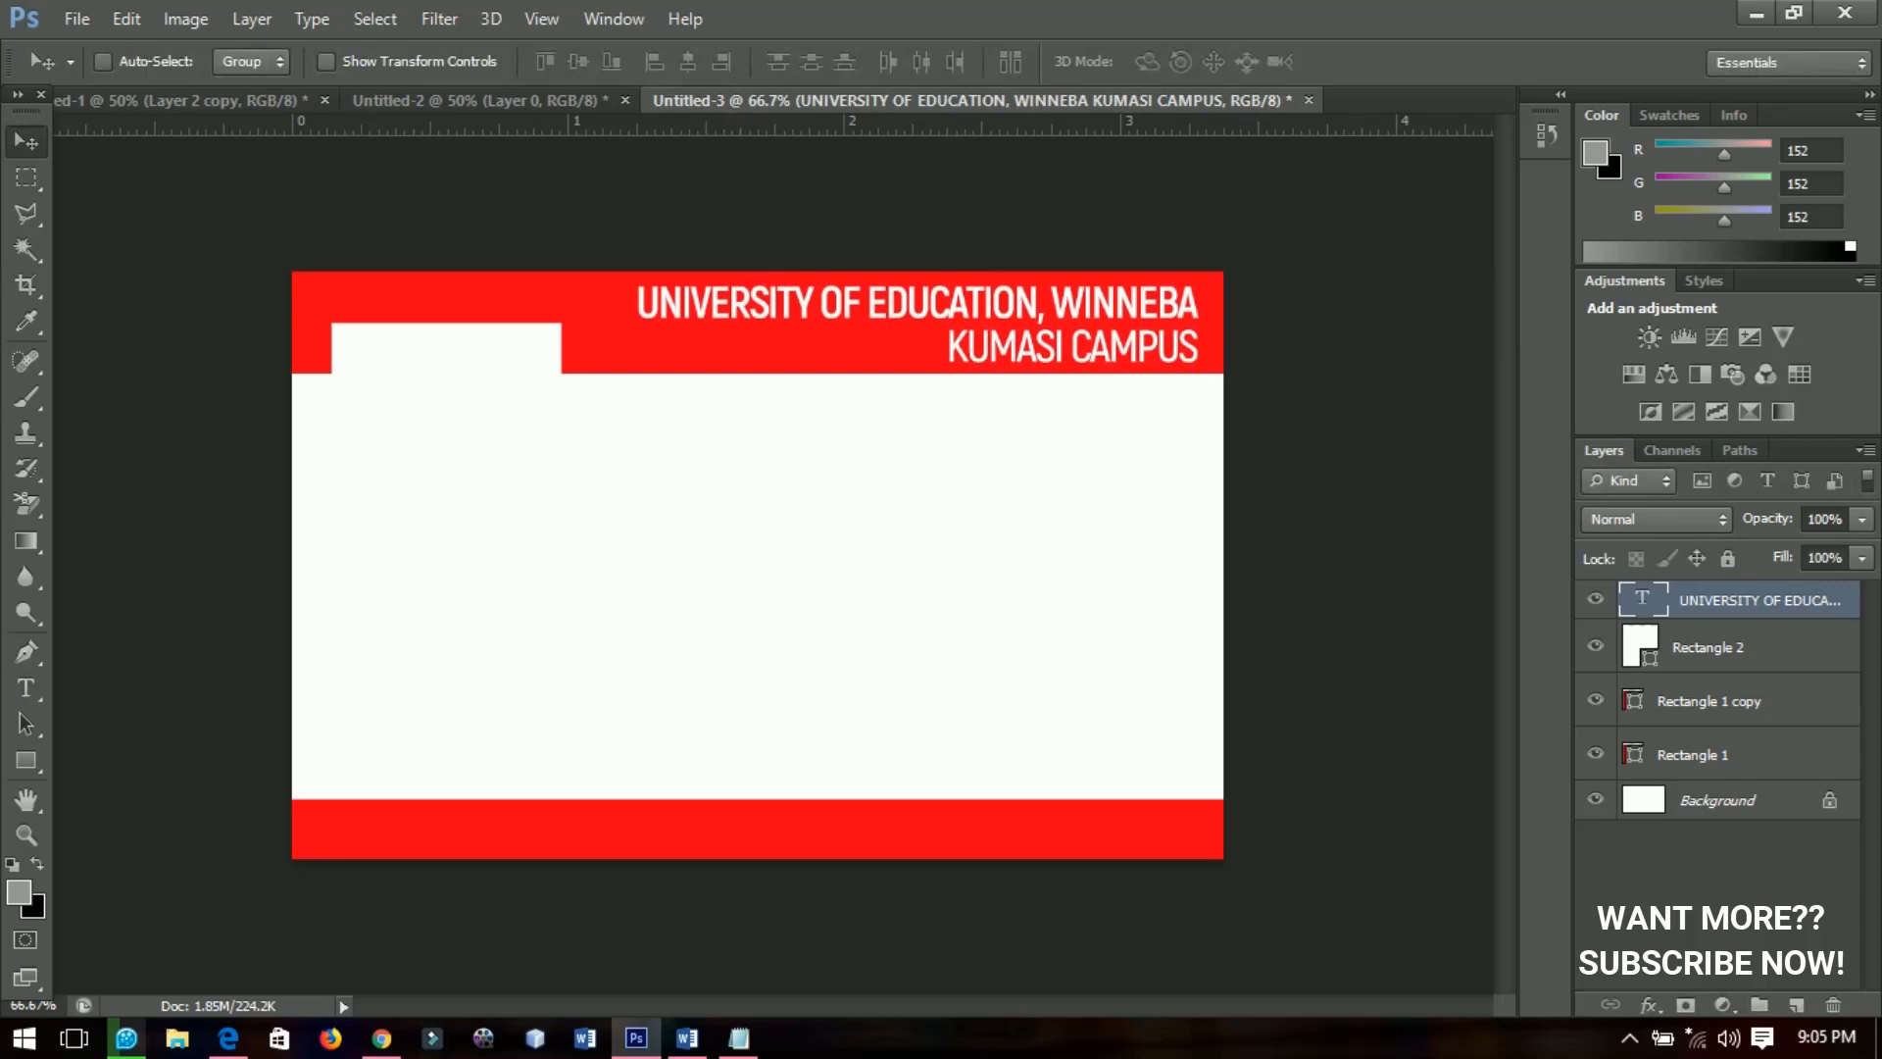
{"action": "left_click", "coordinate": [23, 690]}
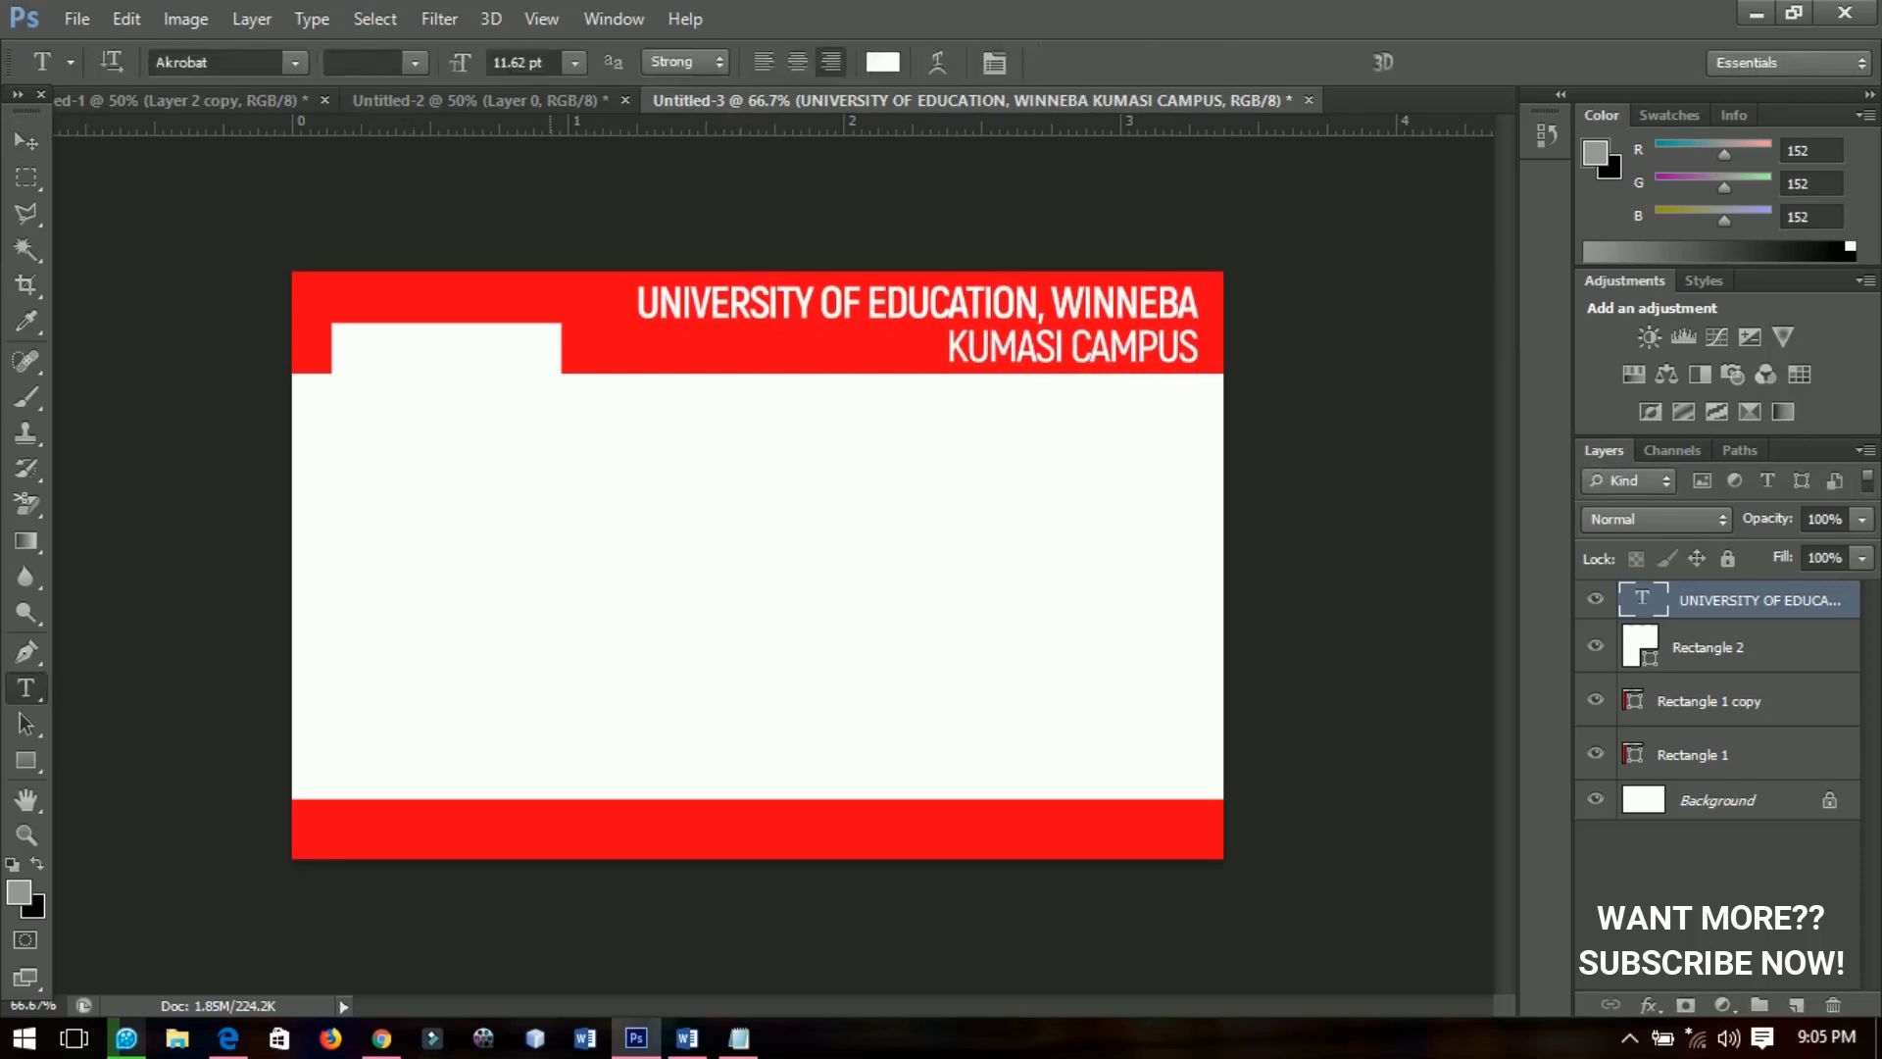
- Start a new text line in dark navy #00063e, Bold, 14 pt in the card's white area
{"action": "left_click", "coordinate": [752, 536]}
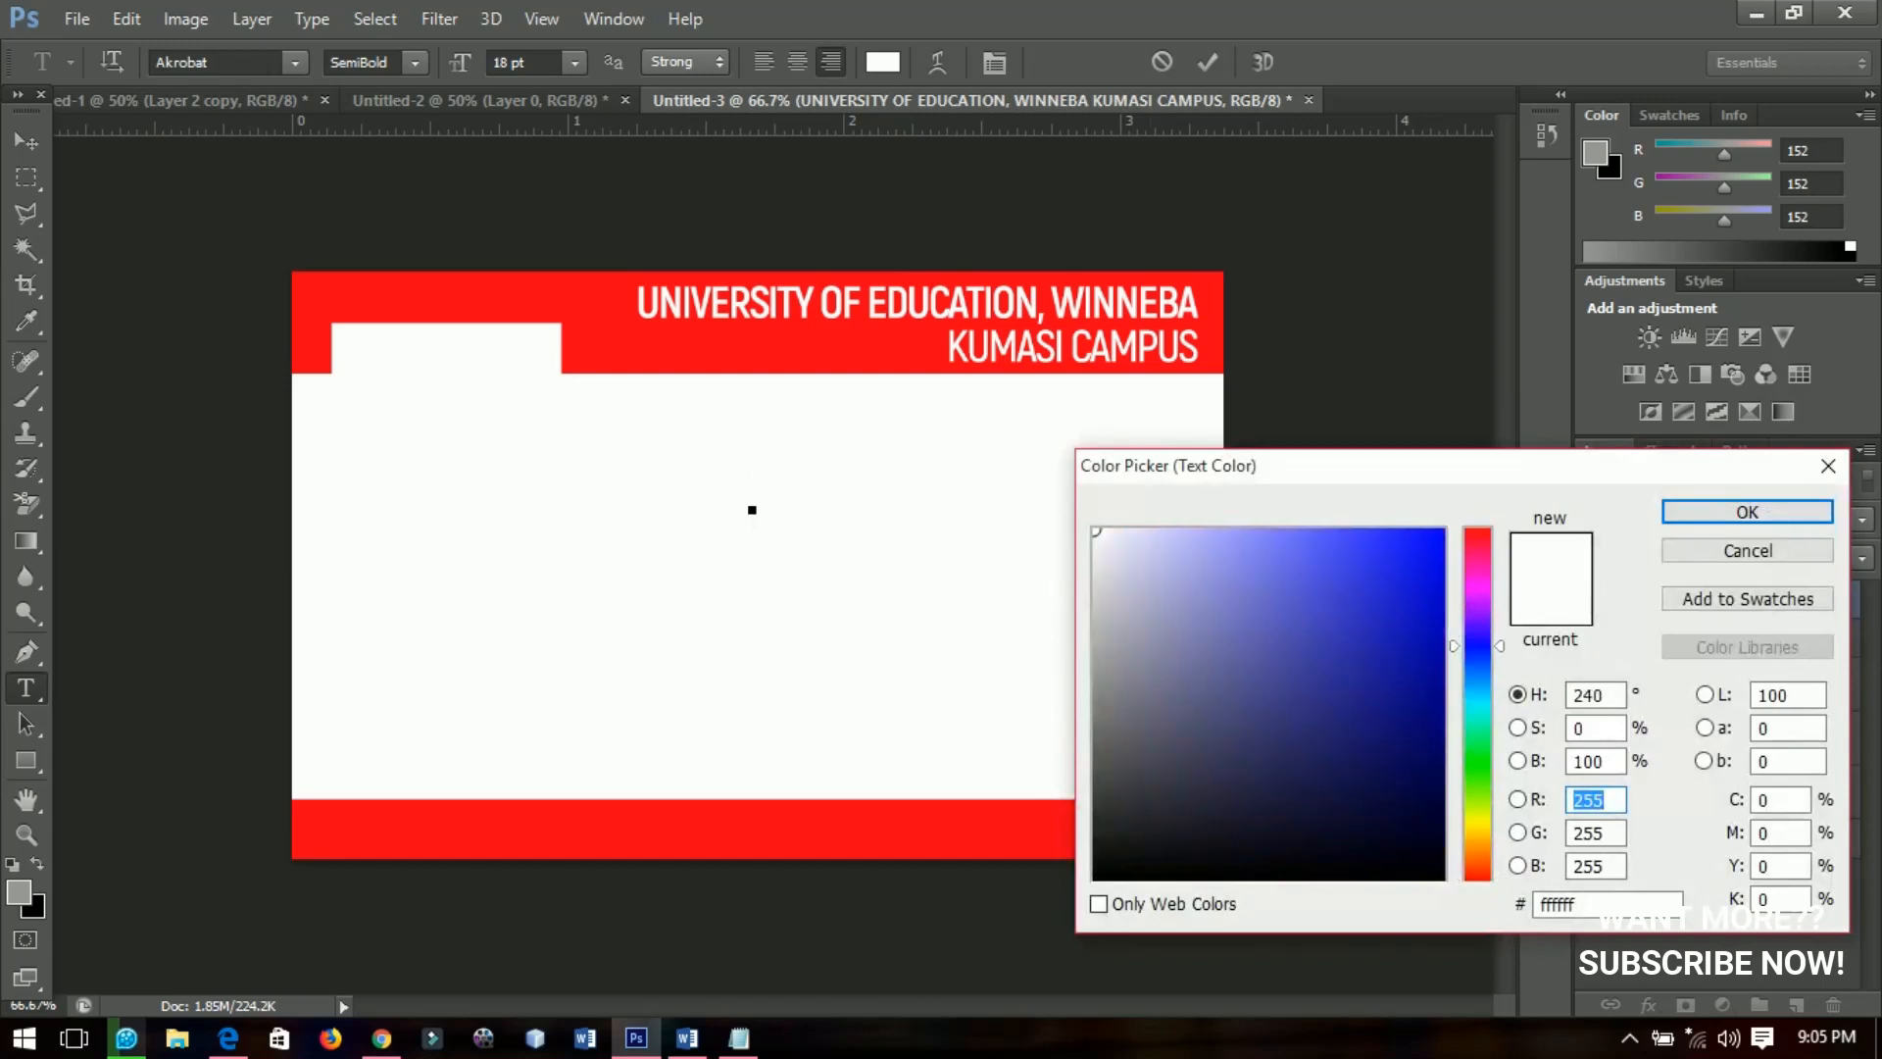
{"action": "left_click", "coordinate": [1433, 780]}
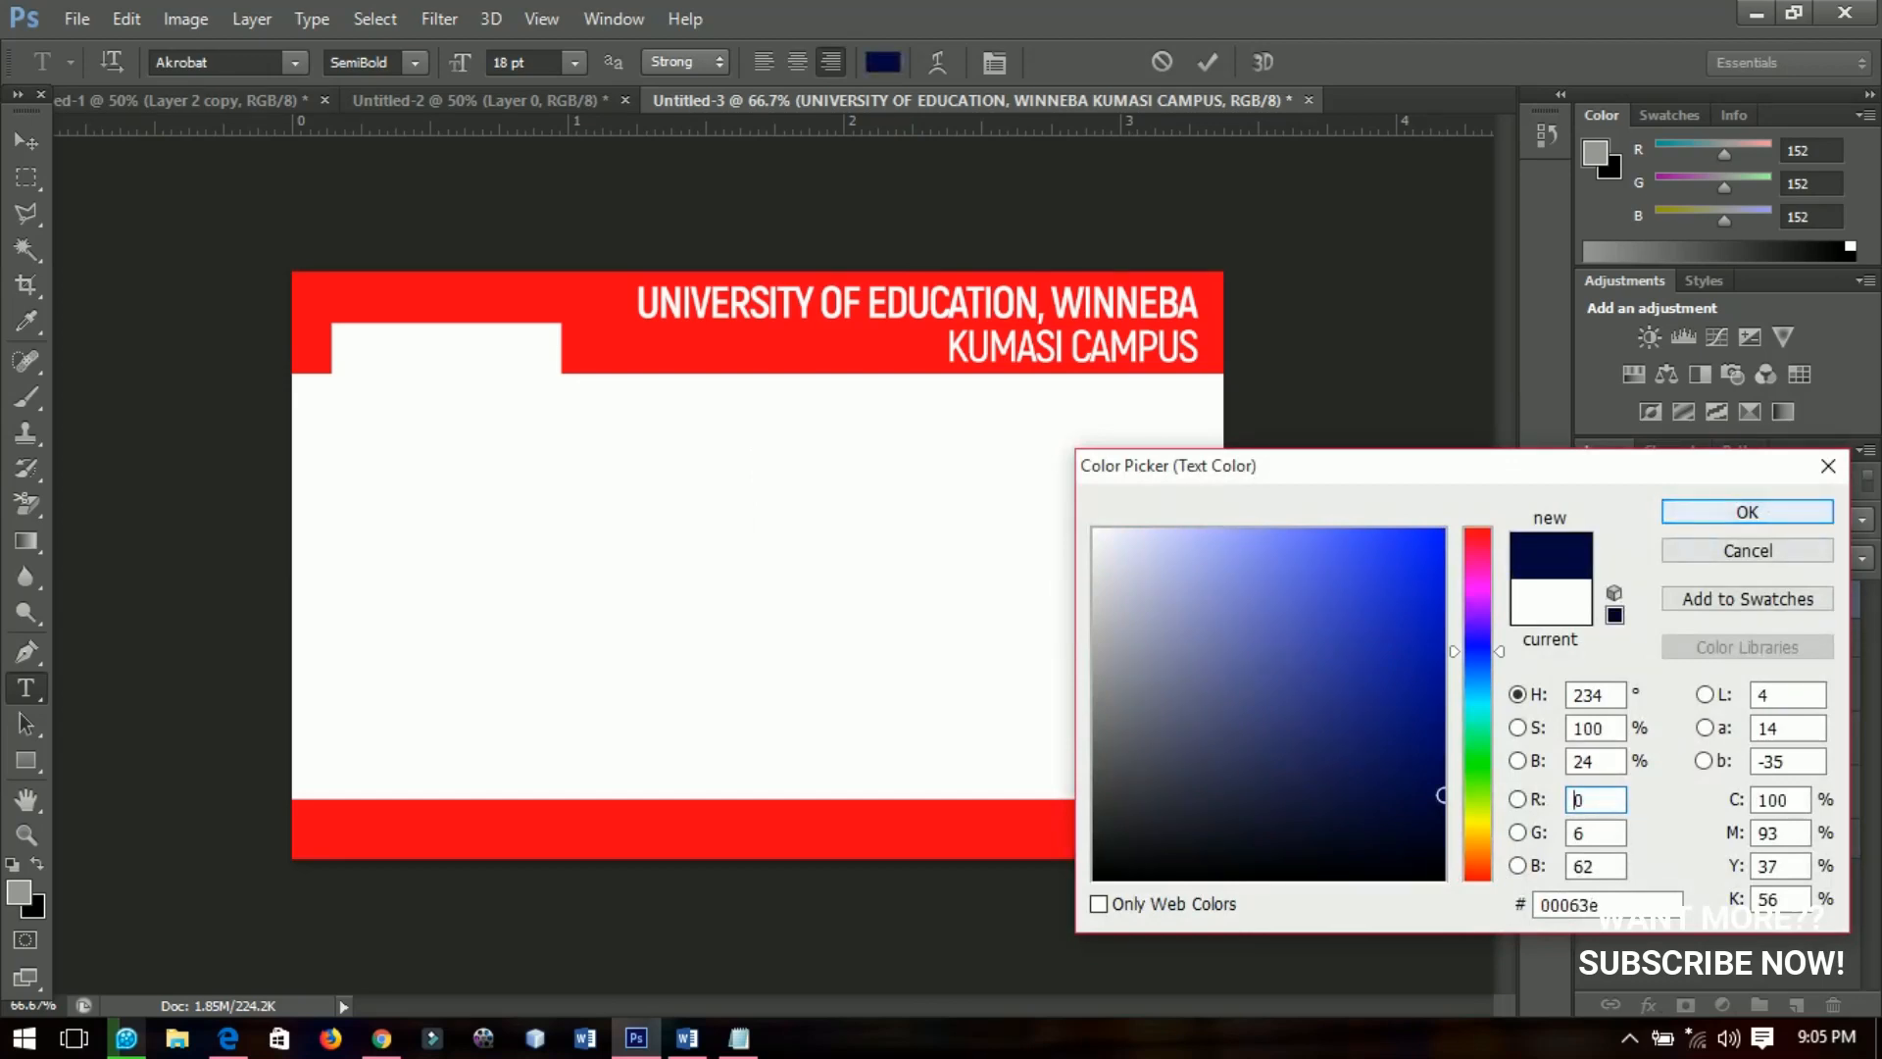
{"action": "left_click", "coordinate": [1747, 512]}
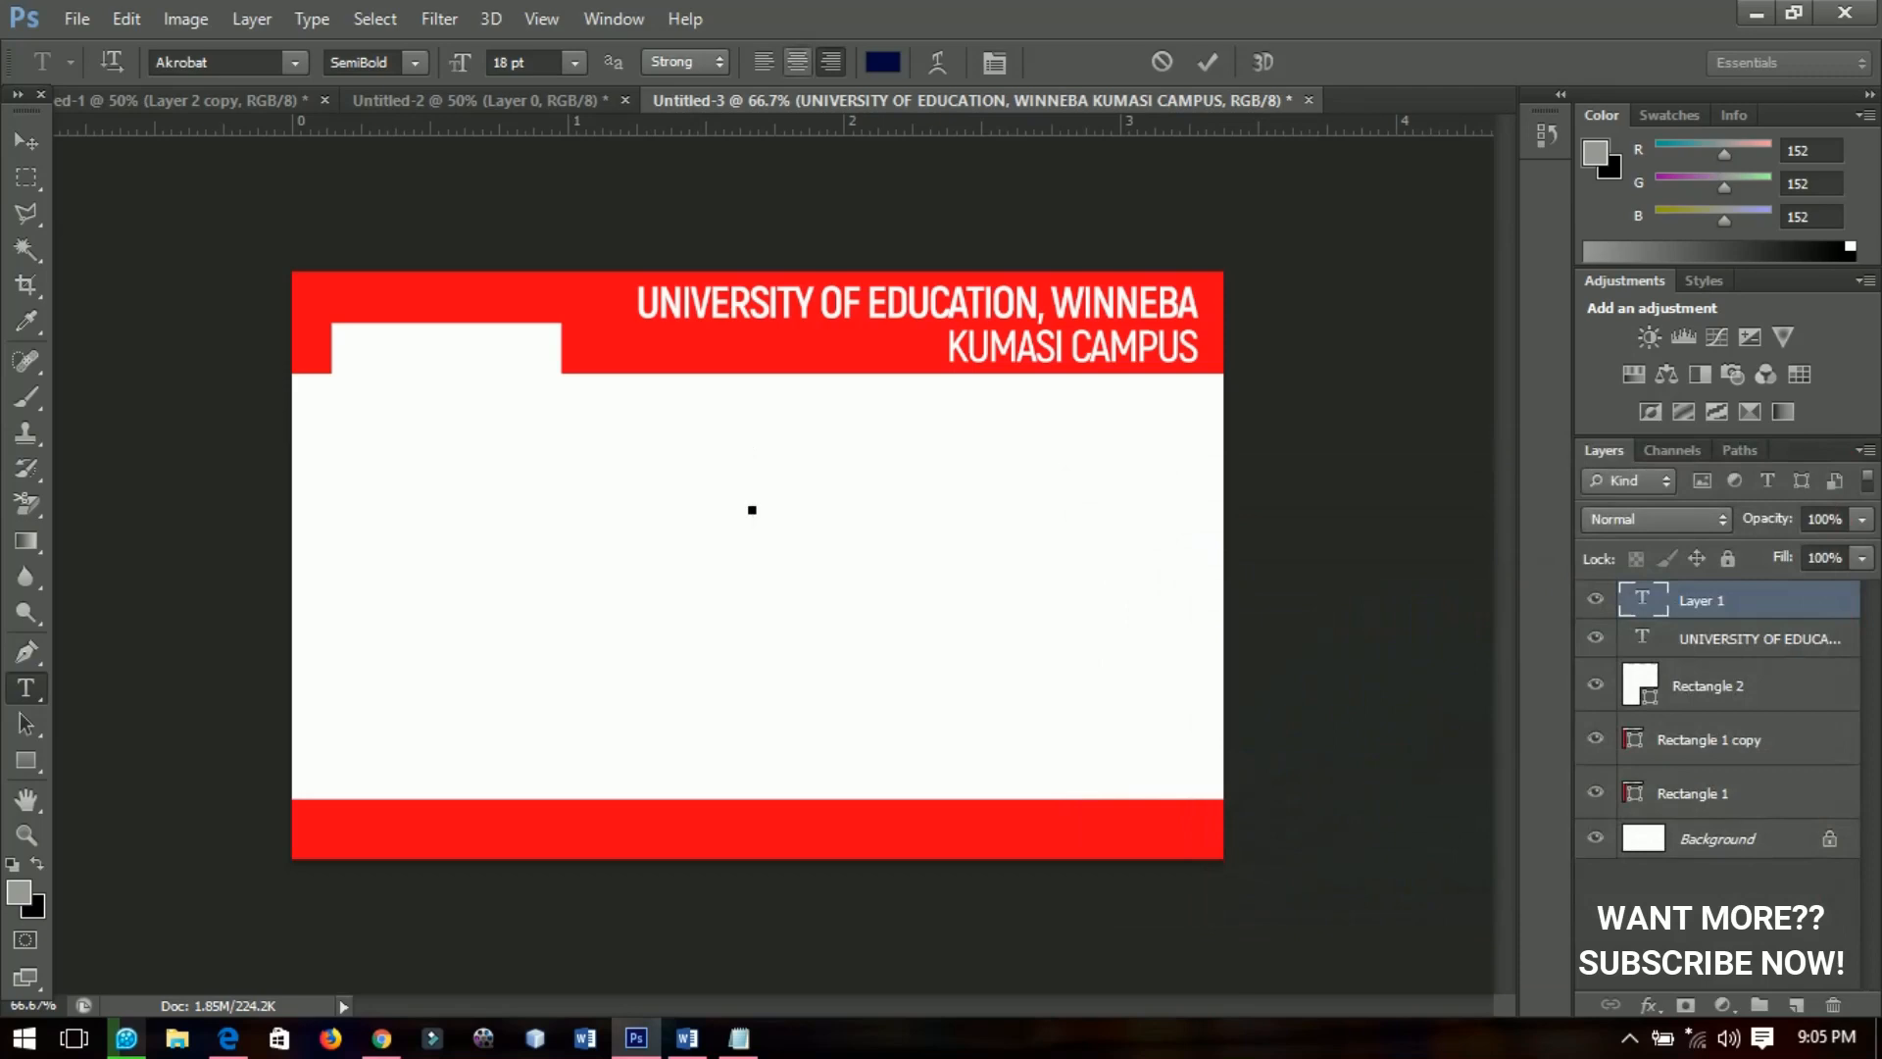
{"action": "left_click", "coordinate": [752, 510]}
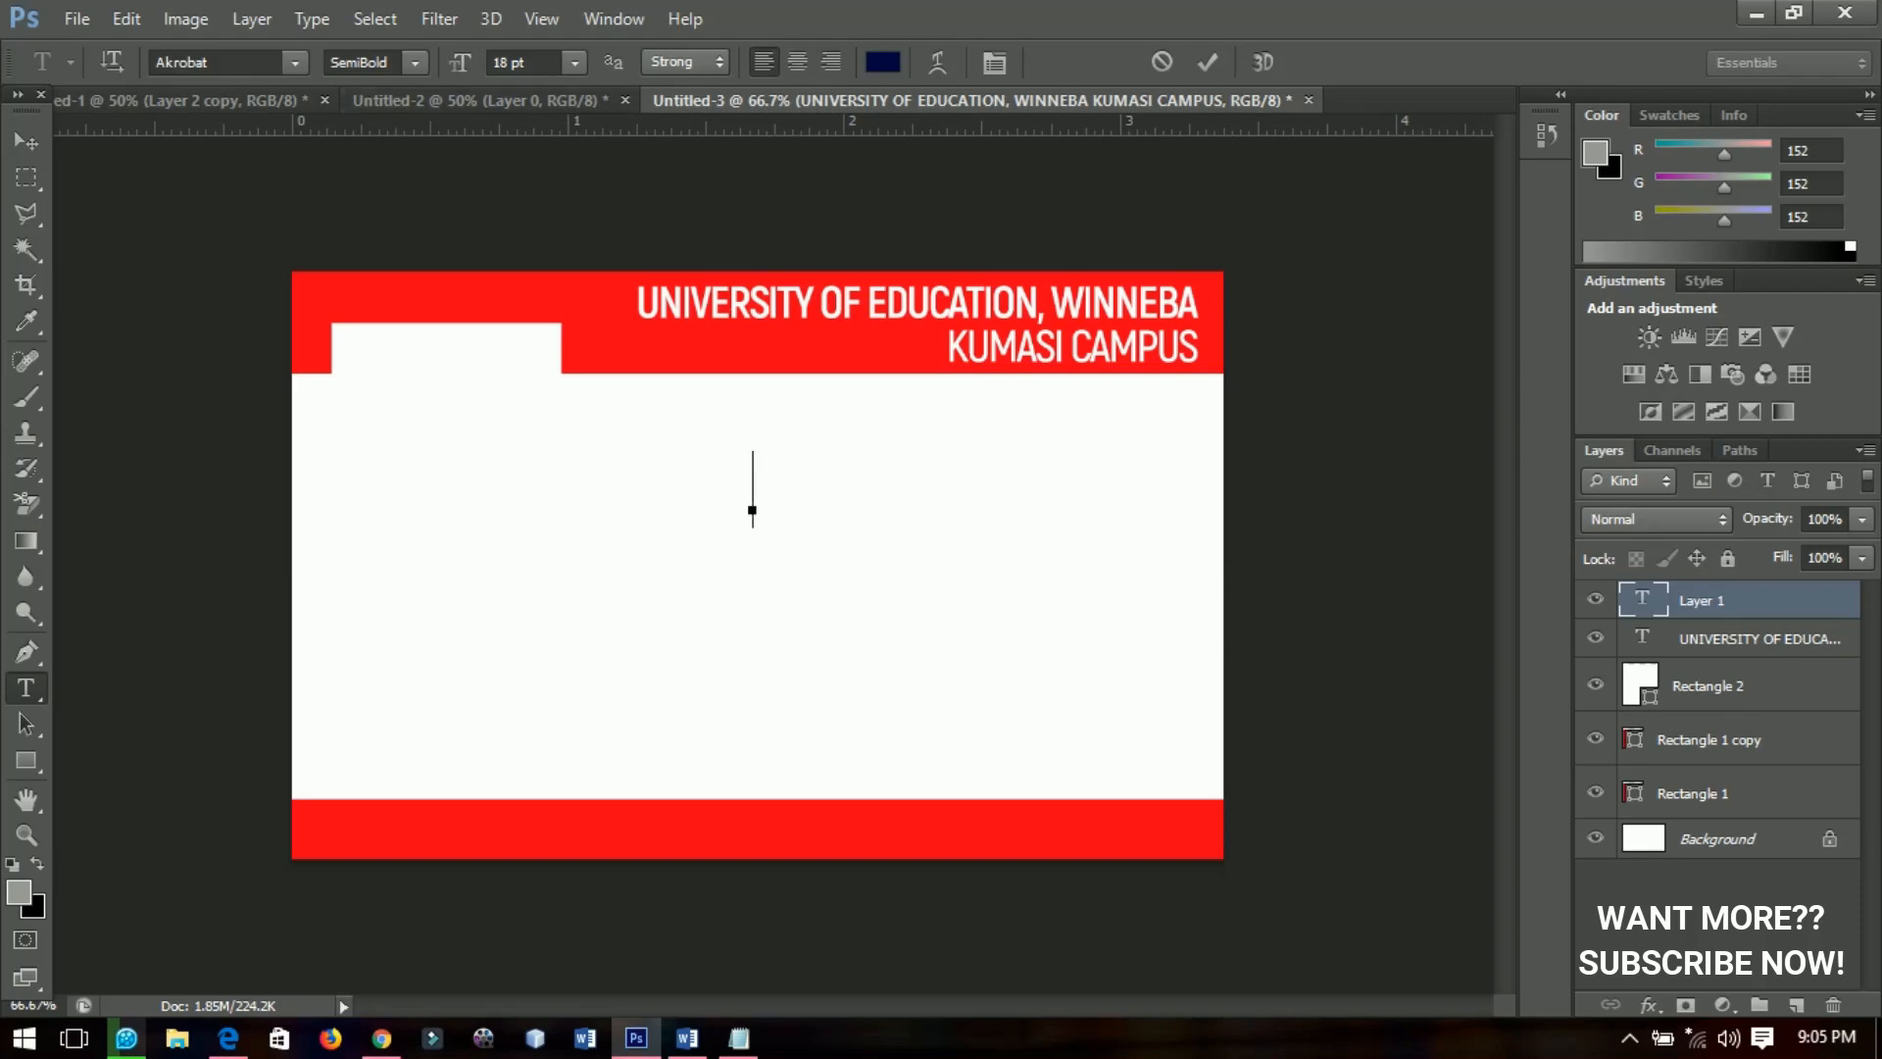
{"action": "left_click", "coordinate": [423, 63]}
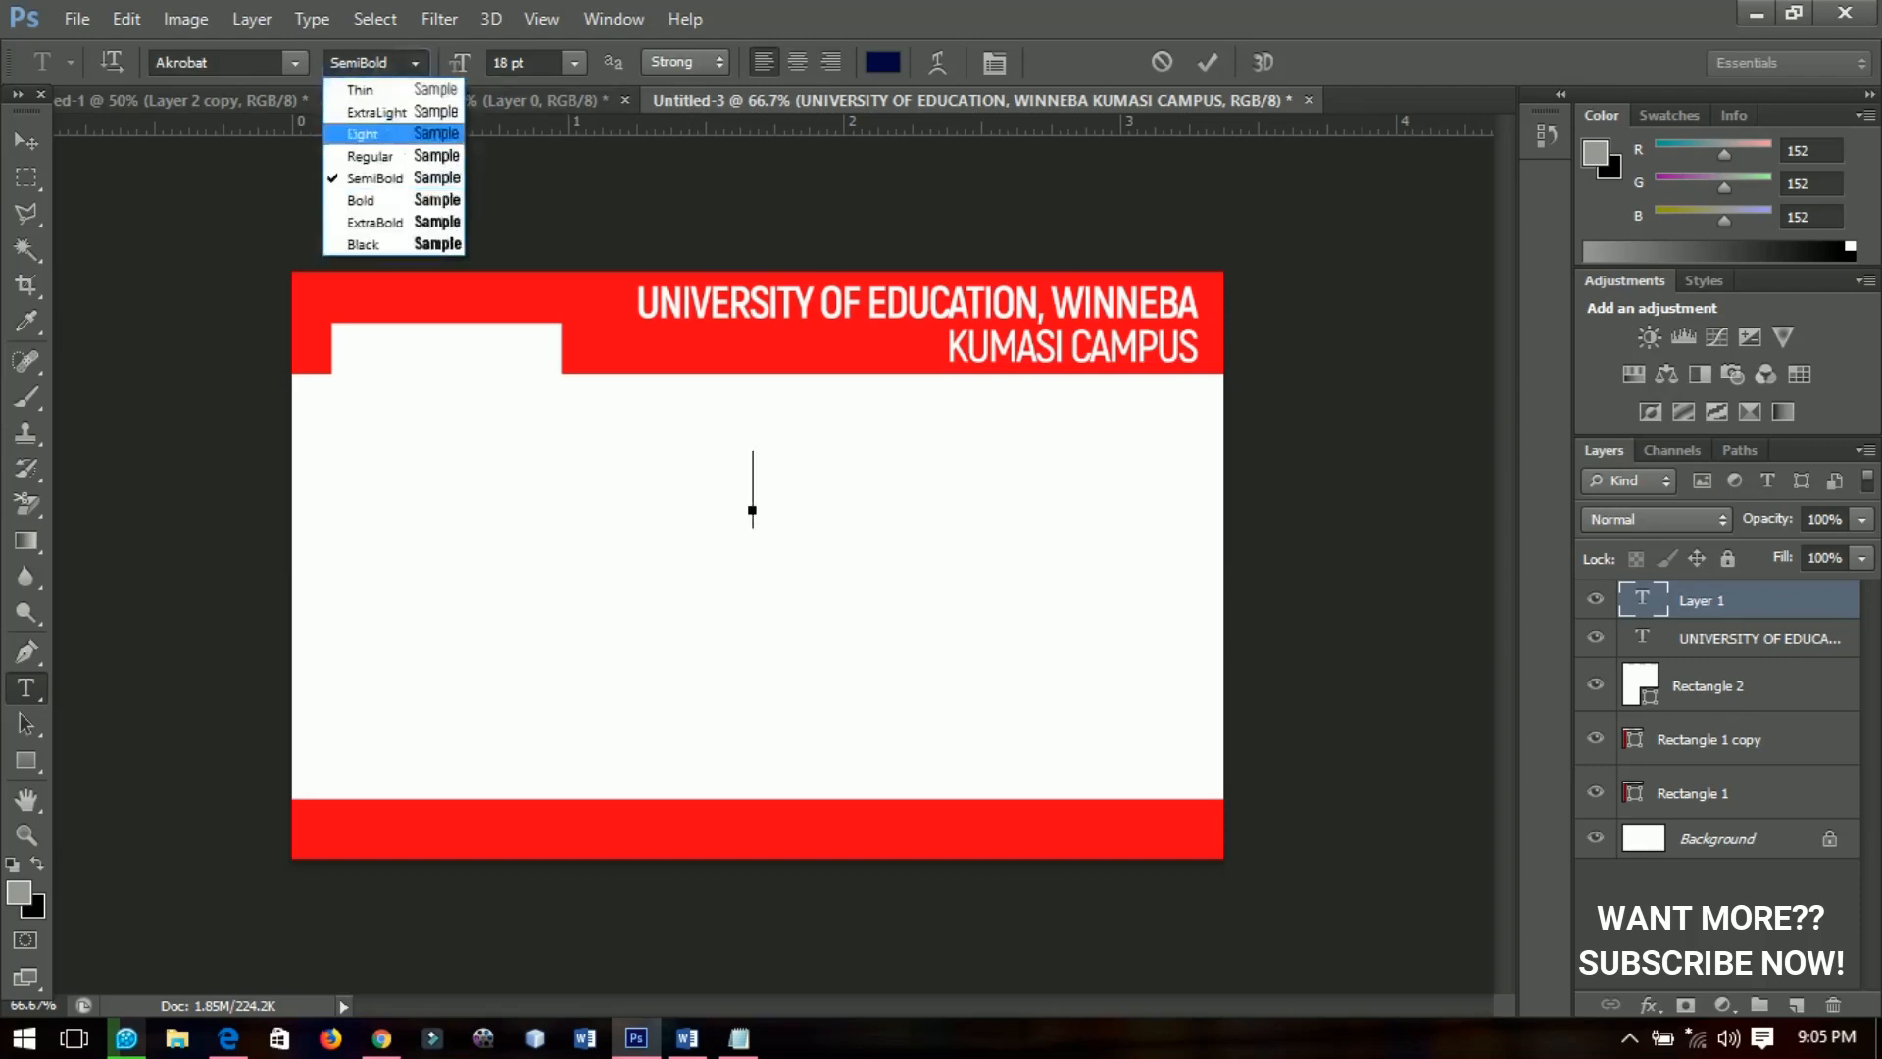
{"action": "left_click", "coordinate": [361, 200]}
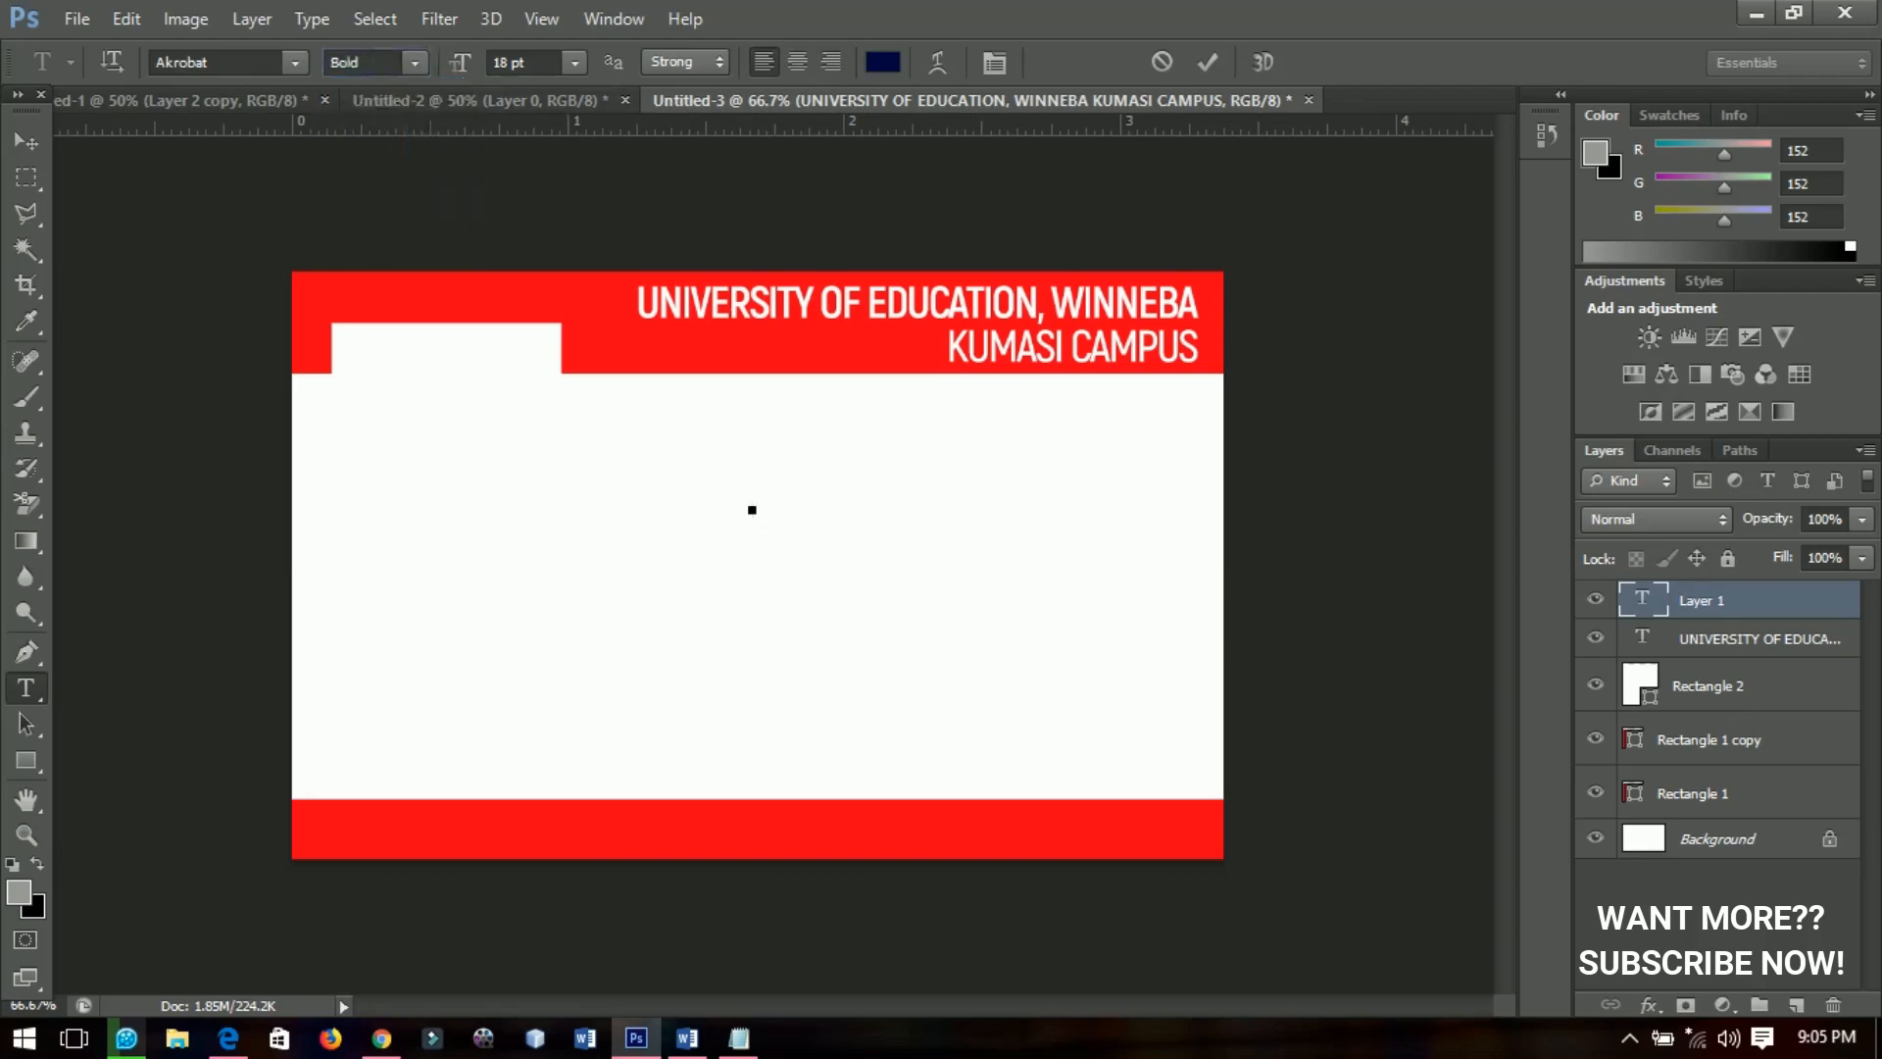
{"action": "left_click", "coordinate": [572, 61]}
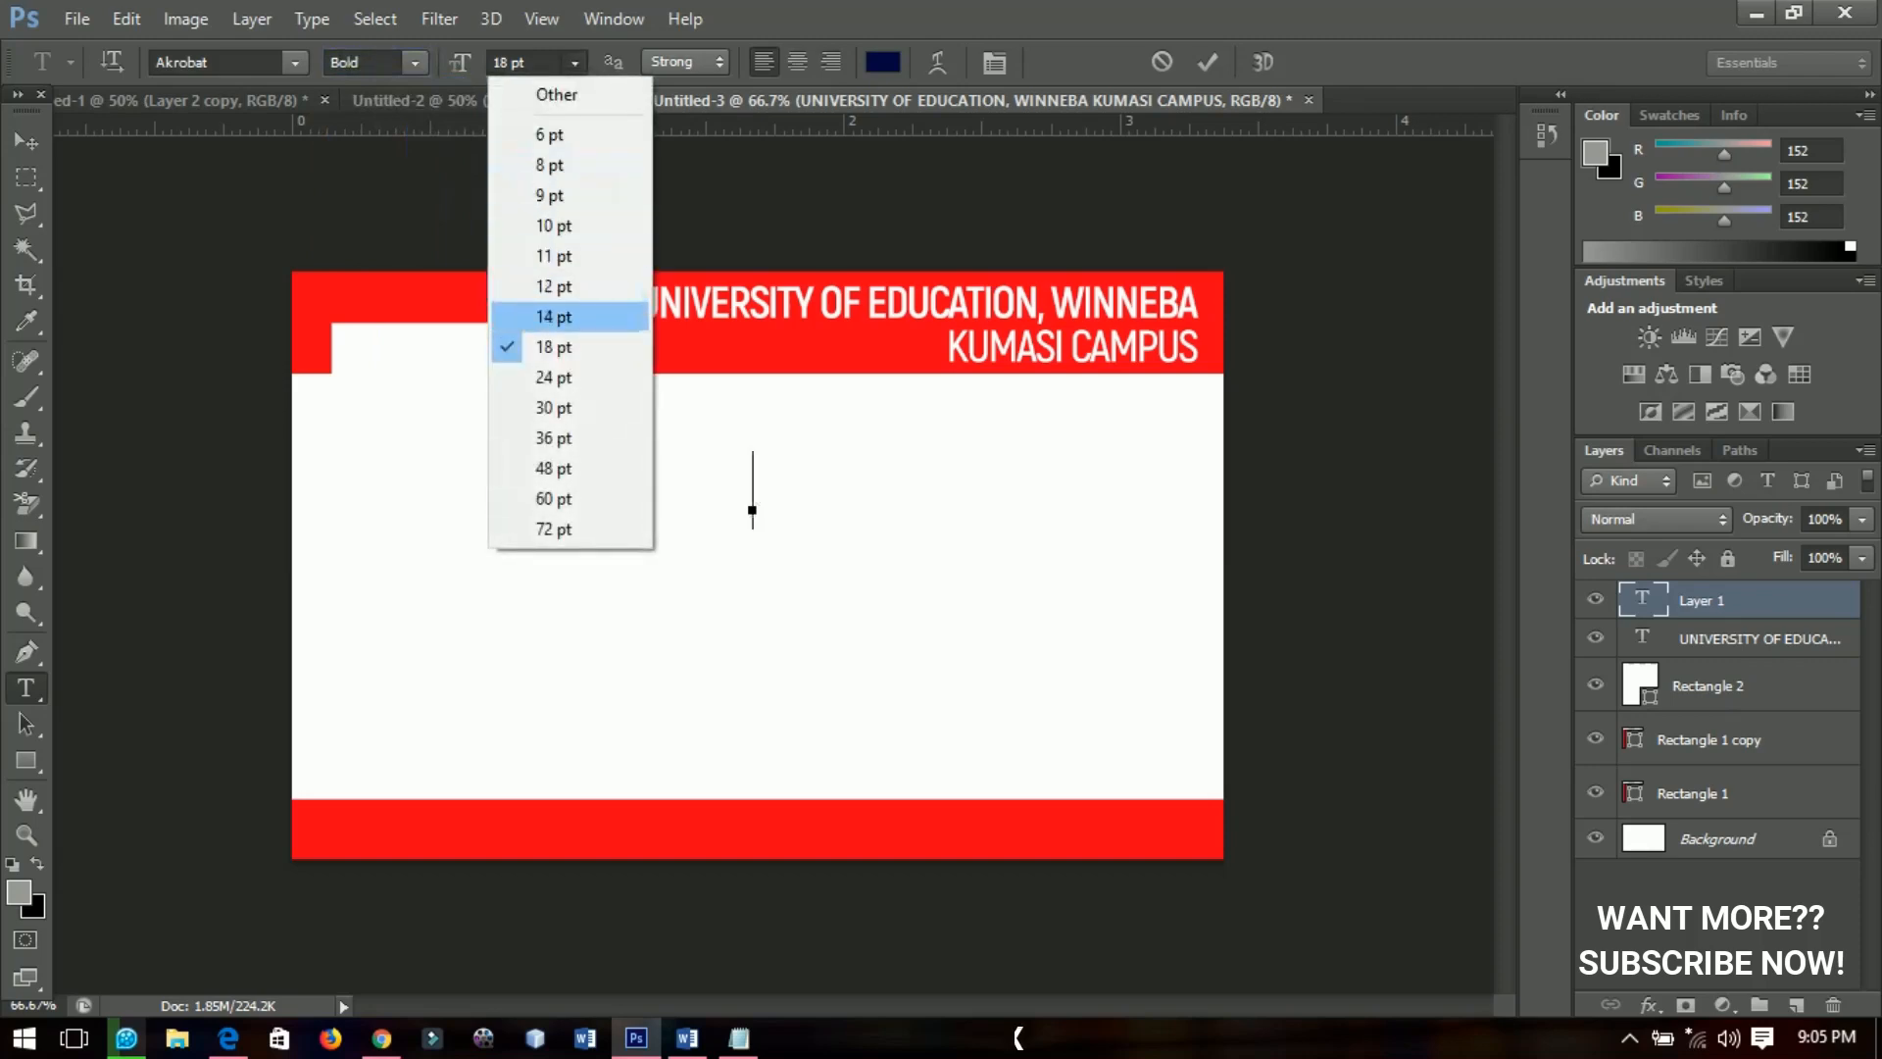
{"action": "left_click", "coordinate": [553, 315]}
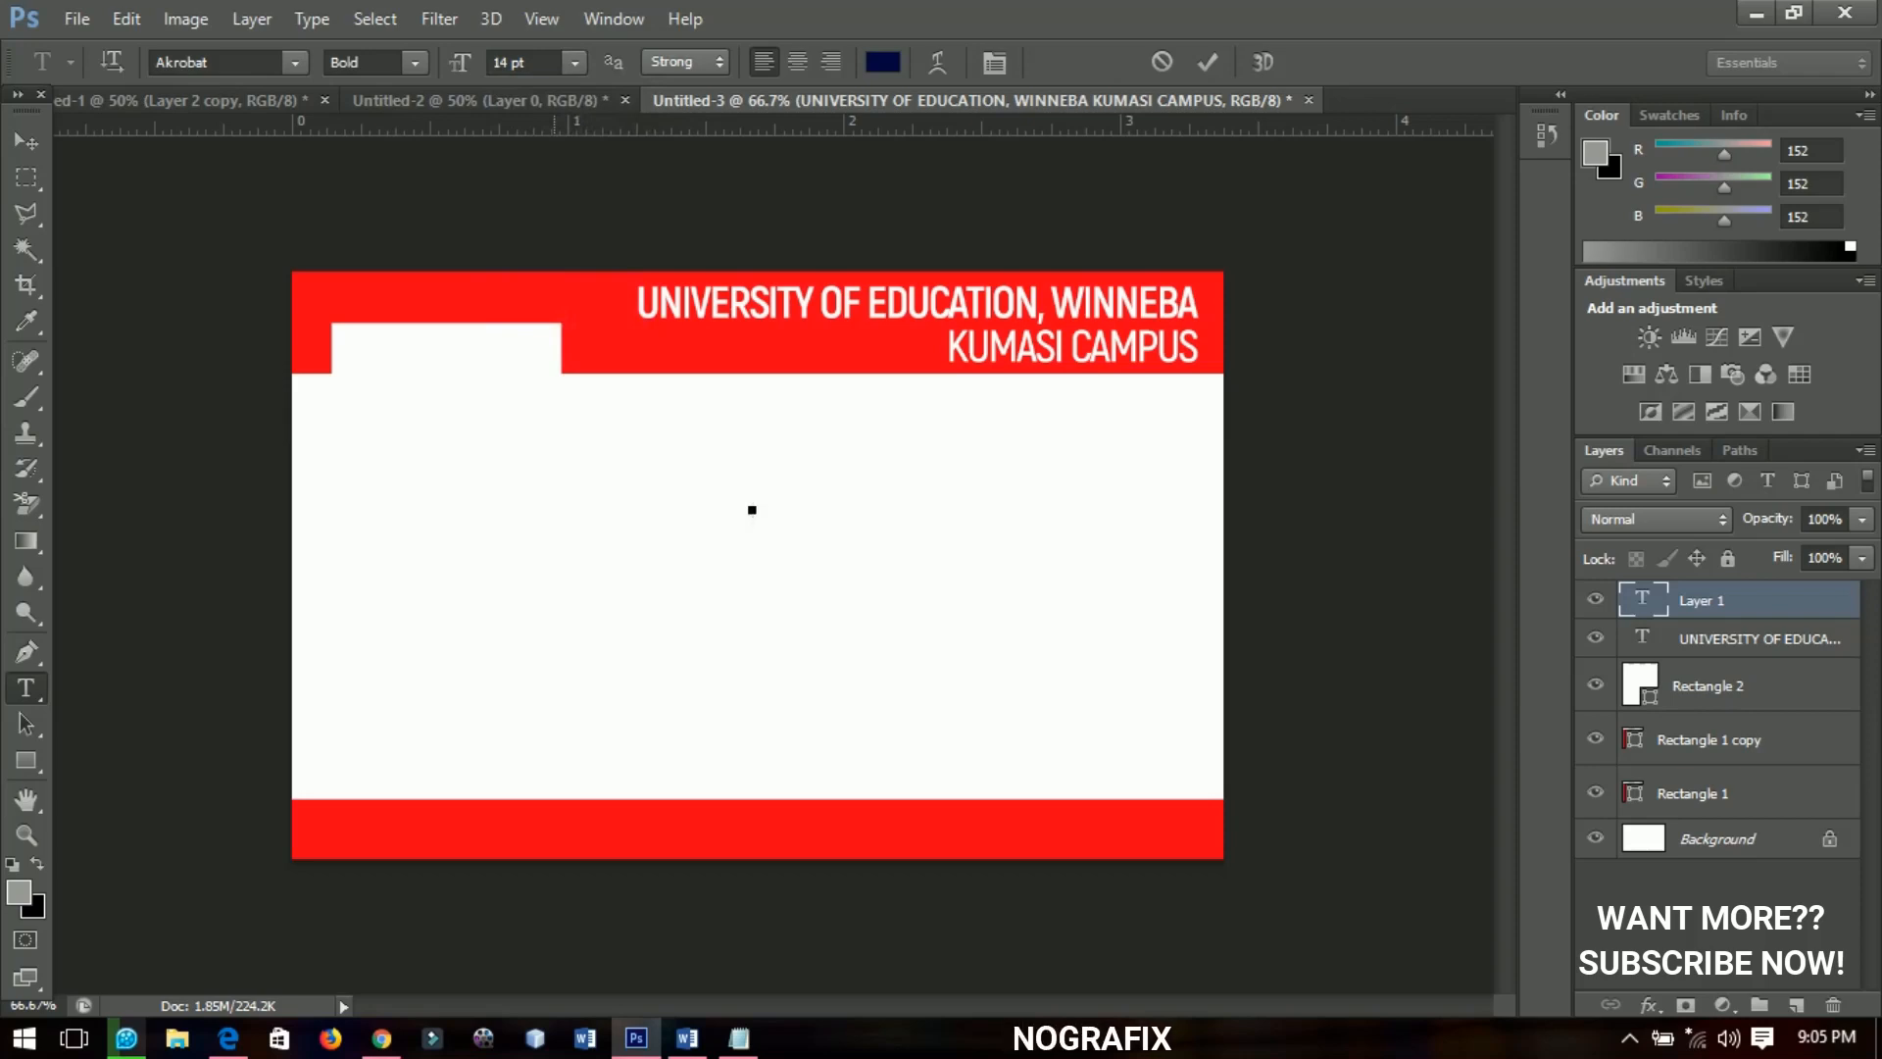
{"action": "left_click", "coordinate": [780, 506]}
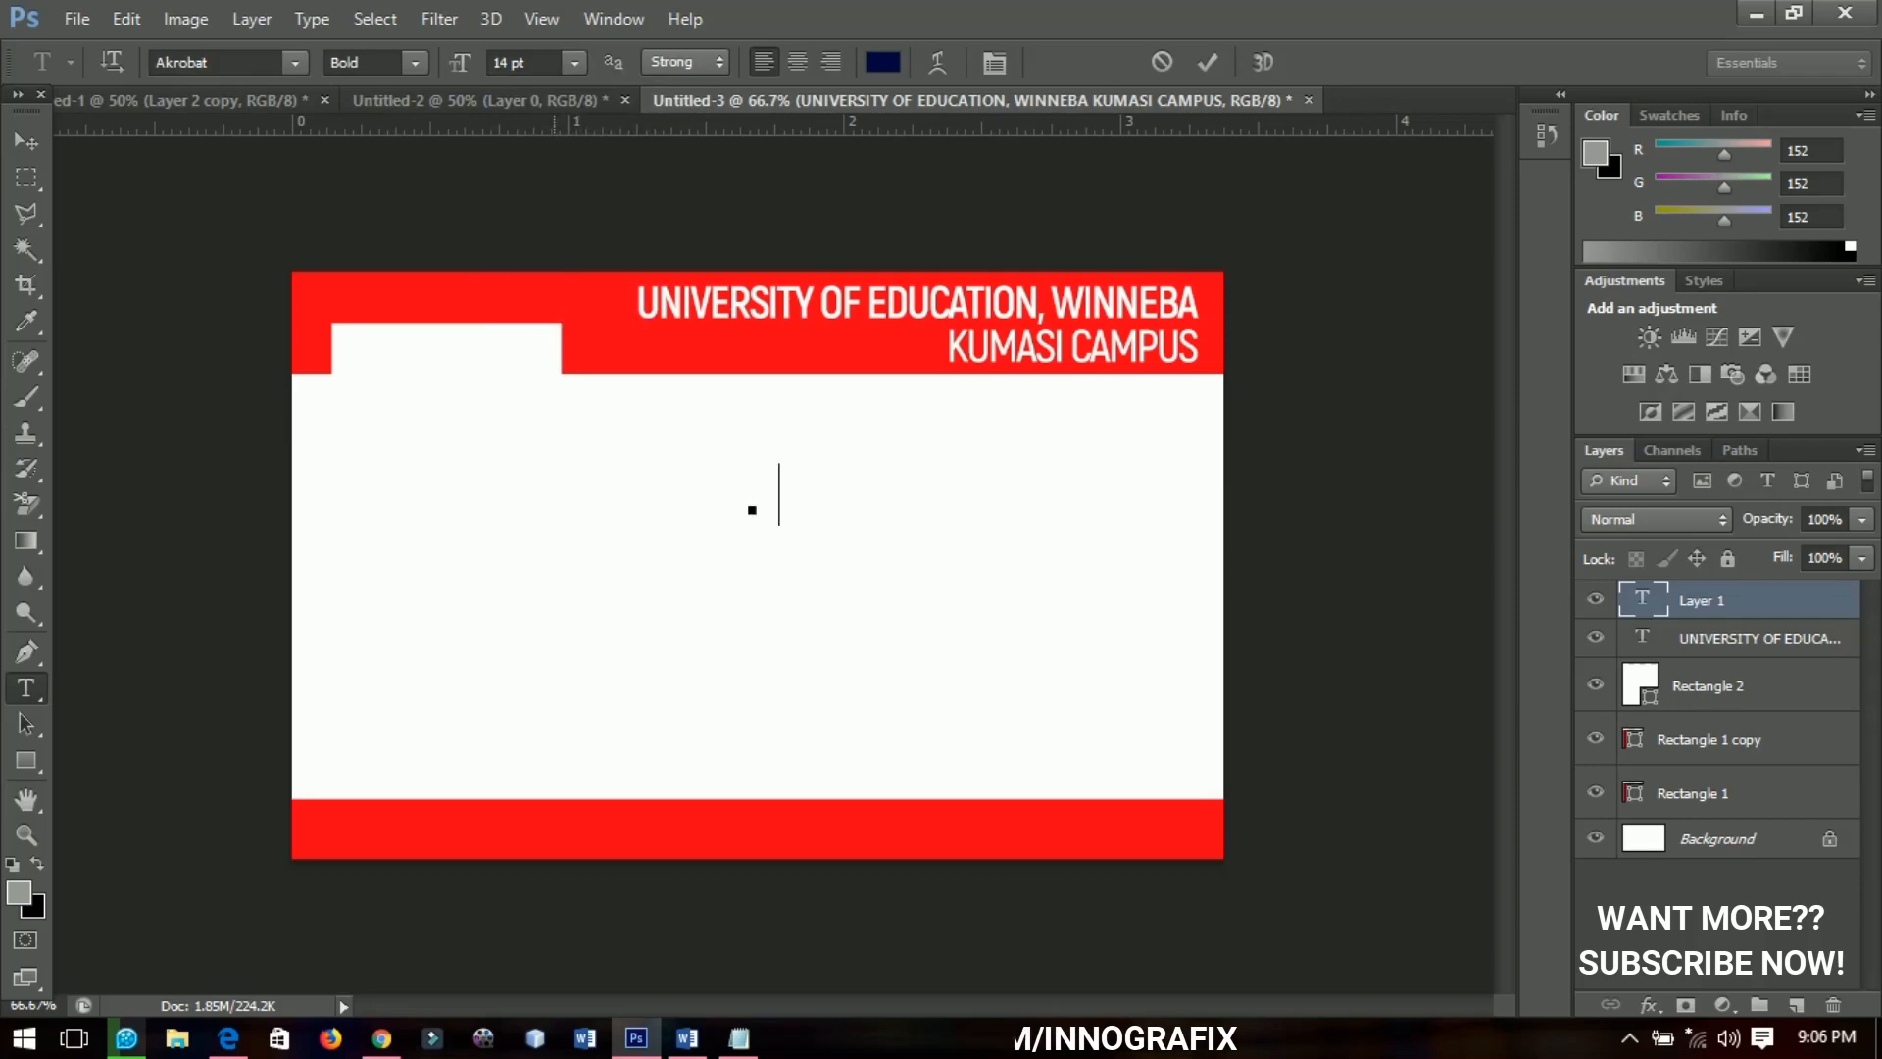
{"action": "type", "text": "NAME:"}
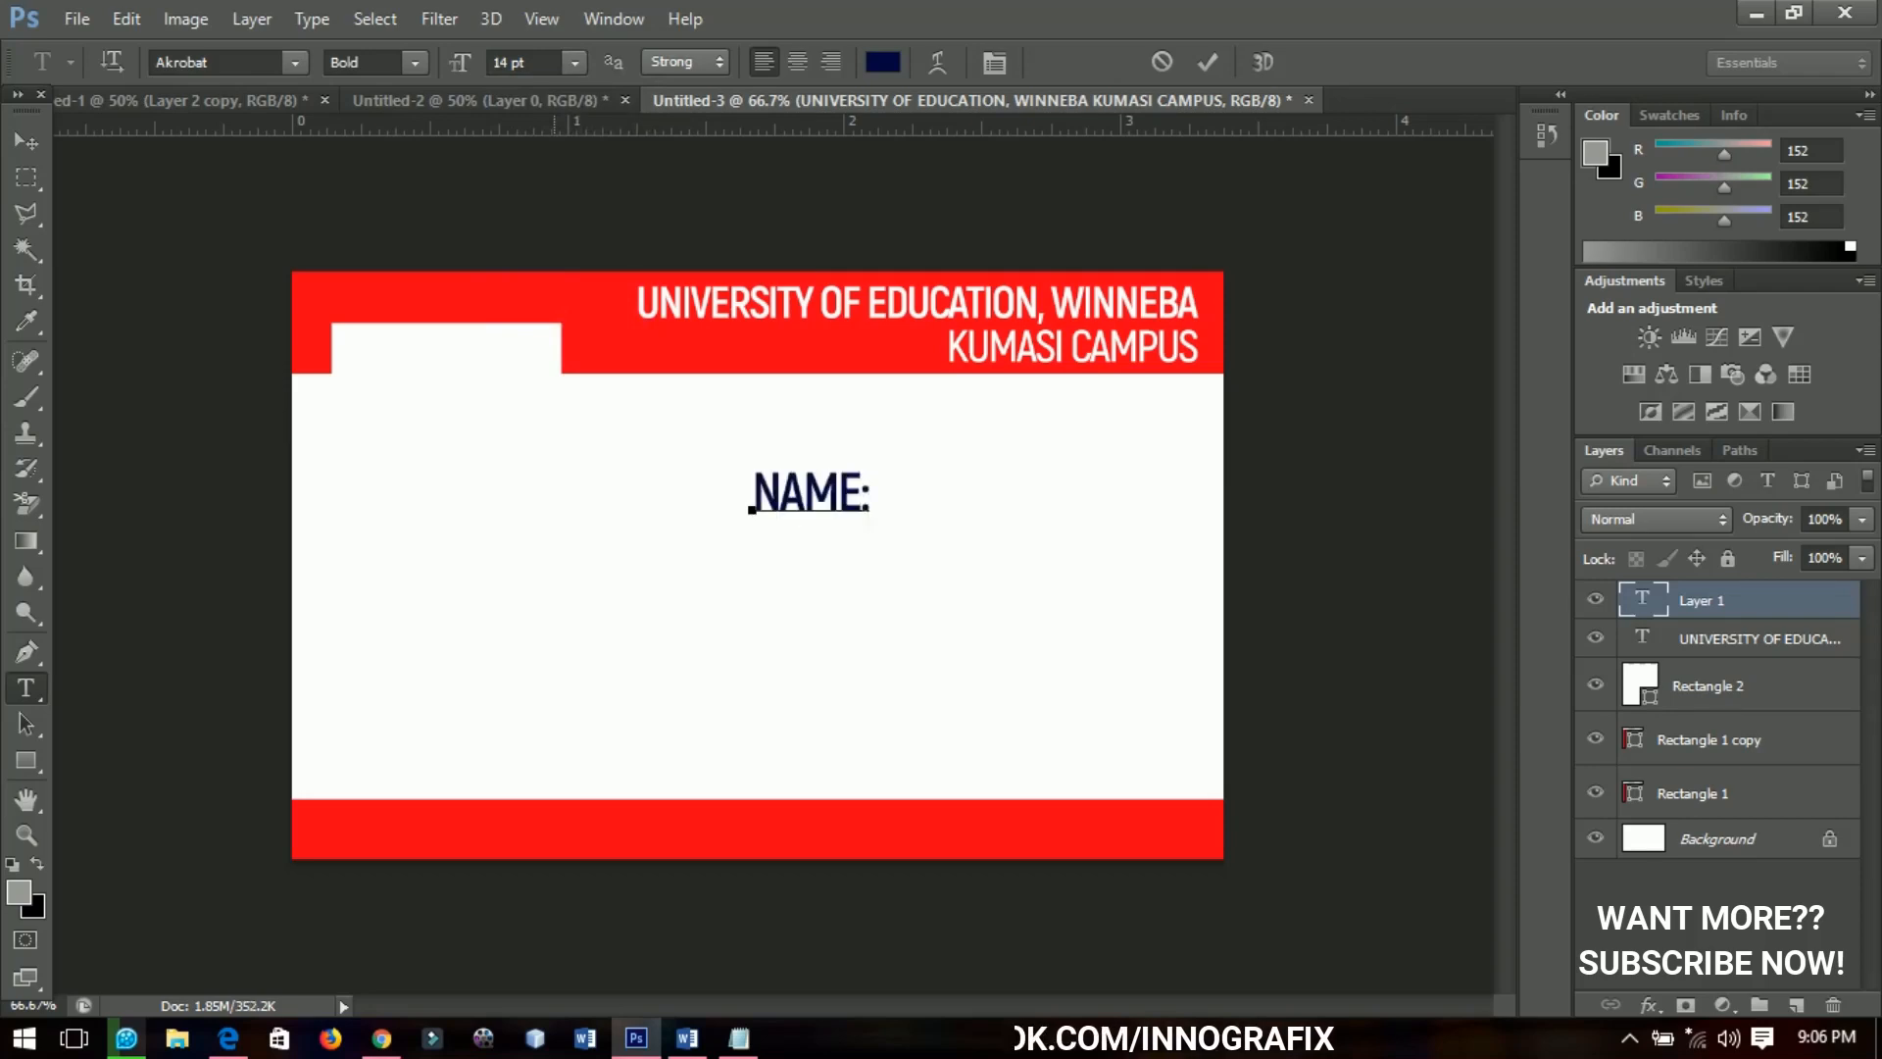
{"action": "left_click", "coordinate": [952, 500]}
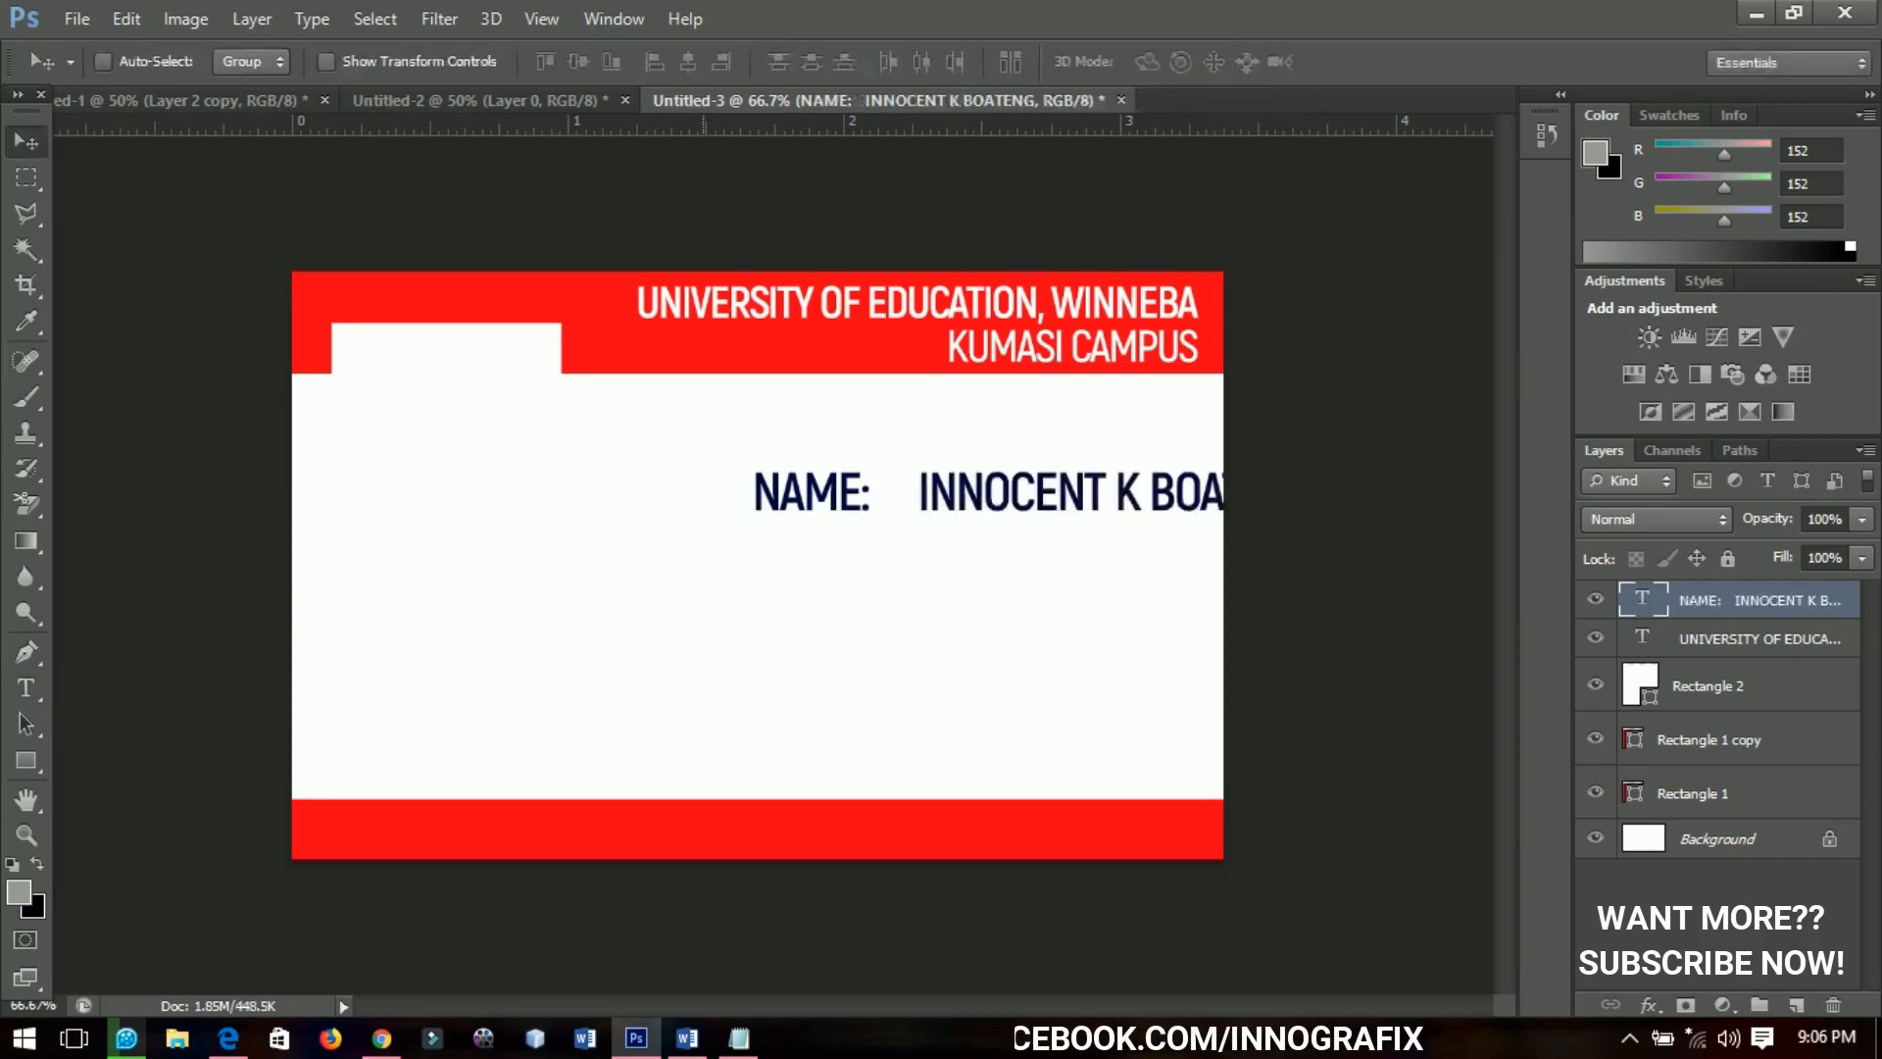
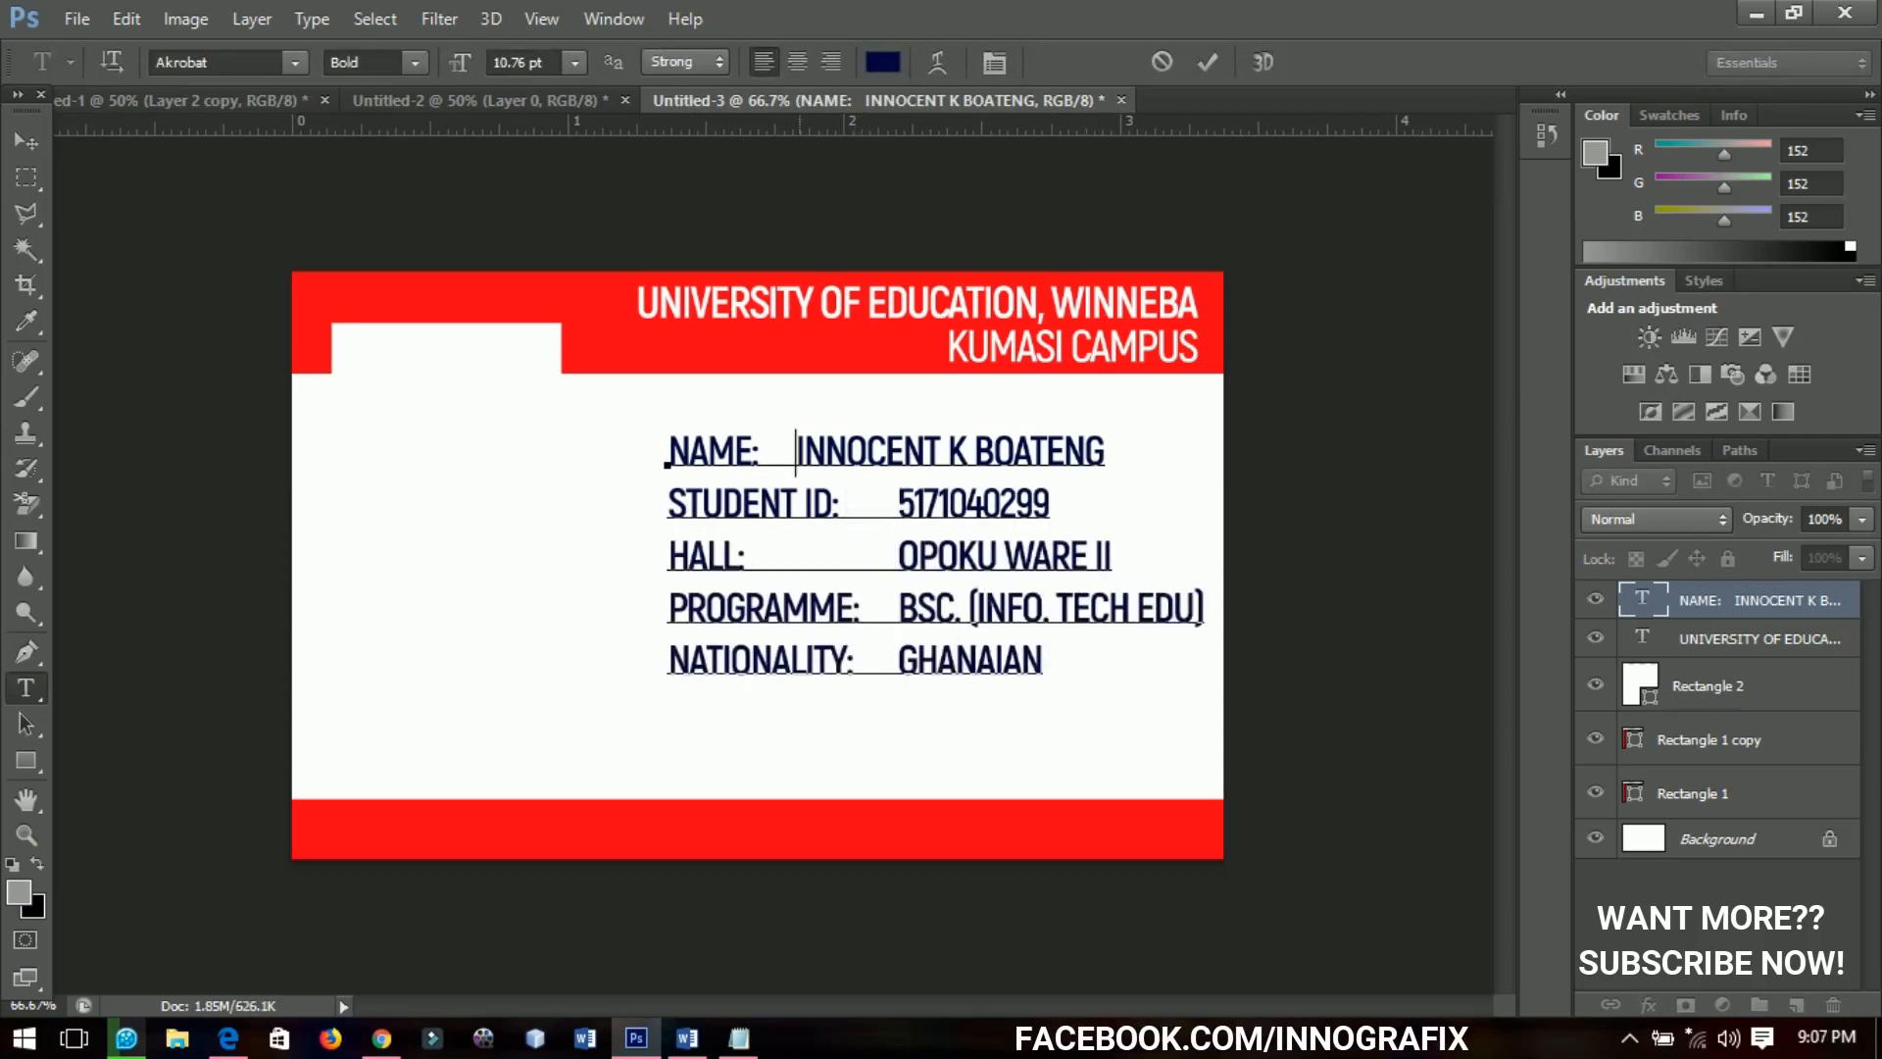
- Commit and tidy the details block, then start a new text line at the lower left
{"action": "left_click", "coordinate": [24, 143]}
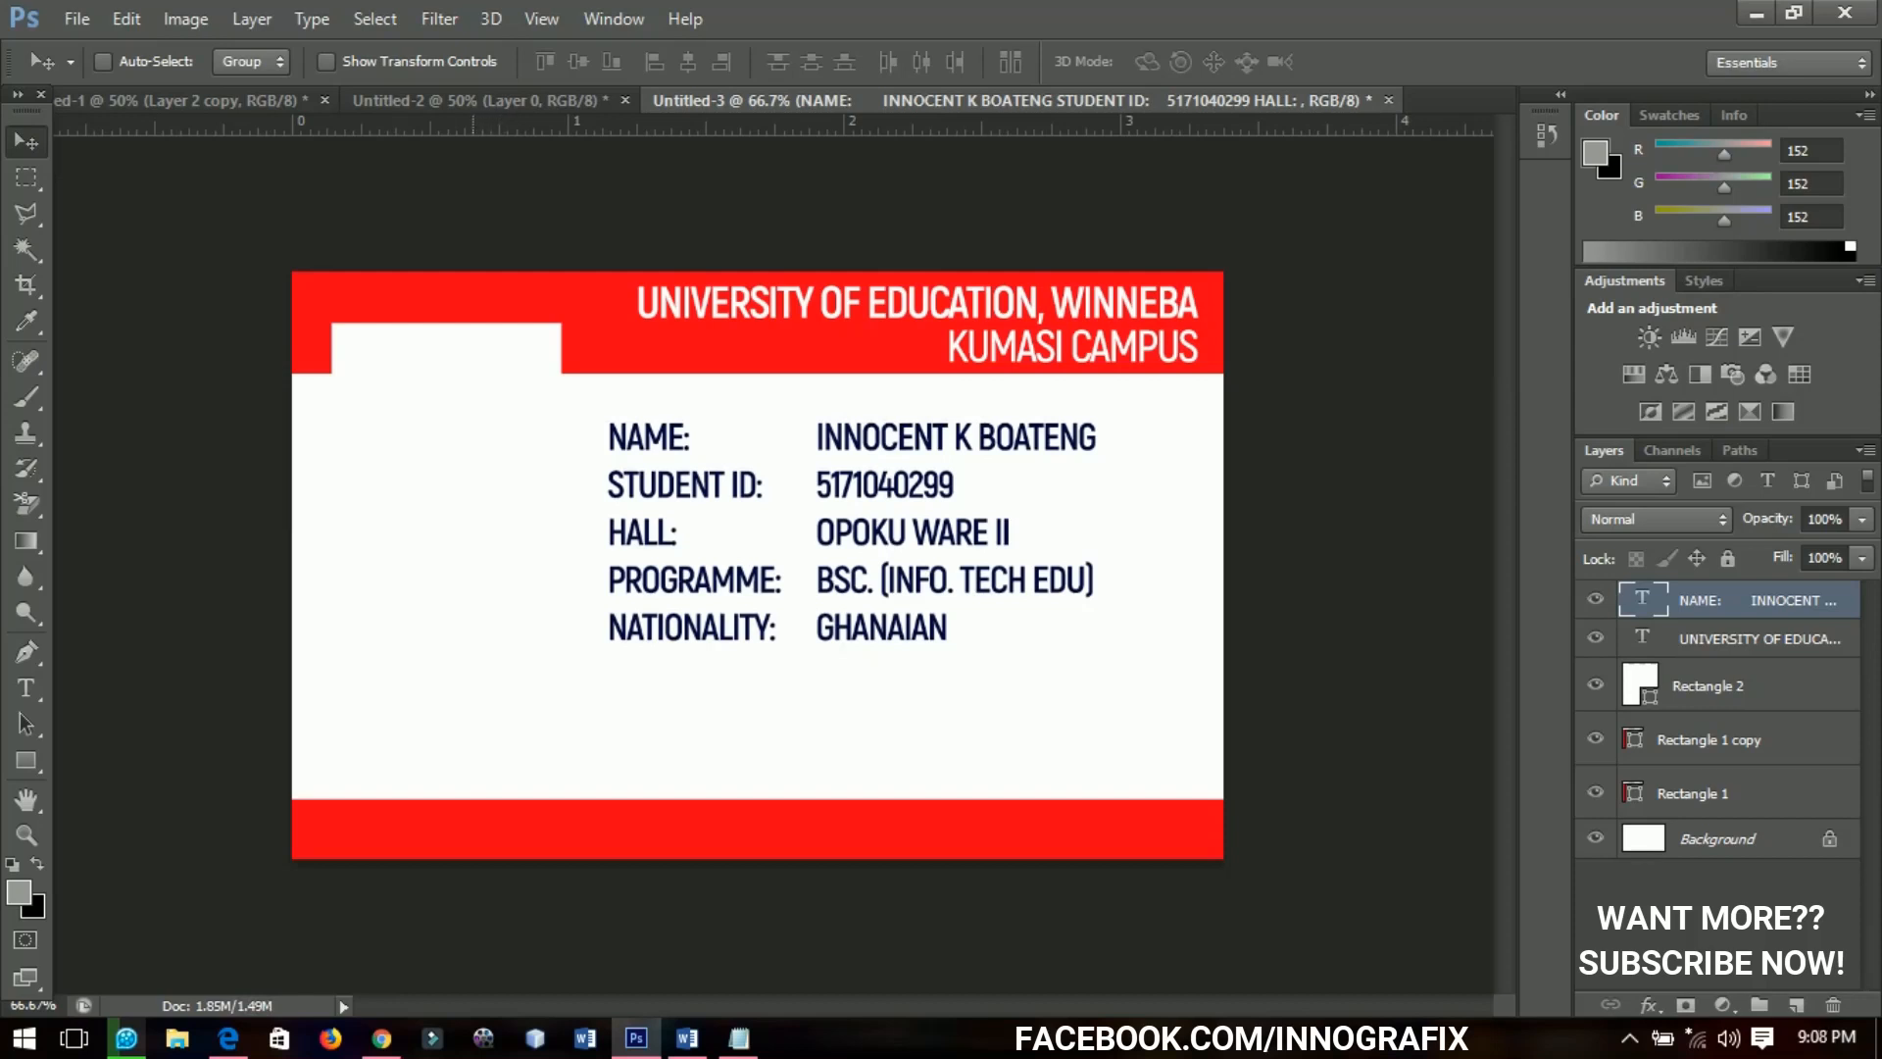
{"action": "left_click", "coordinate": [24, 690]}
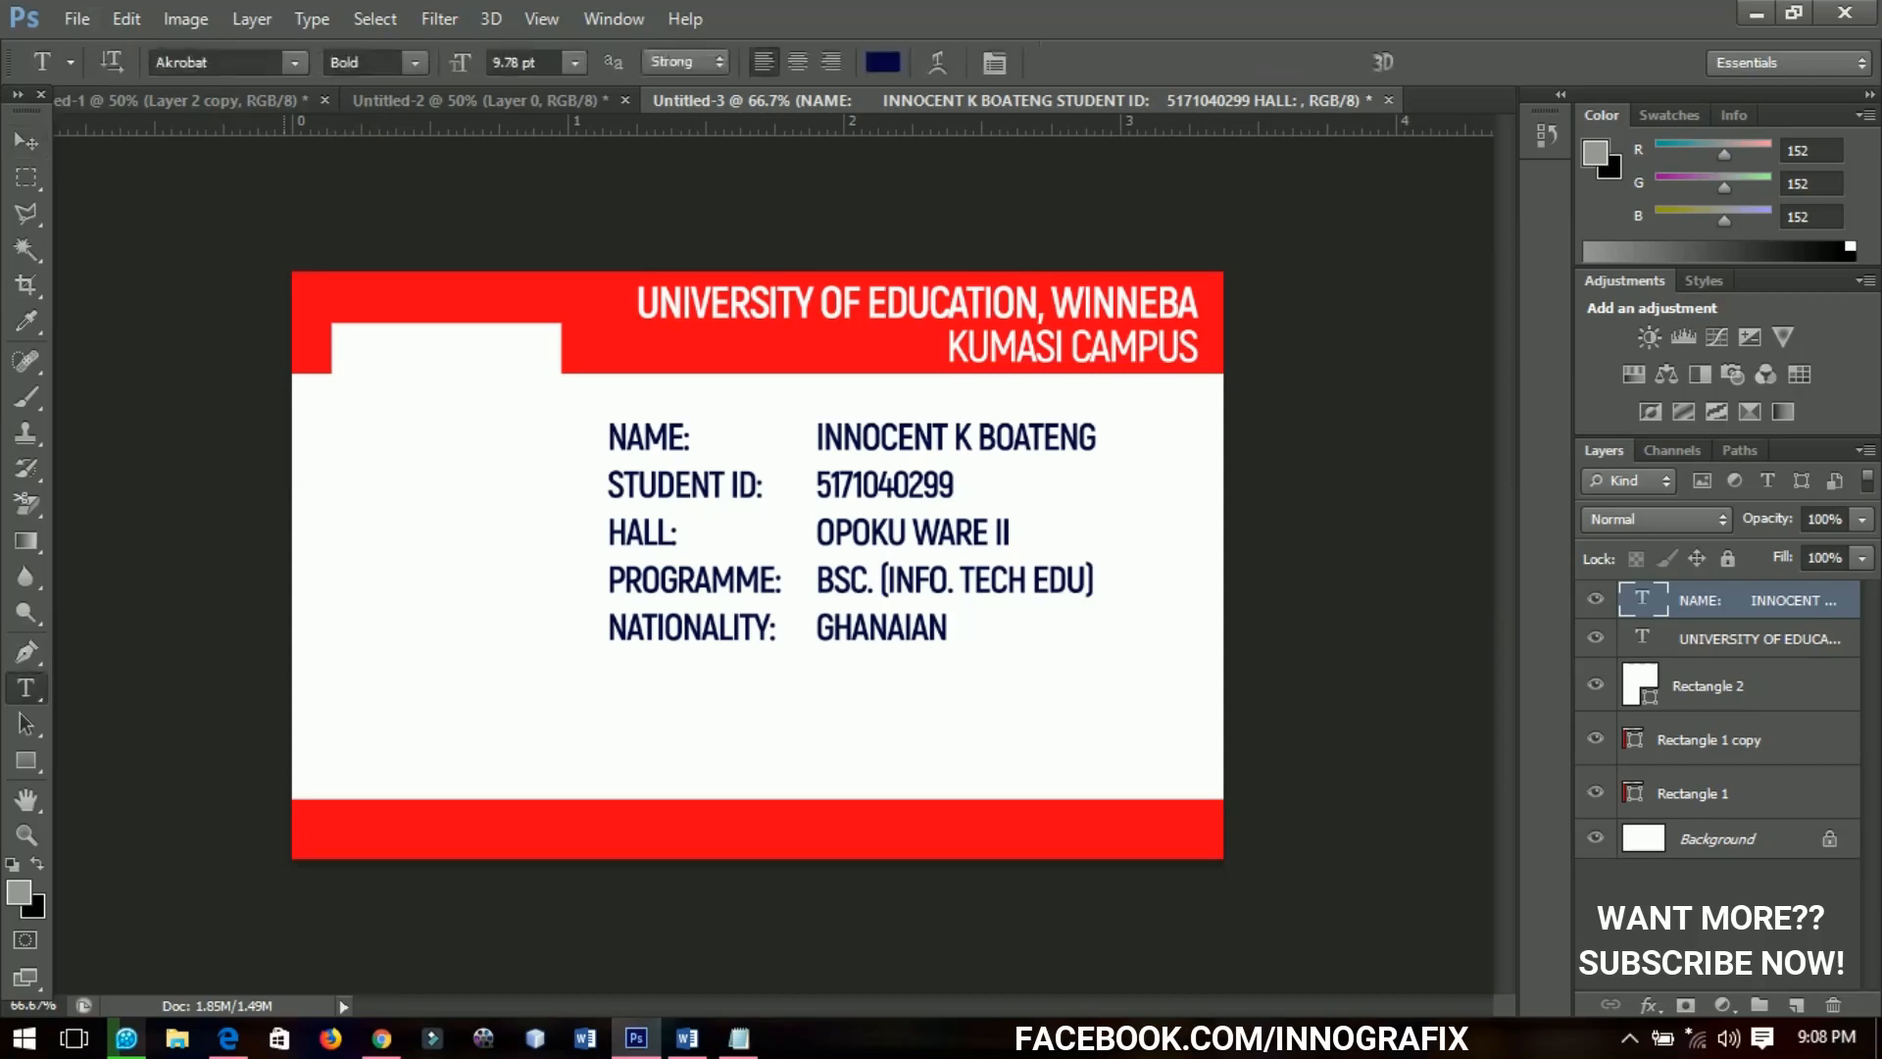
{"action": "left_click", "coordinate": [367, 755]}
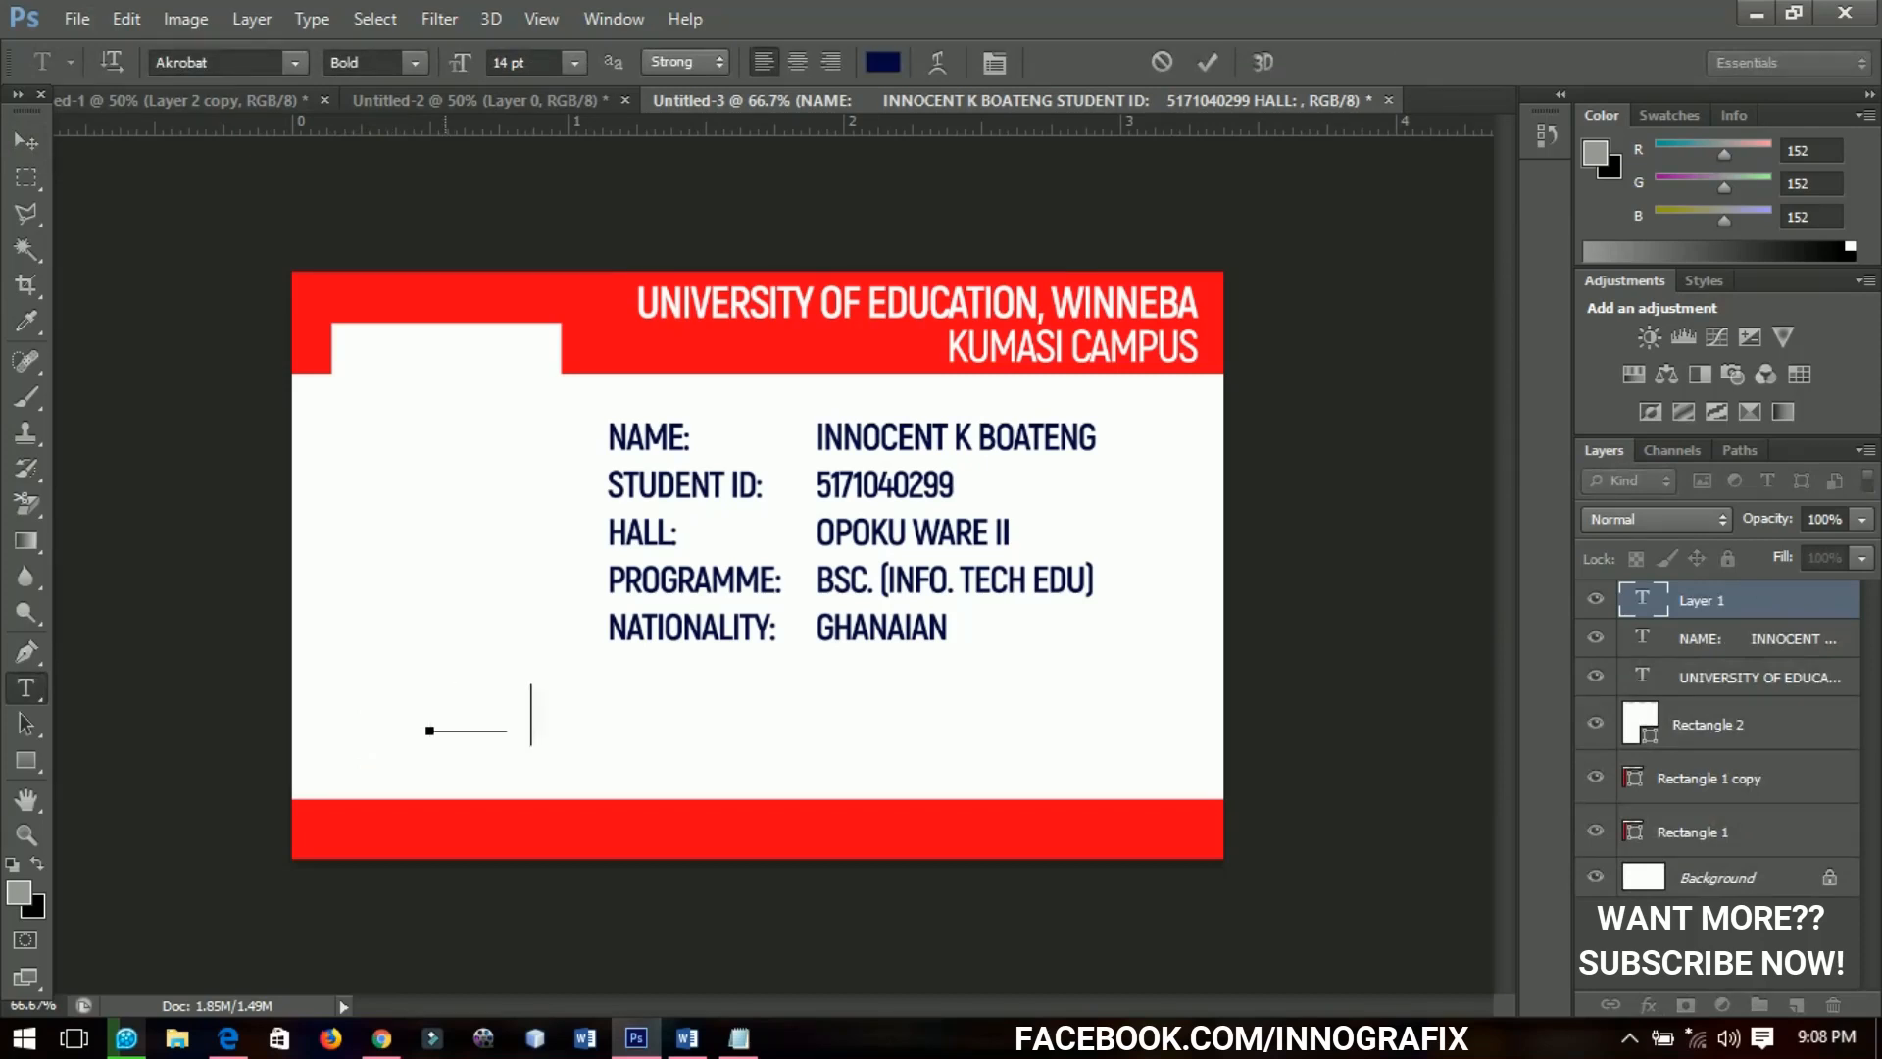
- Enter VALID: SEP. 2017 / THRU: JUL. 2021 in OCR A Extended and shrink it into the lower-left corner
{"action": "type", "text": "VALID: SEP"}
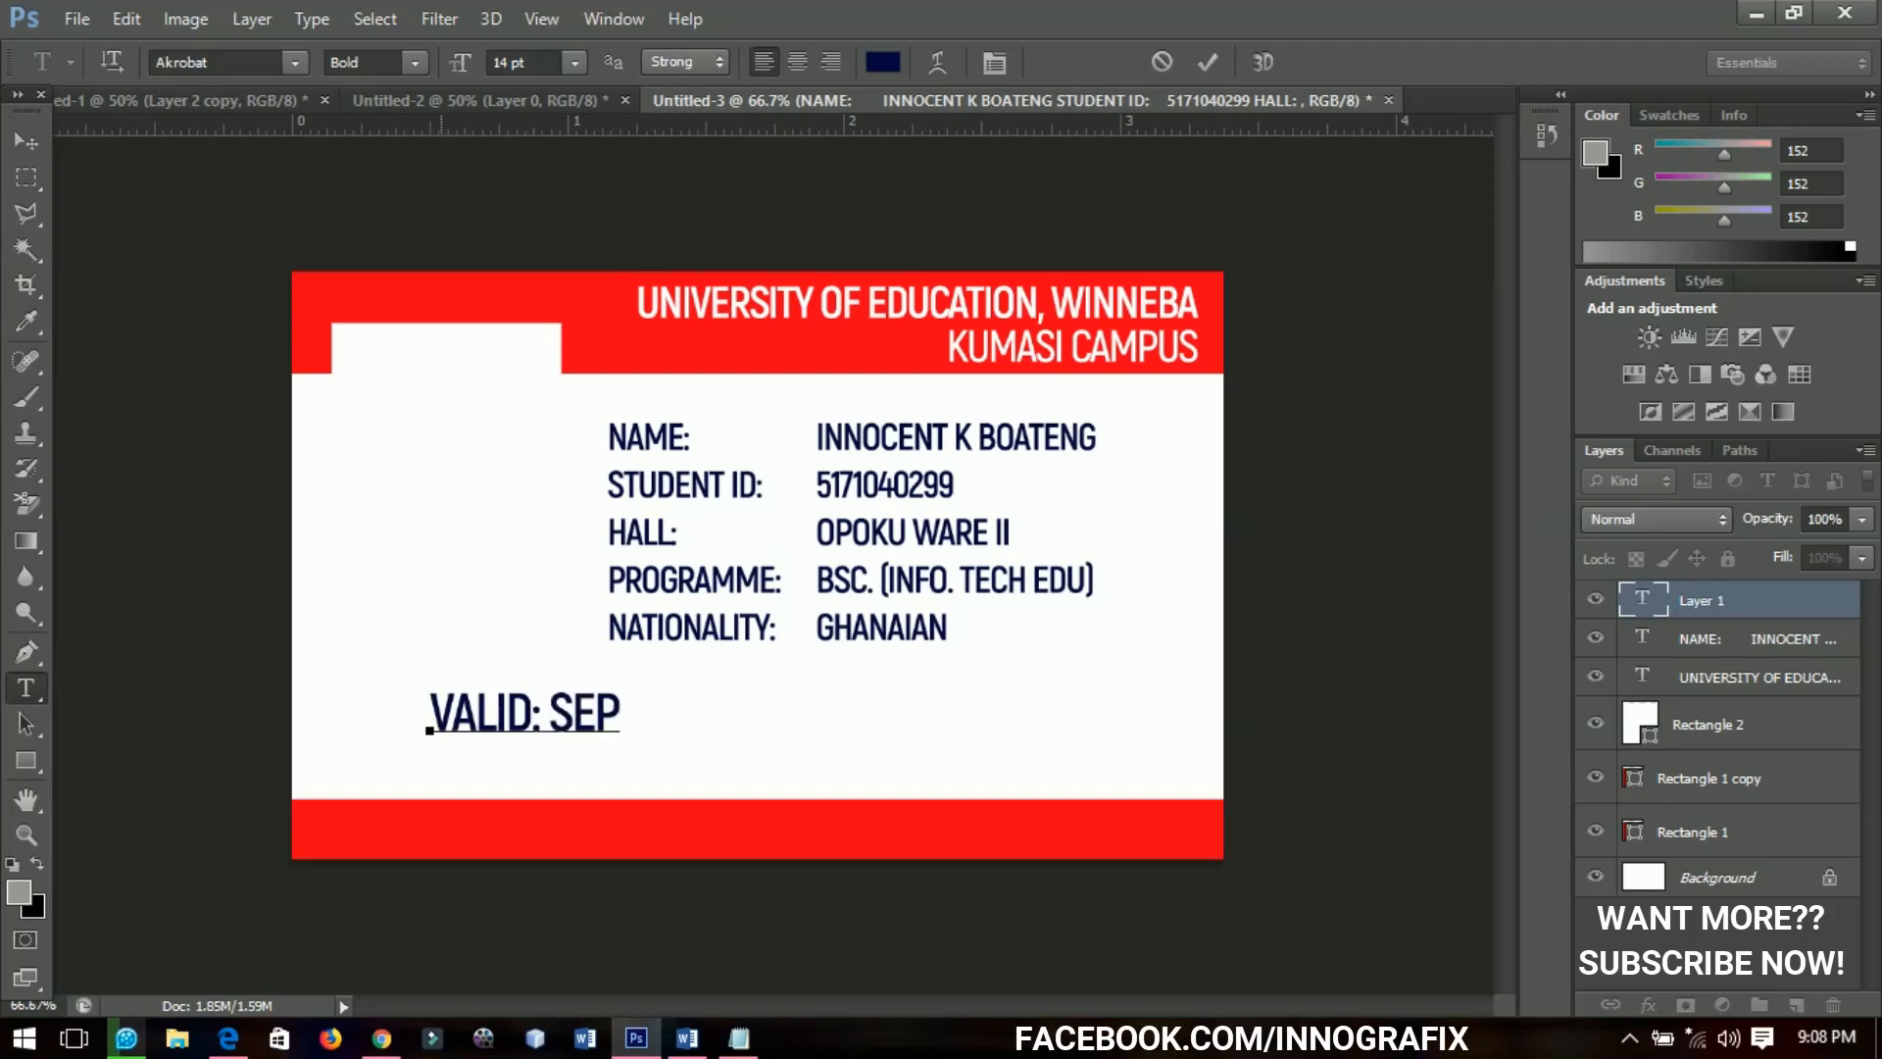
{"action": "type", "text": "."}
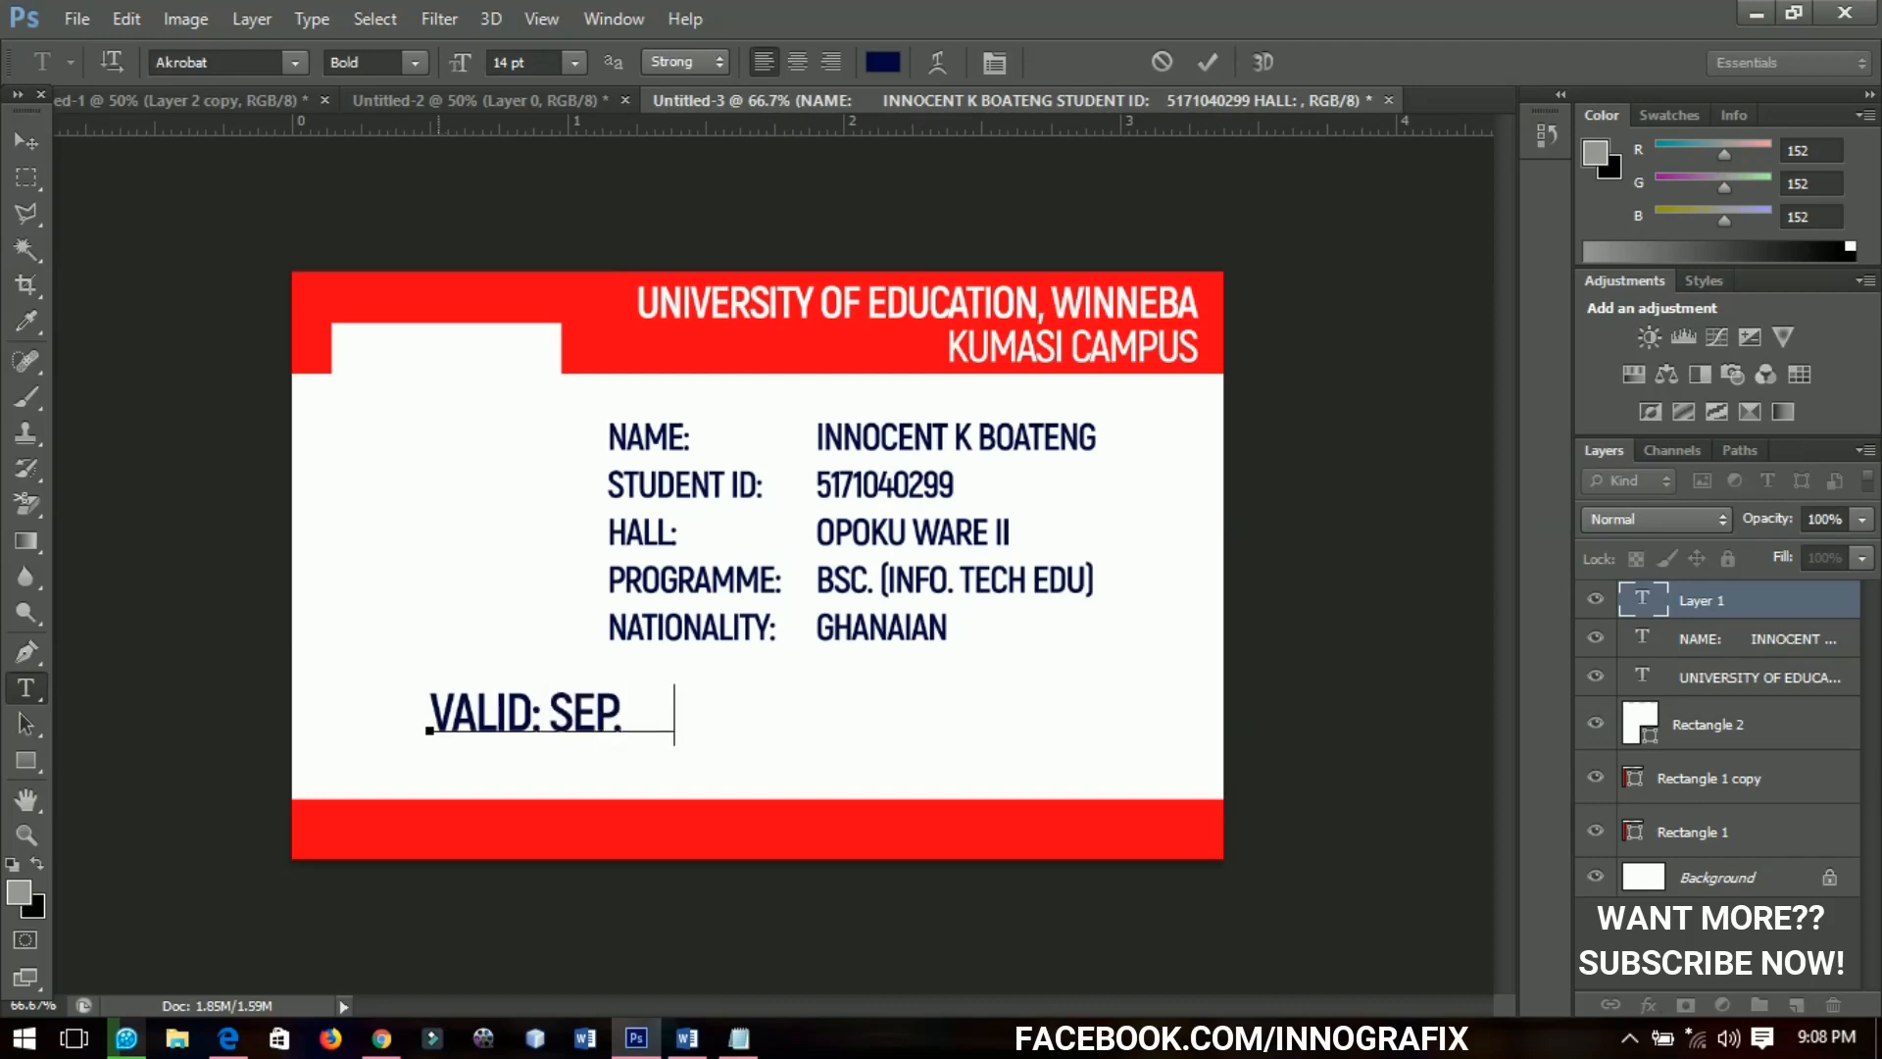
{"action": "type", "text": "2017"}
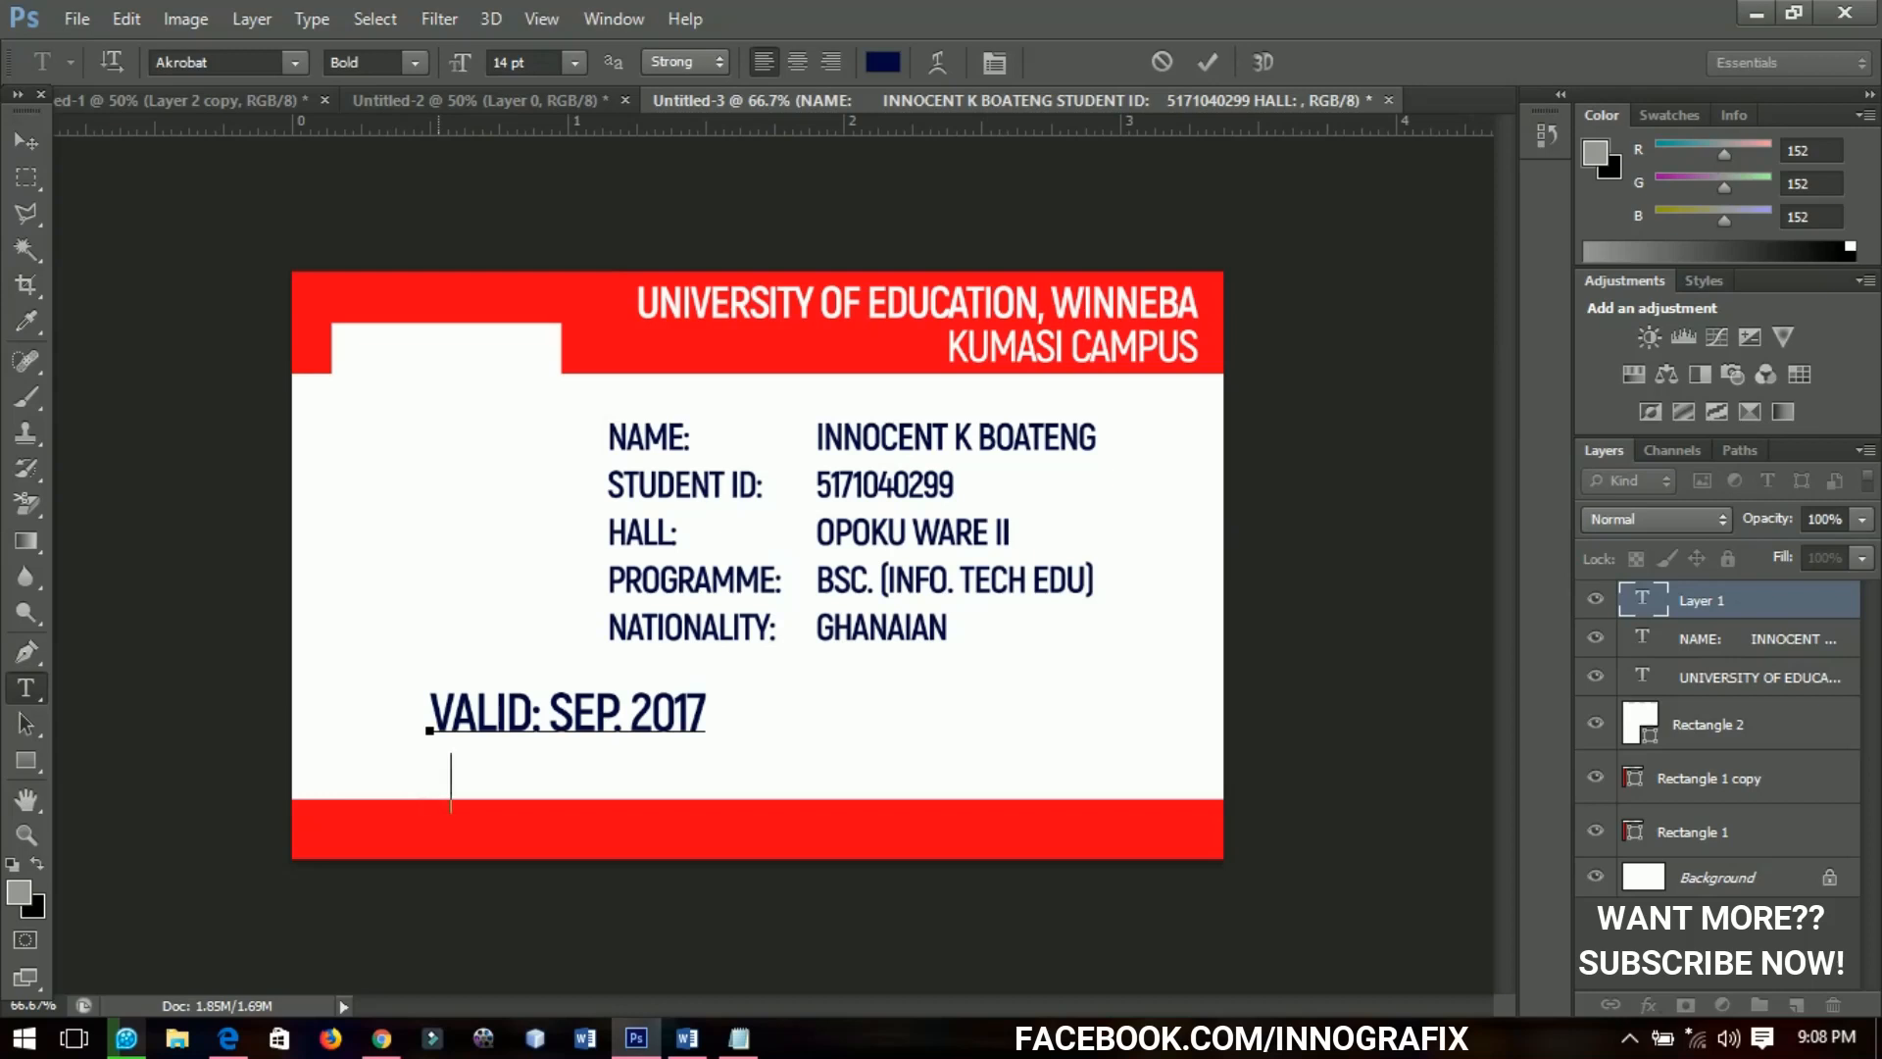
{"action": "type", "text": "THRU:"}
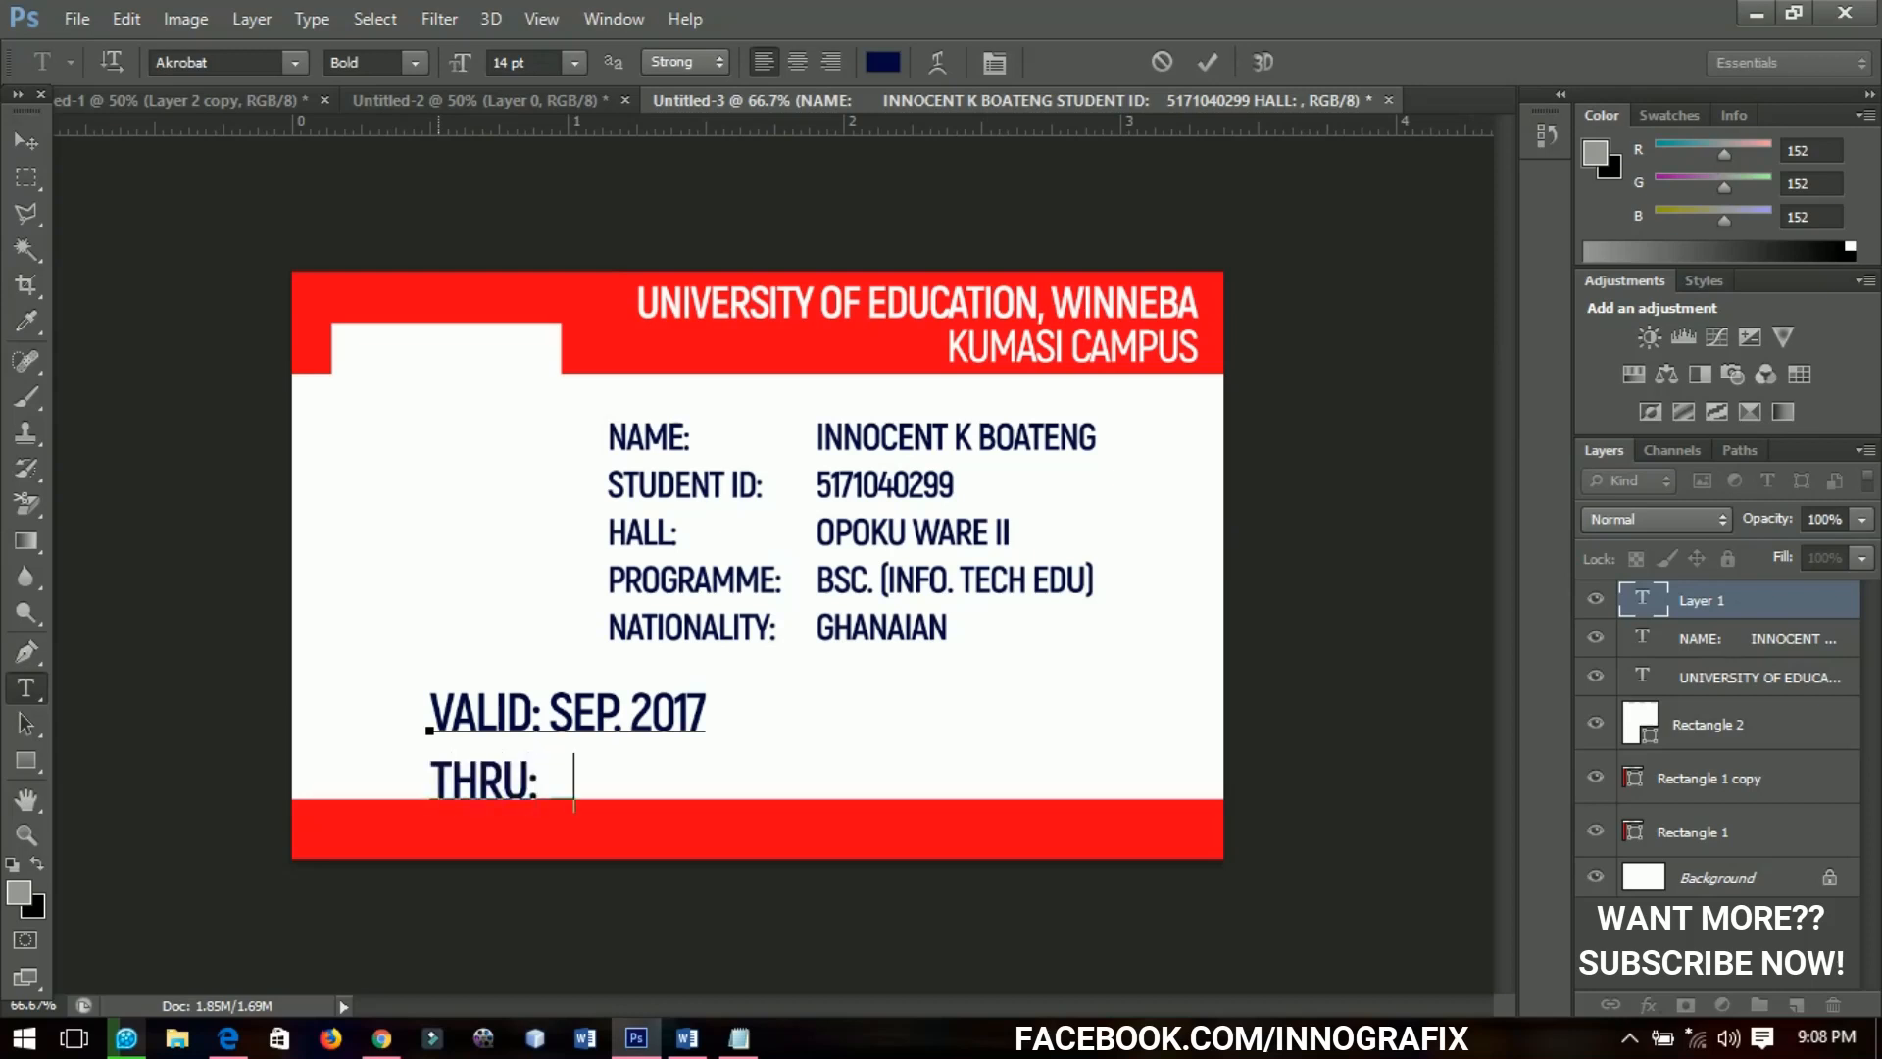
{"action": "type", "text": "JUL 2021"}
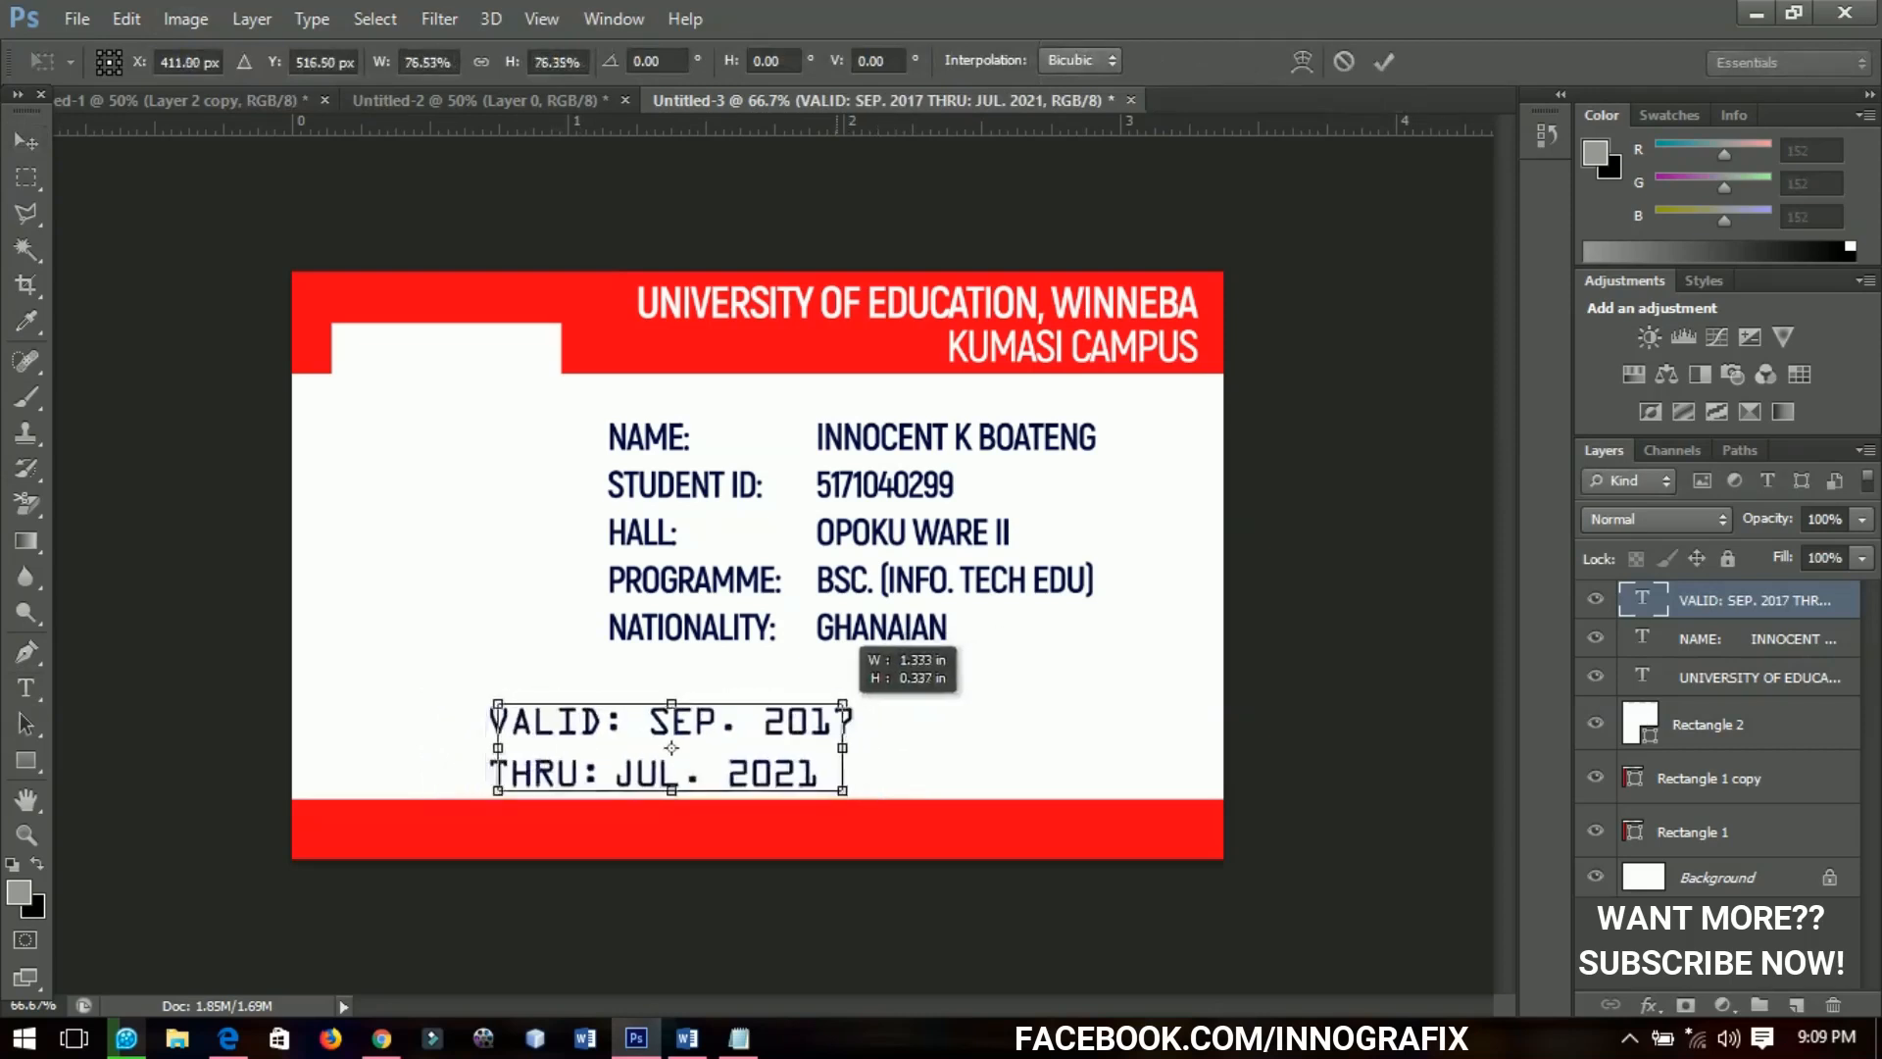
{"action": "left_click_drag", "start_coordinate": [845, 717], "coordinate": [792, 765]}
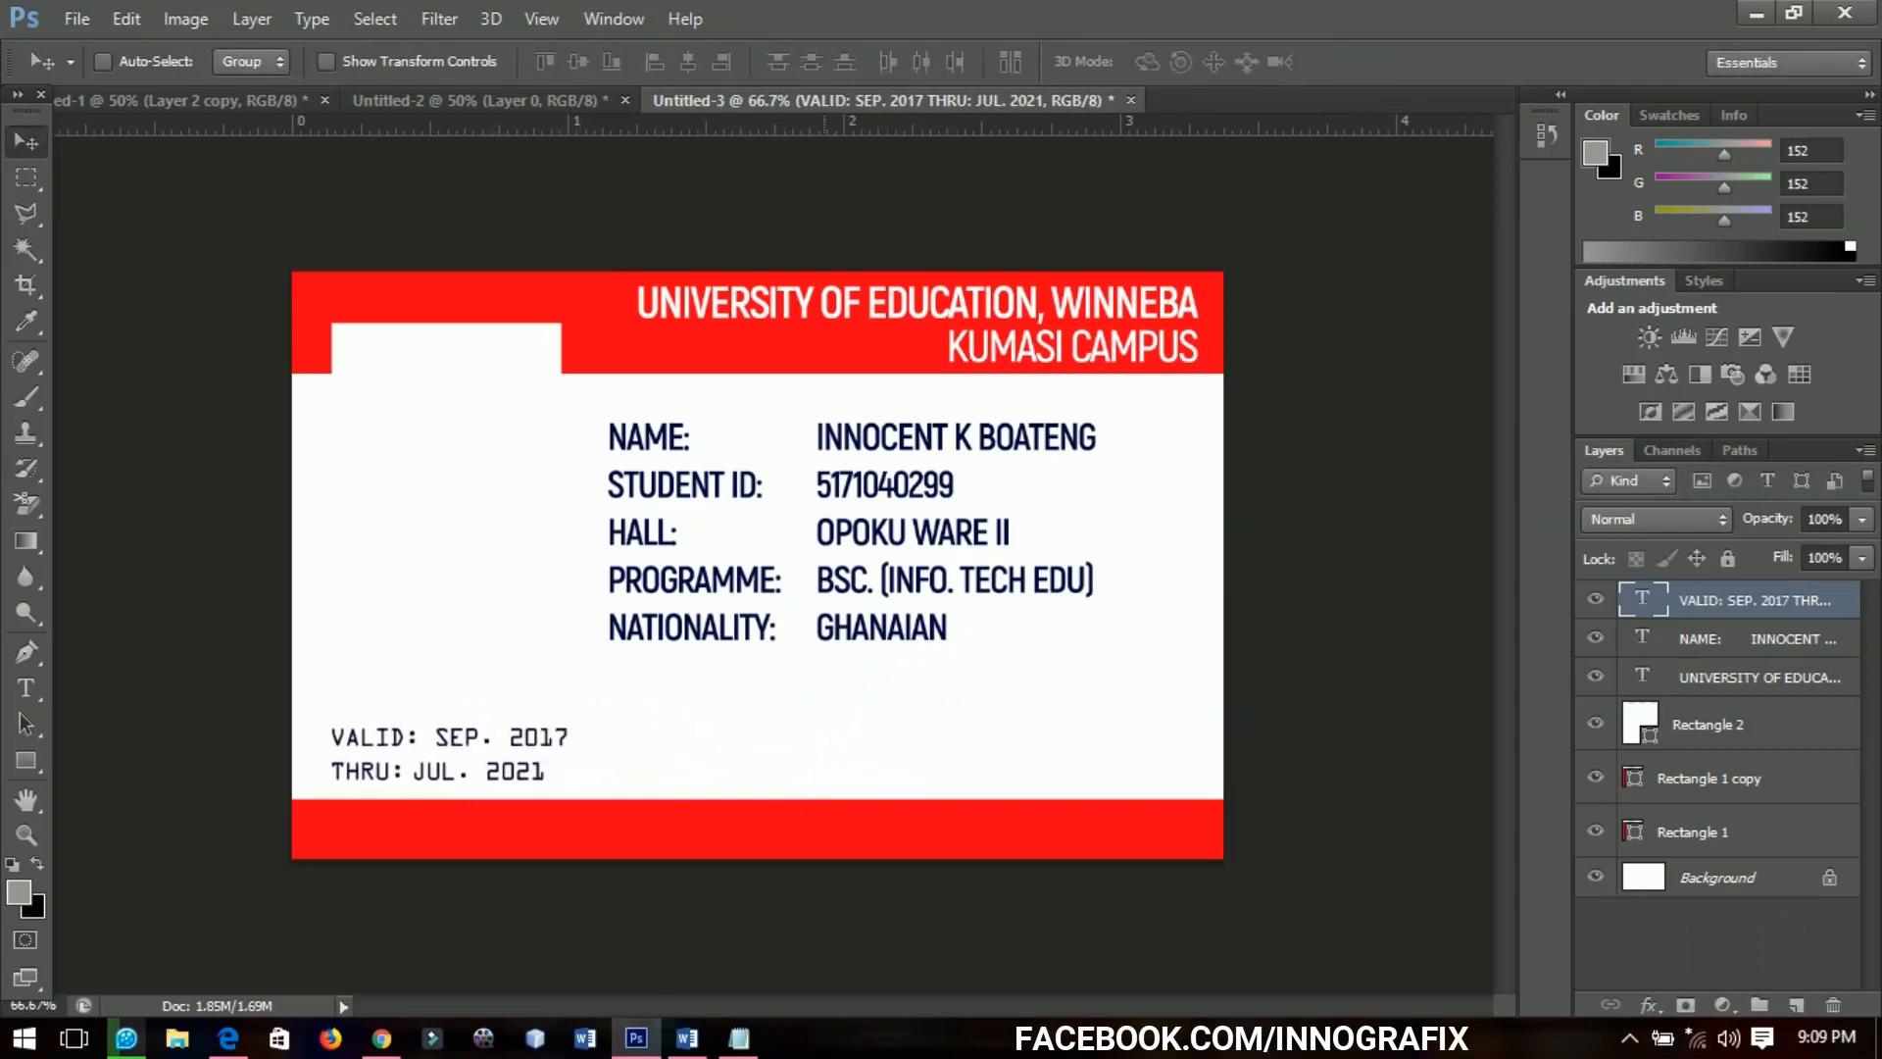
- Add STUDENT ID text on the bottom red bar in Akrobat ExtraBold
{"action": "left_click", "coordinate": [24, 690]}
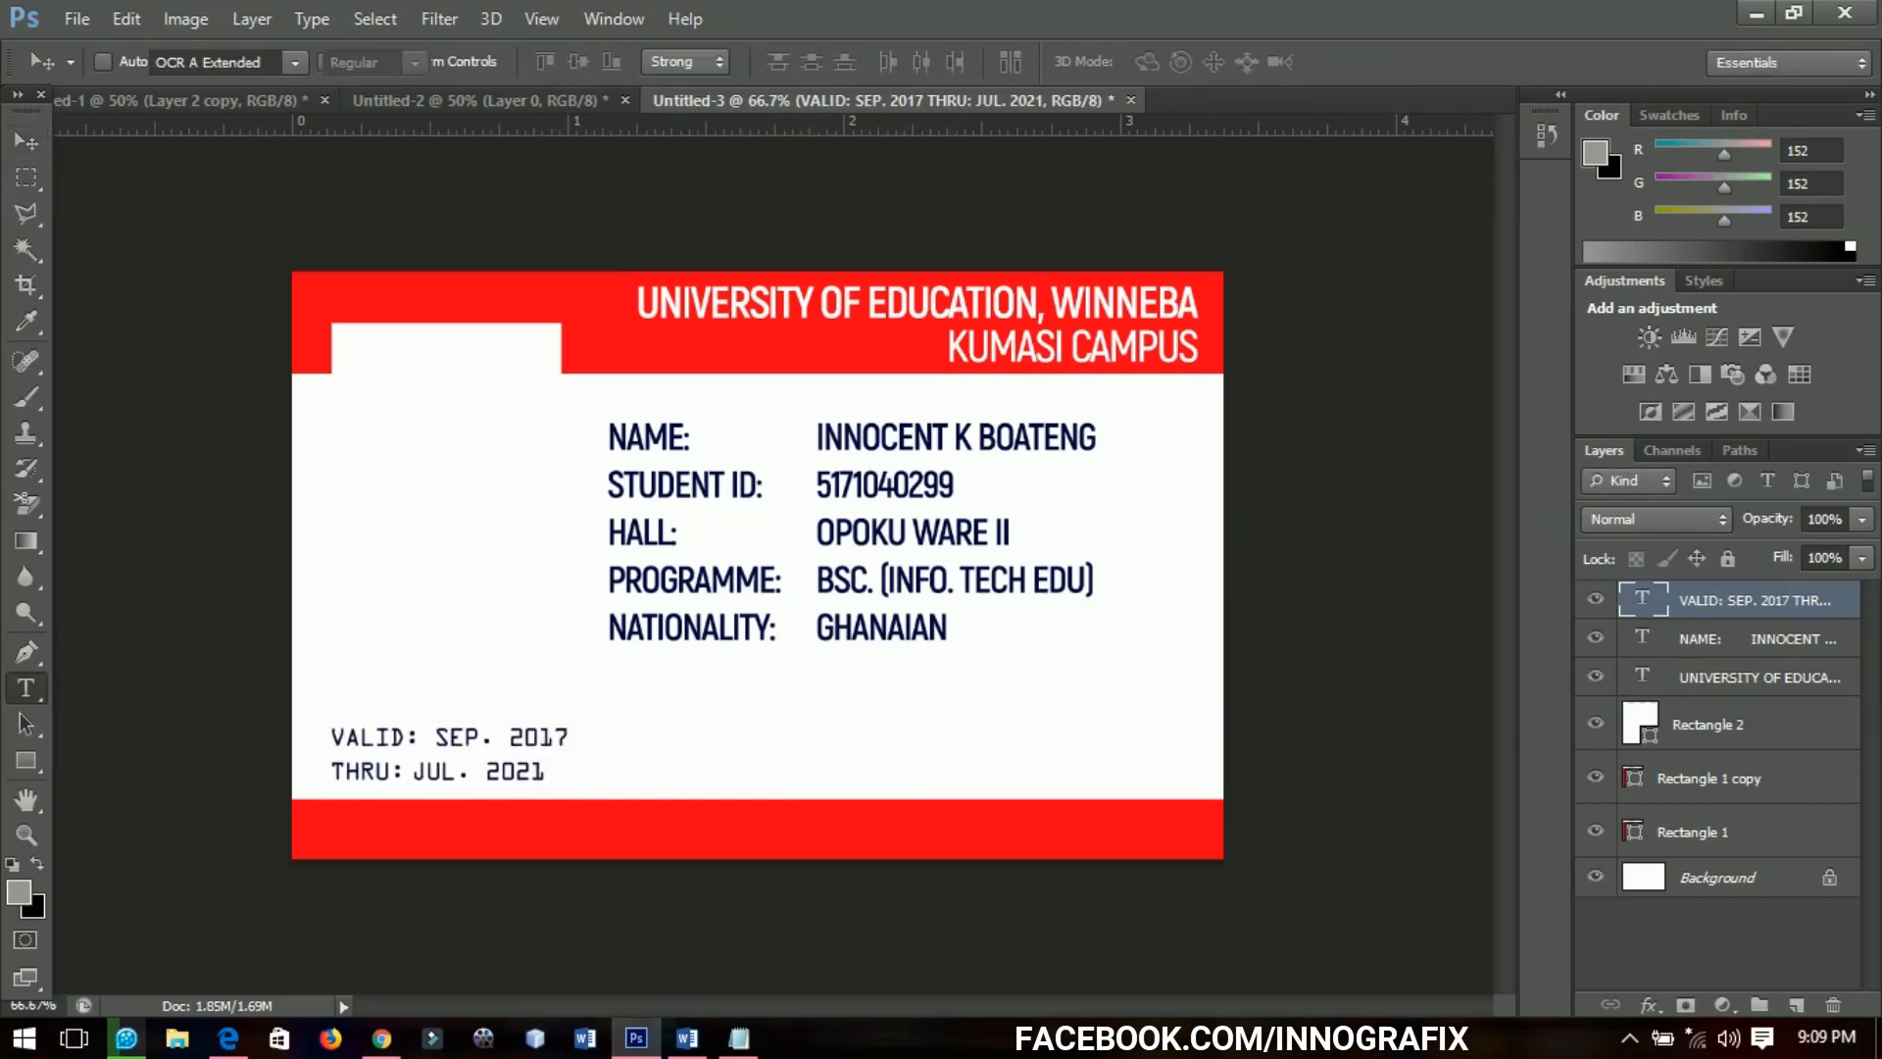
{"action": "left_click", "coordinate": [604, 825]}
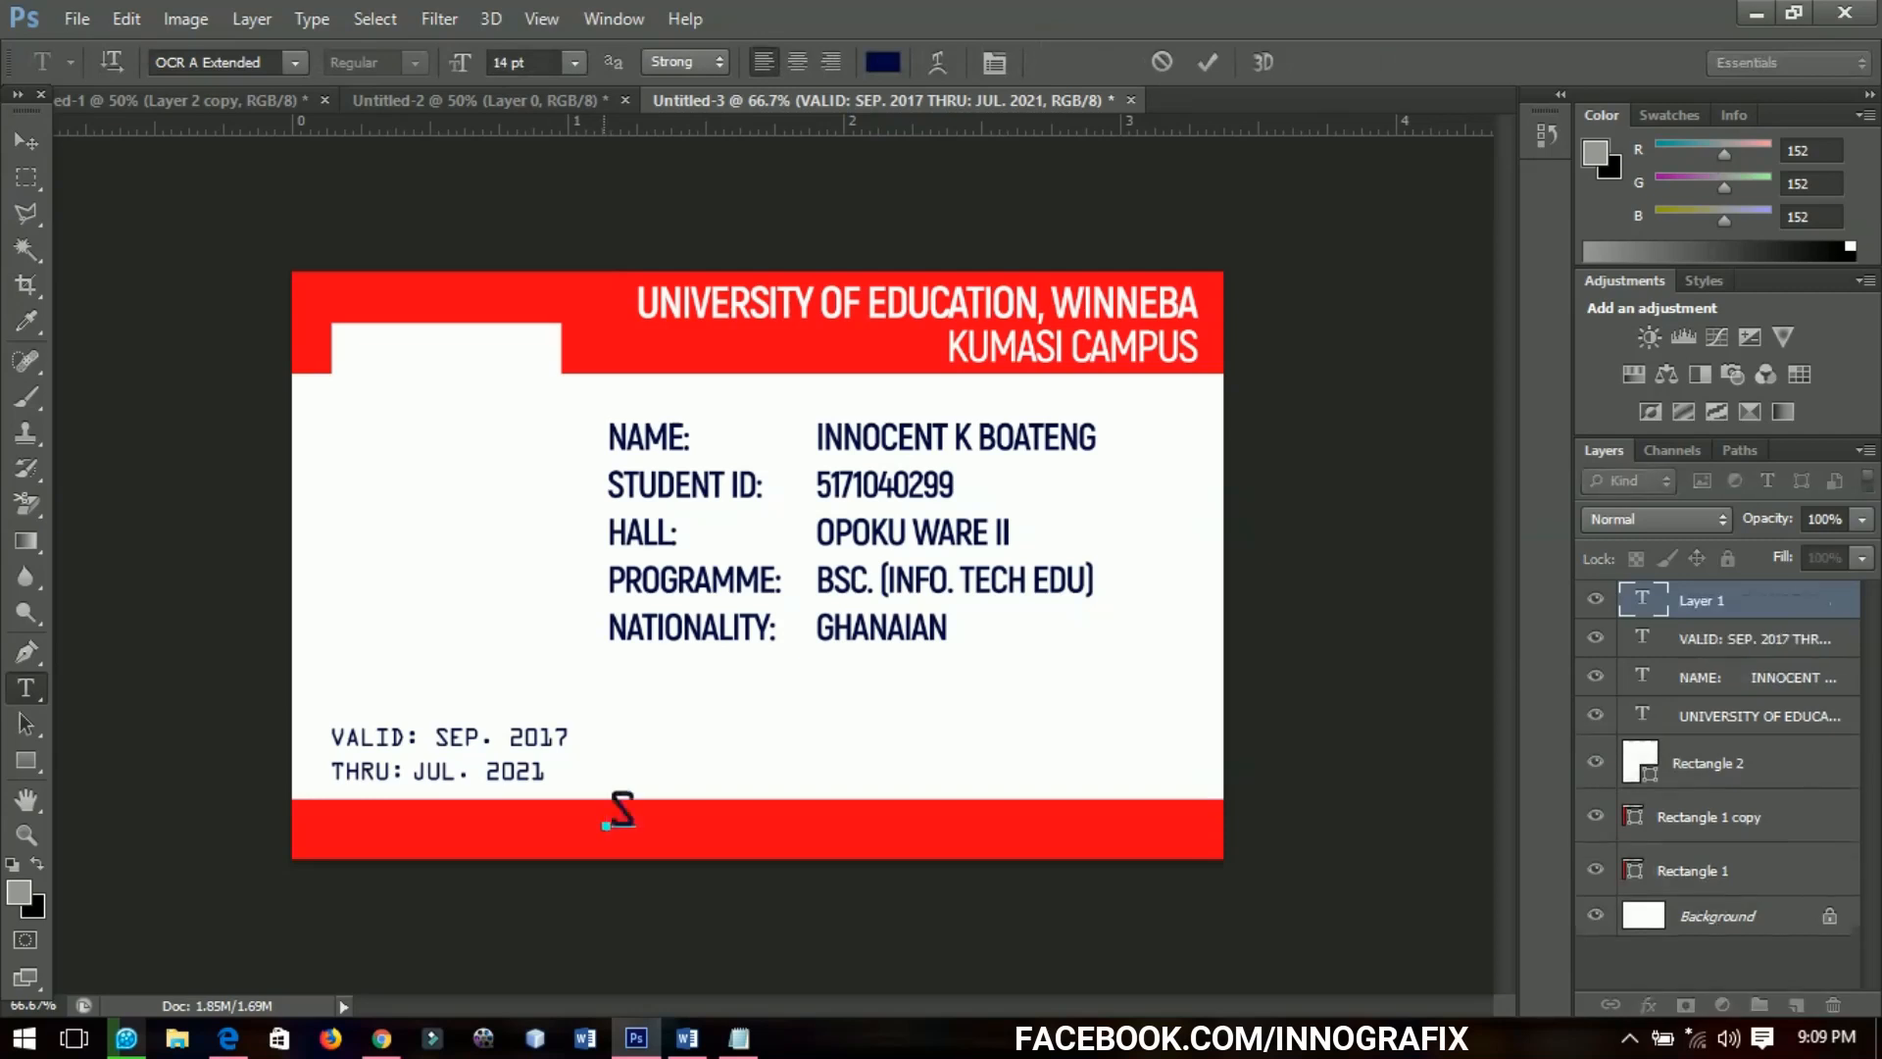
{"action": "type", "text": "STUDENT"}
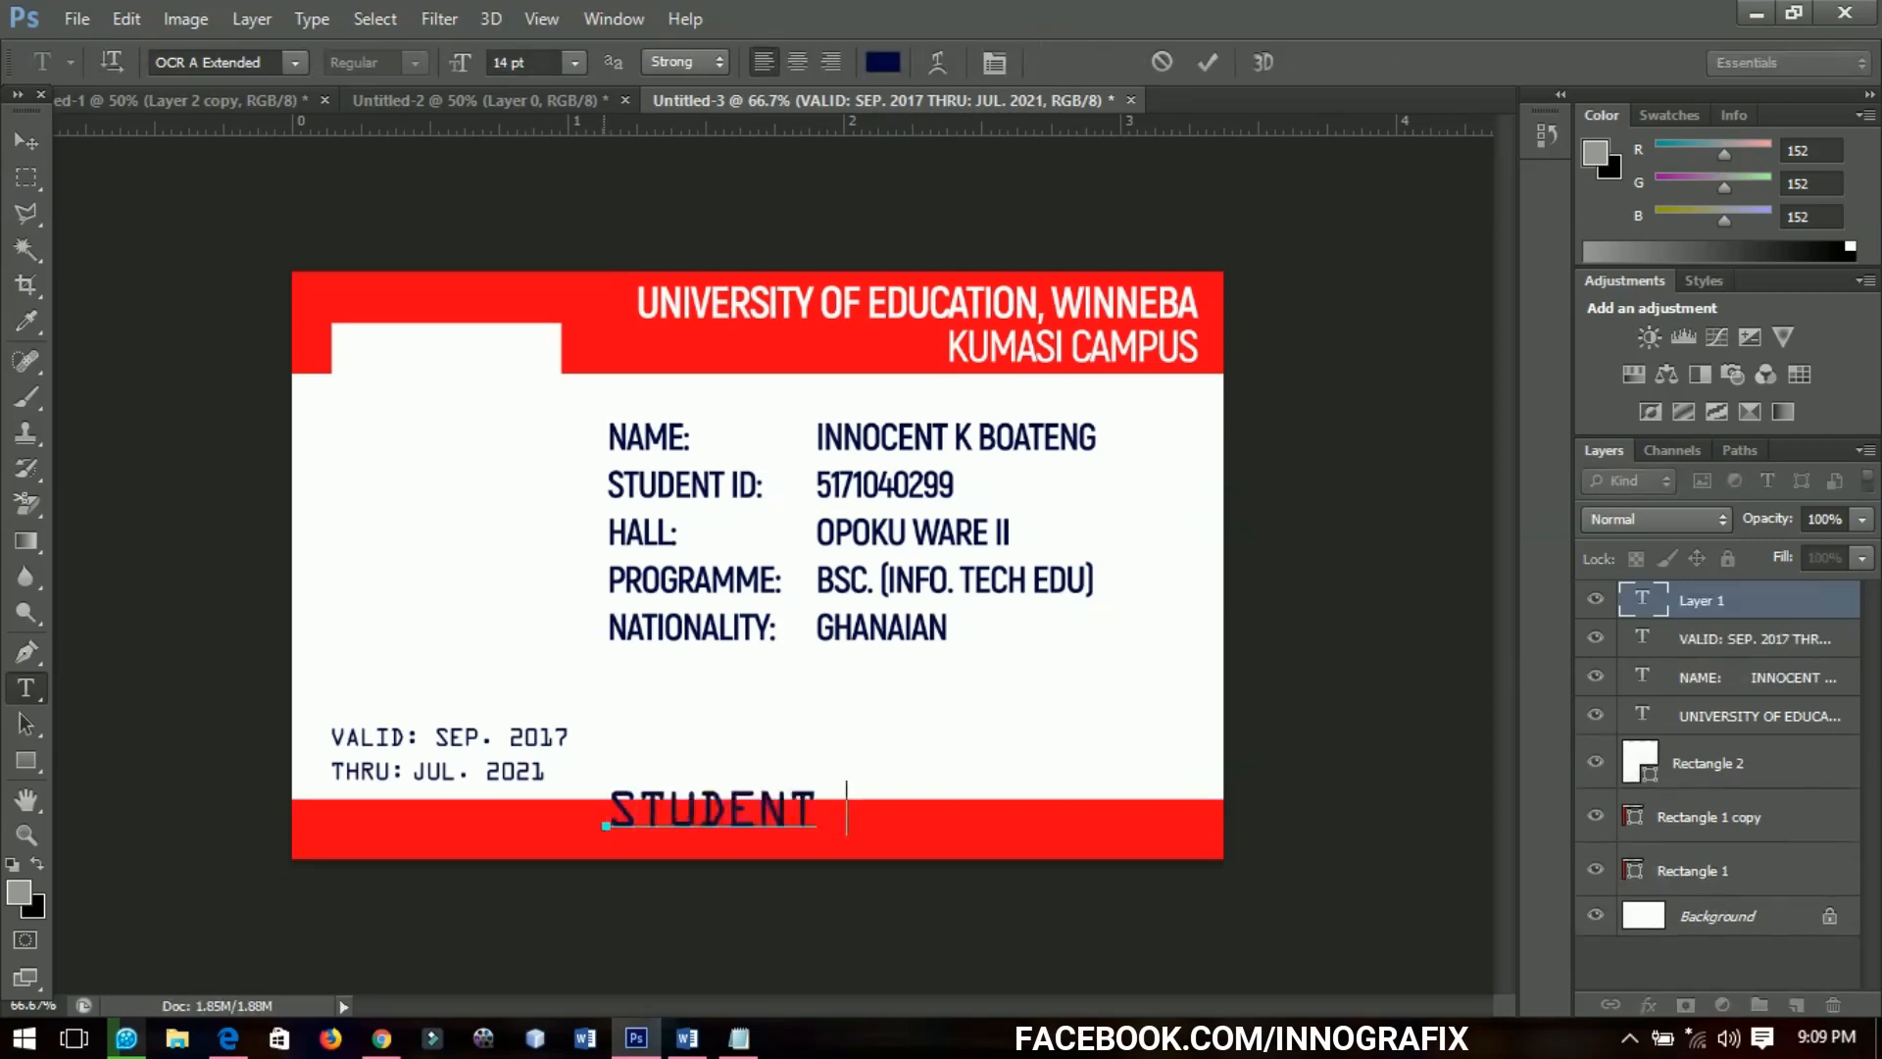
{"action": "type", "text": "ID"}
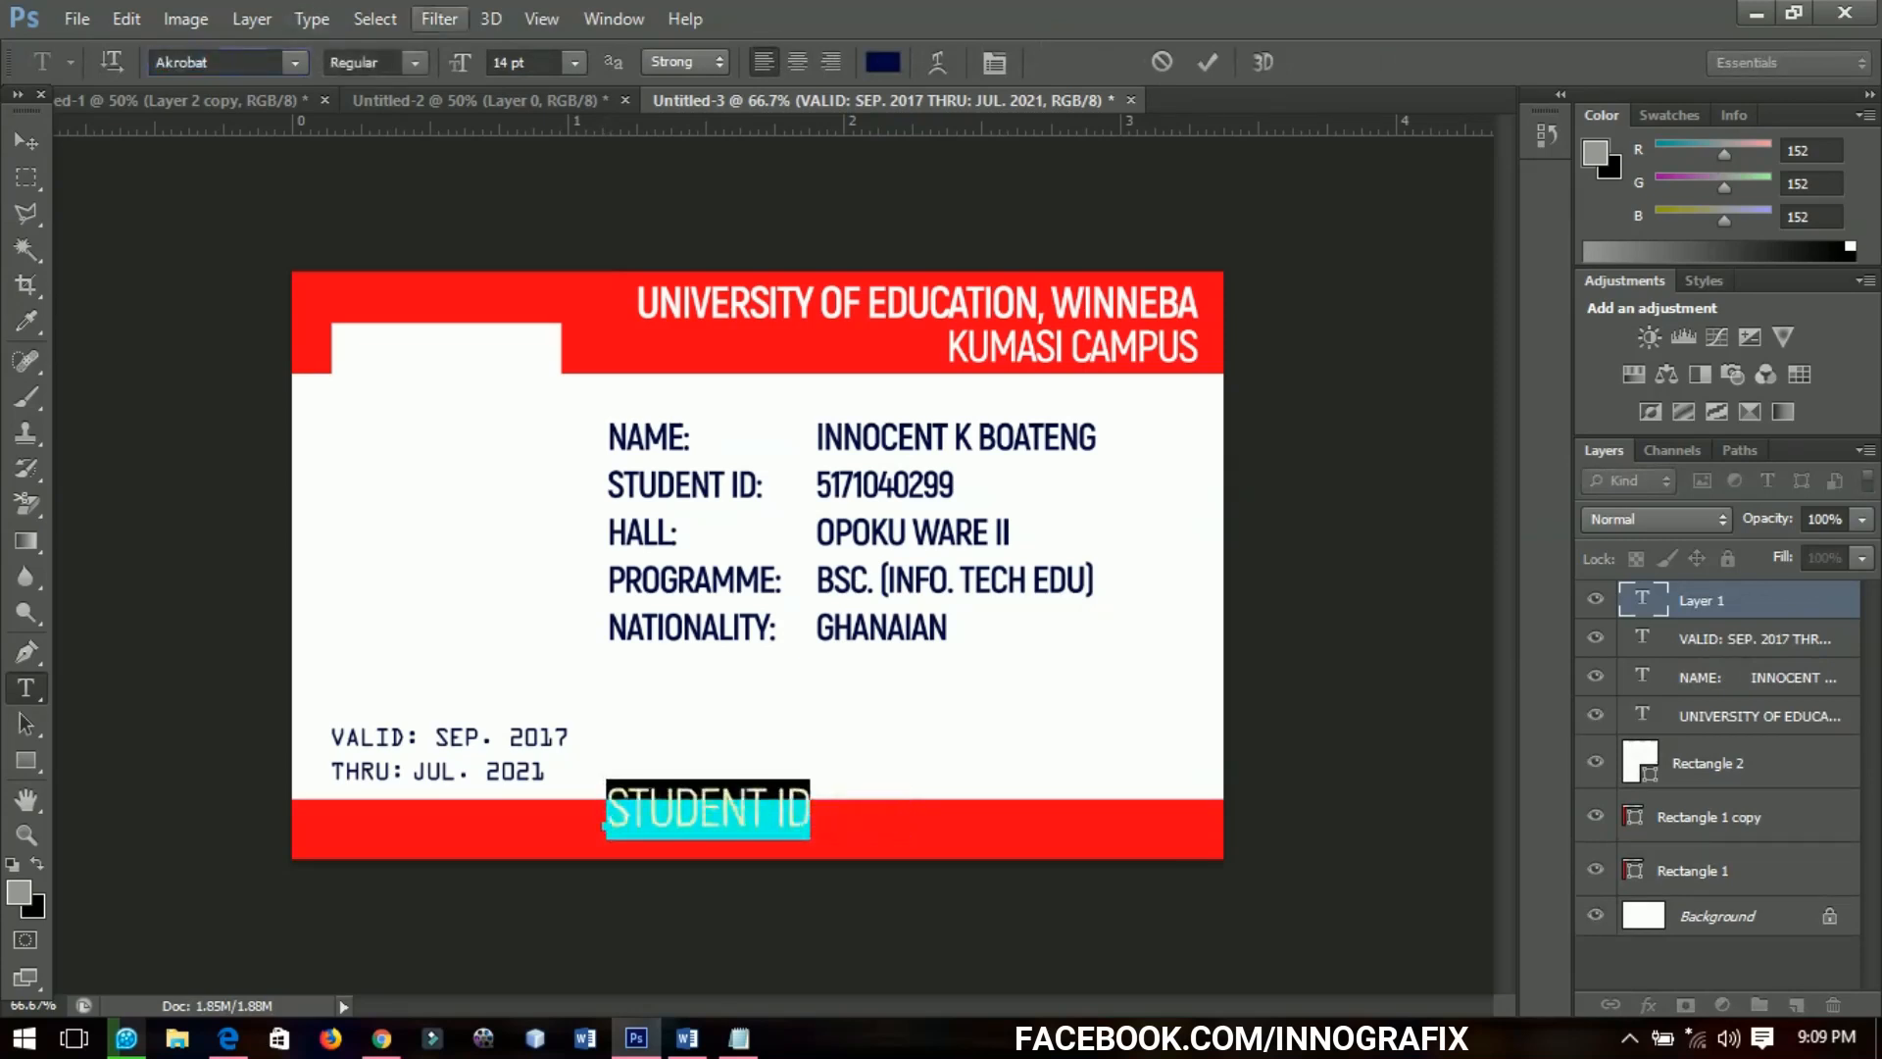
{"action": "left_click", "coordinate": [413, 61]}
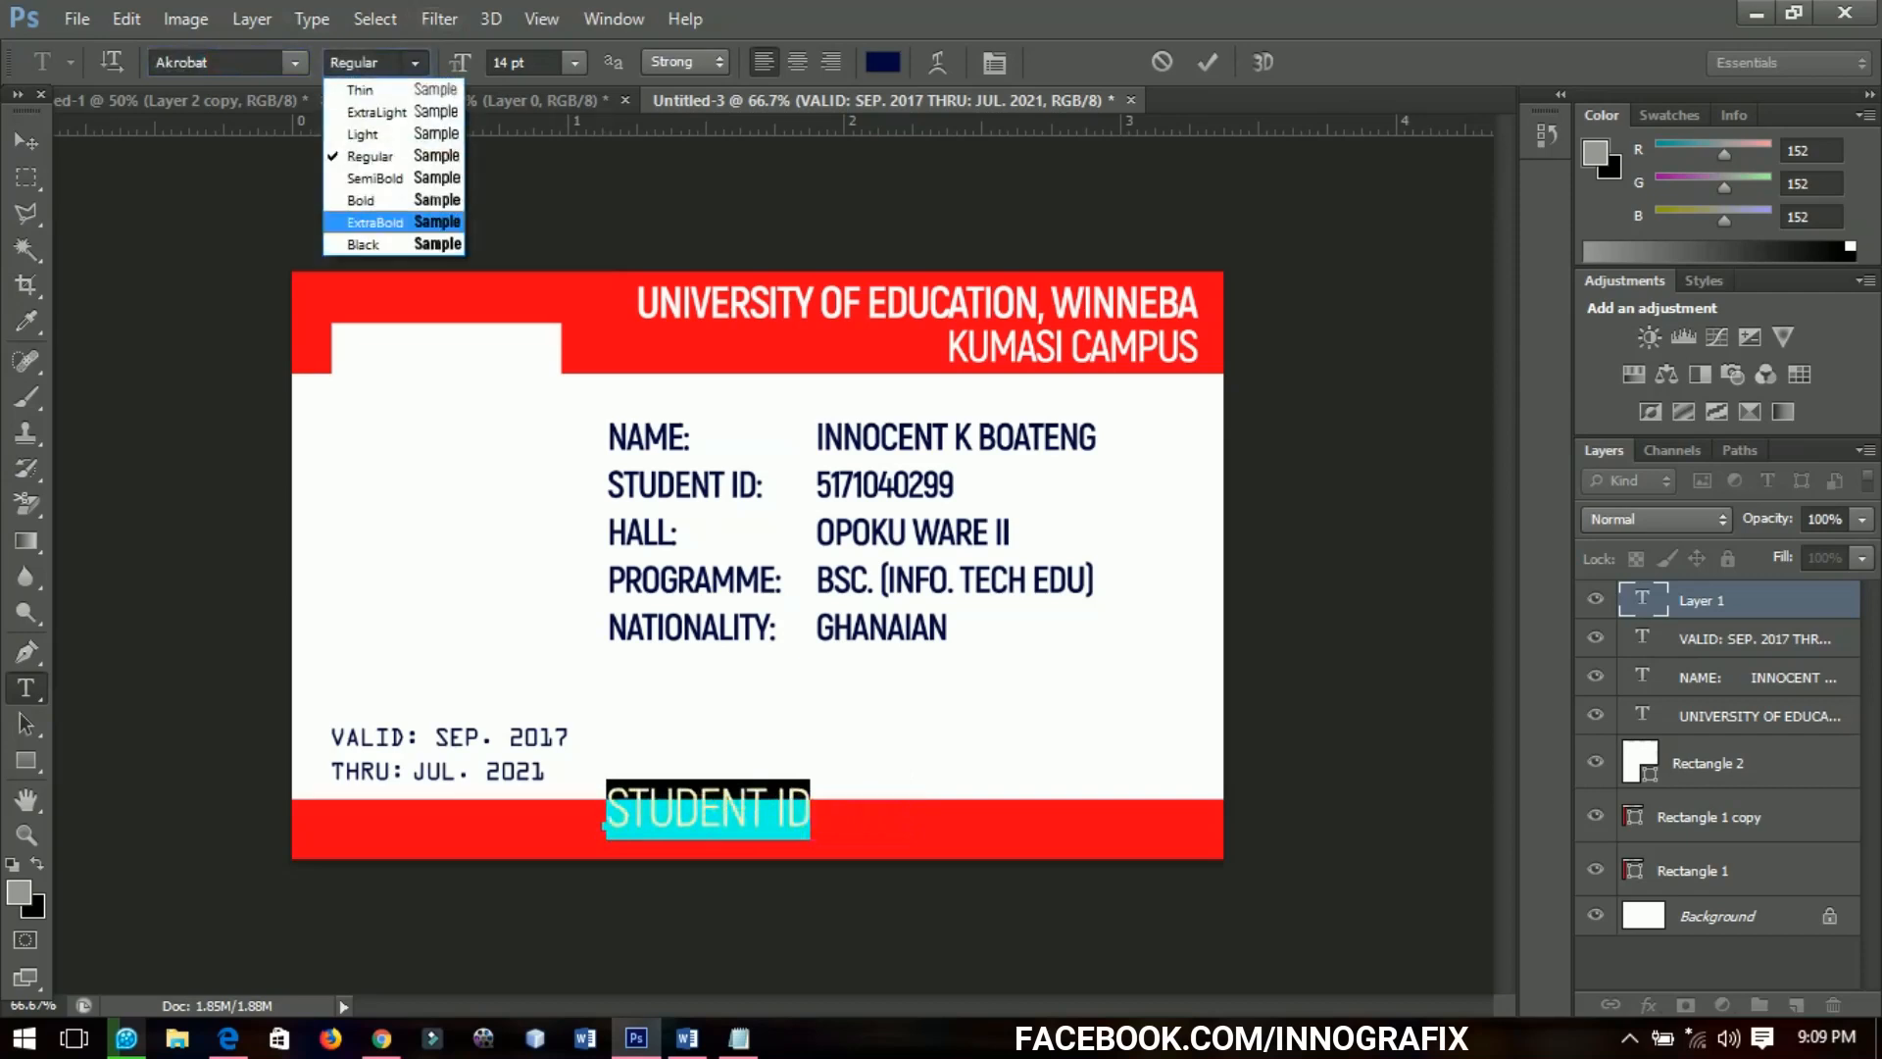
{"action": "left_click", "coordinate": [374, 222]}
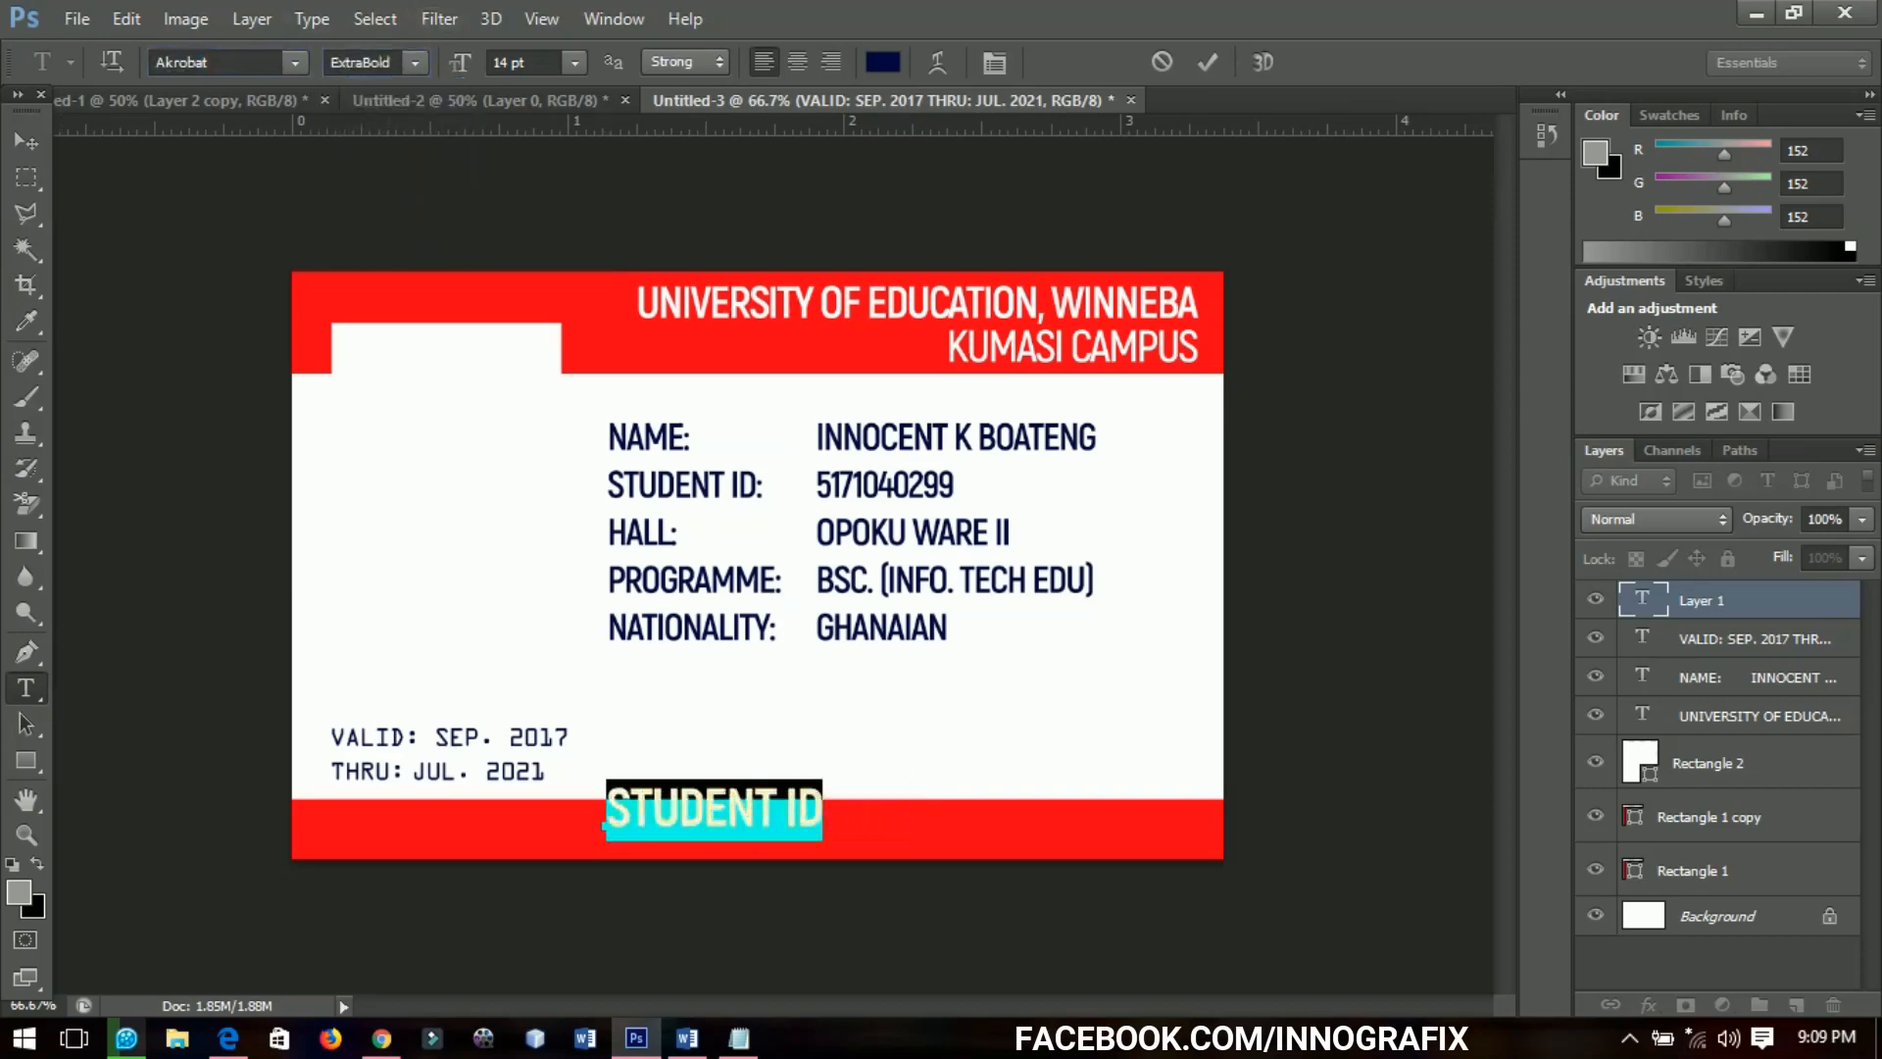
- Commit the footer and give the STUDENT ID text its new colour
{"action": "left_click", "coordinate": [28, 143]}
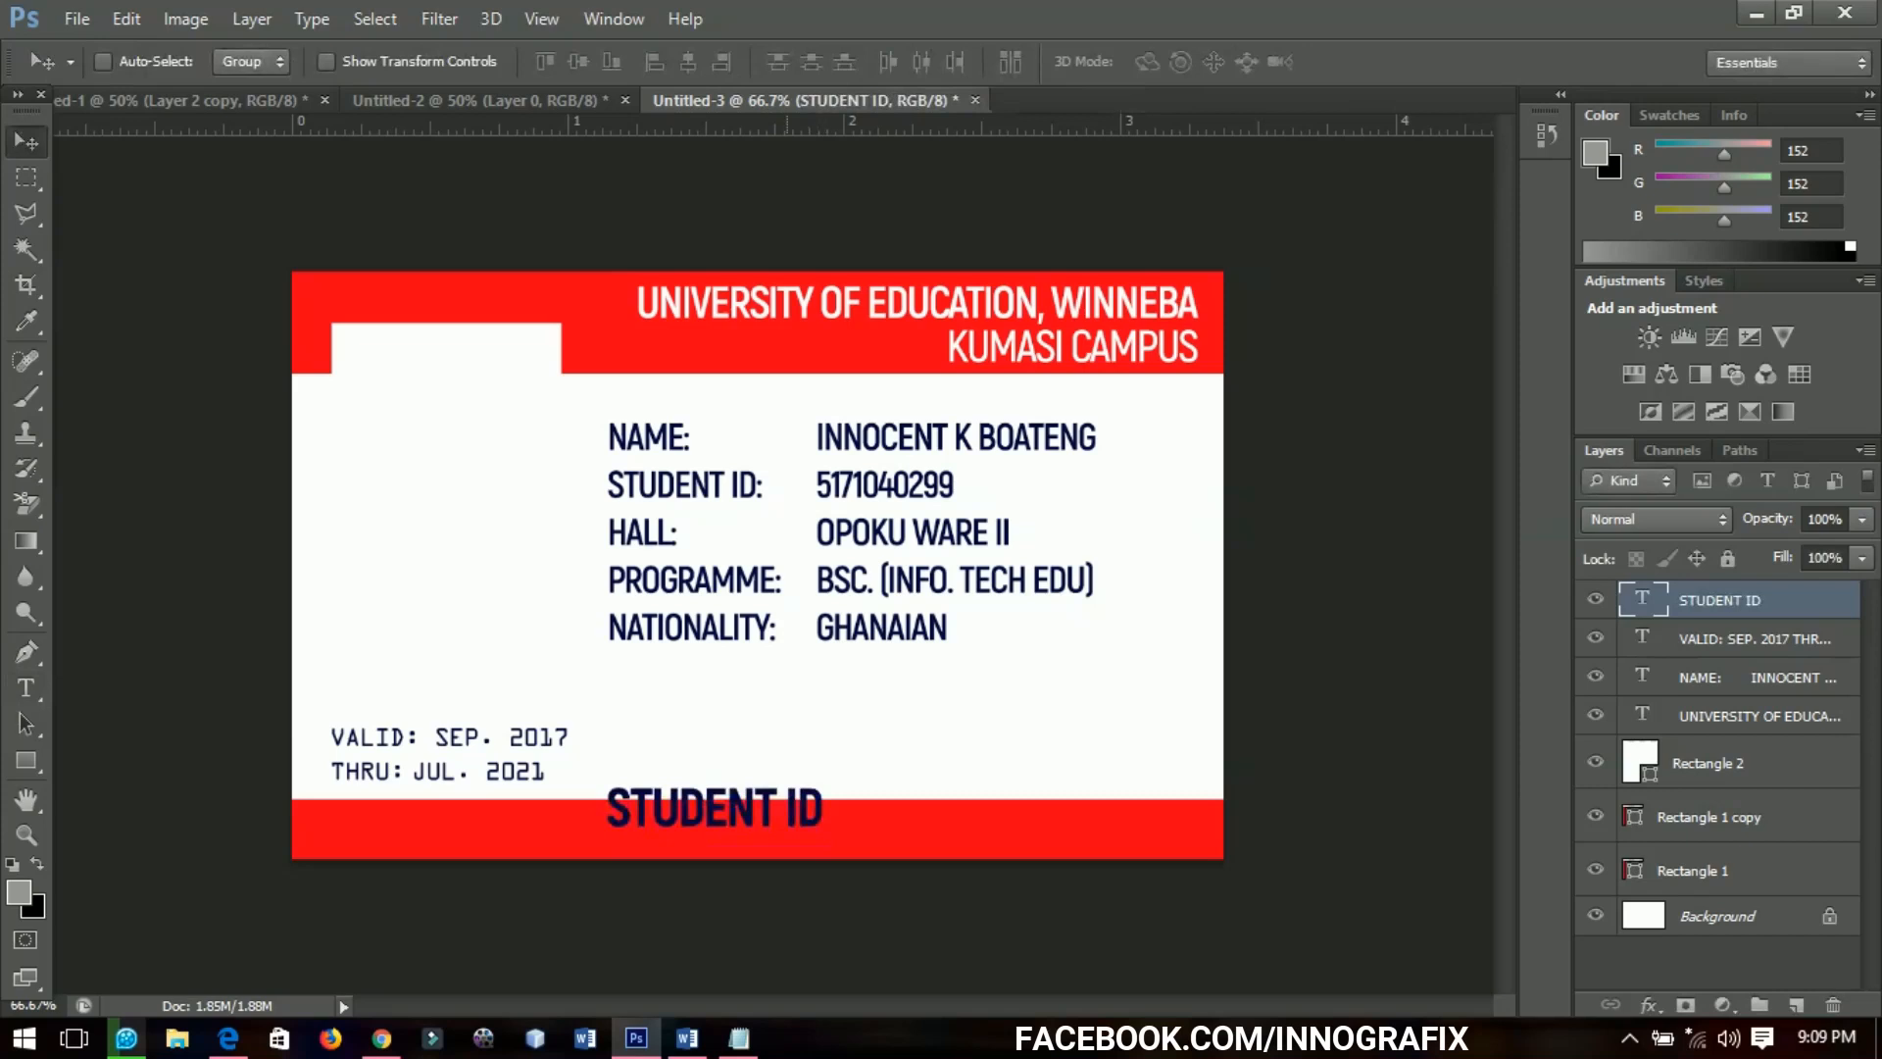
{"action": "double_click", "coordinate": [713, 807]}
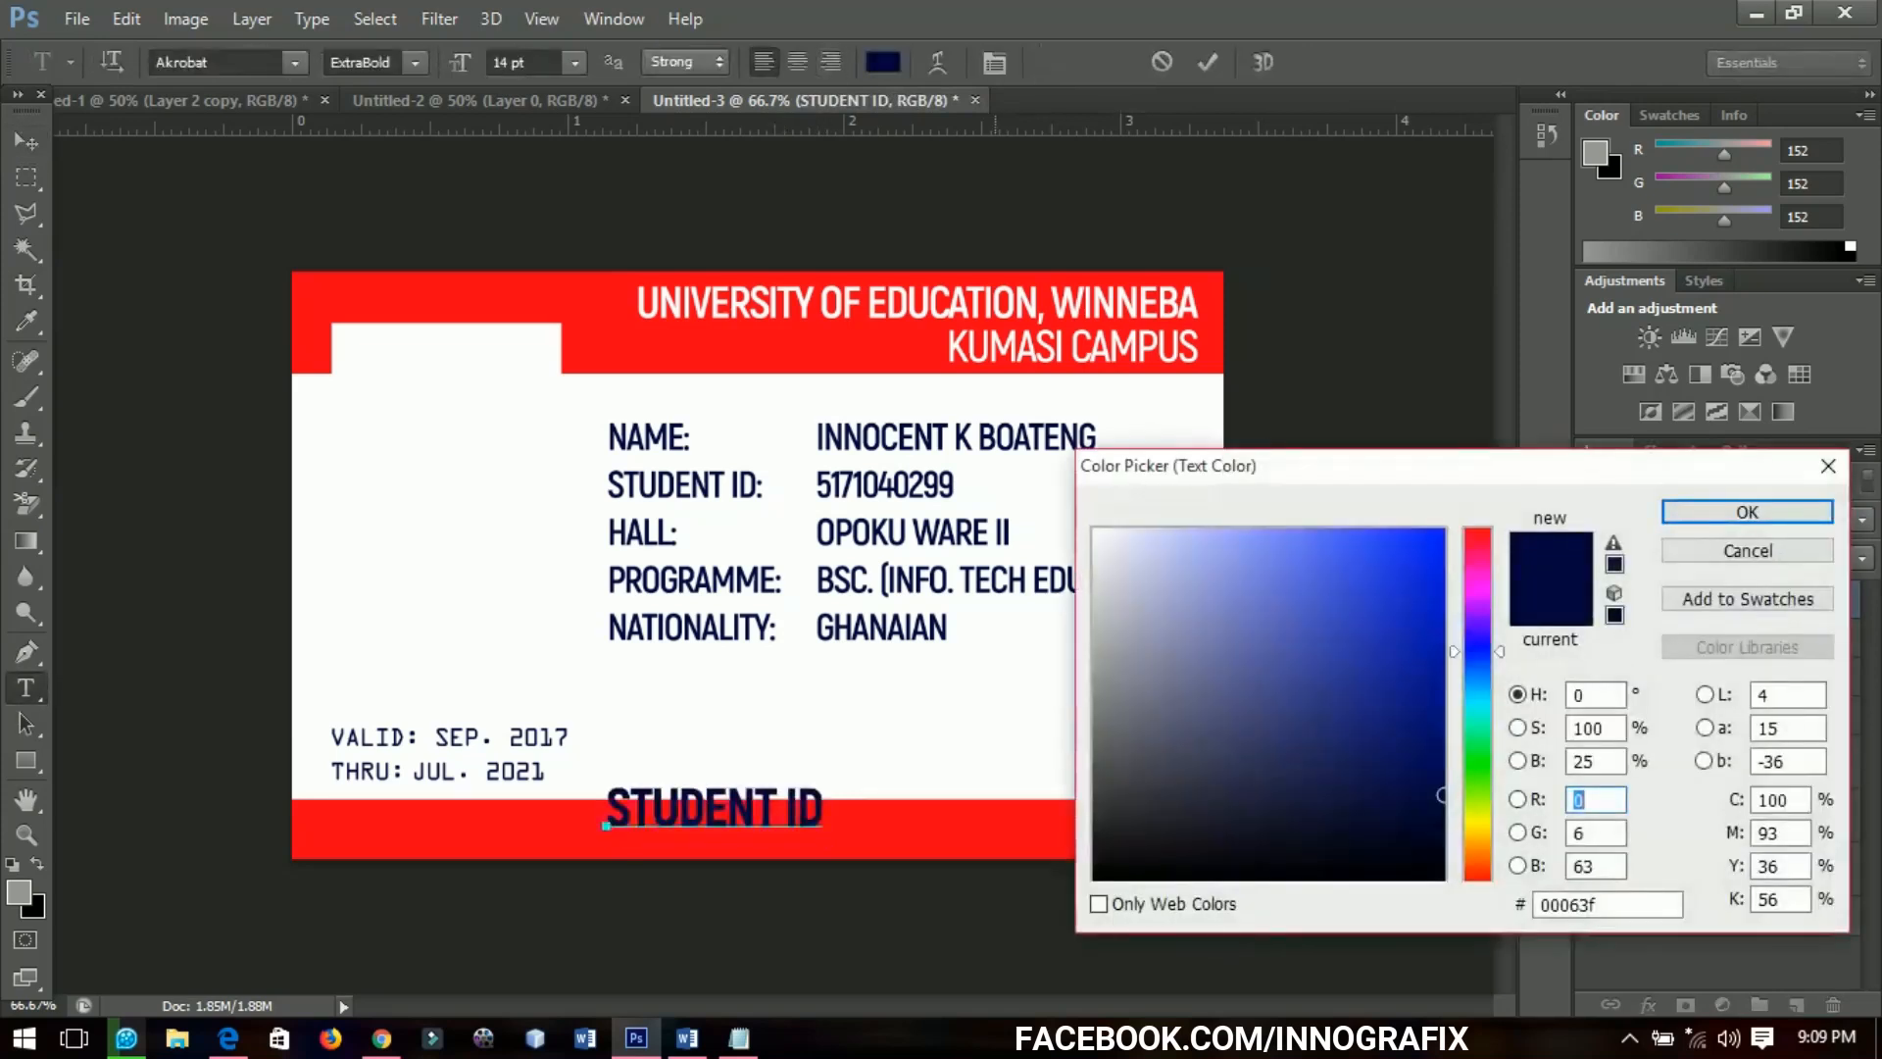
{"action": "left_click", "coordinate": [1747, 512]}
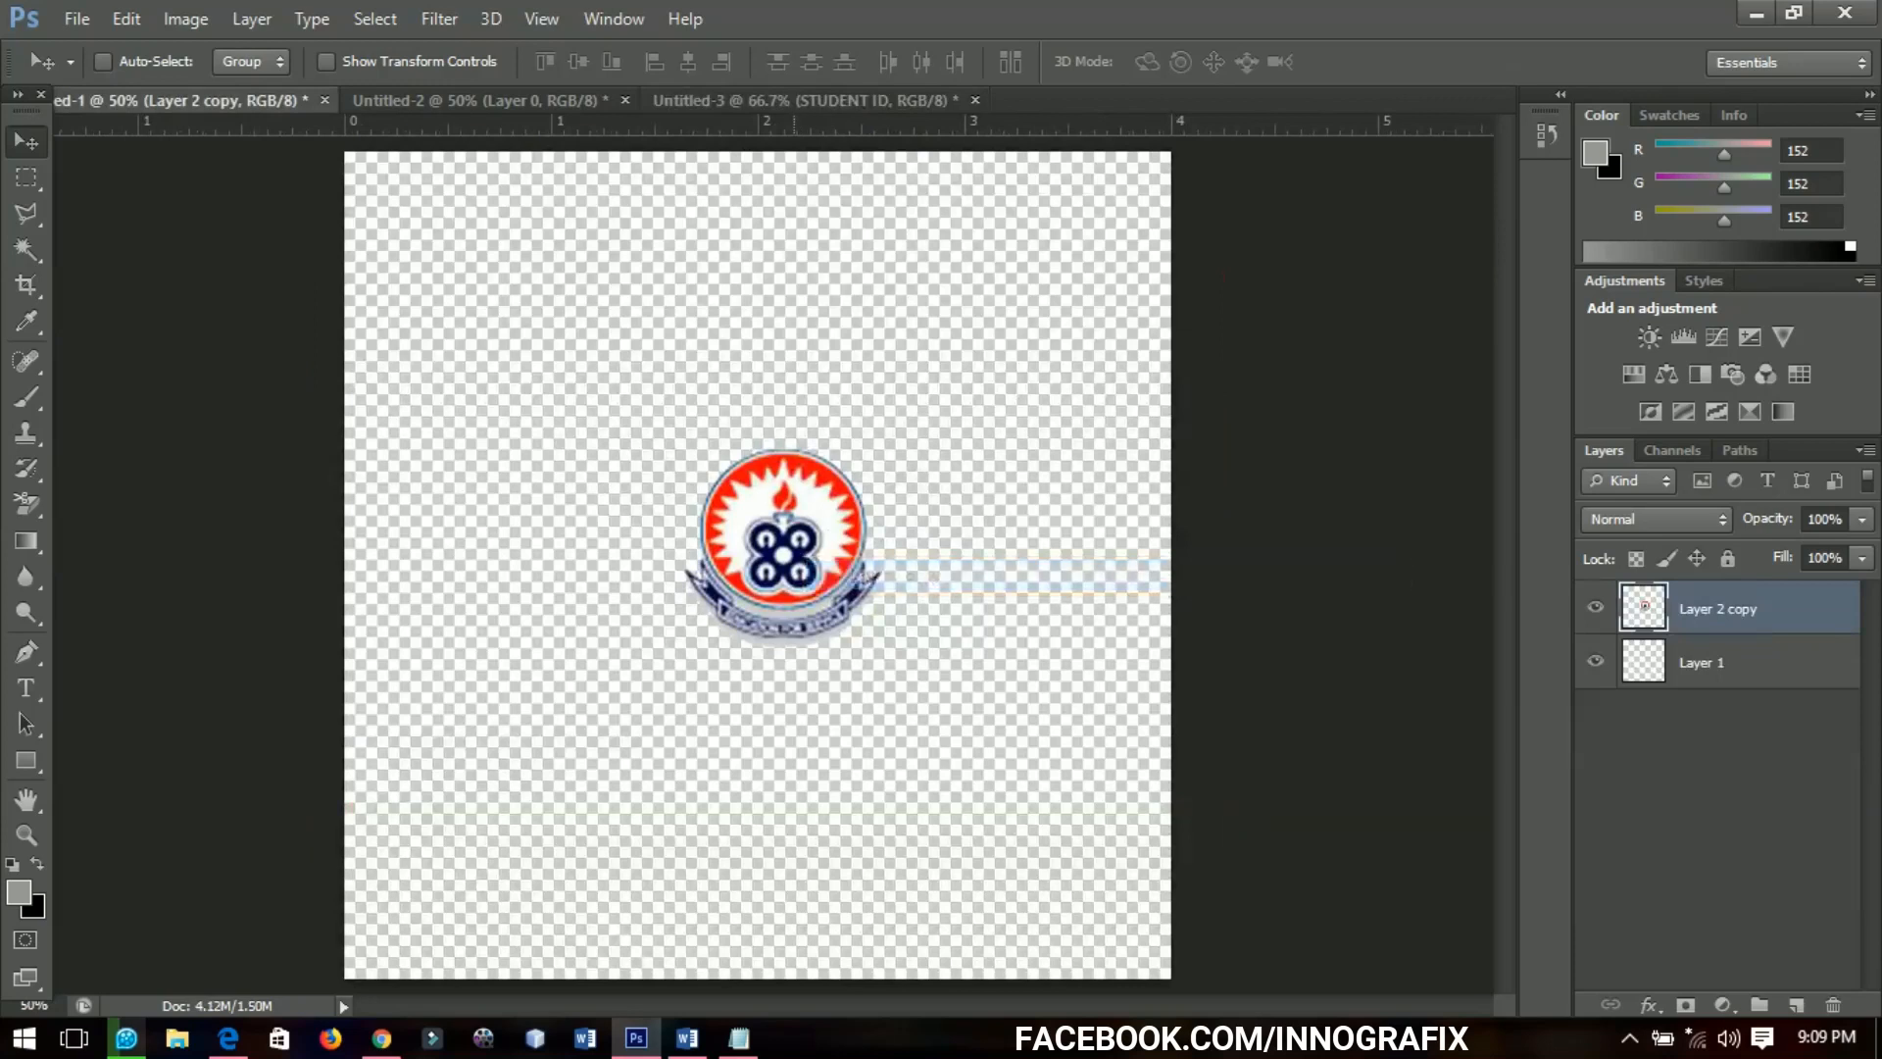
- Place a large faded logo behind the student details and shrink a duplicate copy small
{"action": "left_click", "coordinate": [812, 100]}
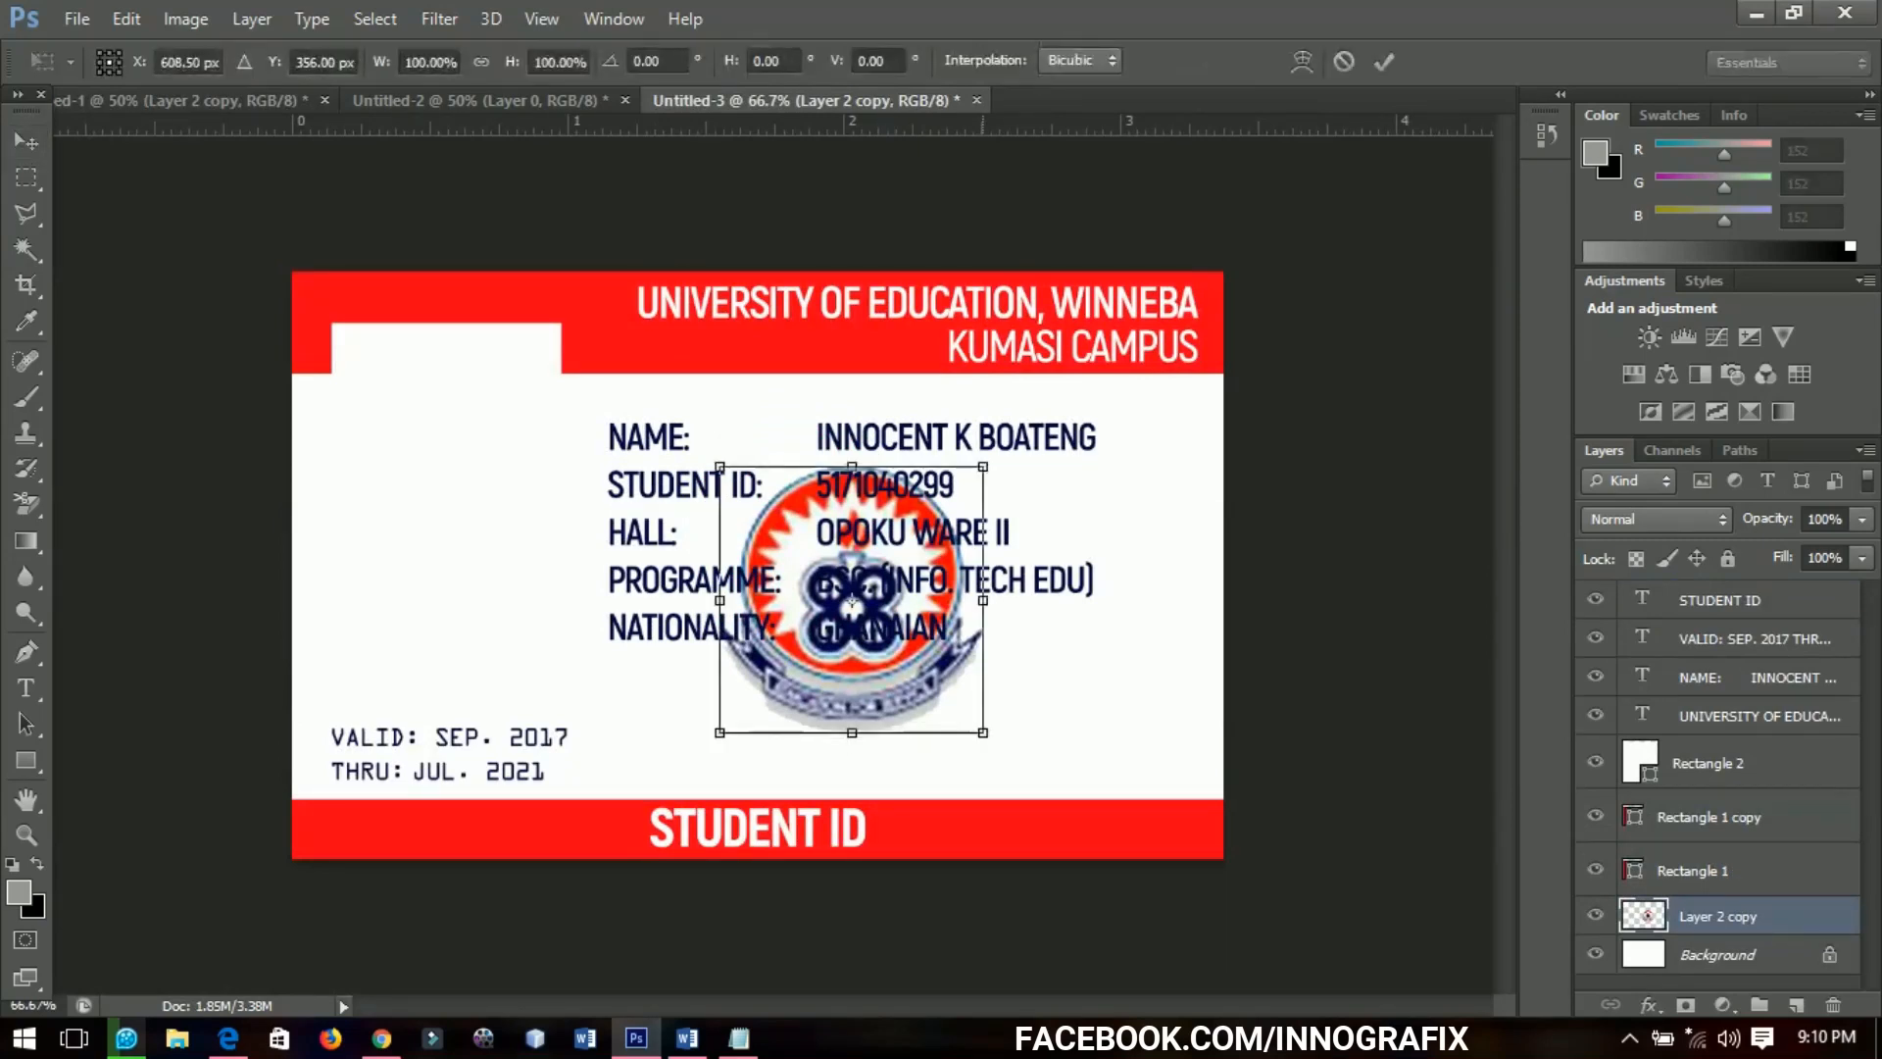
{"action": "left_click_drag", "start_coordinate": [984, 731], "coordinate": [1019, 768]}
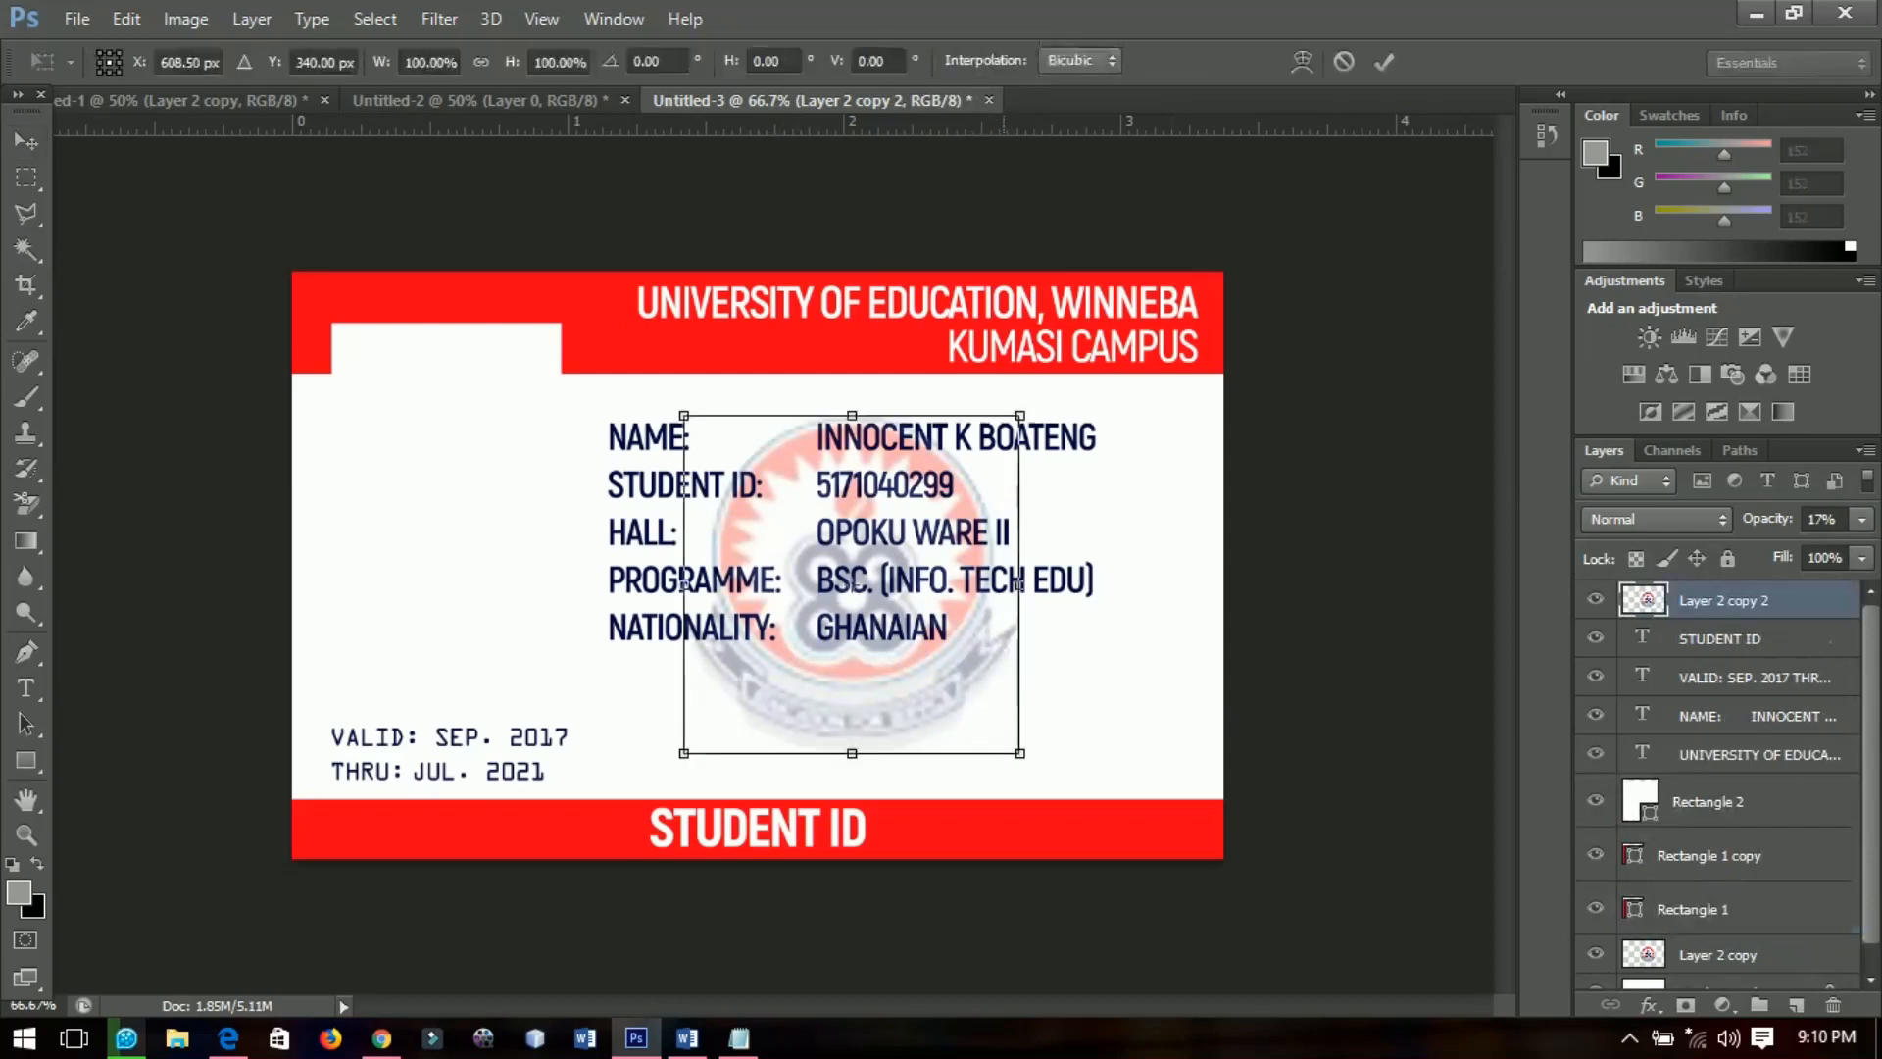
{"action": "left_click_drag", "start_coordinate": [1019, 752], "coordinate": [937, 662]}
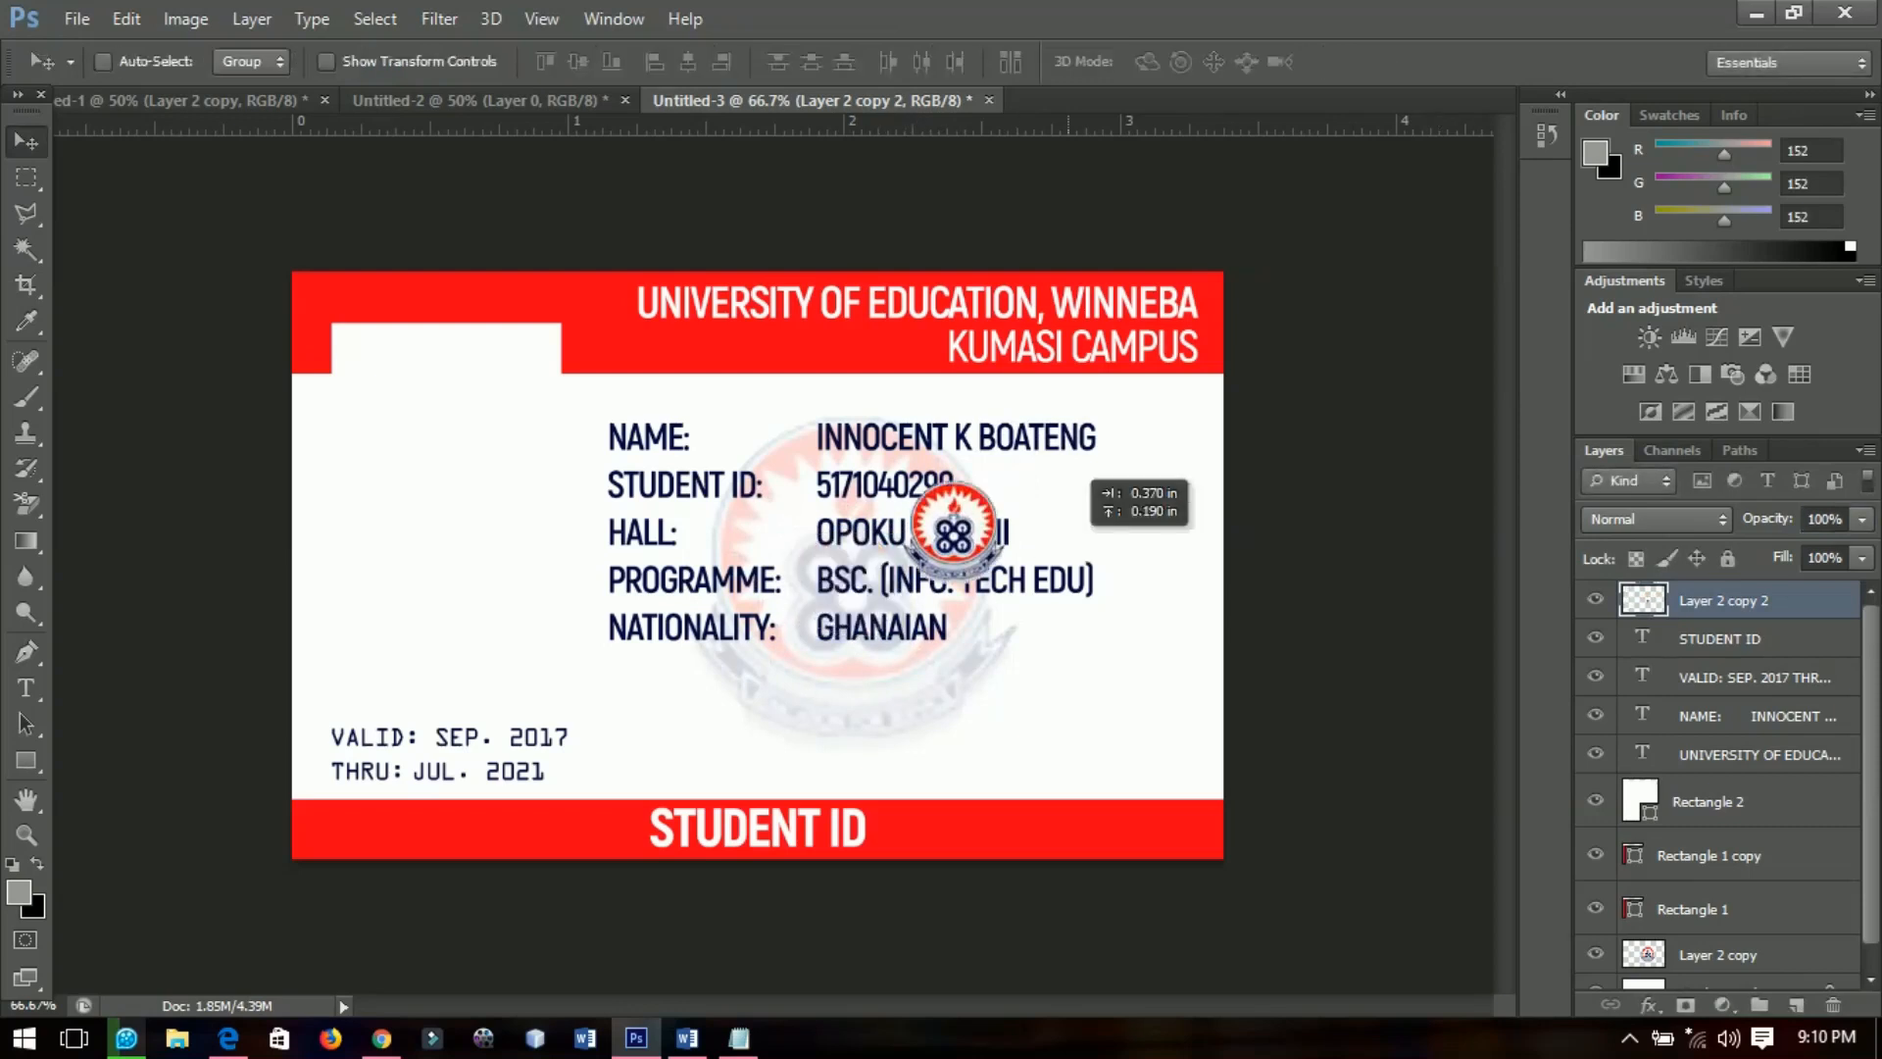
- Set the small logo at the upper right beside NAME, then bring up the portrait document
{"action": "left_click_drag", "start_coordinate": [949, 533], "coordinate": [1159, 419]}
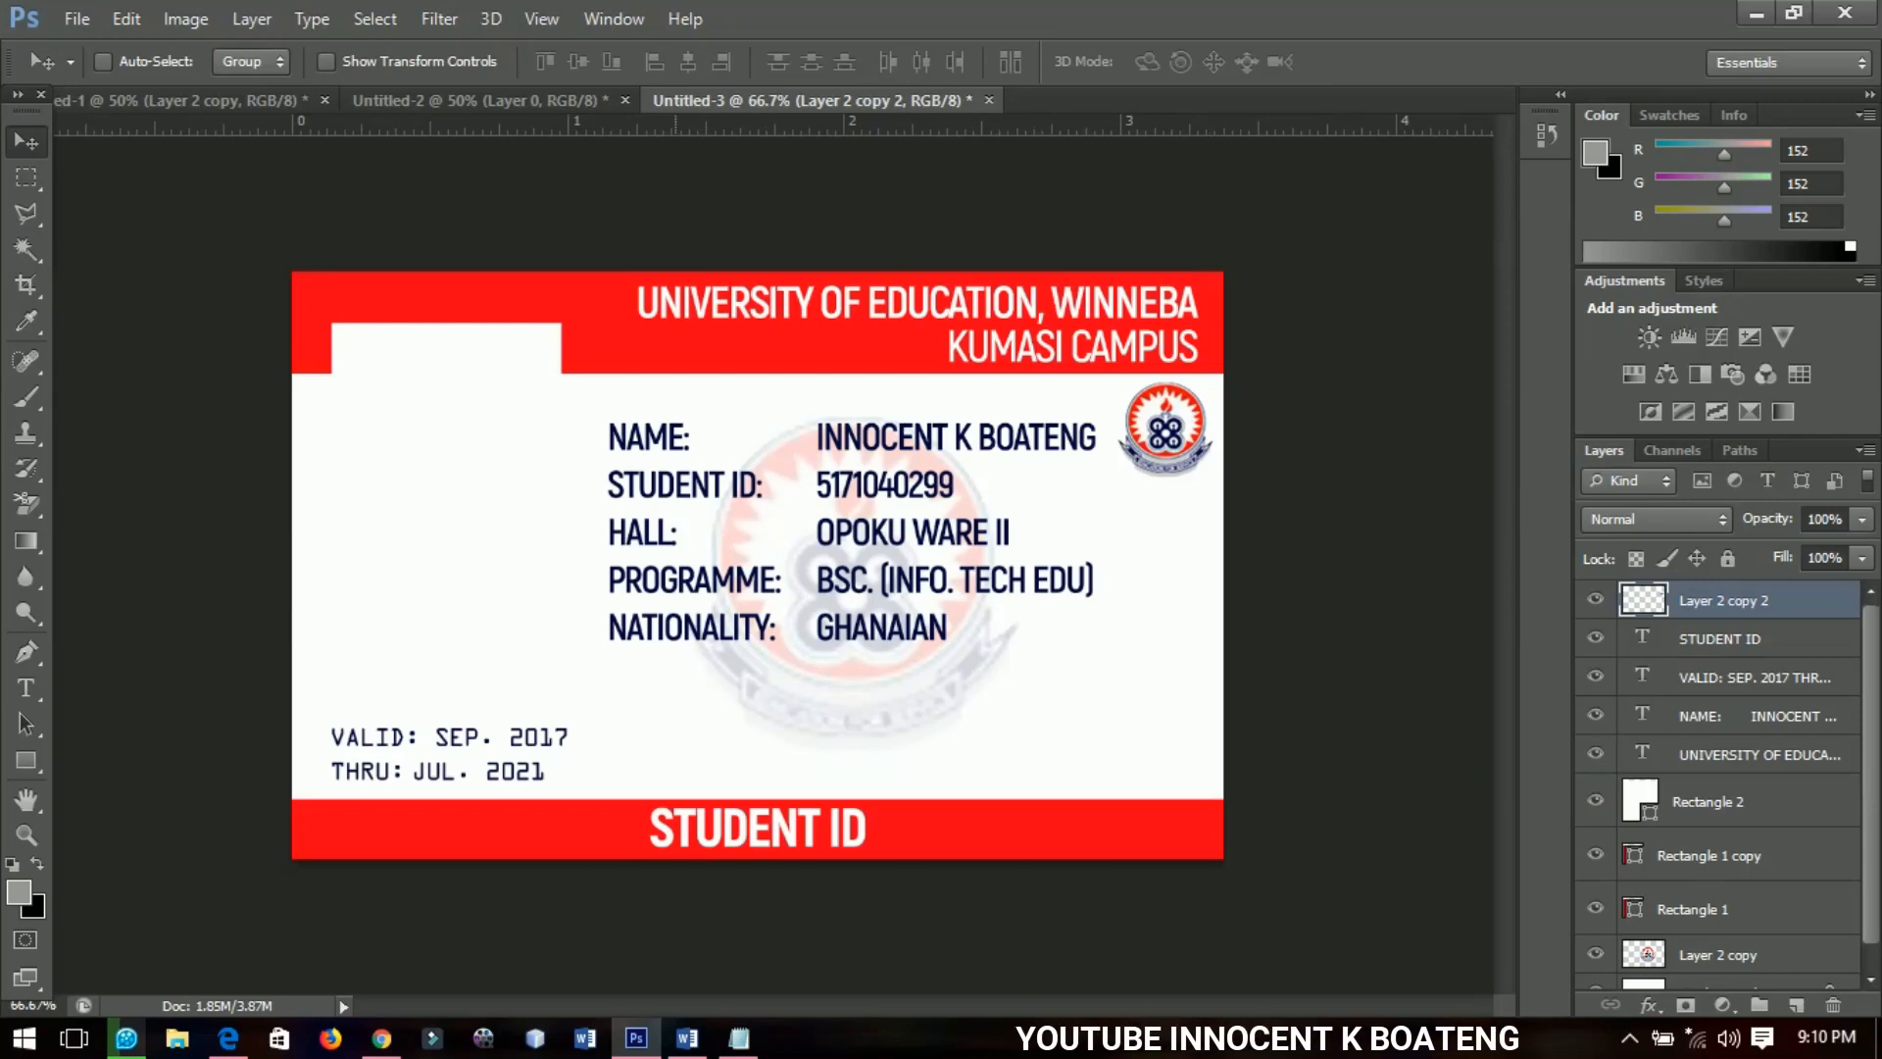
{"action": "left_click", "coordinate": [490, 98]}
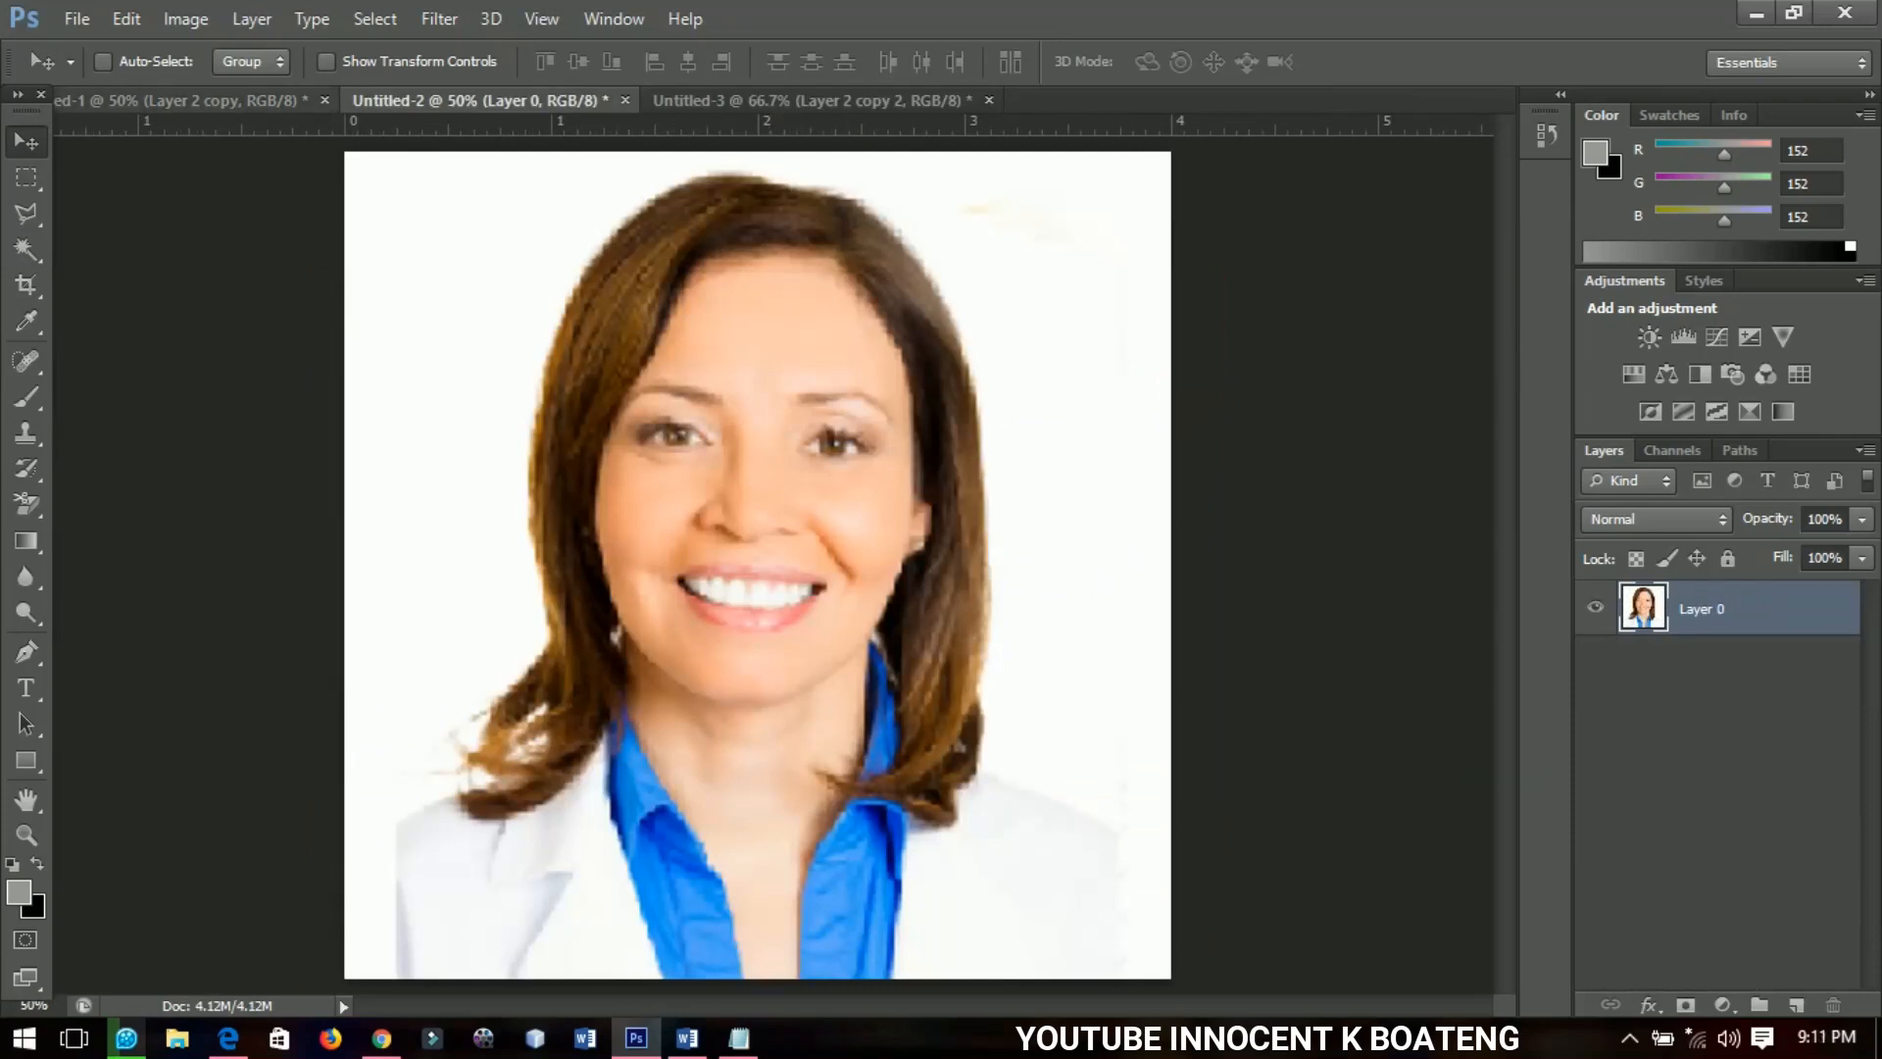
- Bring the portrait photo into the ID card as a layer above the white photo box
{"action": "left_click", "coordinate": [821, 100]}
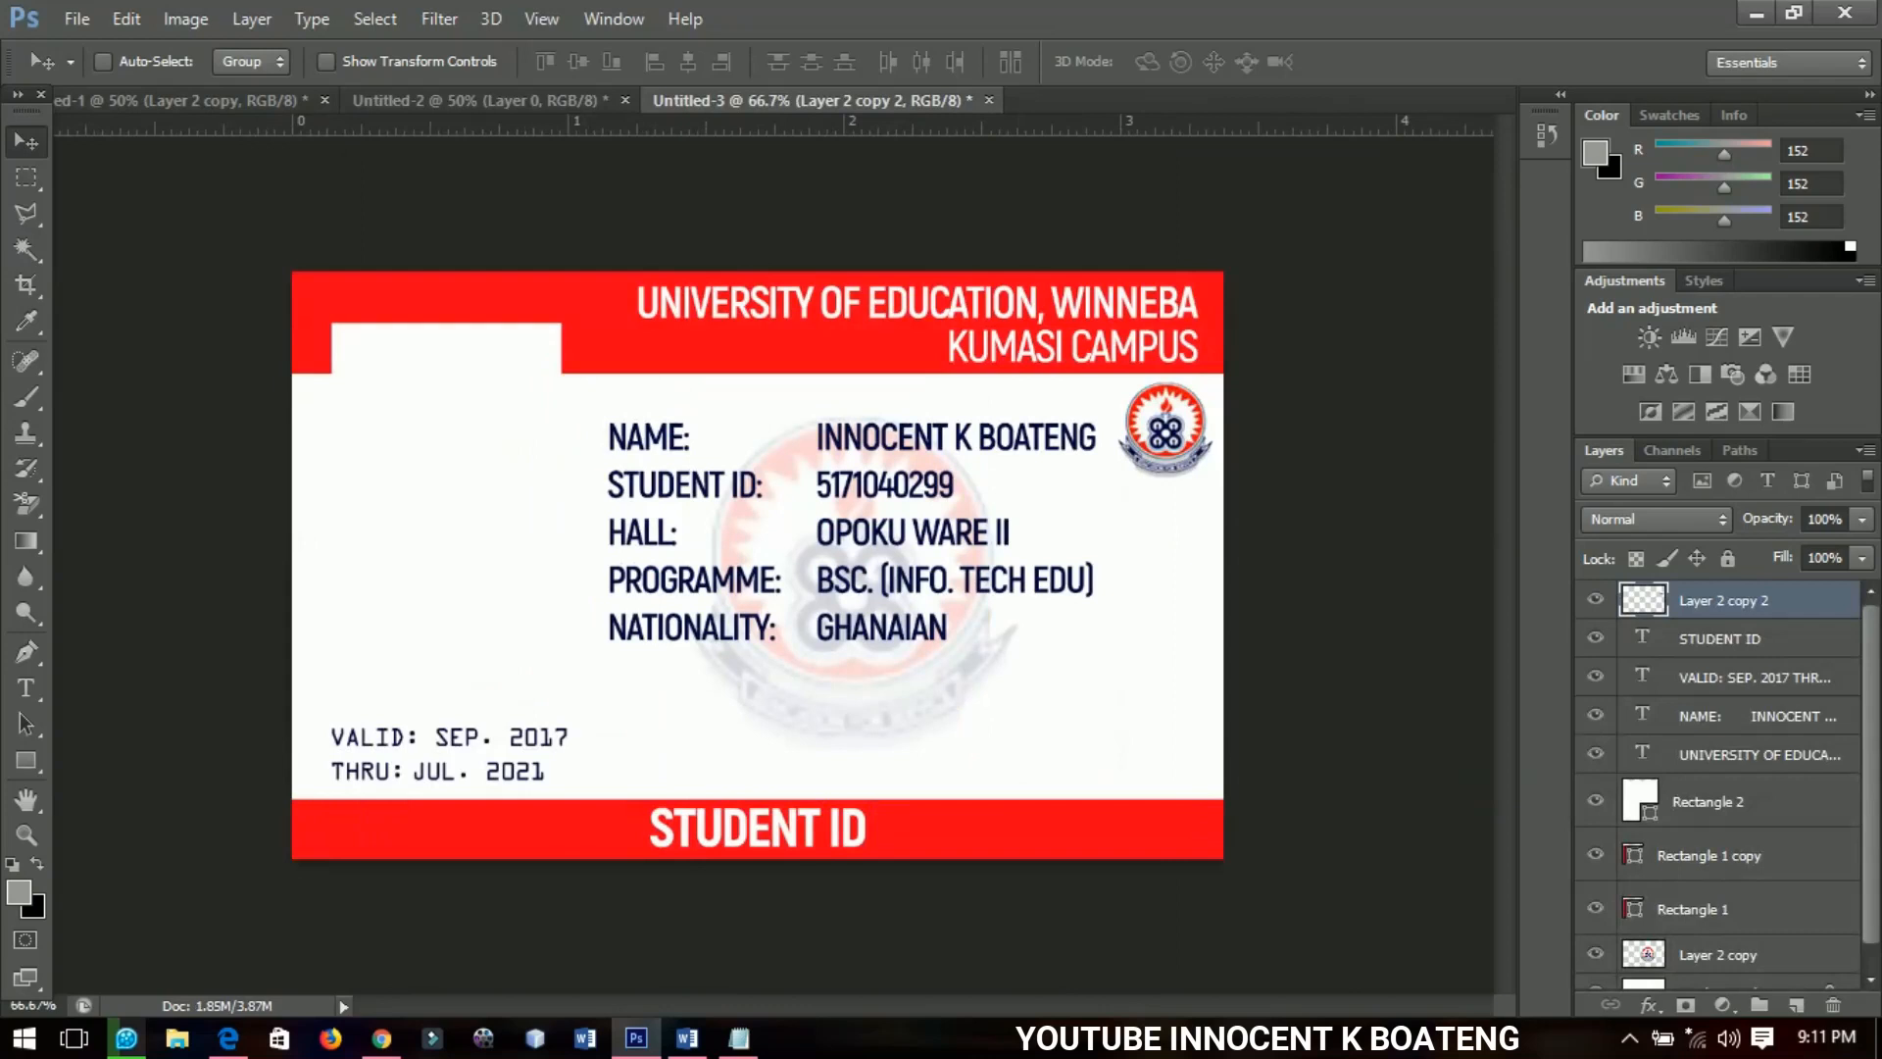
{"action": "left_click", "coordinate": [1708, 799]}
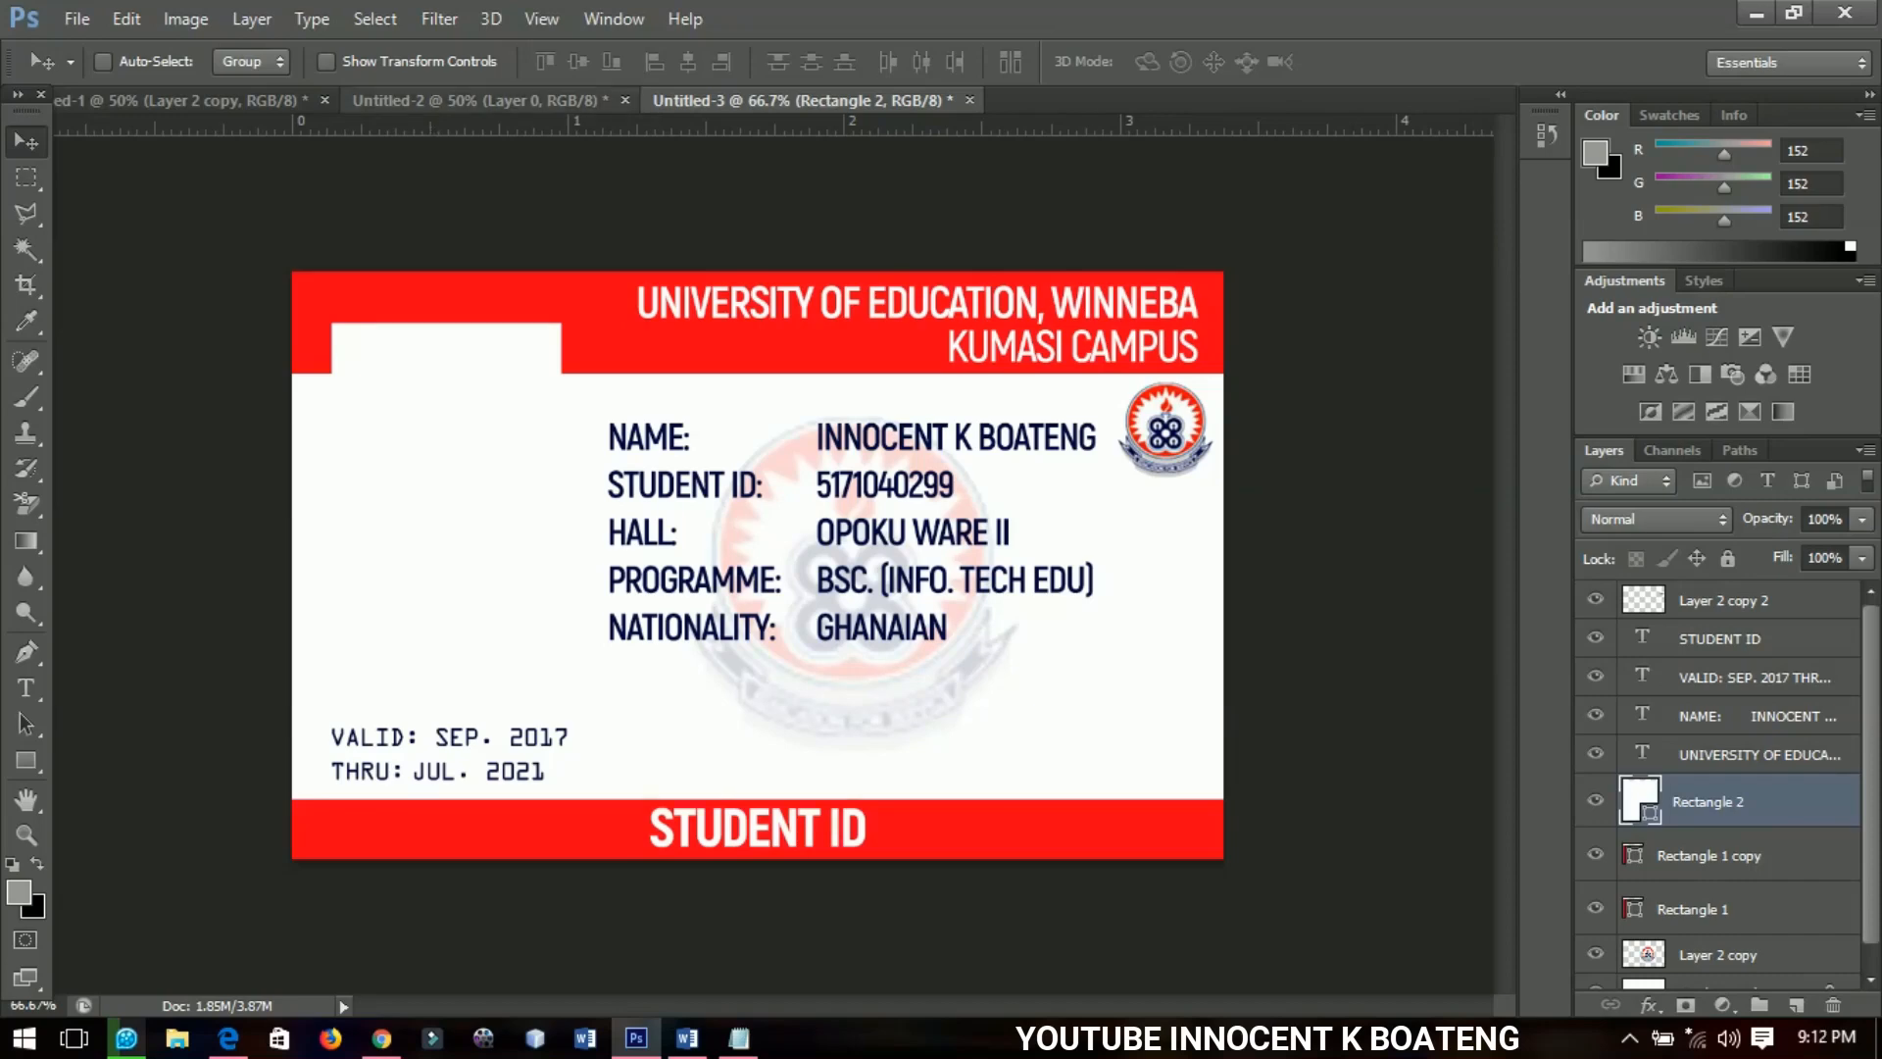
{"action": "left_click", "coordinate": [484, 98]}
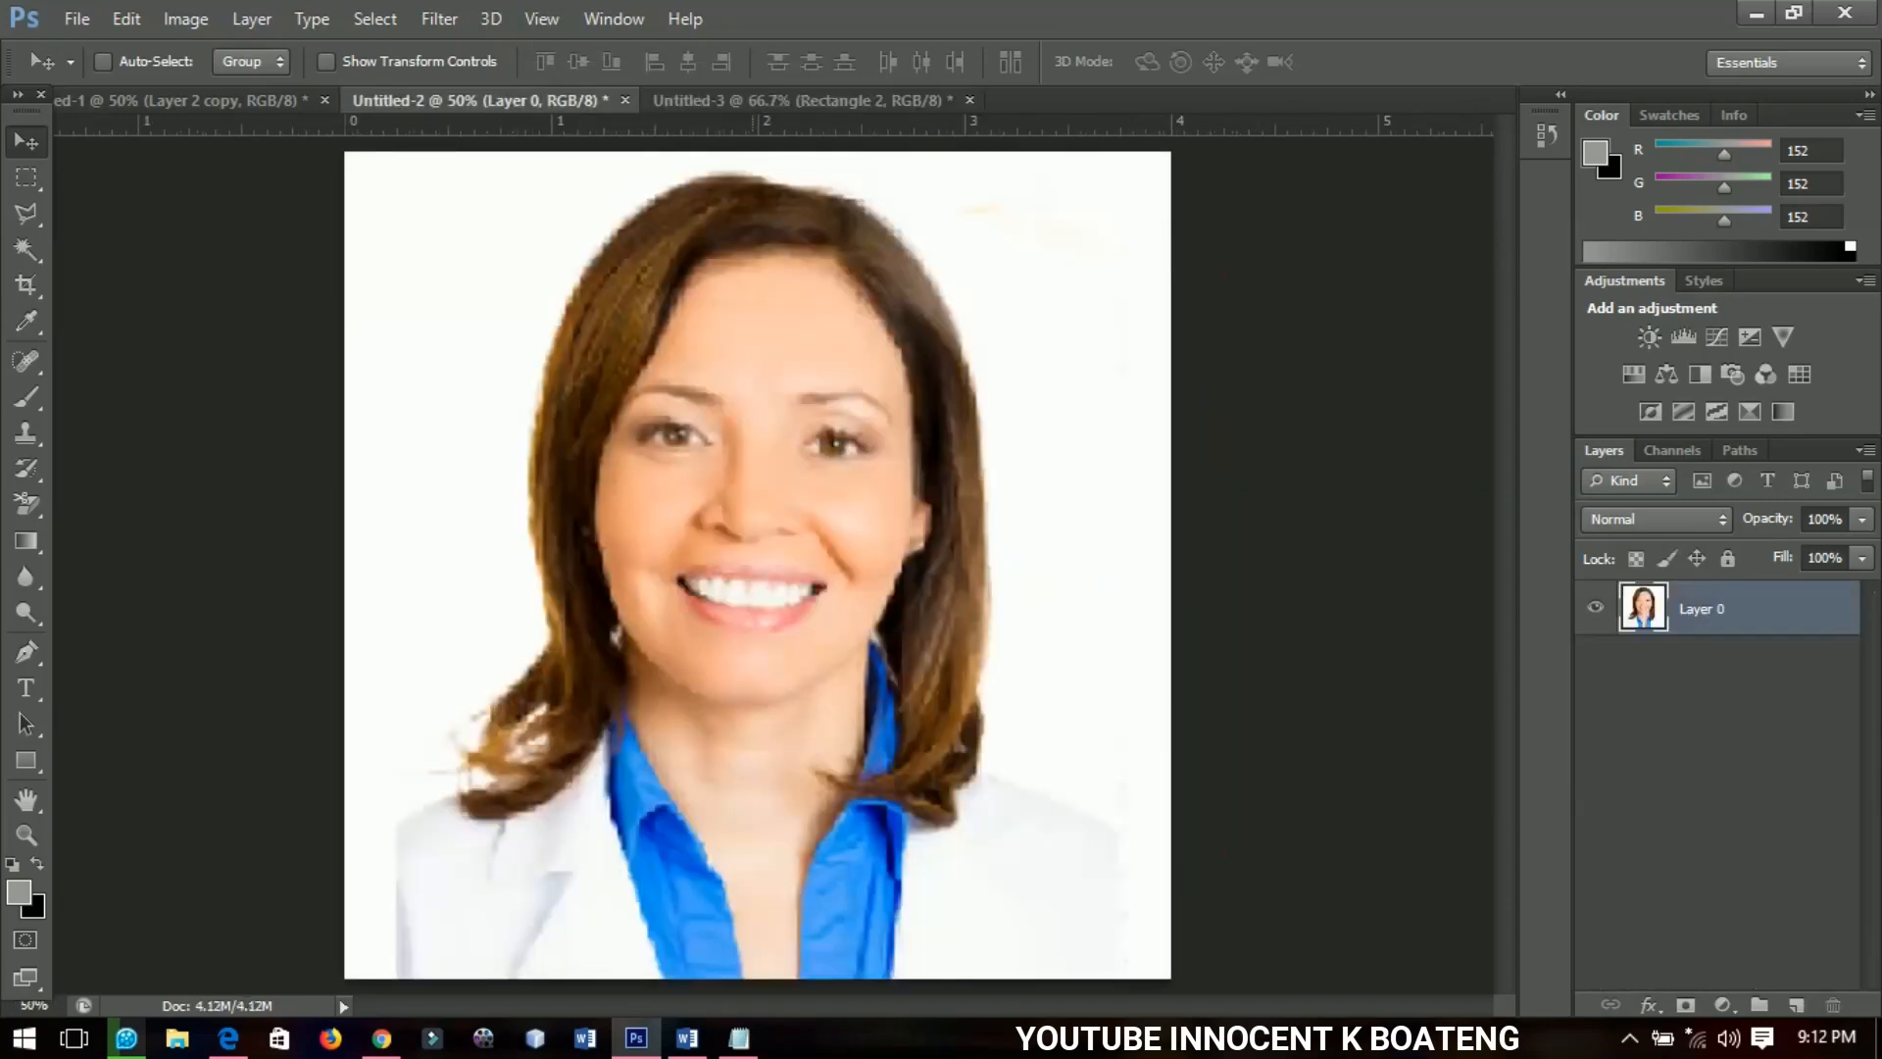
{"action": "left_click", "coordinate": [809, 100]}
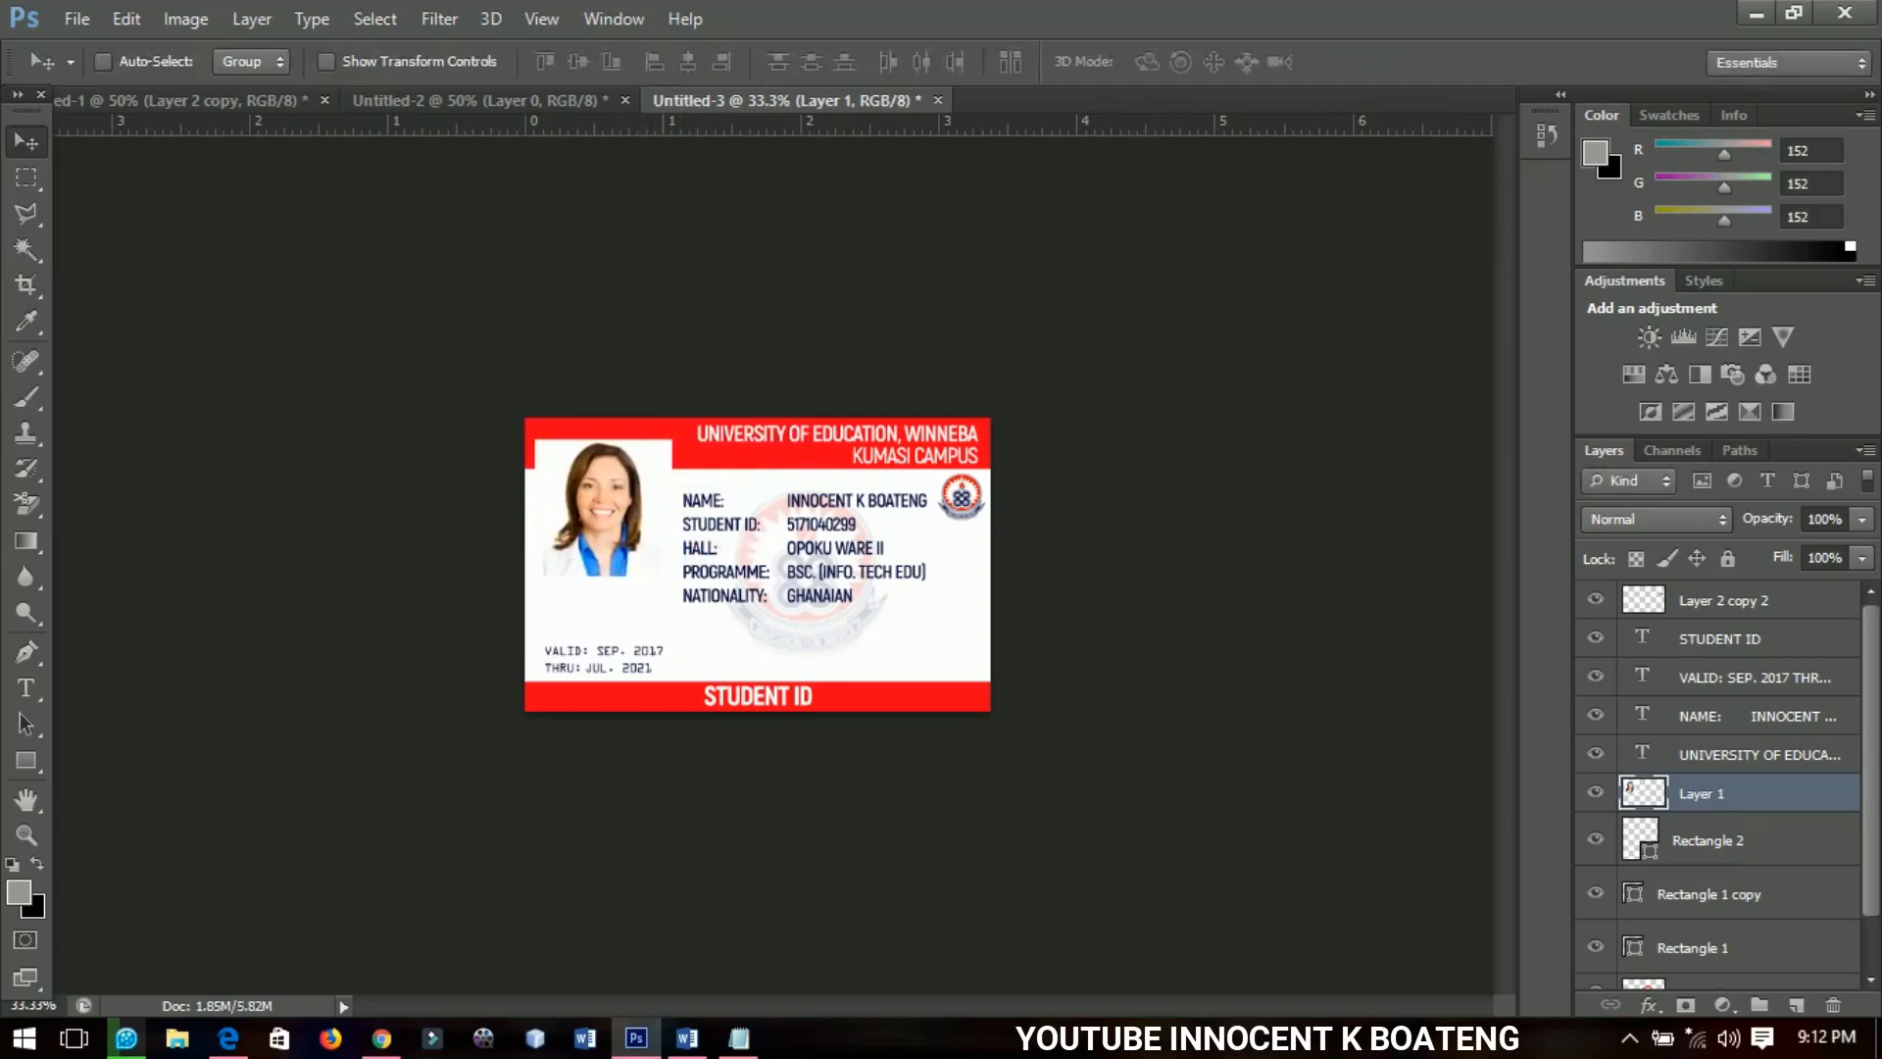
- Create a clipping mask so the portrait shows only inside the white box
{"action": "right_click", "coordinate": [1741, 792]}
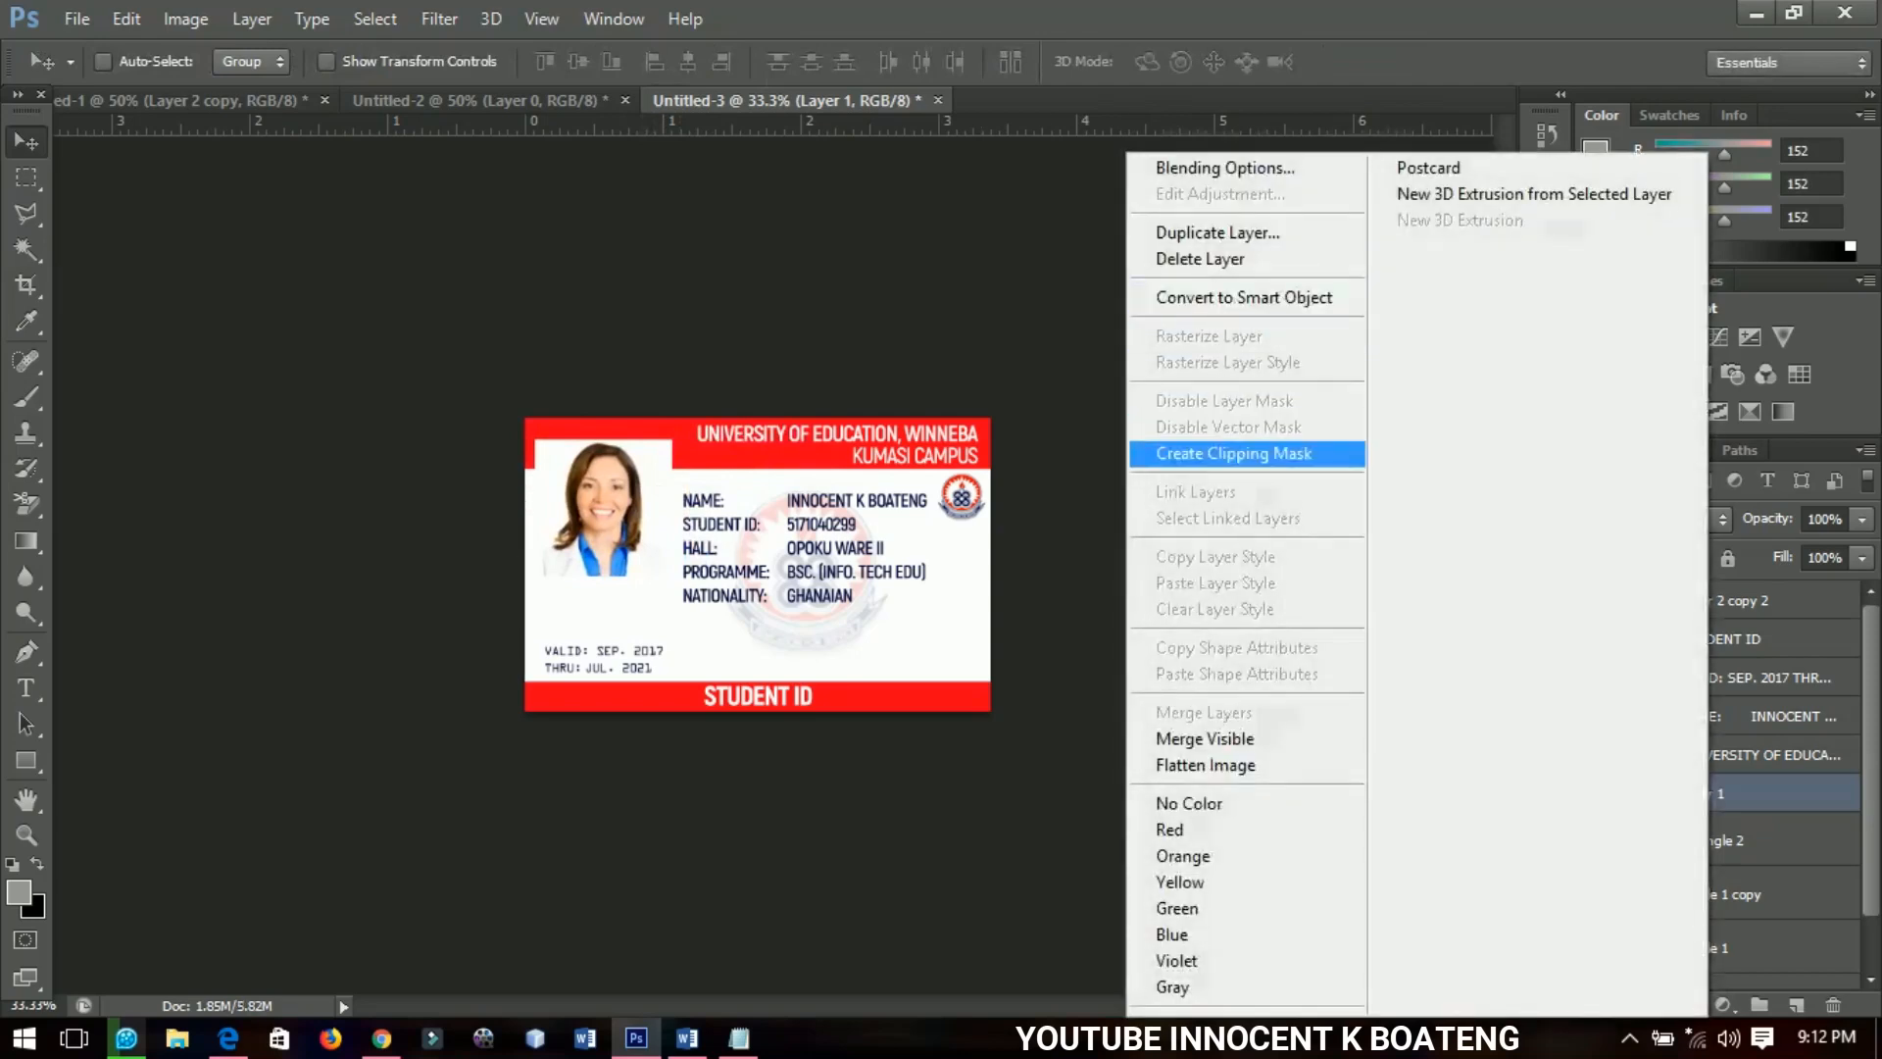
{"action": "left_click", "coordinate": [1235, 453]}
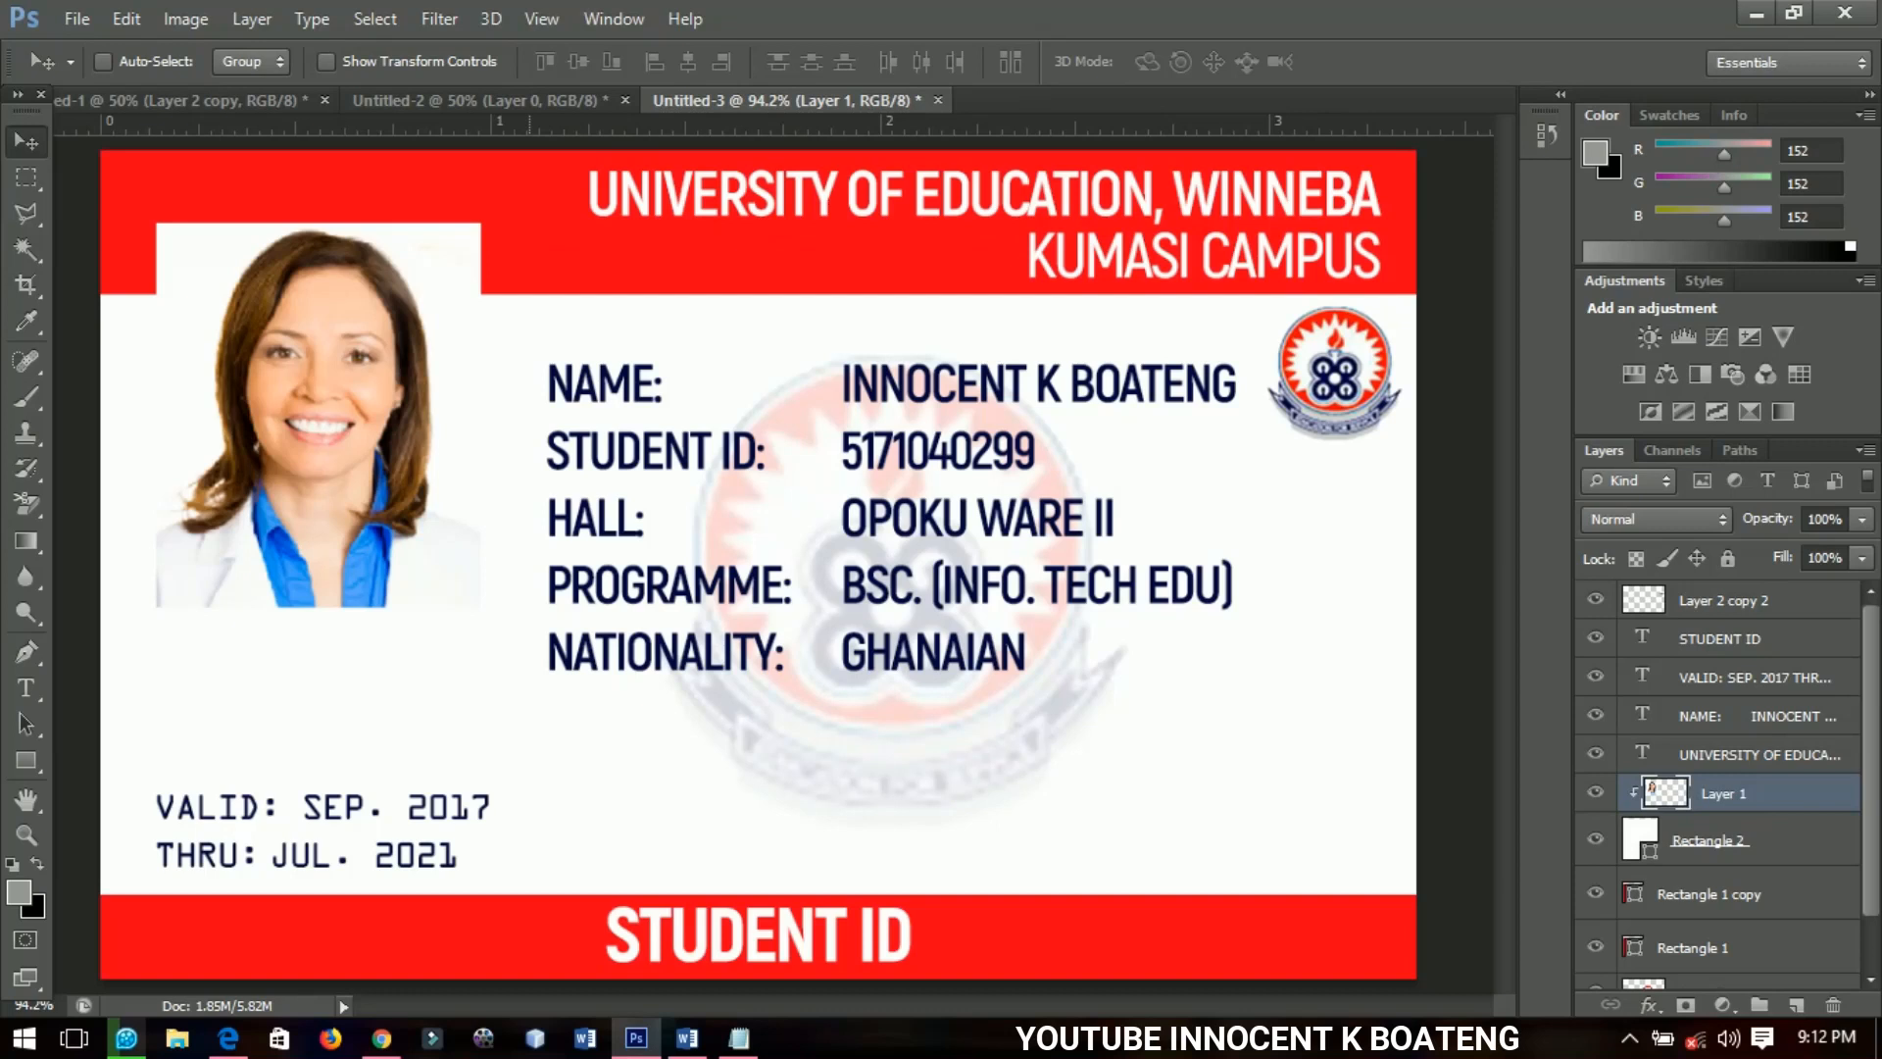
- Add spaces before JUL. 2021 so it lines up under SEP. 2017 and commit
{"action": "left_click", "coordinate": [23, 688]}
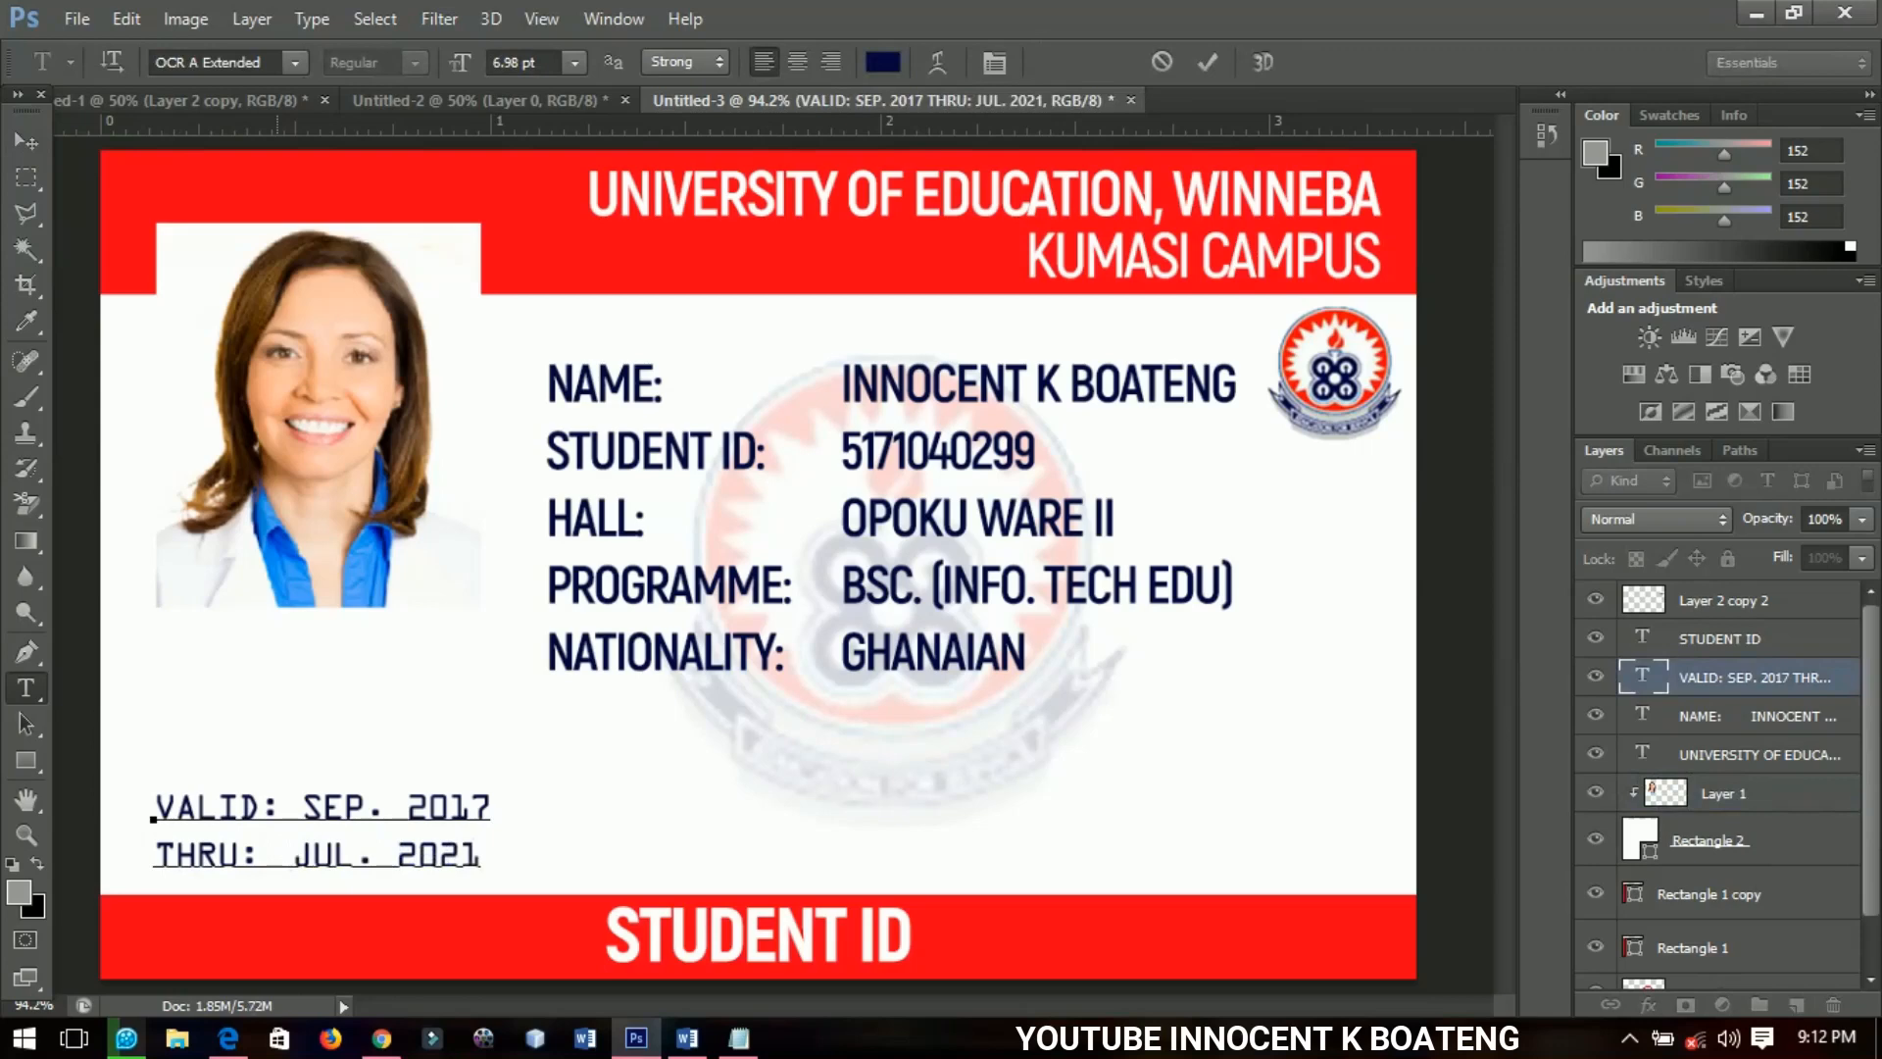
{"action": "left_click", "coordinate": [310, 855]}
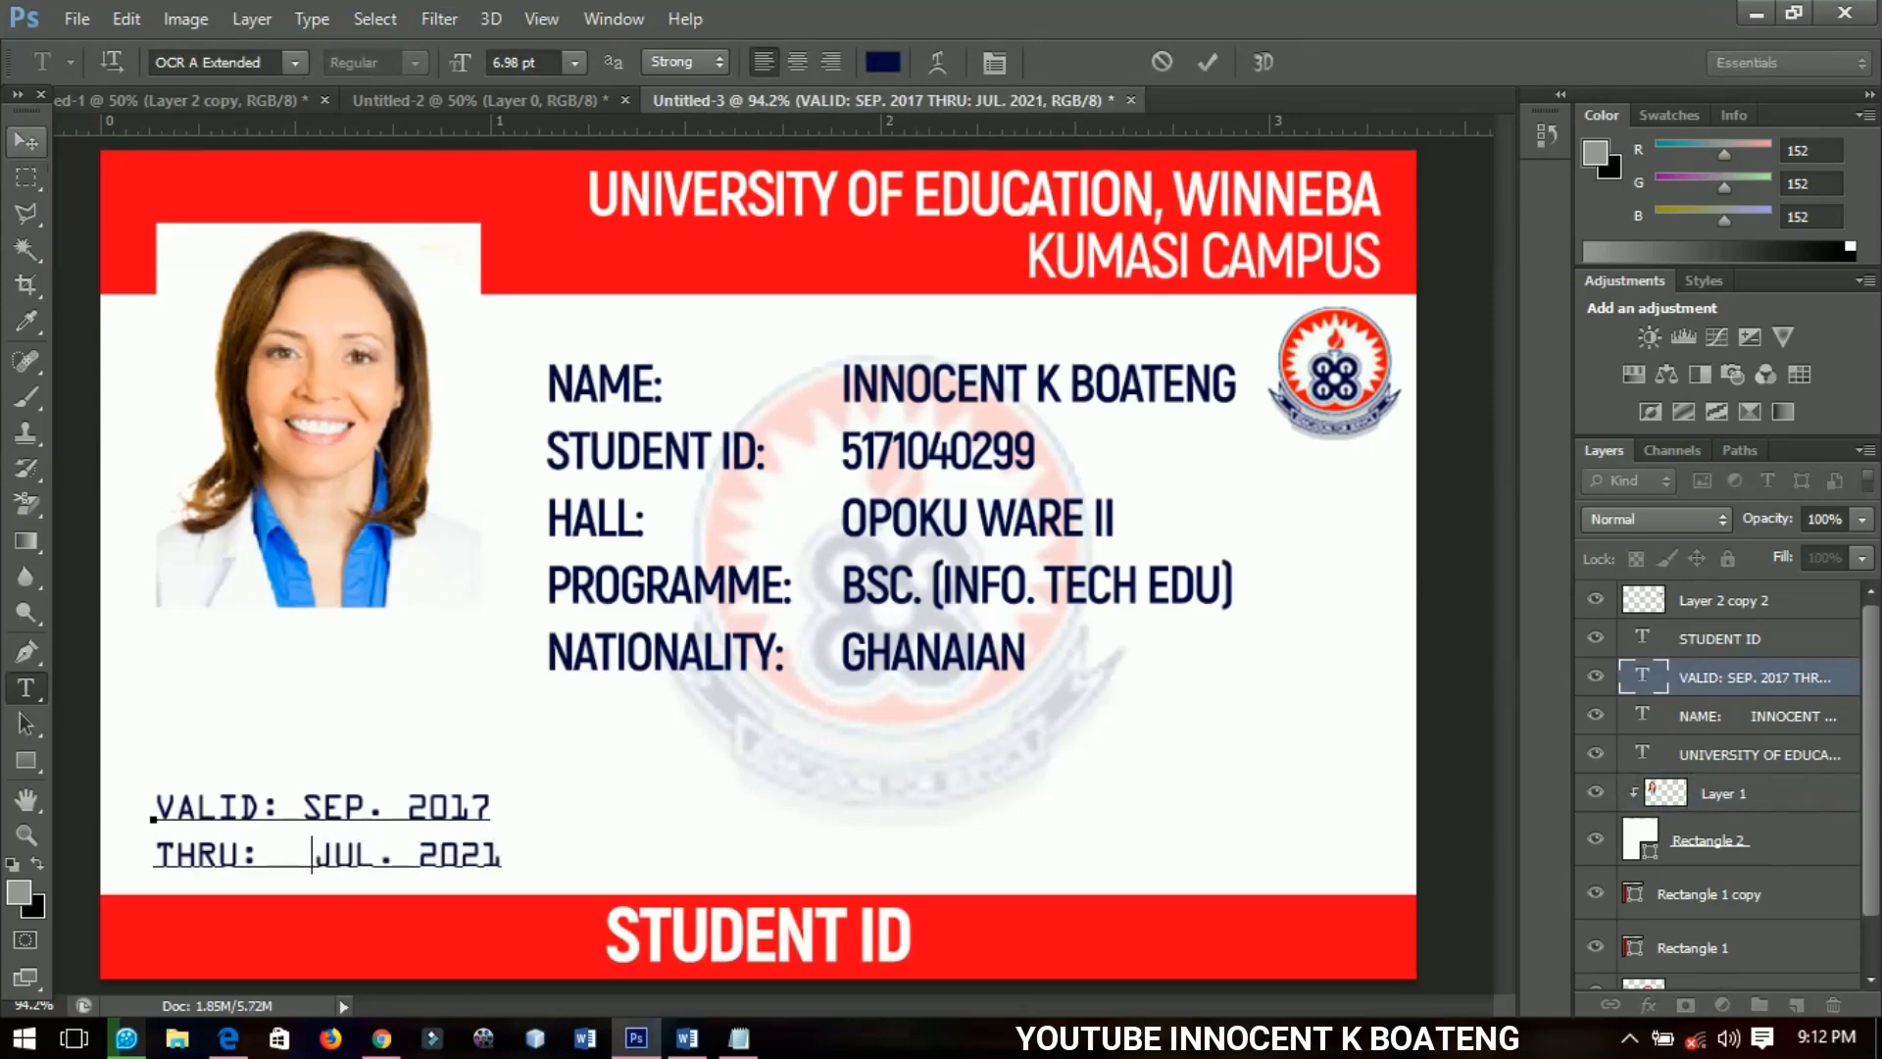
{"action": "left_click", "coordinate": [27, 141]}
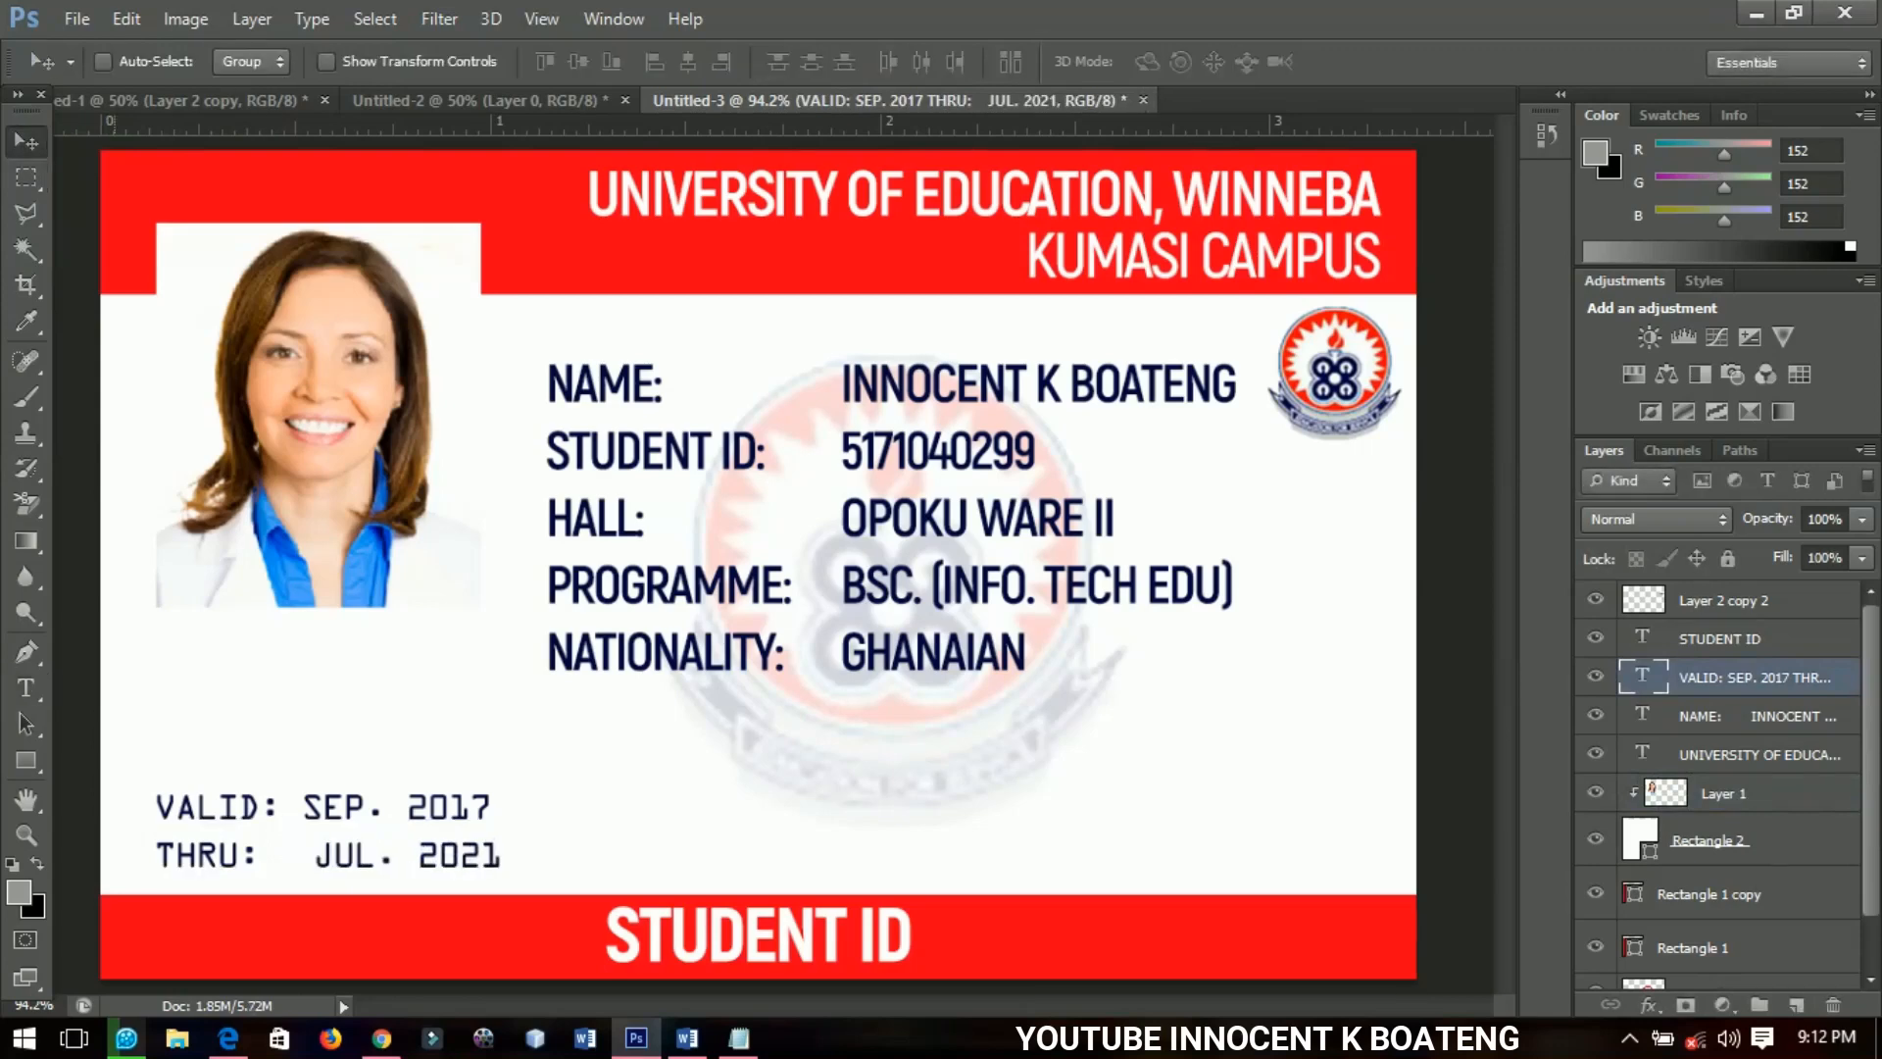